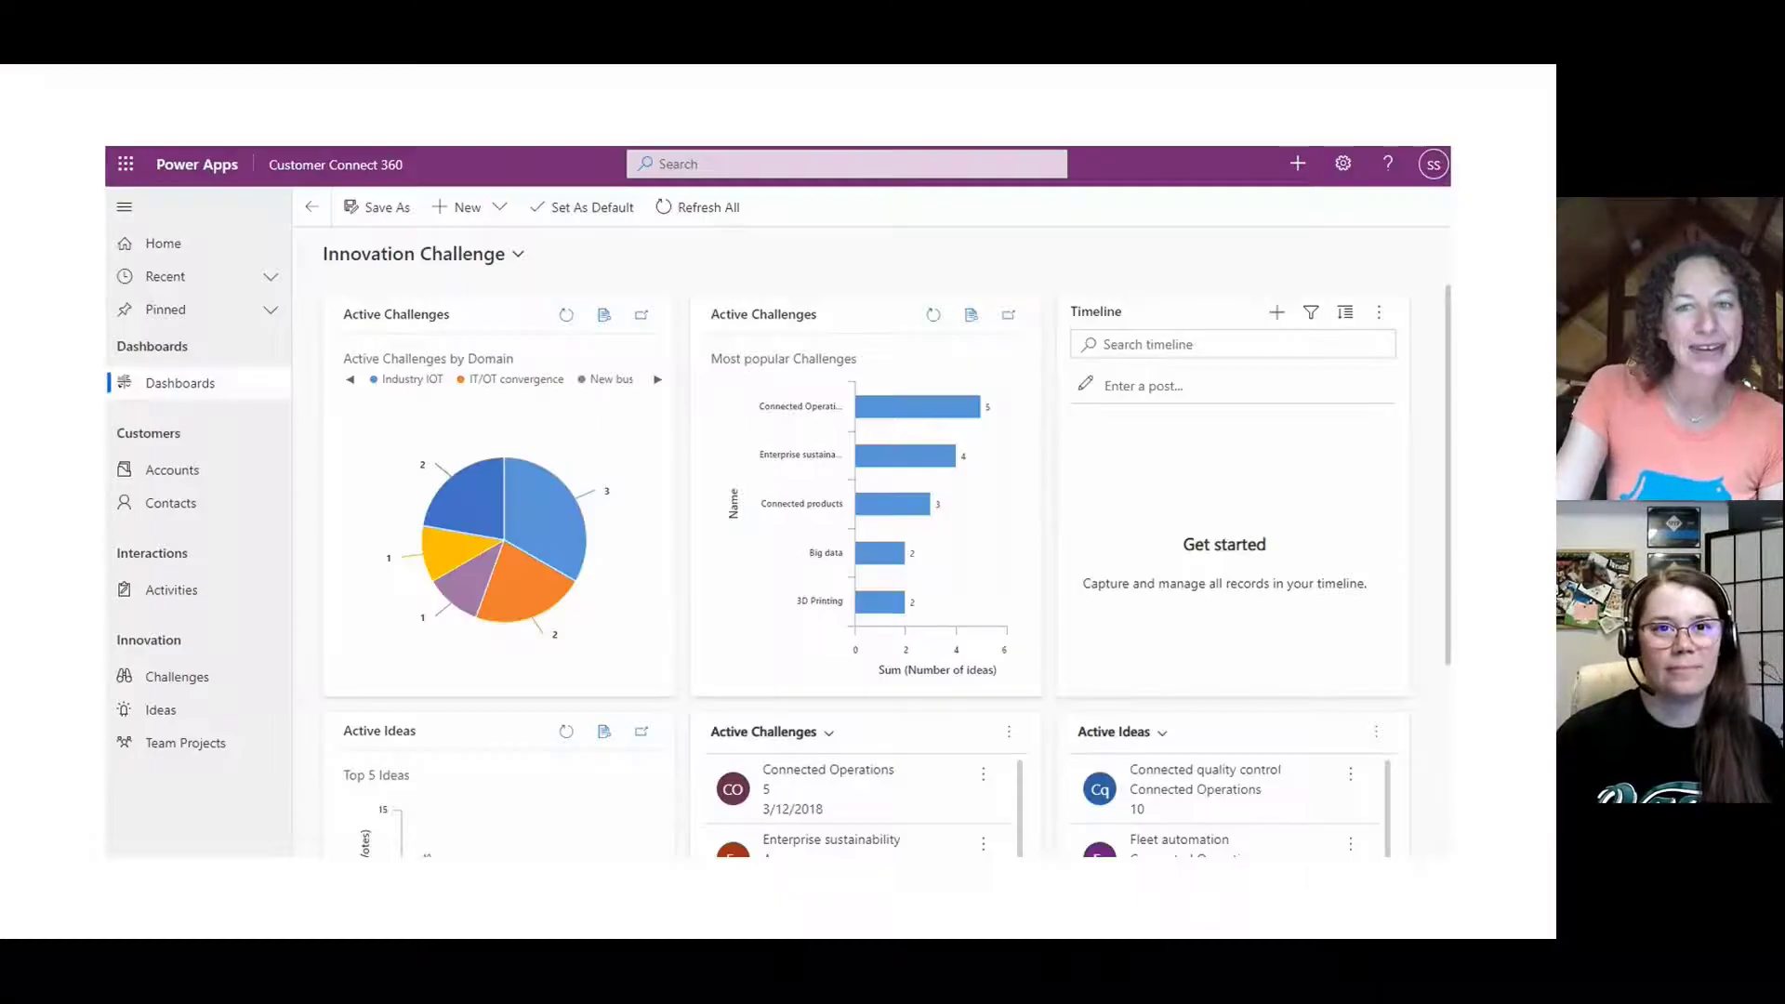
Step: Bring up the global search suggestions listing recent Ideas records
left_click(819, 164)
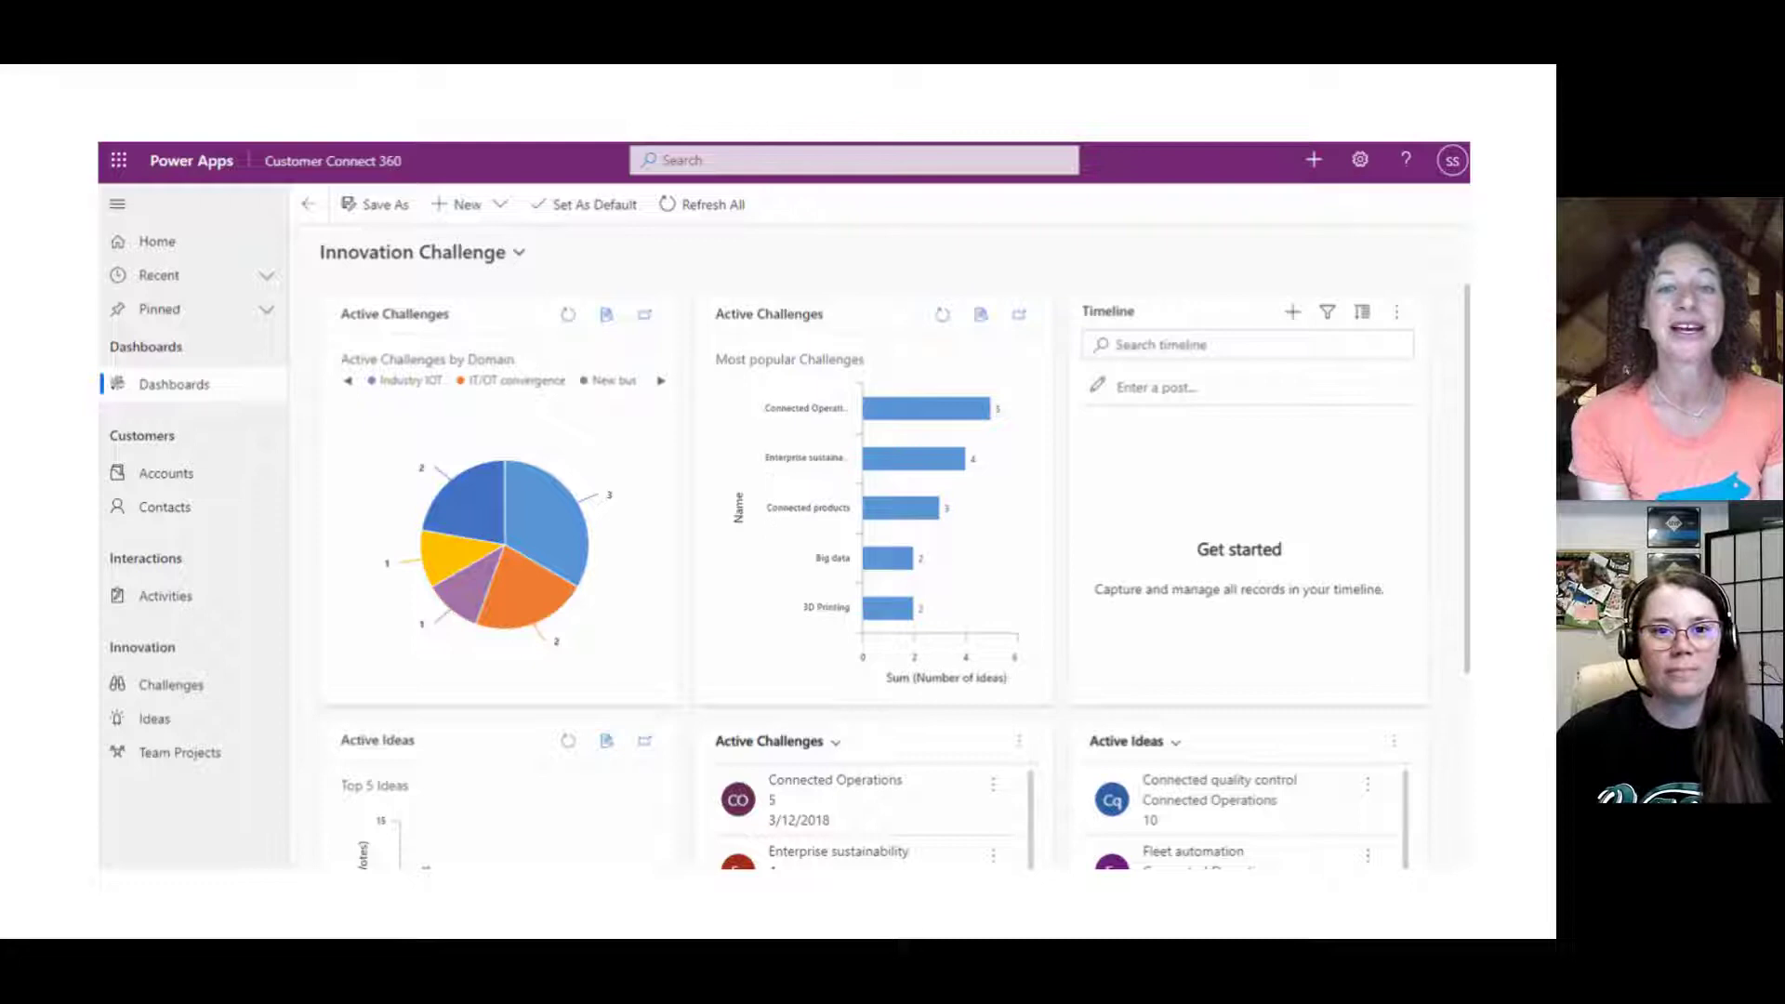
left_click(850, 160)
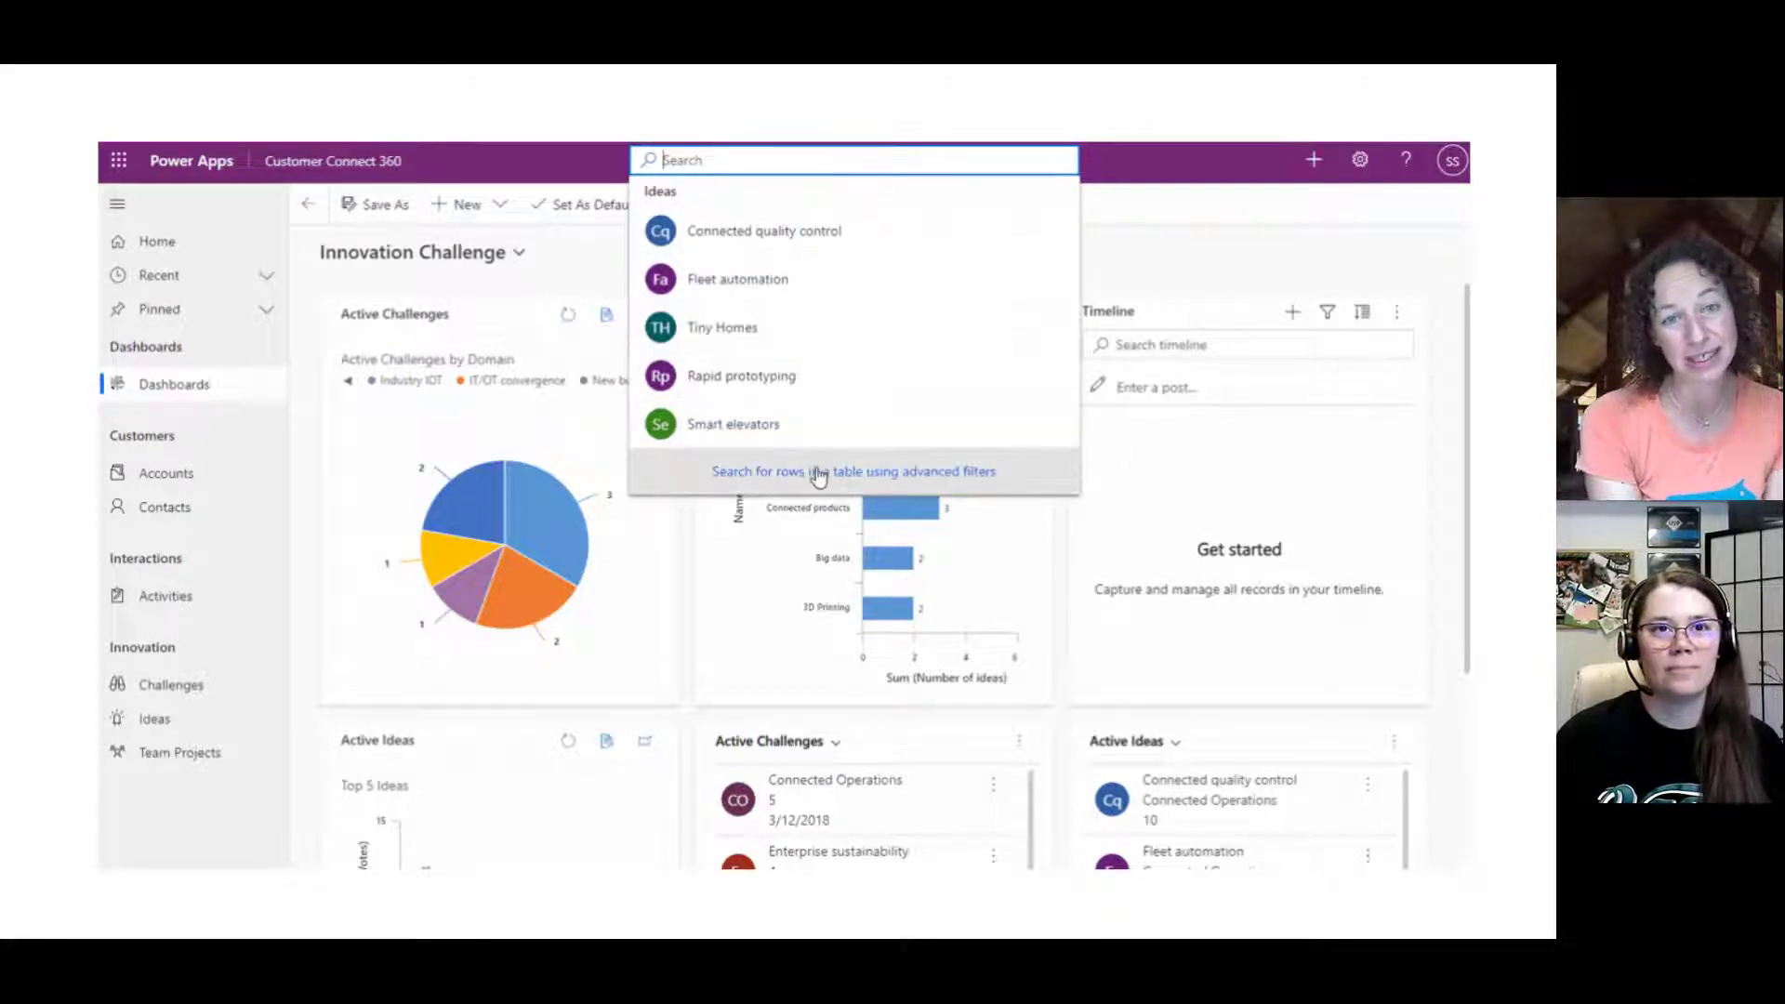
Step: Start an advanced-filter row search, find 'idea', and confirm the Ideas table
left_click(855, 470)
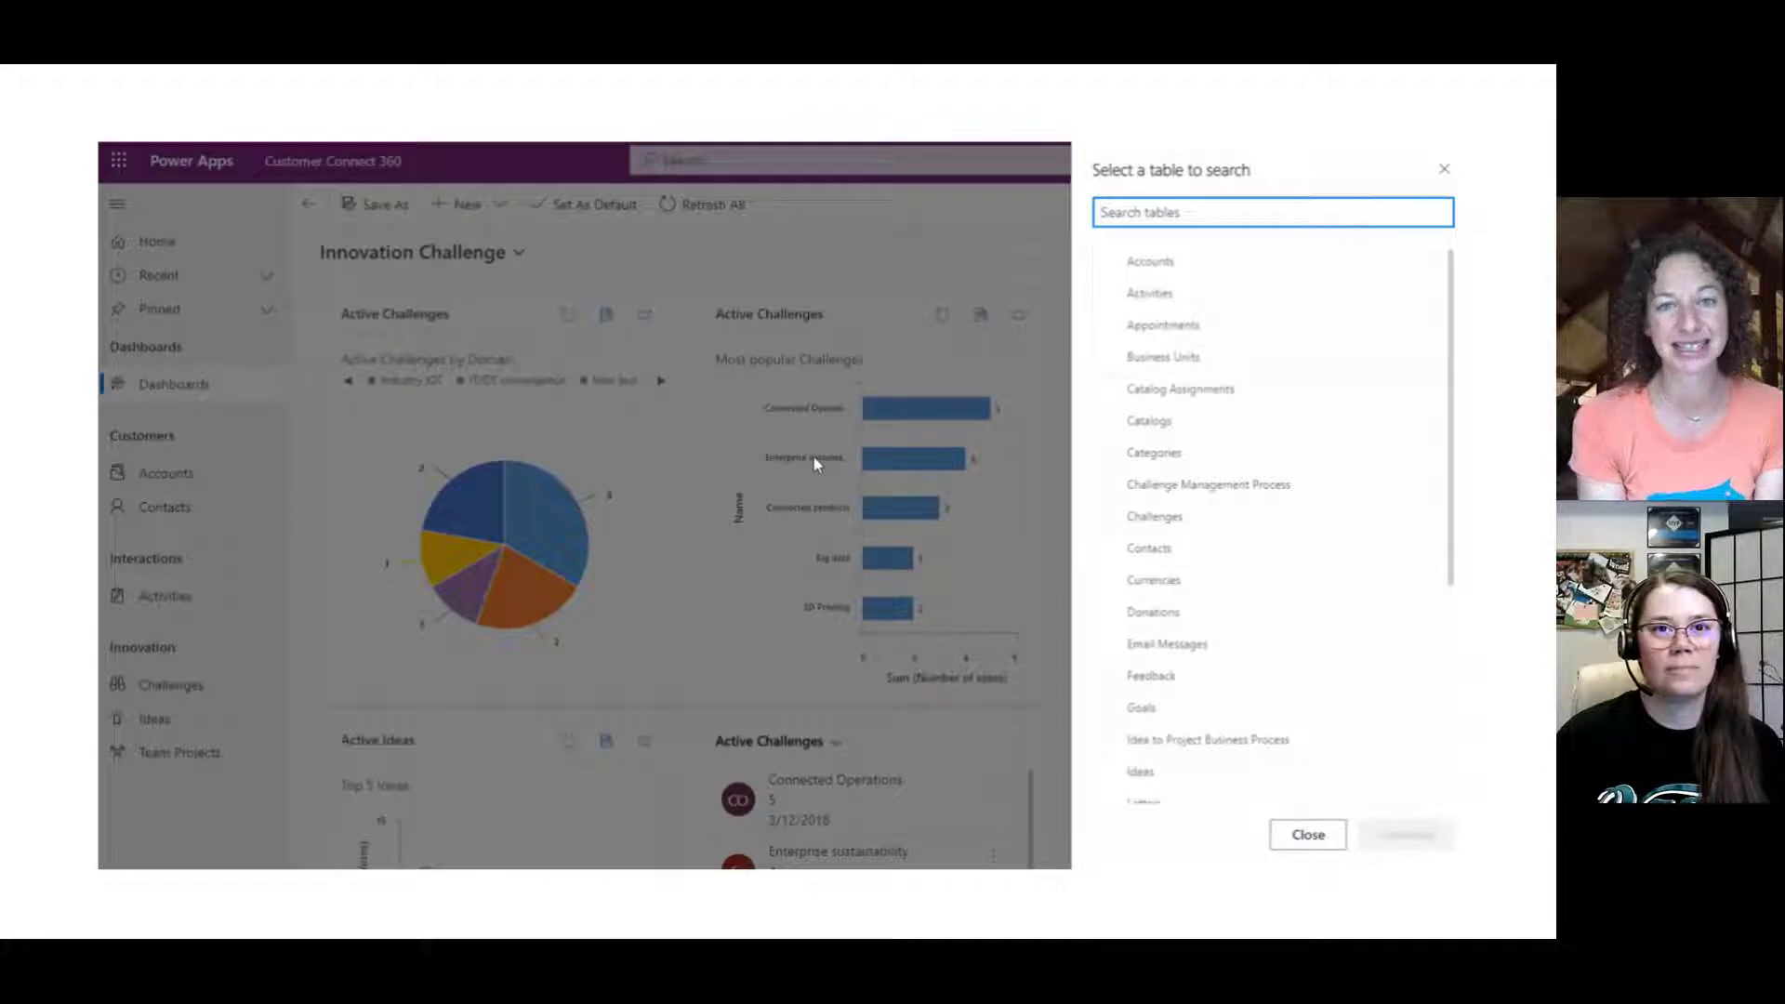
type("idea")
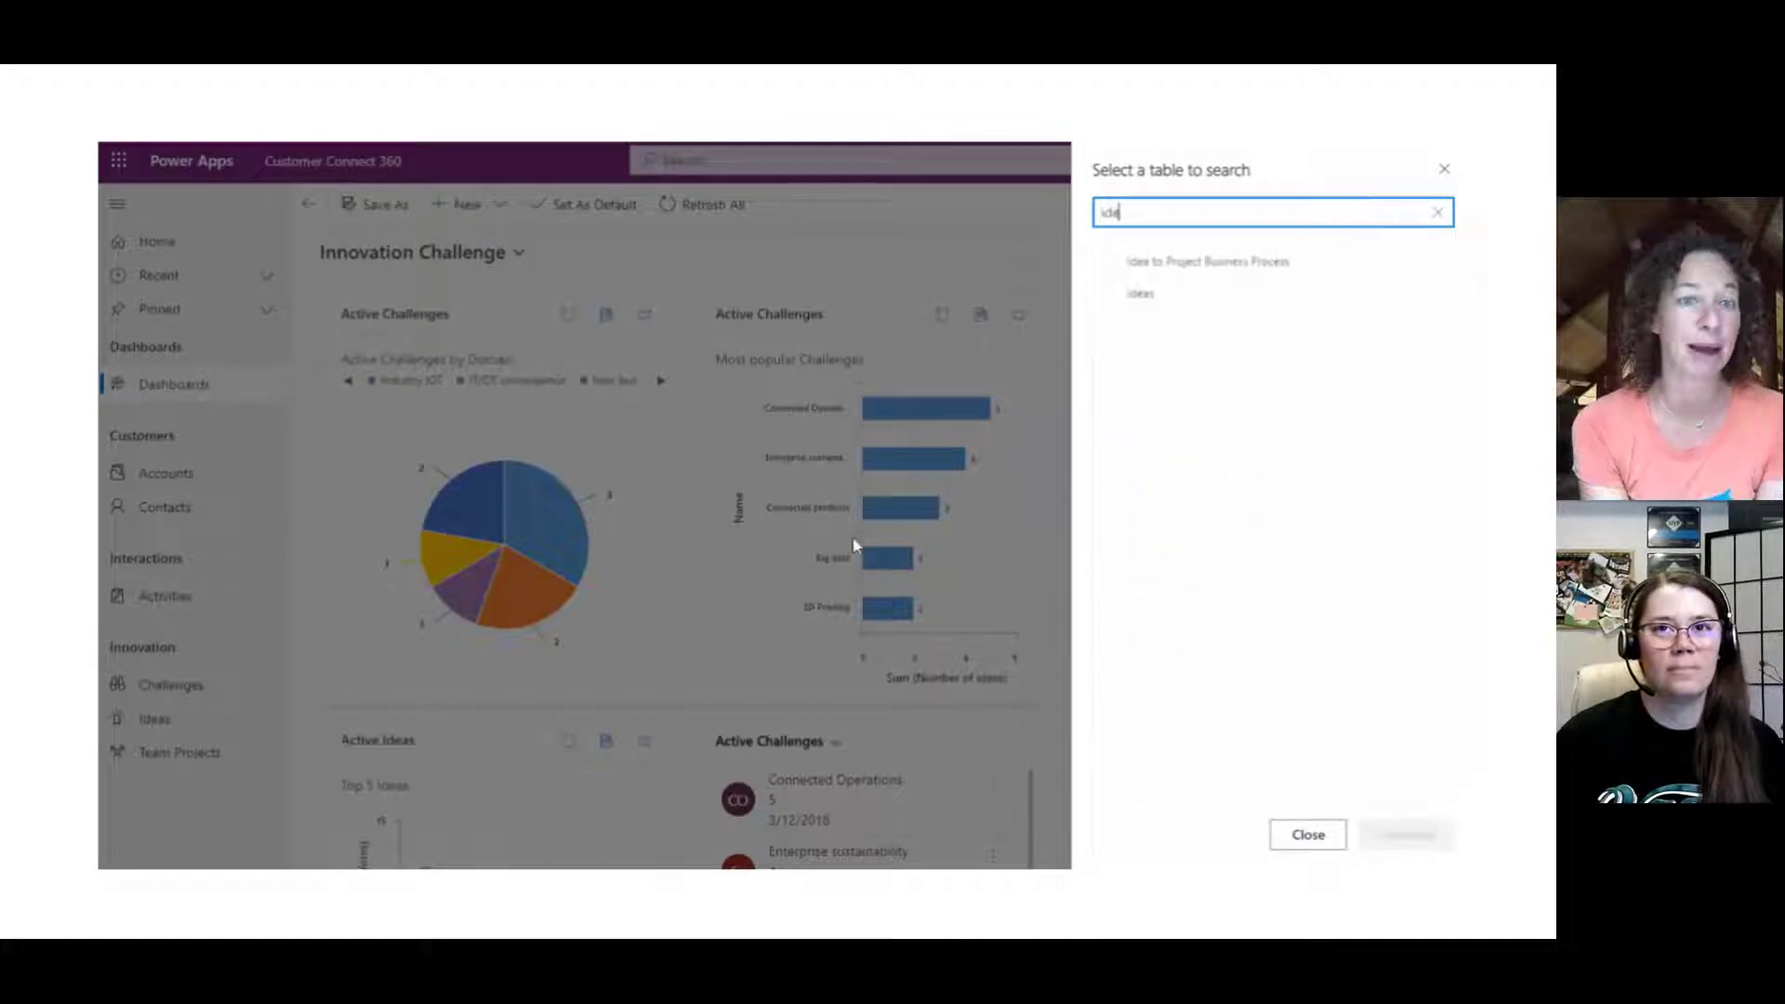
left_click(1140, 294)
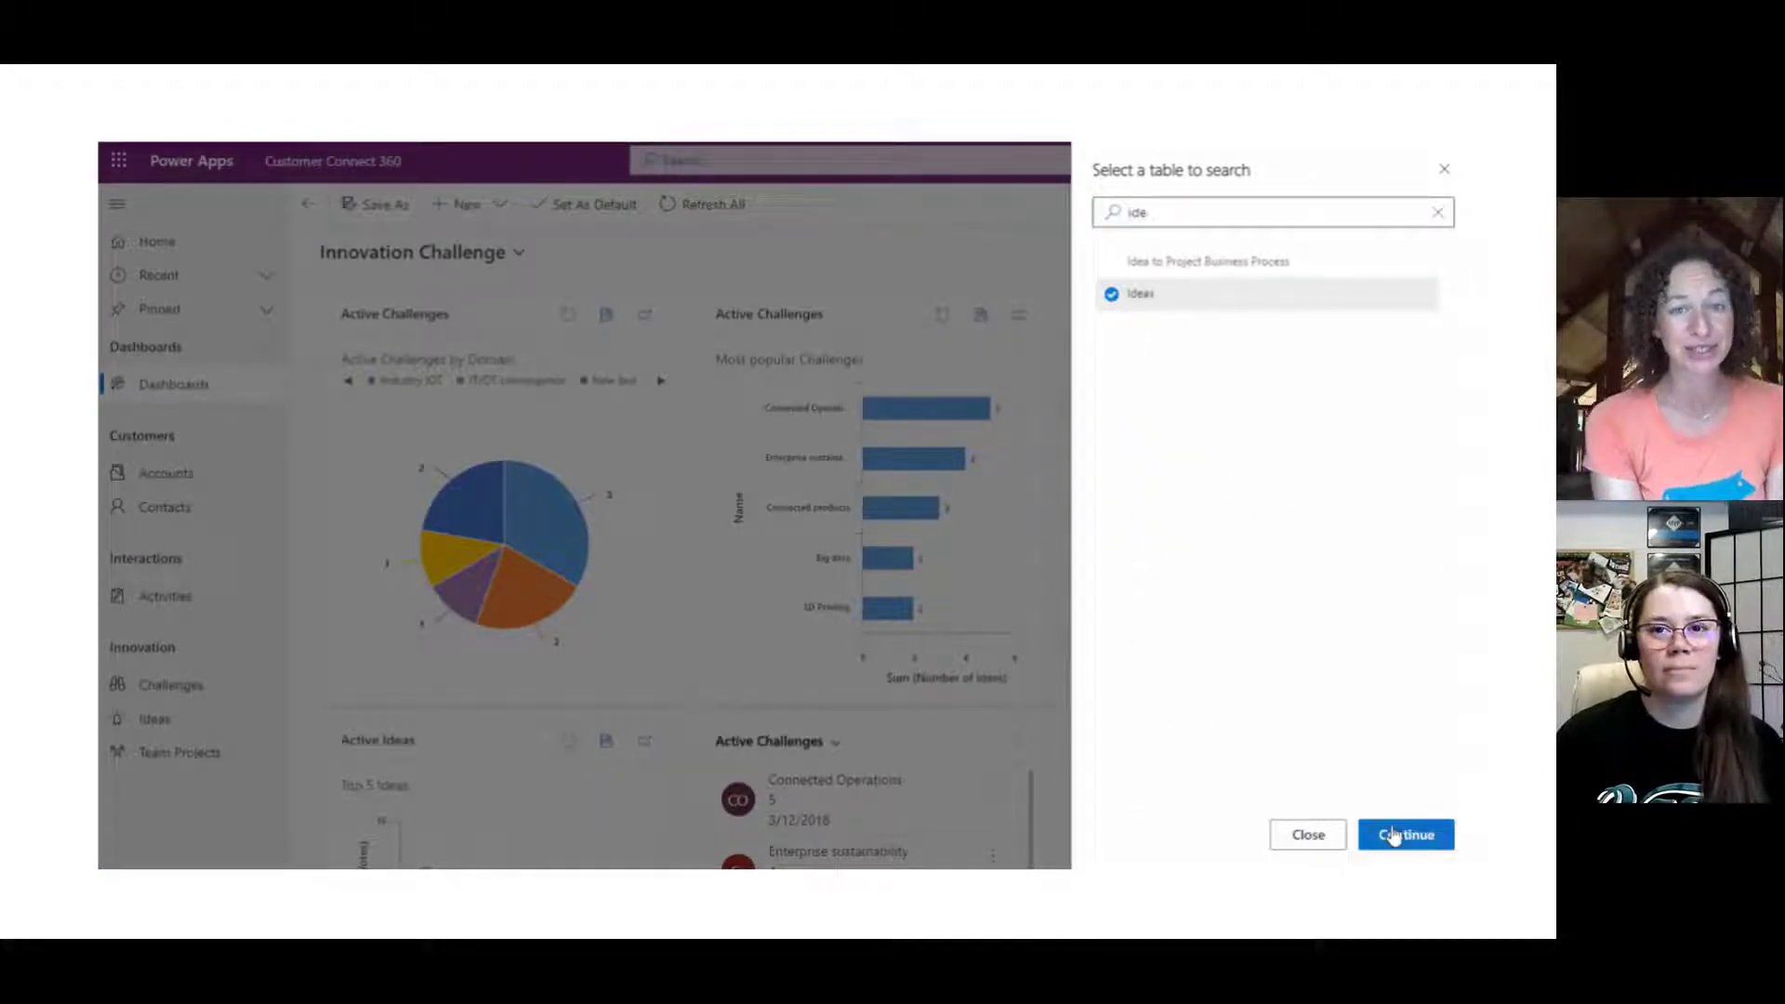
left_click(1405, 834)
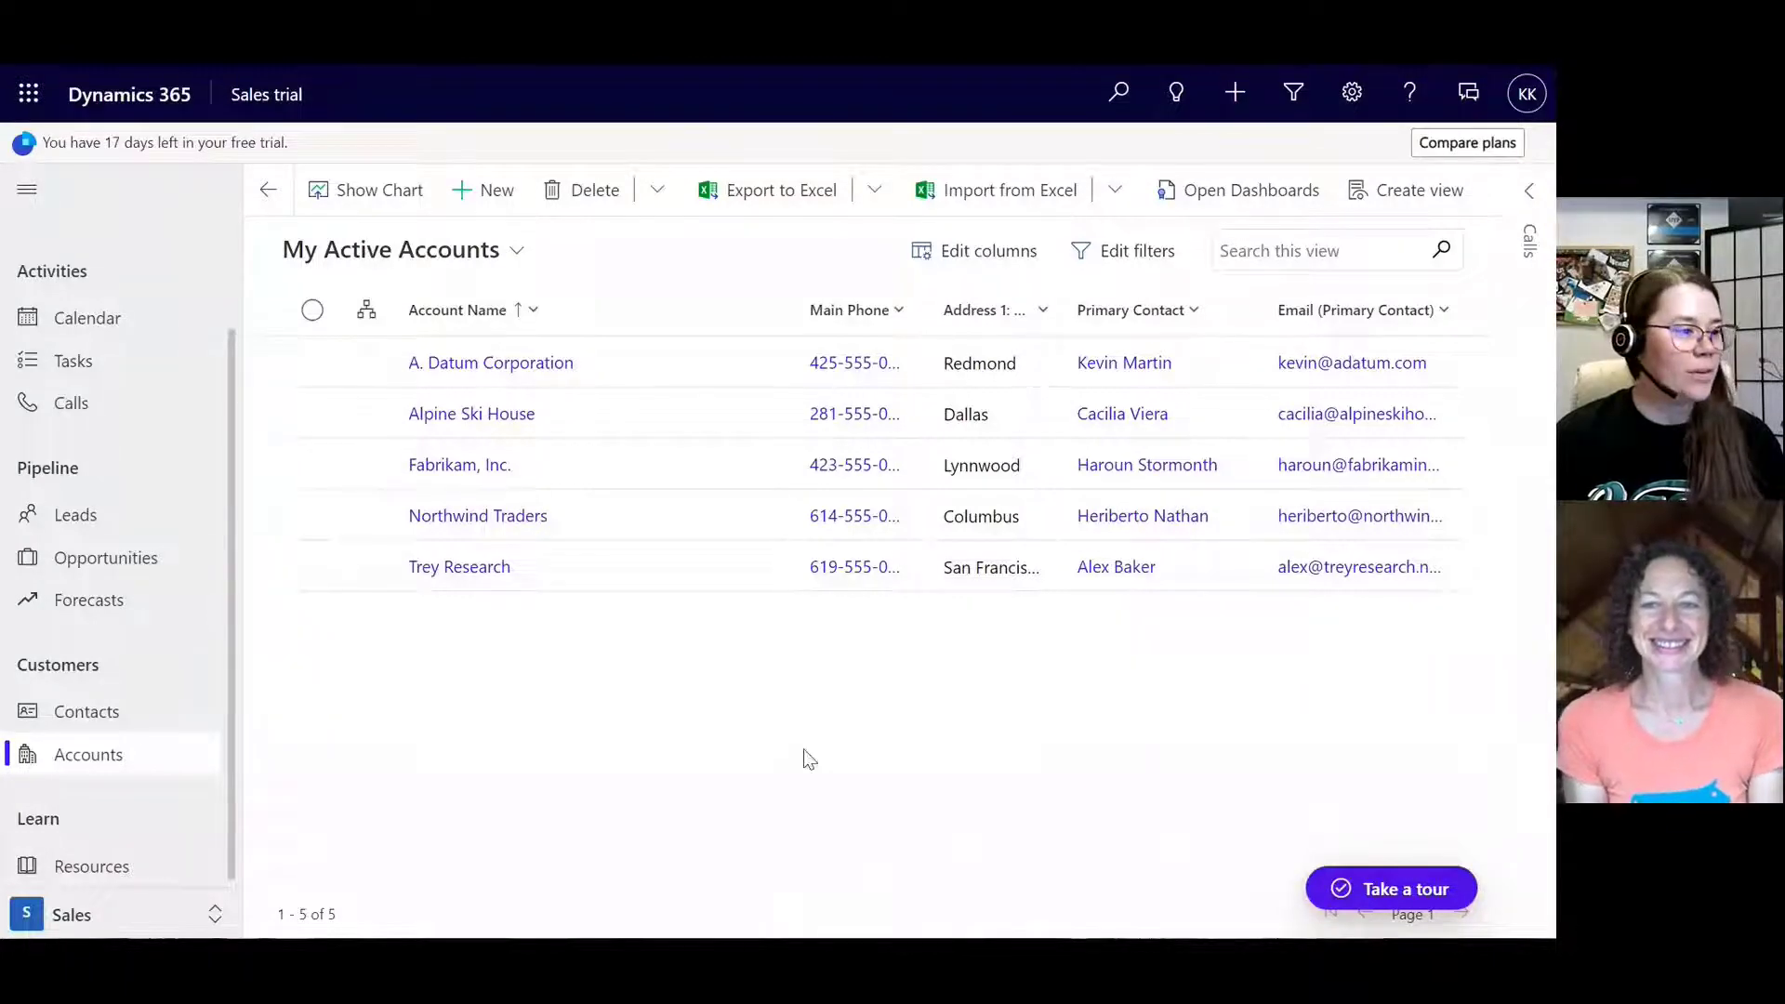
mouse_move(605, 641)
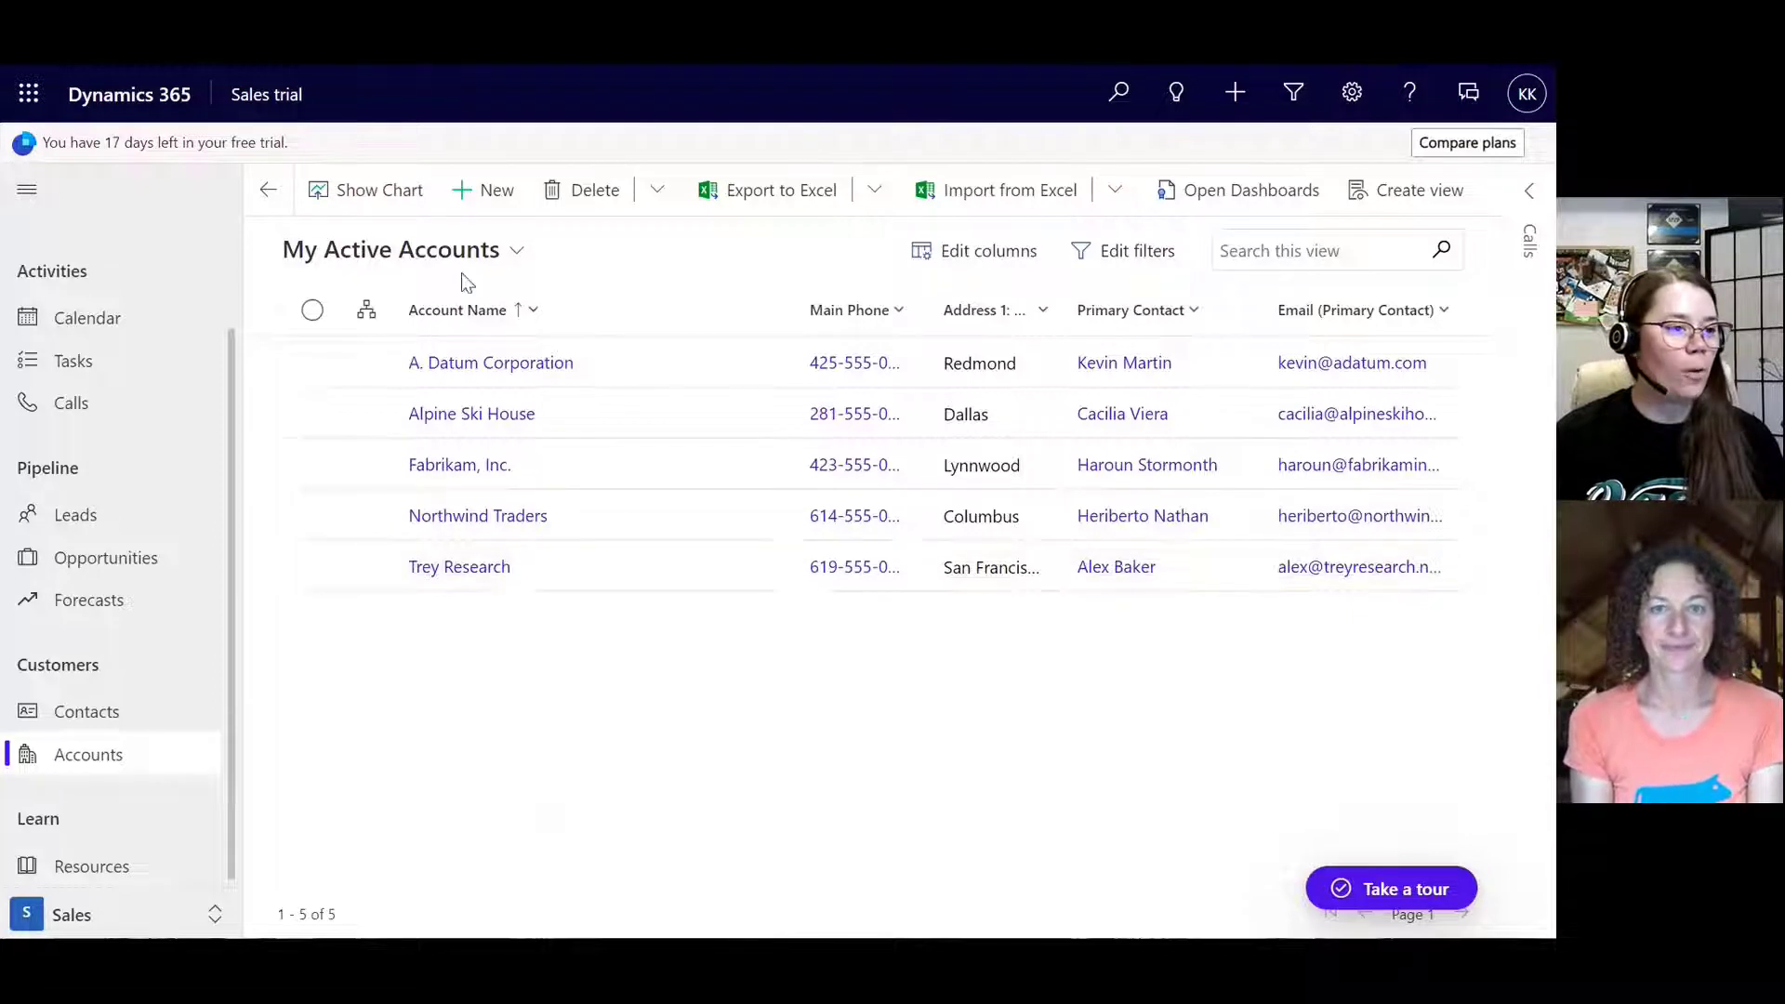
mouse_move(806, 713)
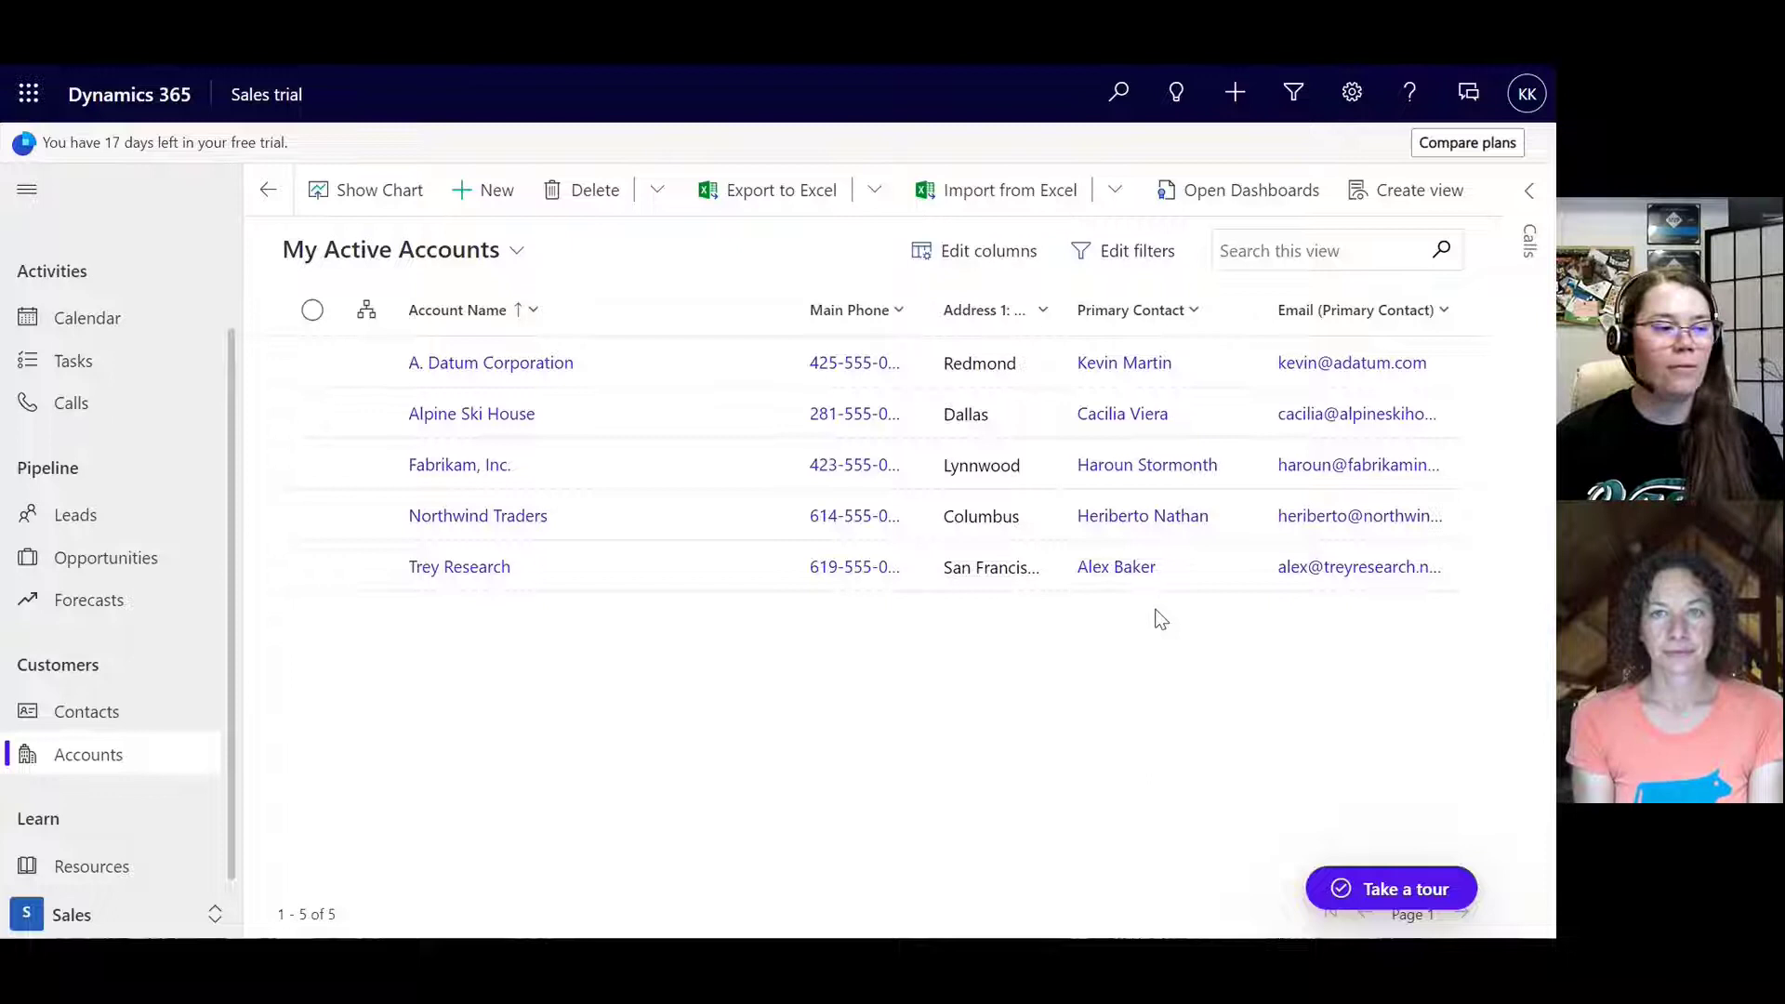
left_click(1117, 91)
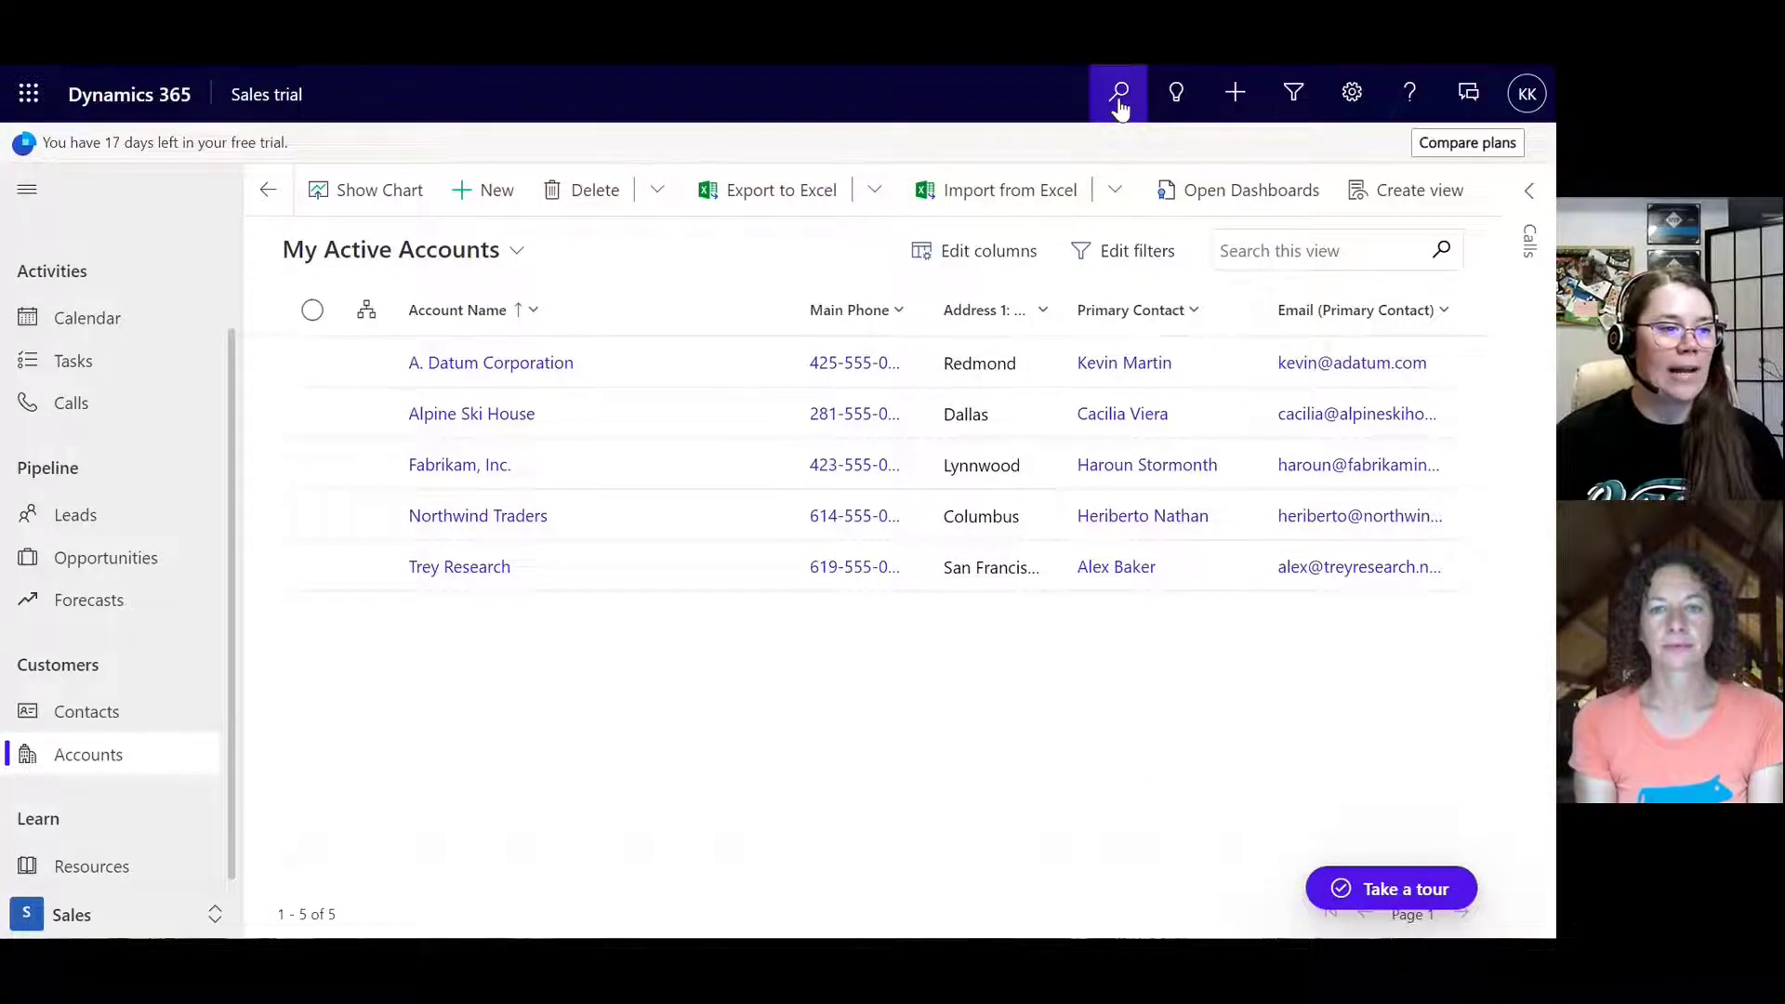
left_click(1117, 91)
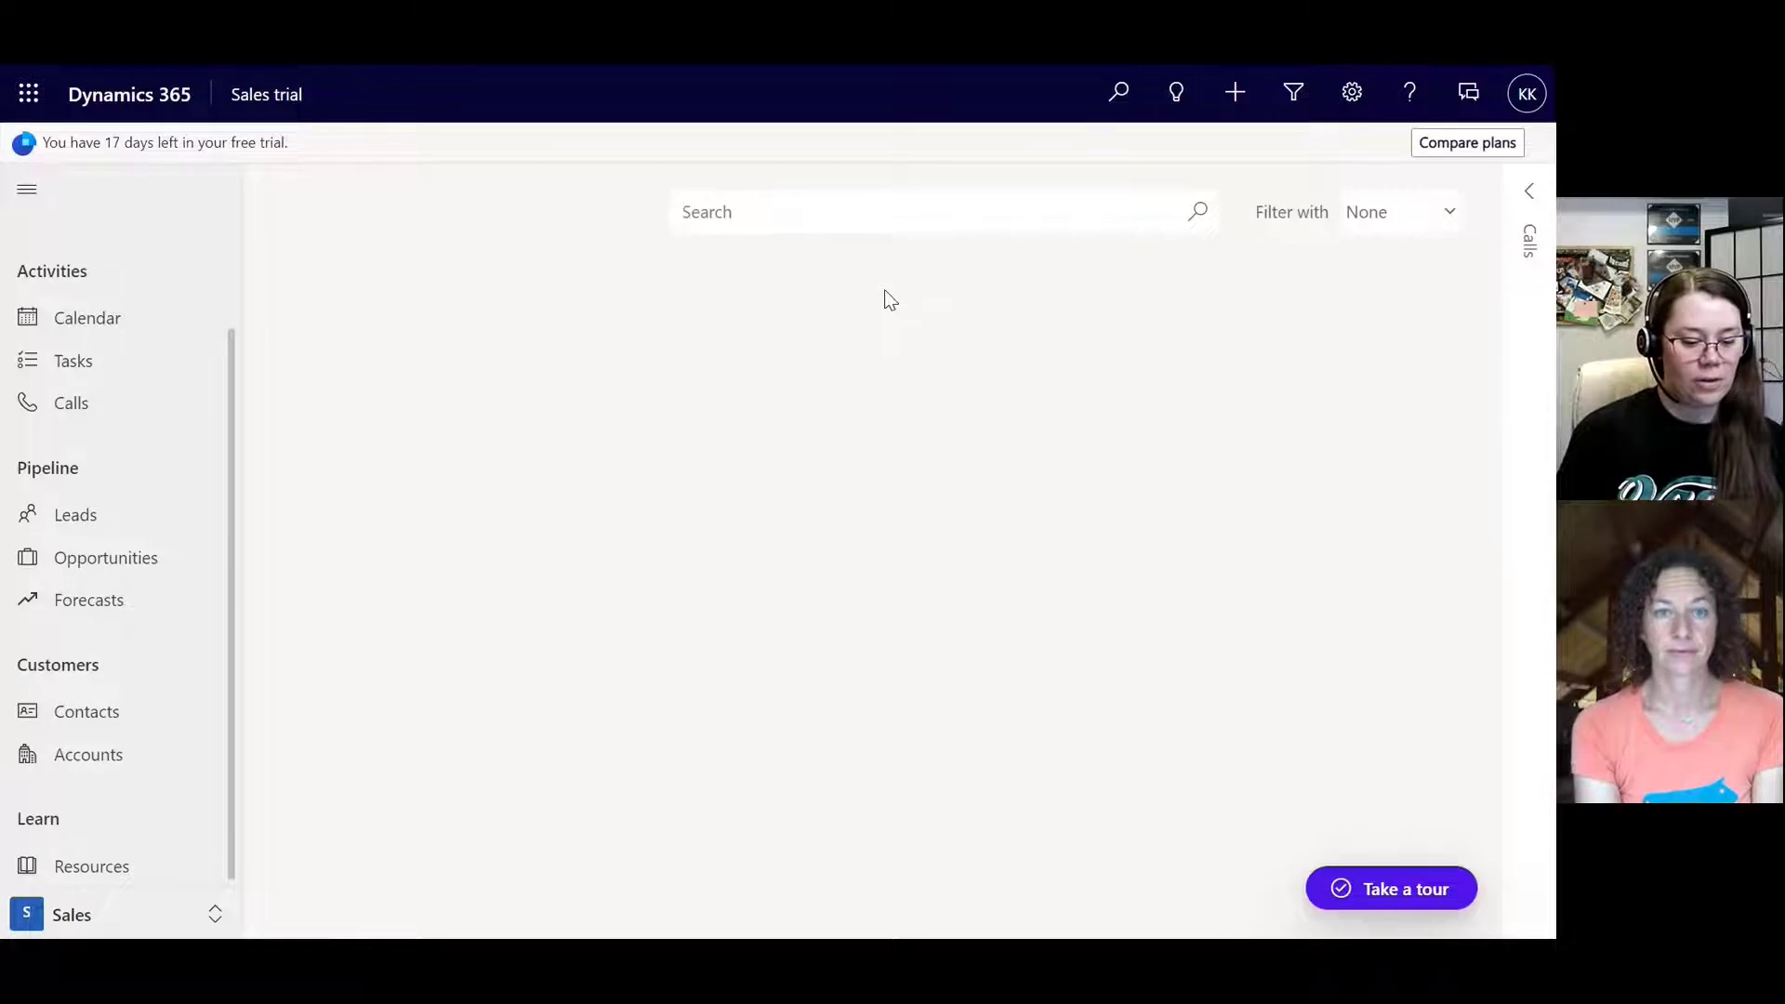
type("a")
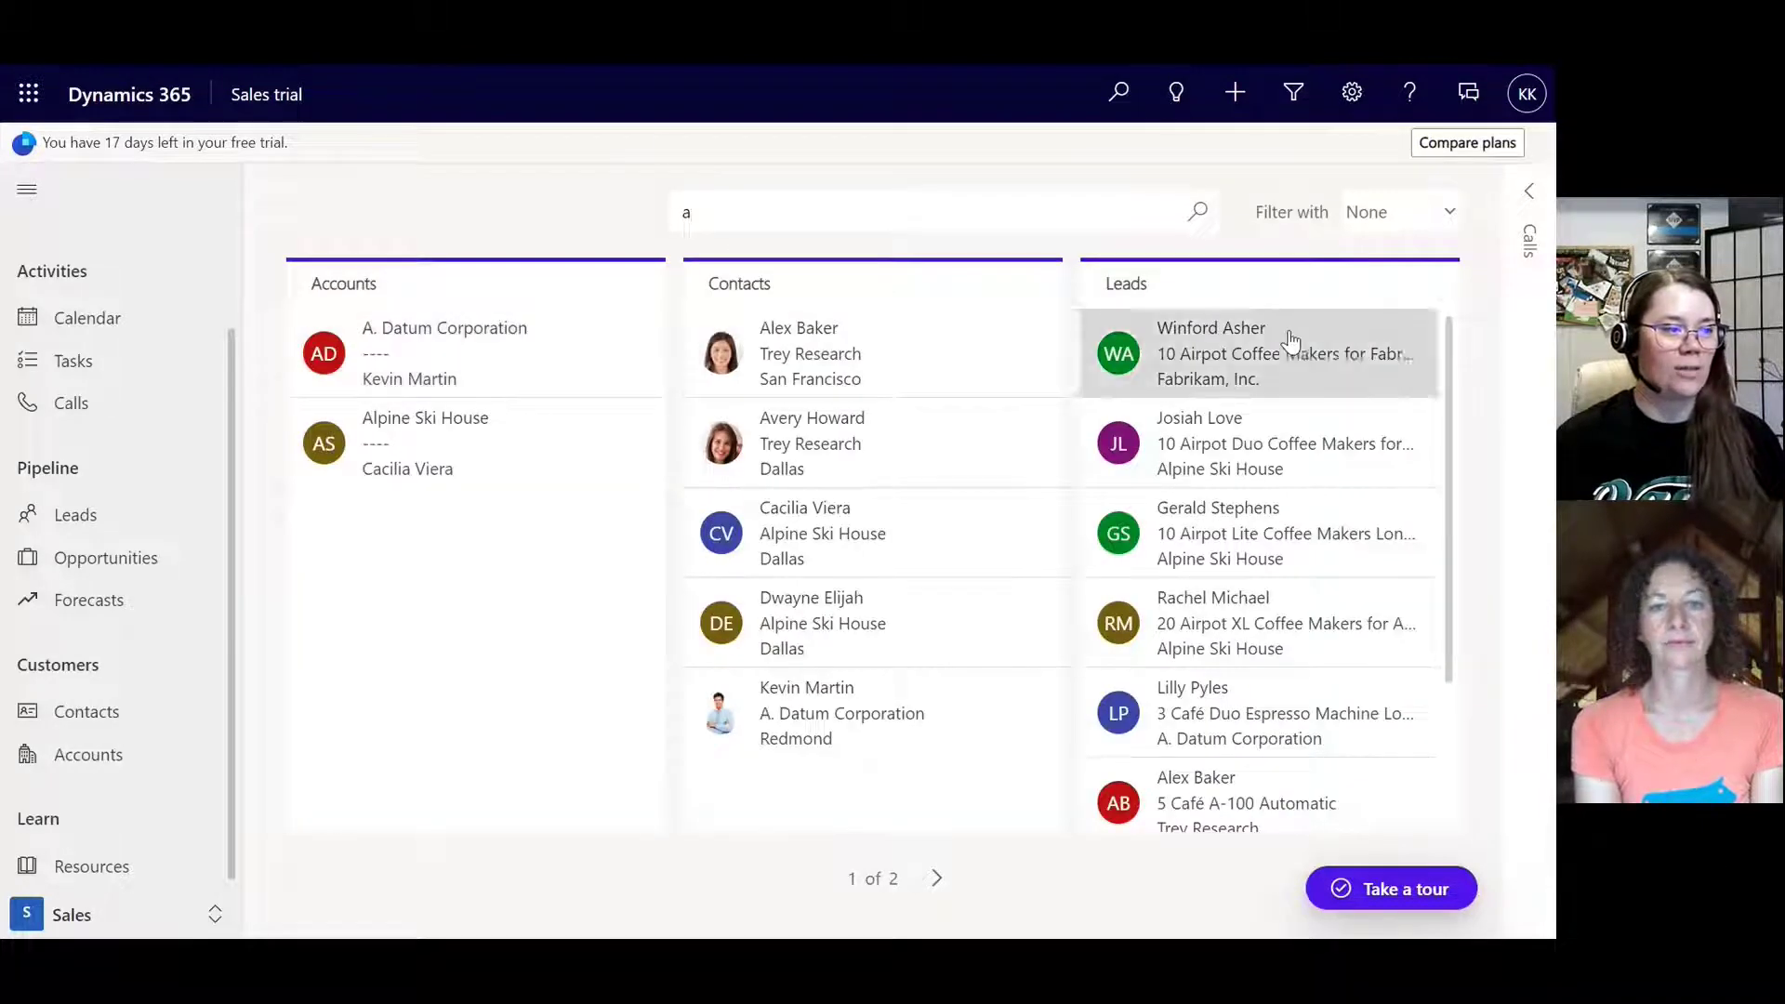
mouse_move(1077, 119)
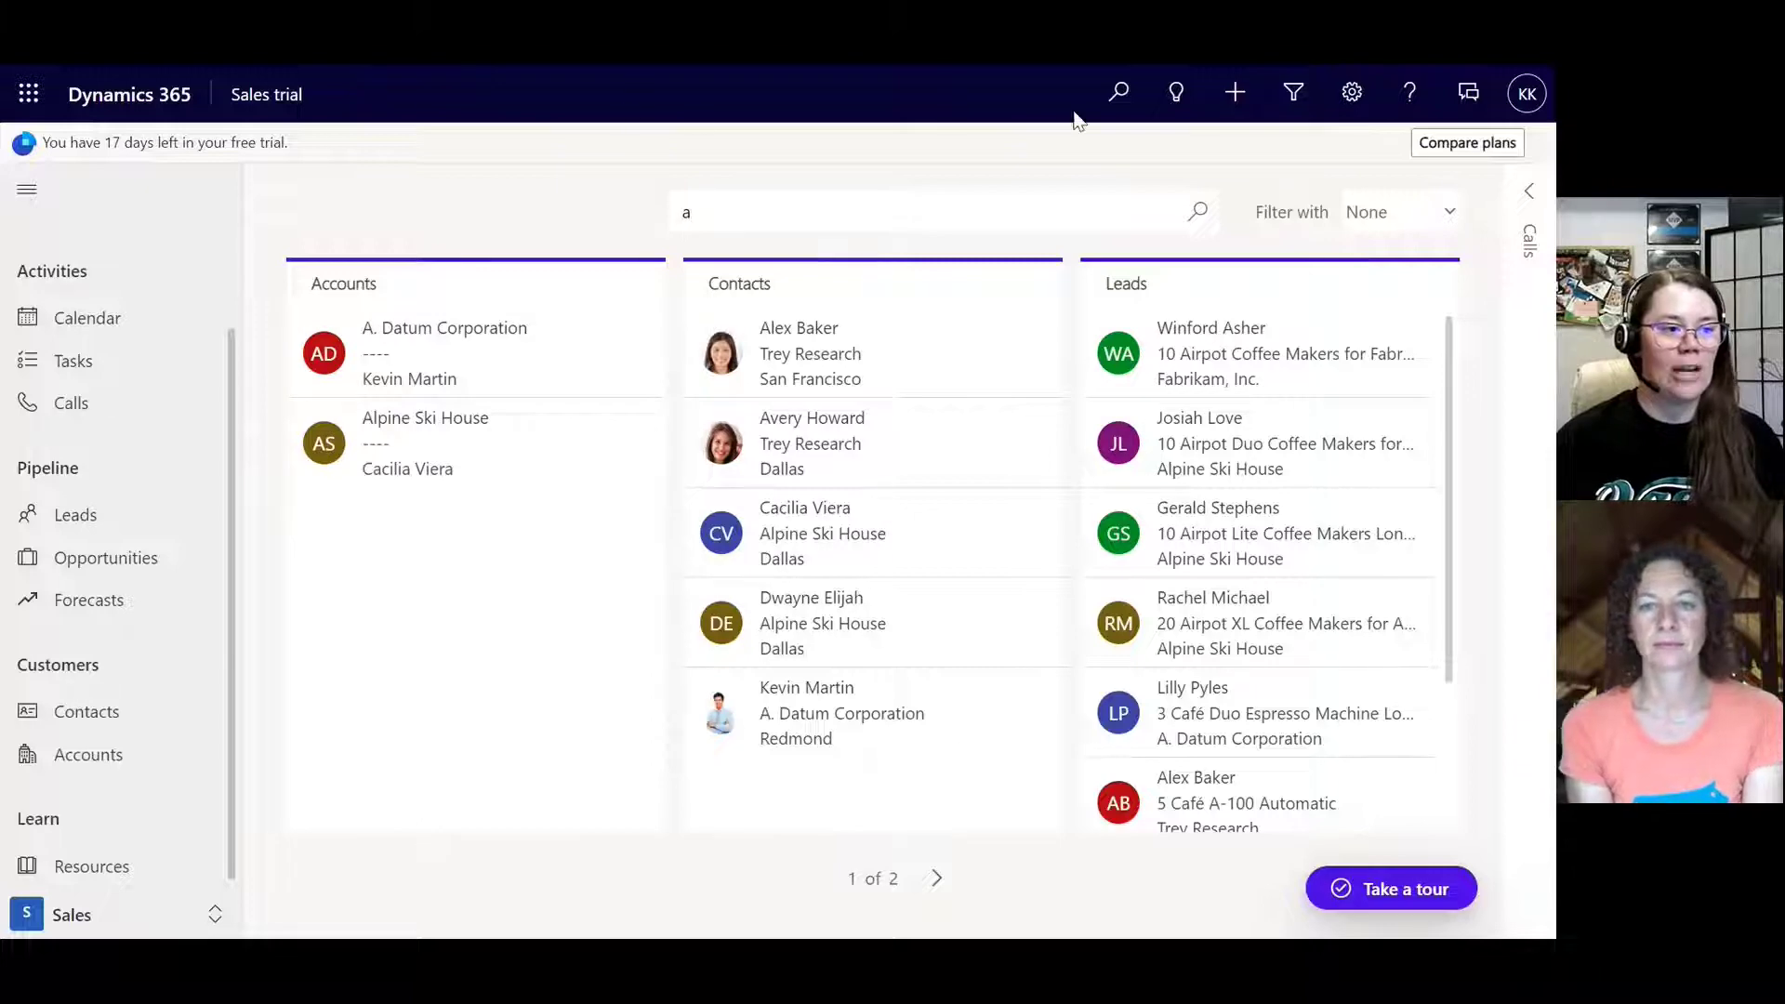
mouse_move(102, 528)
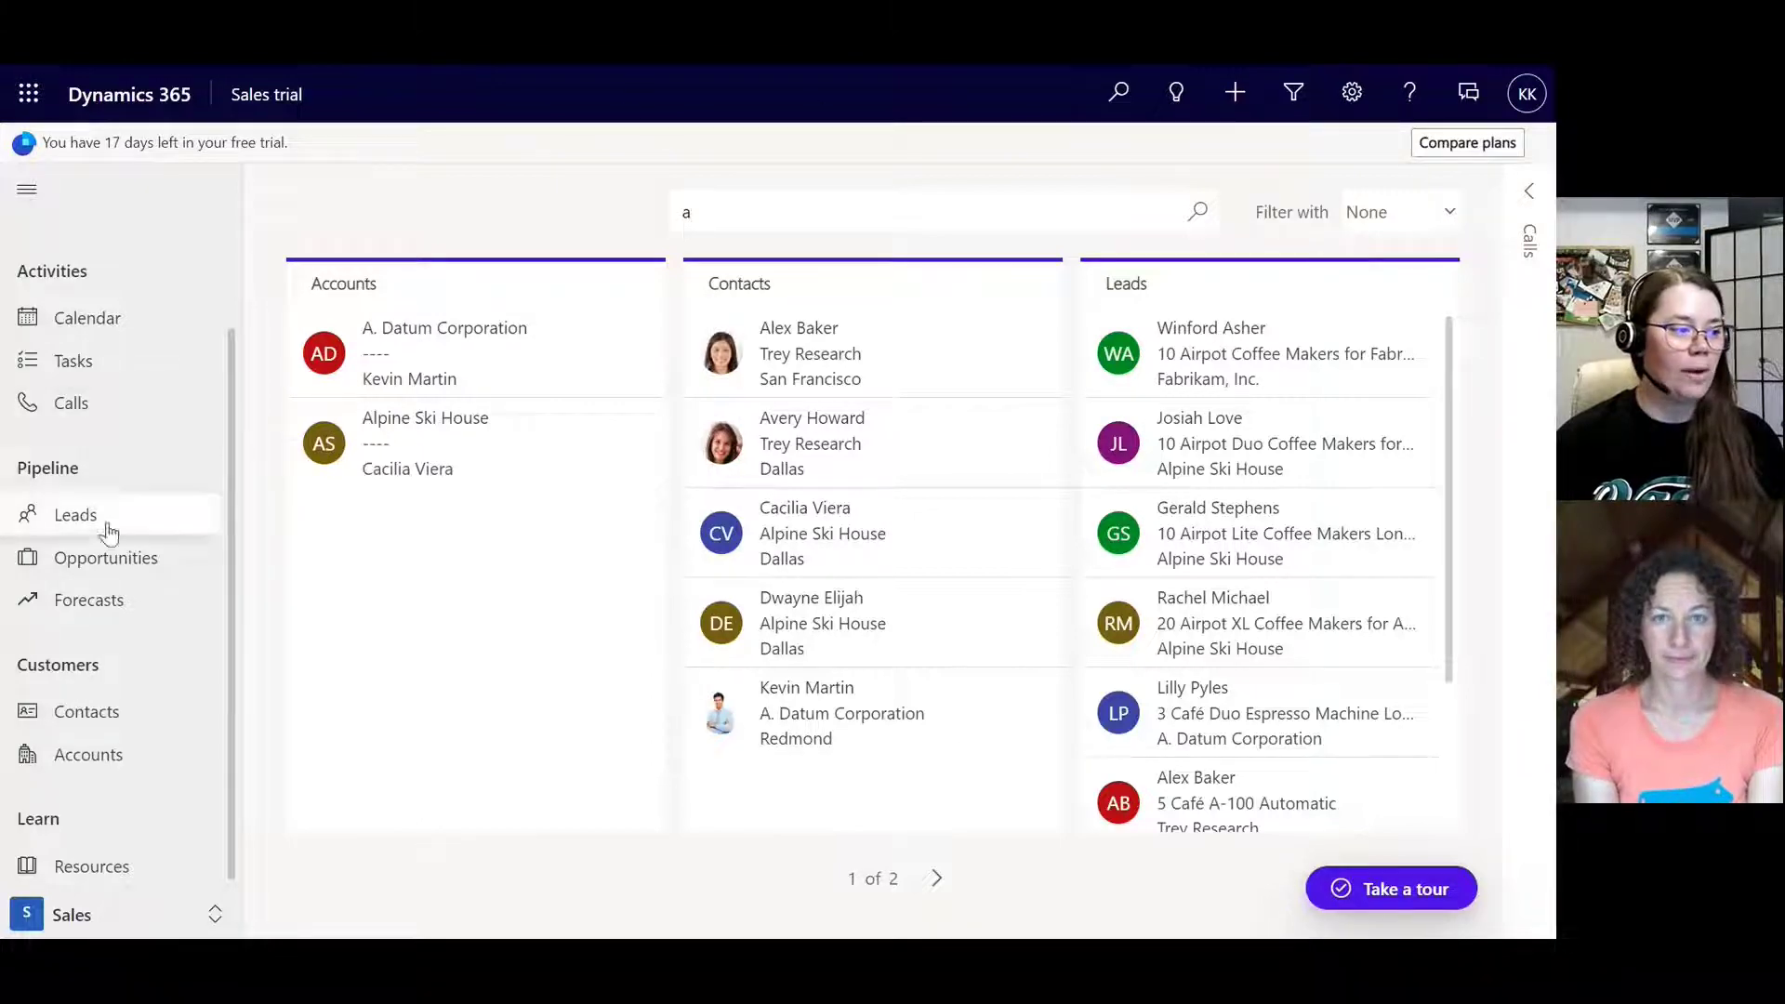
left_click(88, 755)
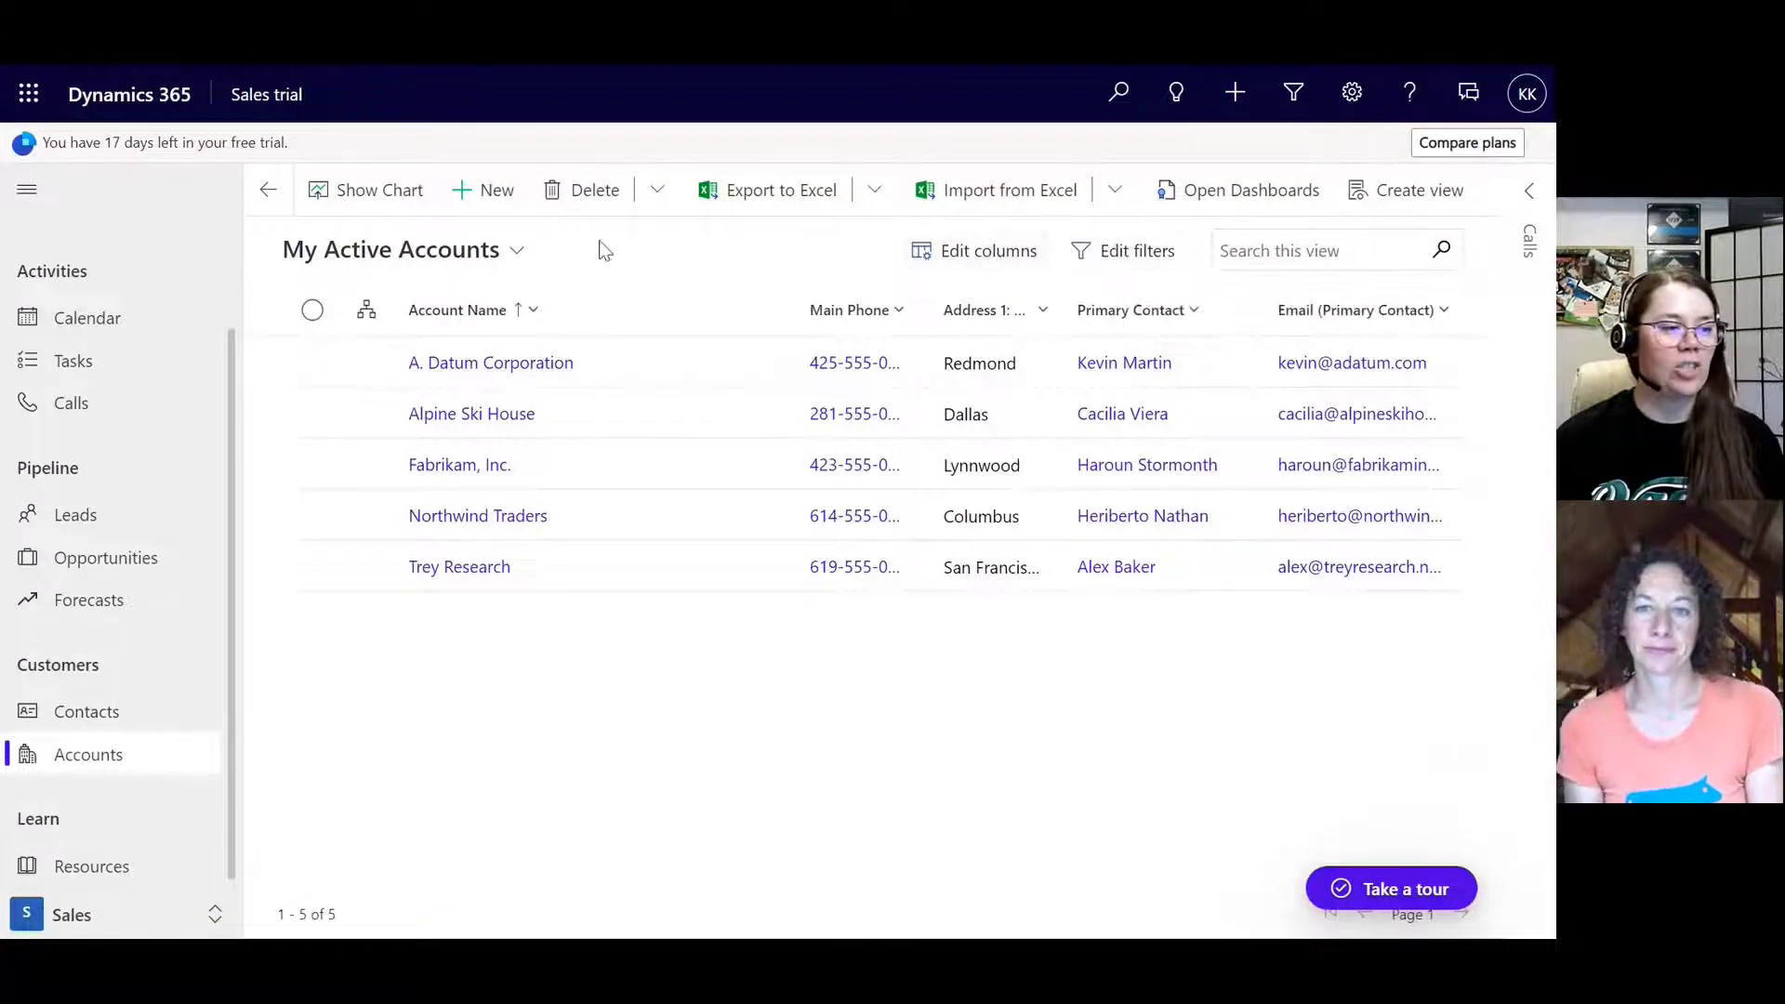
mouse_move(966, 265)
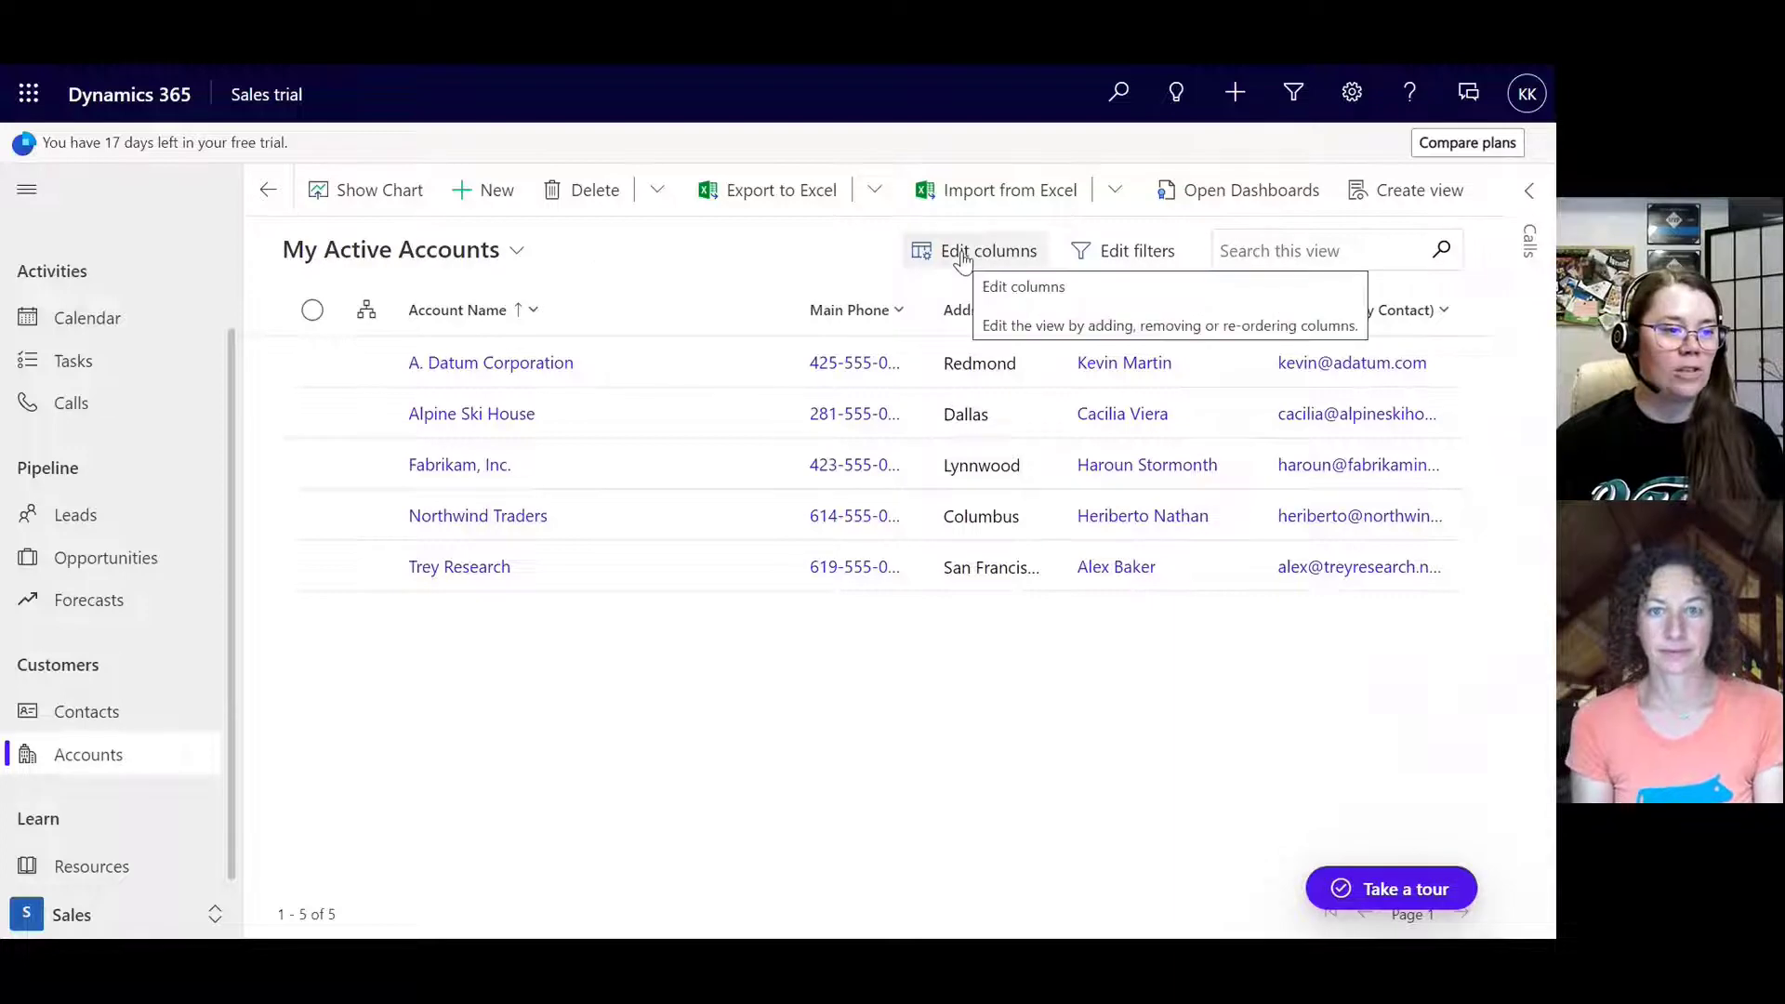
Step: Add an Address 1 street column to My Active Accounts, then show the Create view options
left_click(986, 251)
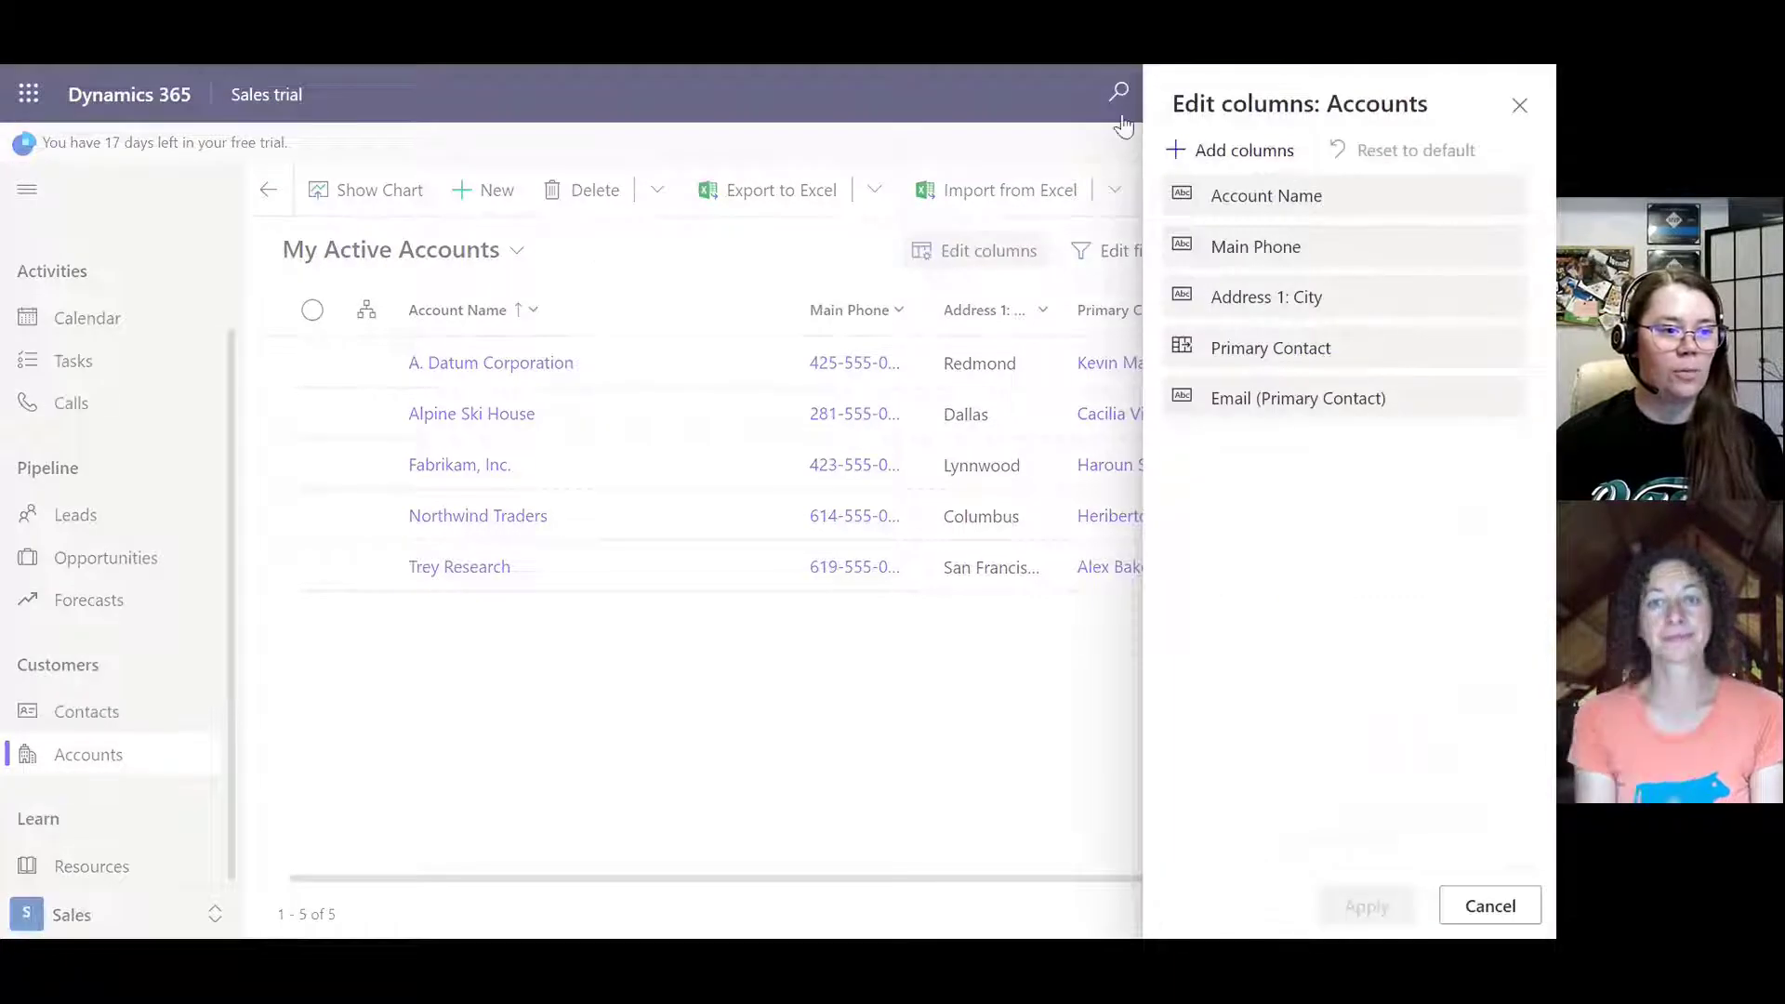
left_click(1243, 150)
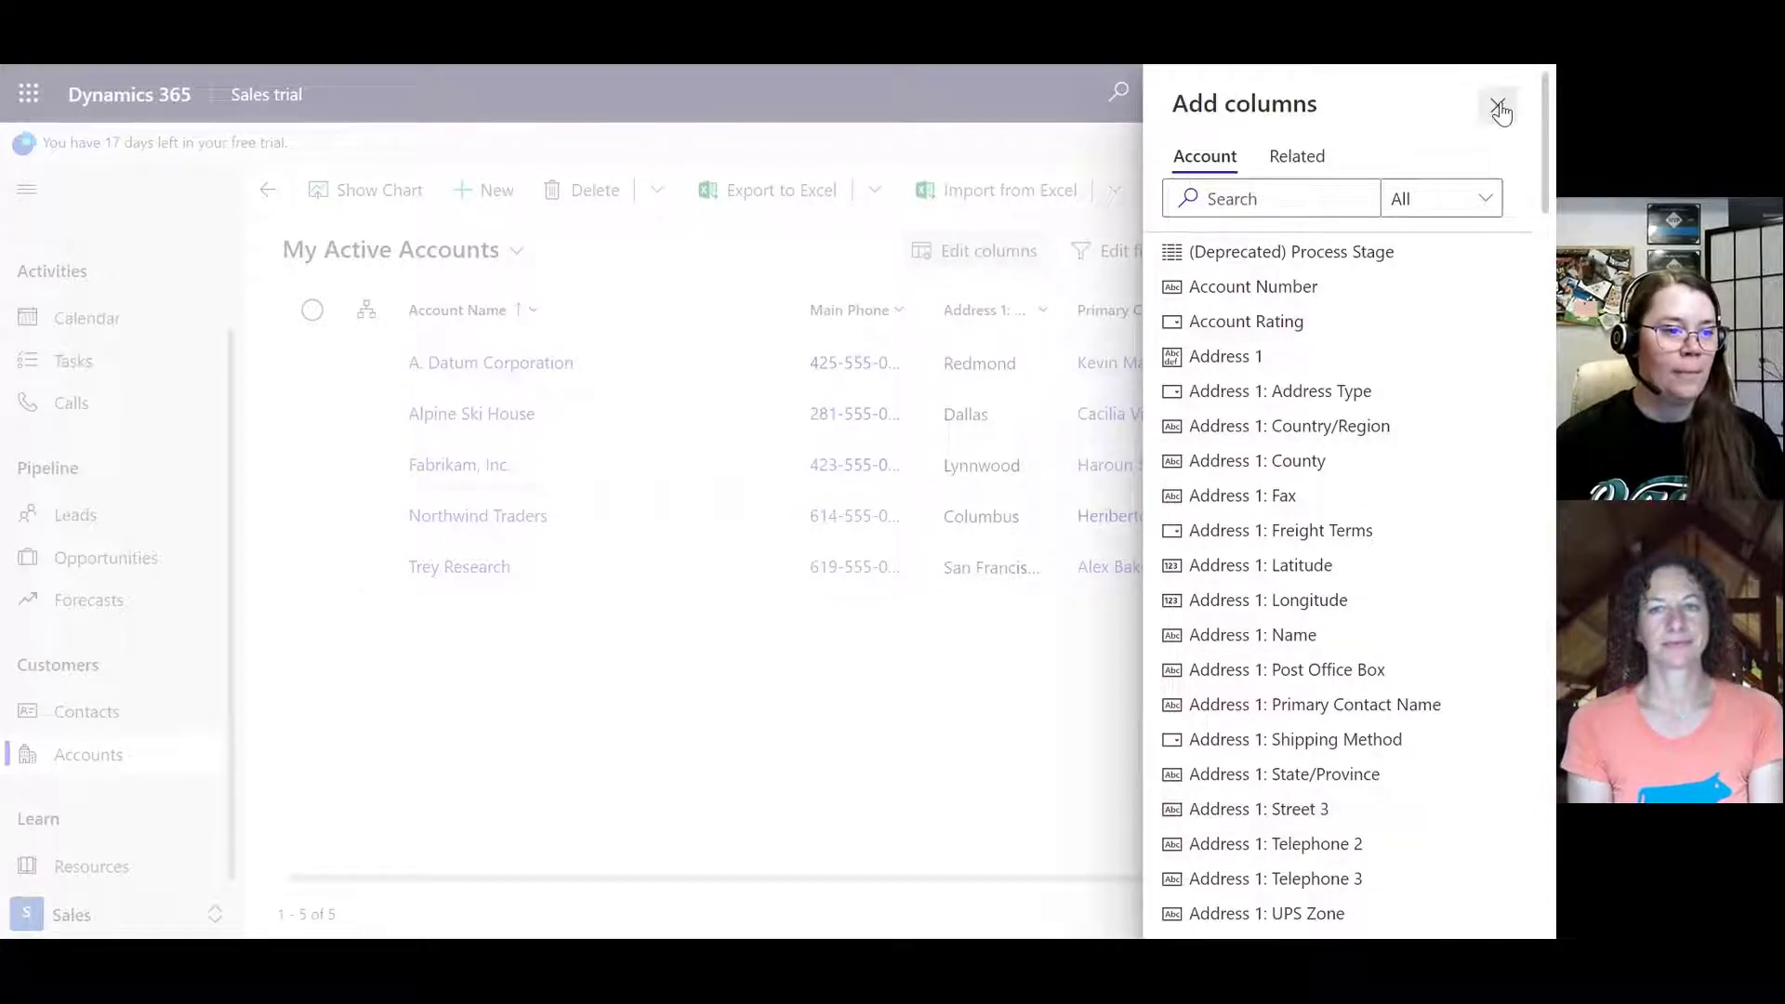
left_click(1497, 105)
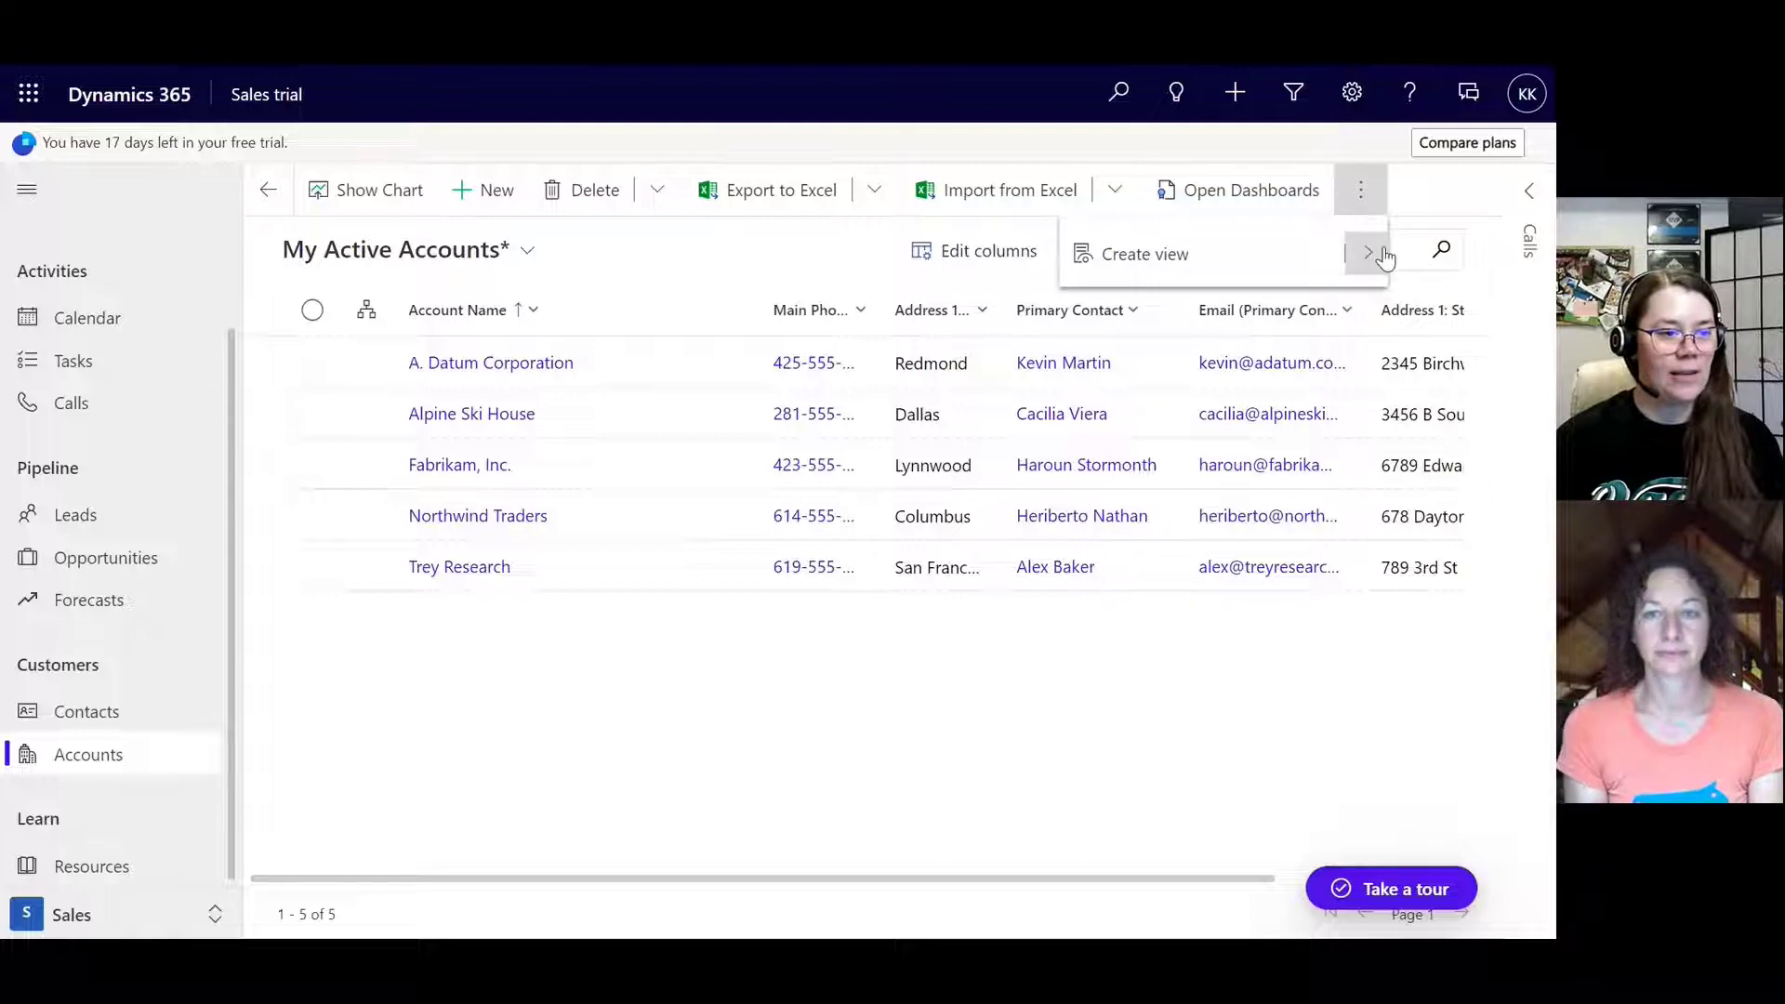
left_click(1368, 253)
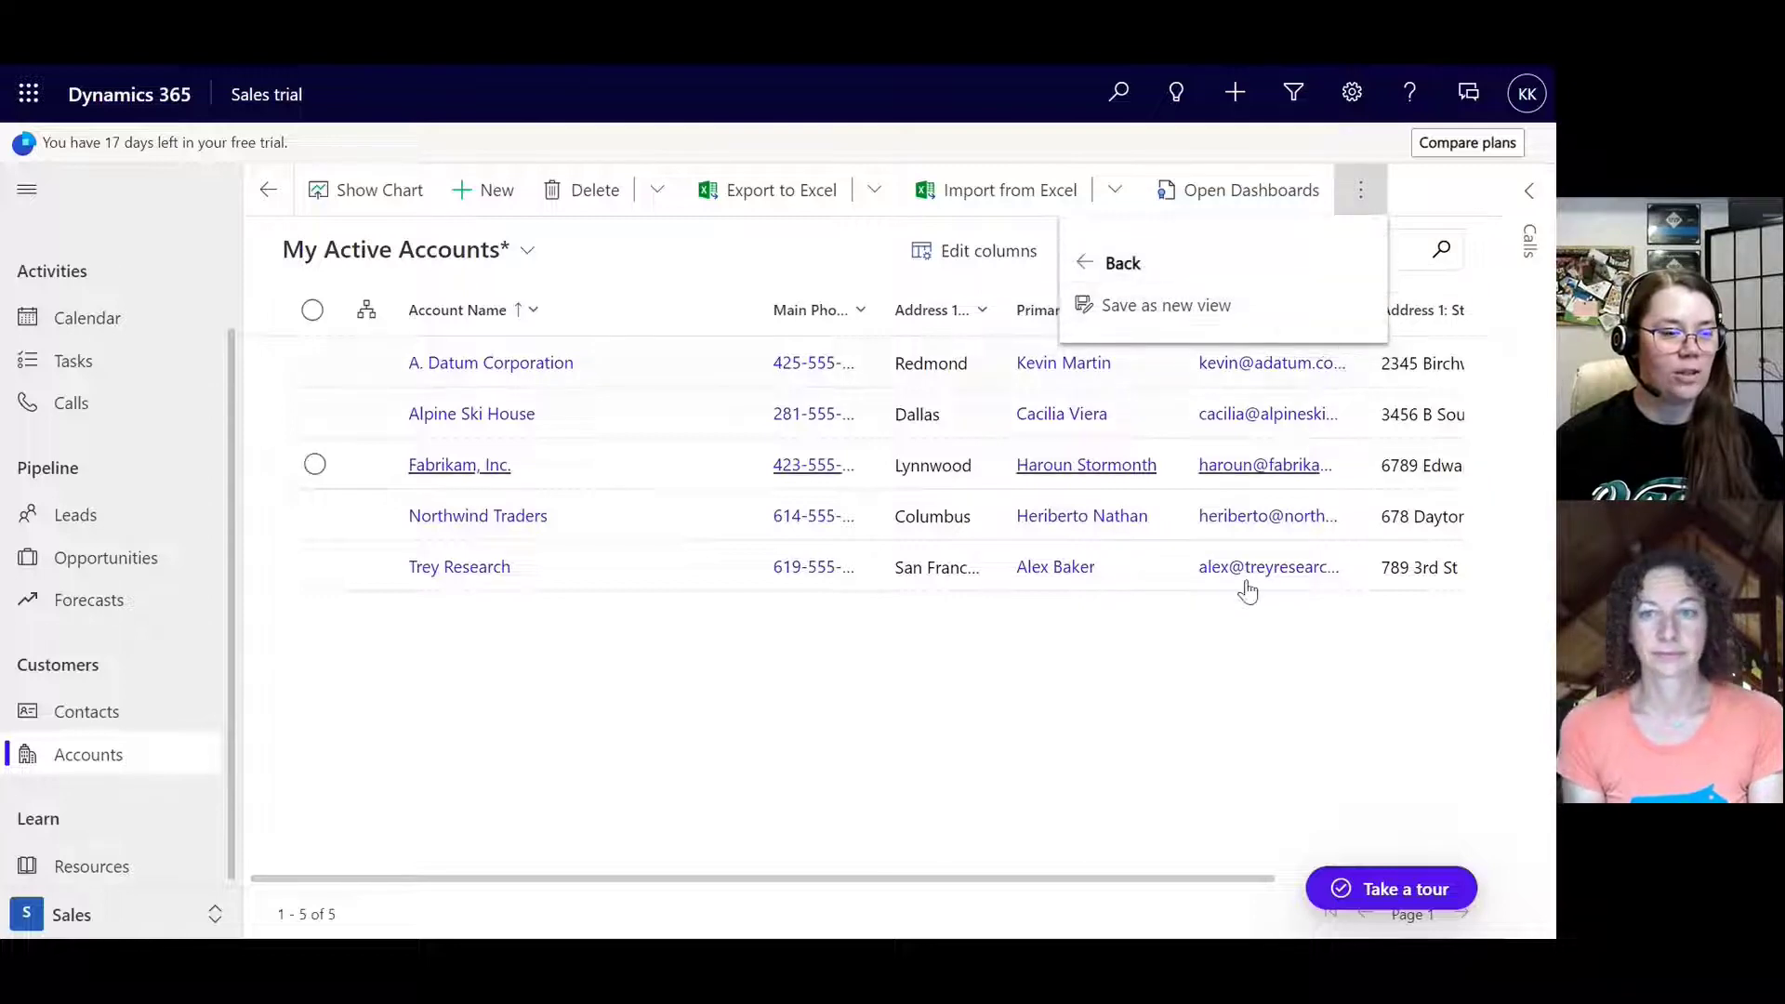
left_click(1293, 92)
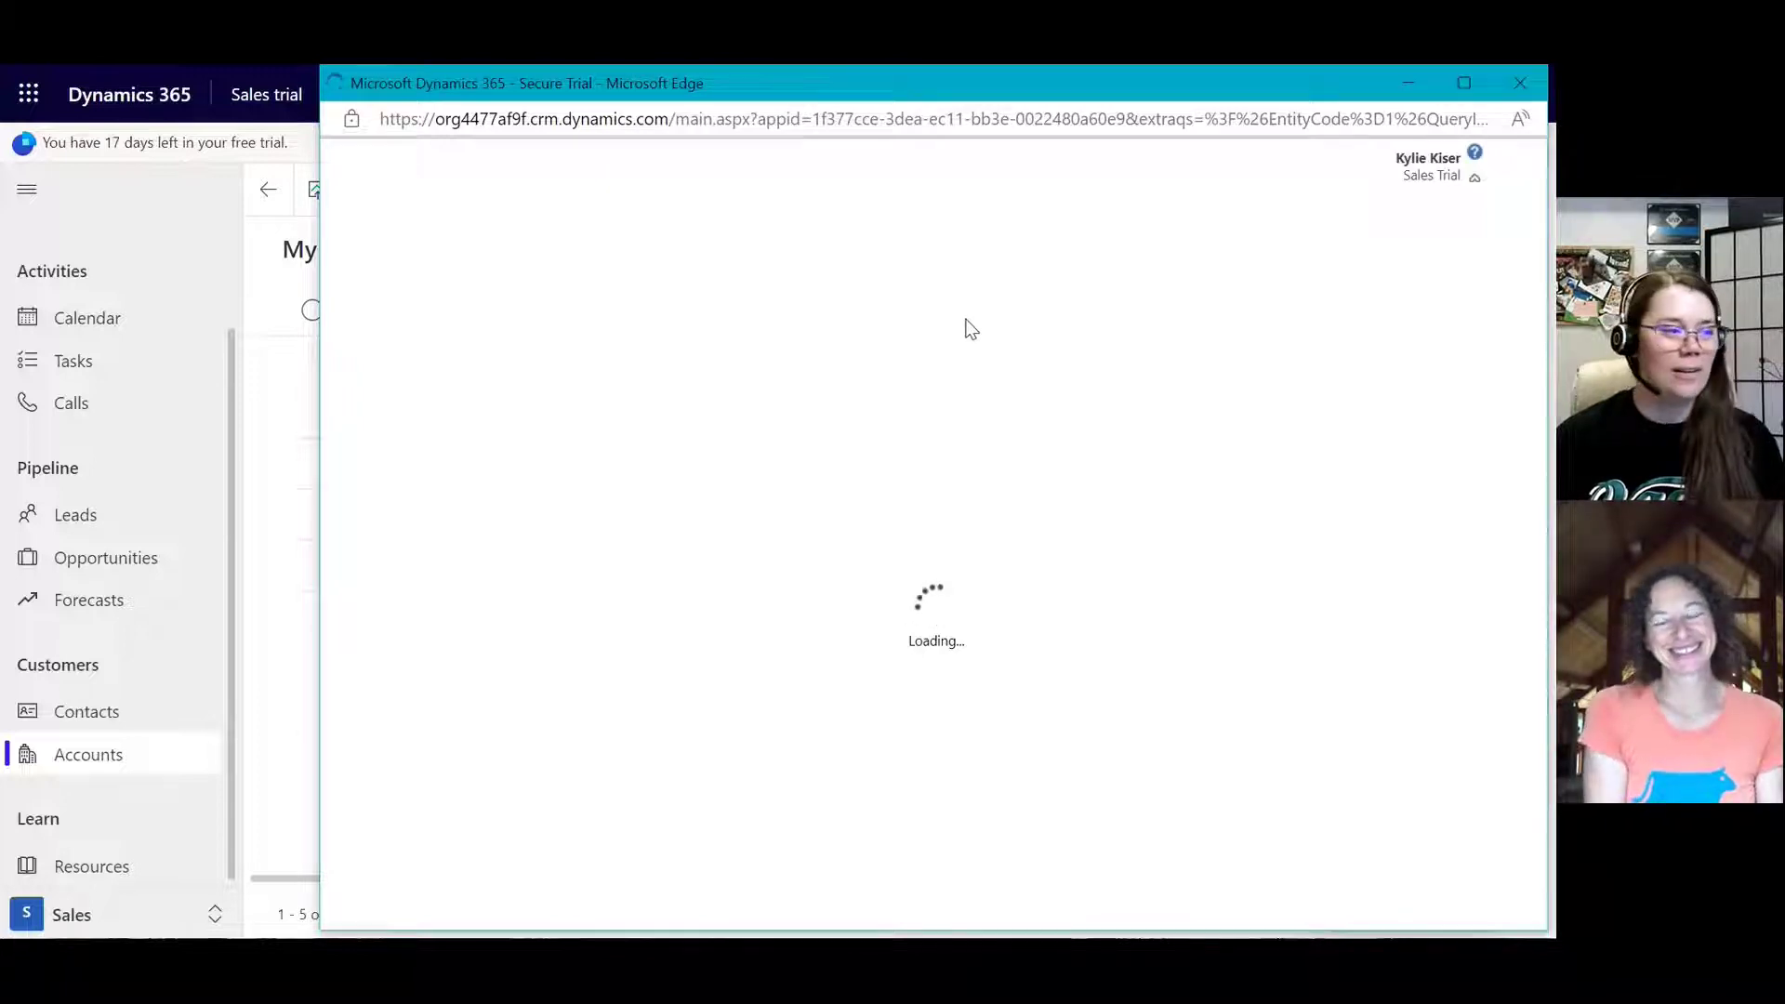
mouse_move(1109, 341)
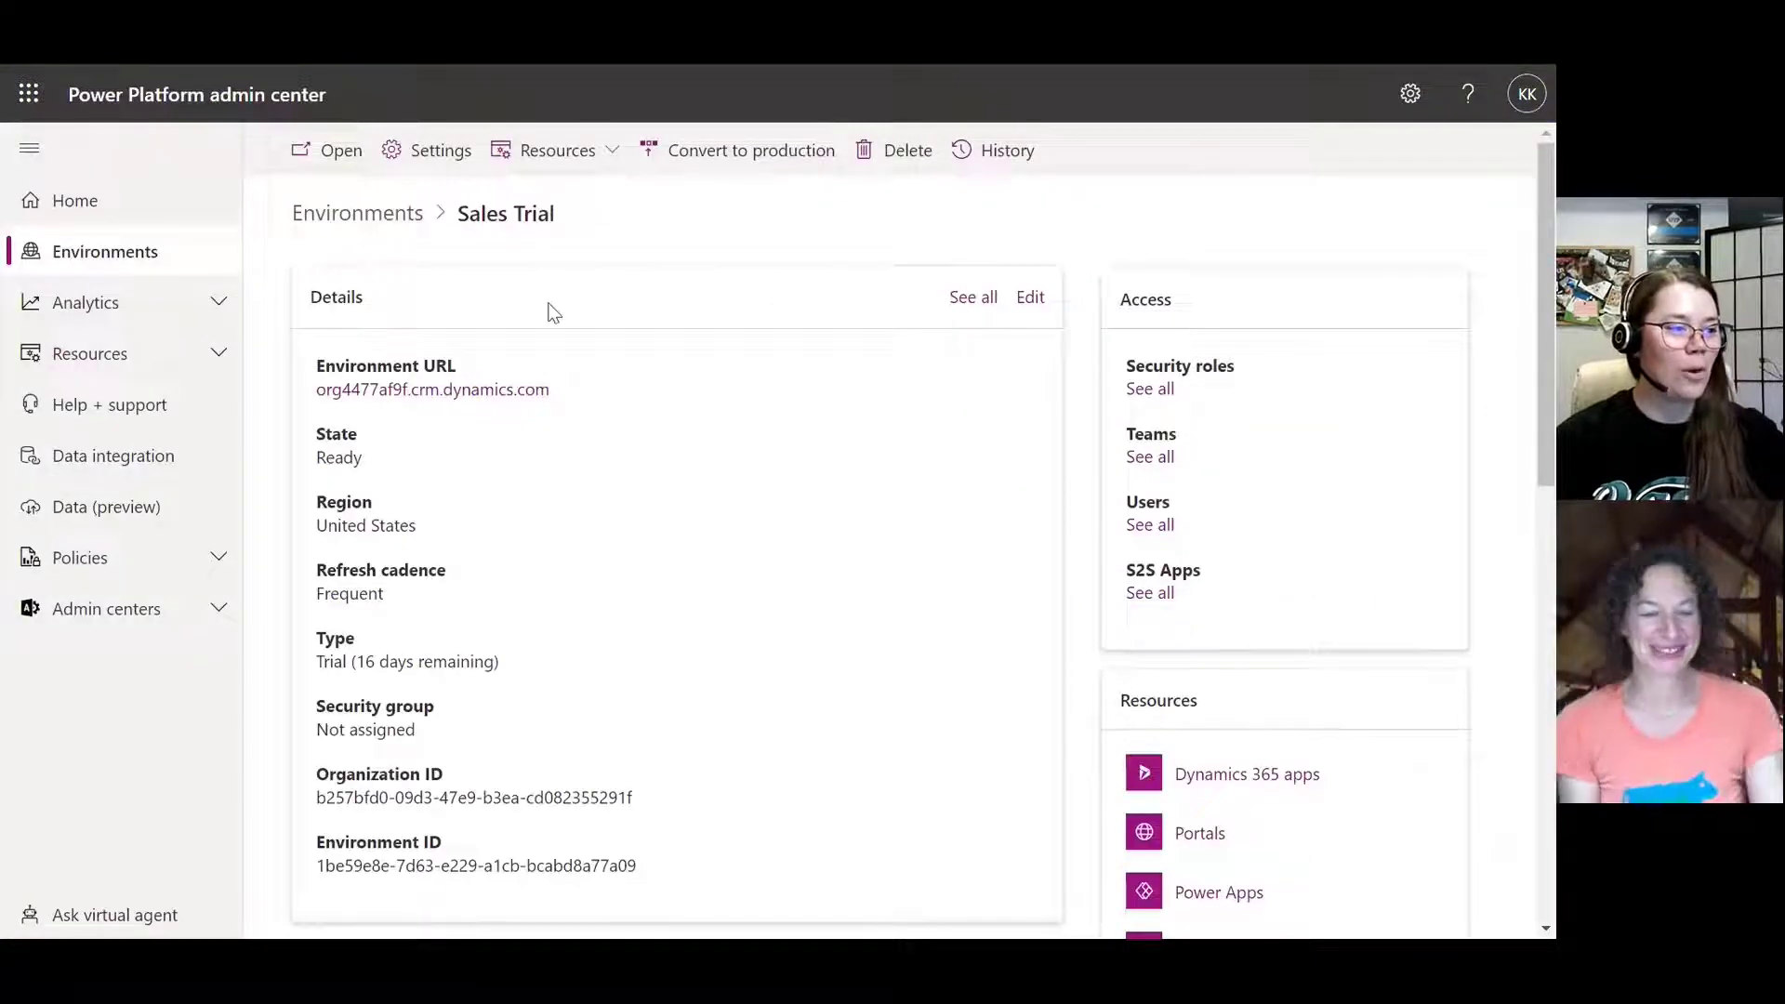
mouse_move(588, 670)
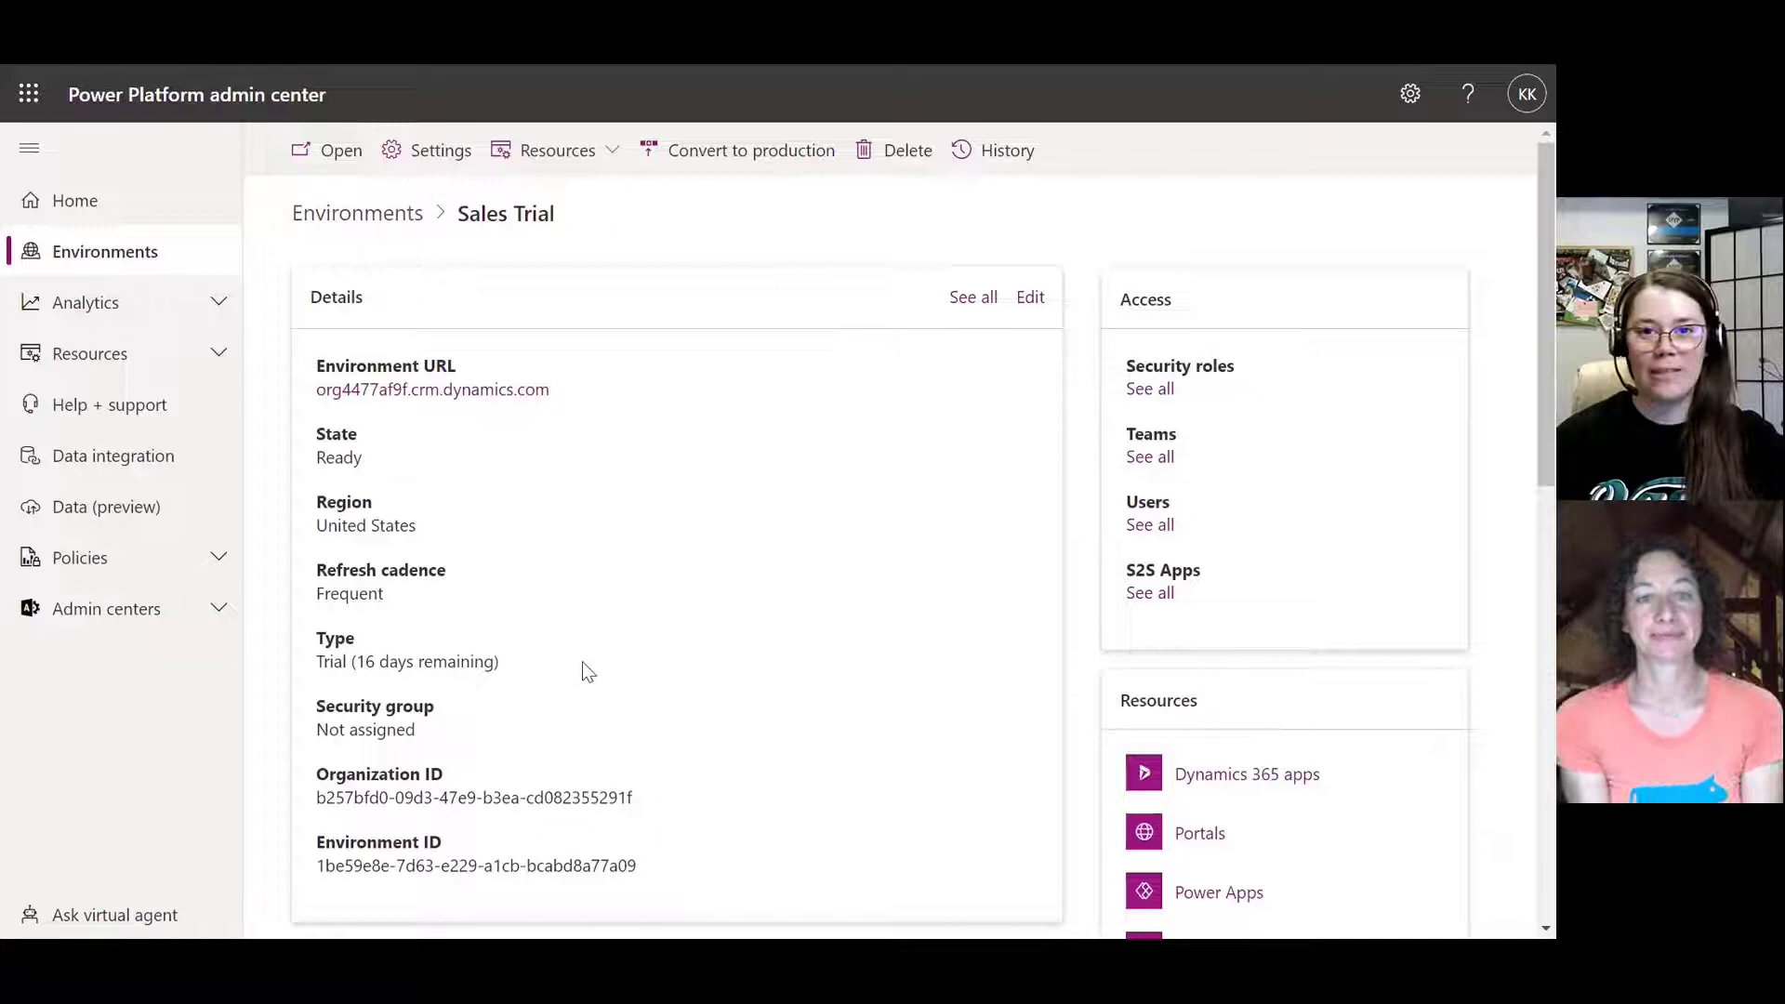
mouse_move(440, 151)
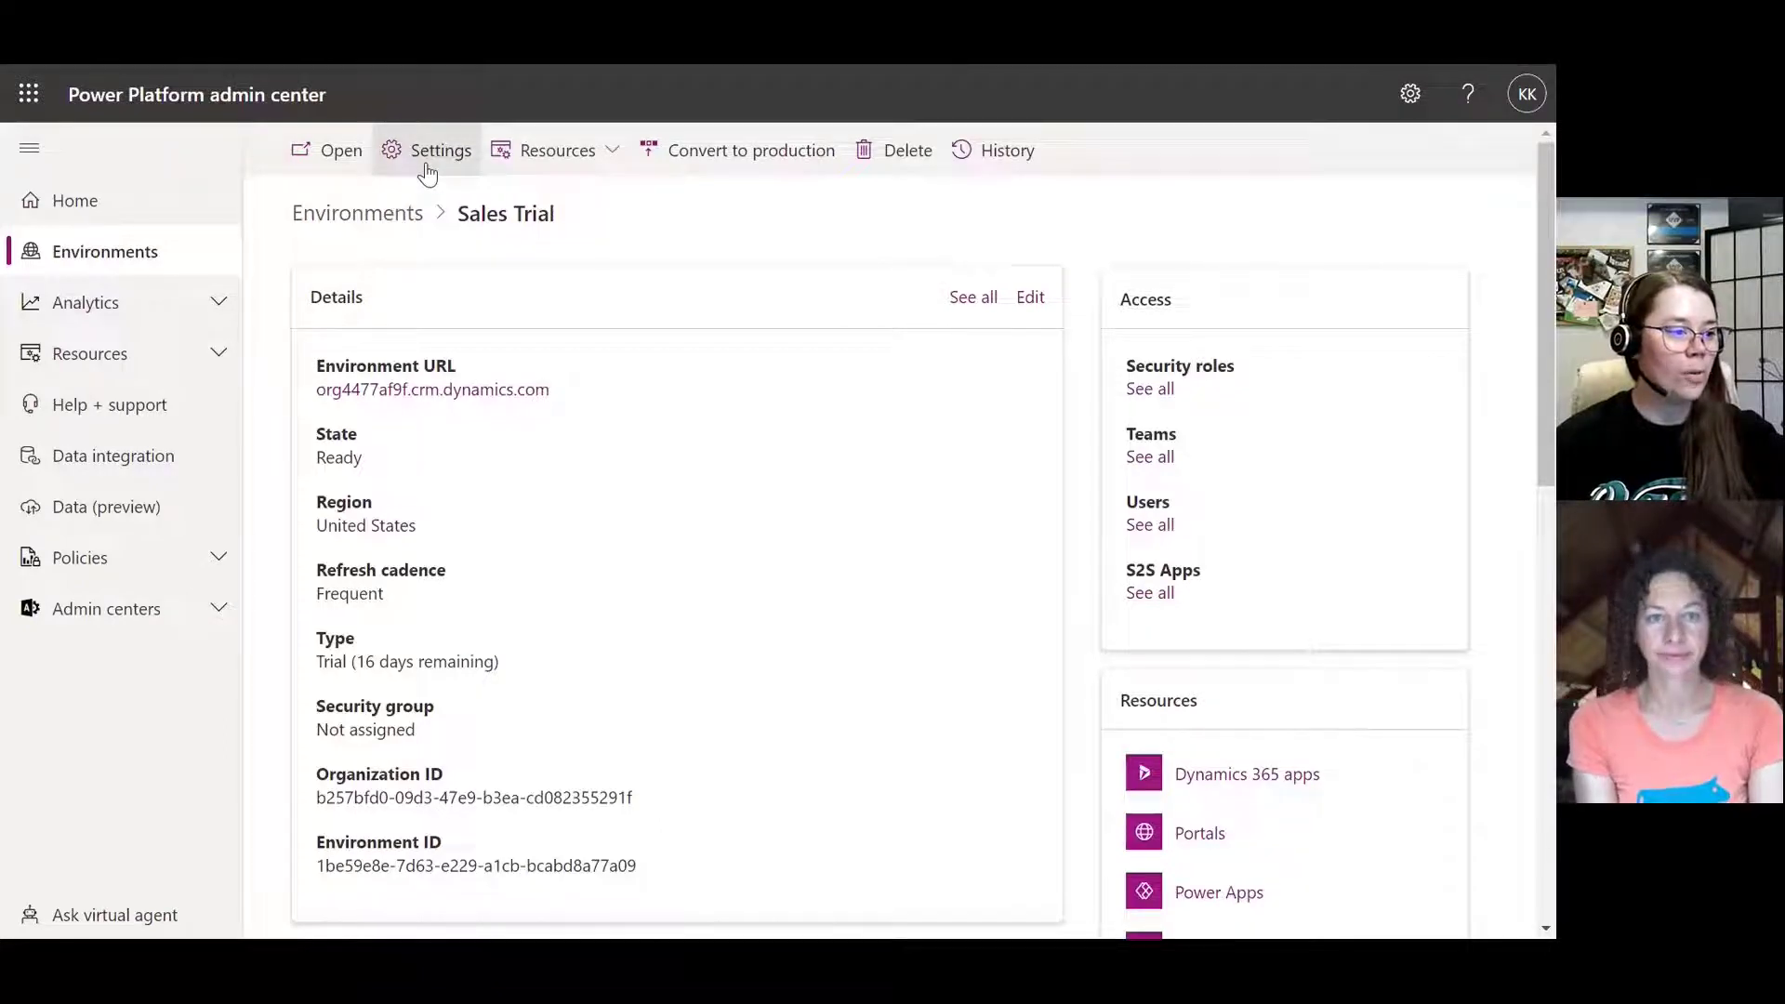
Step: Go to Settings > Product > Features for the Sales Trial environment
left_click(440, 150)
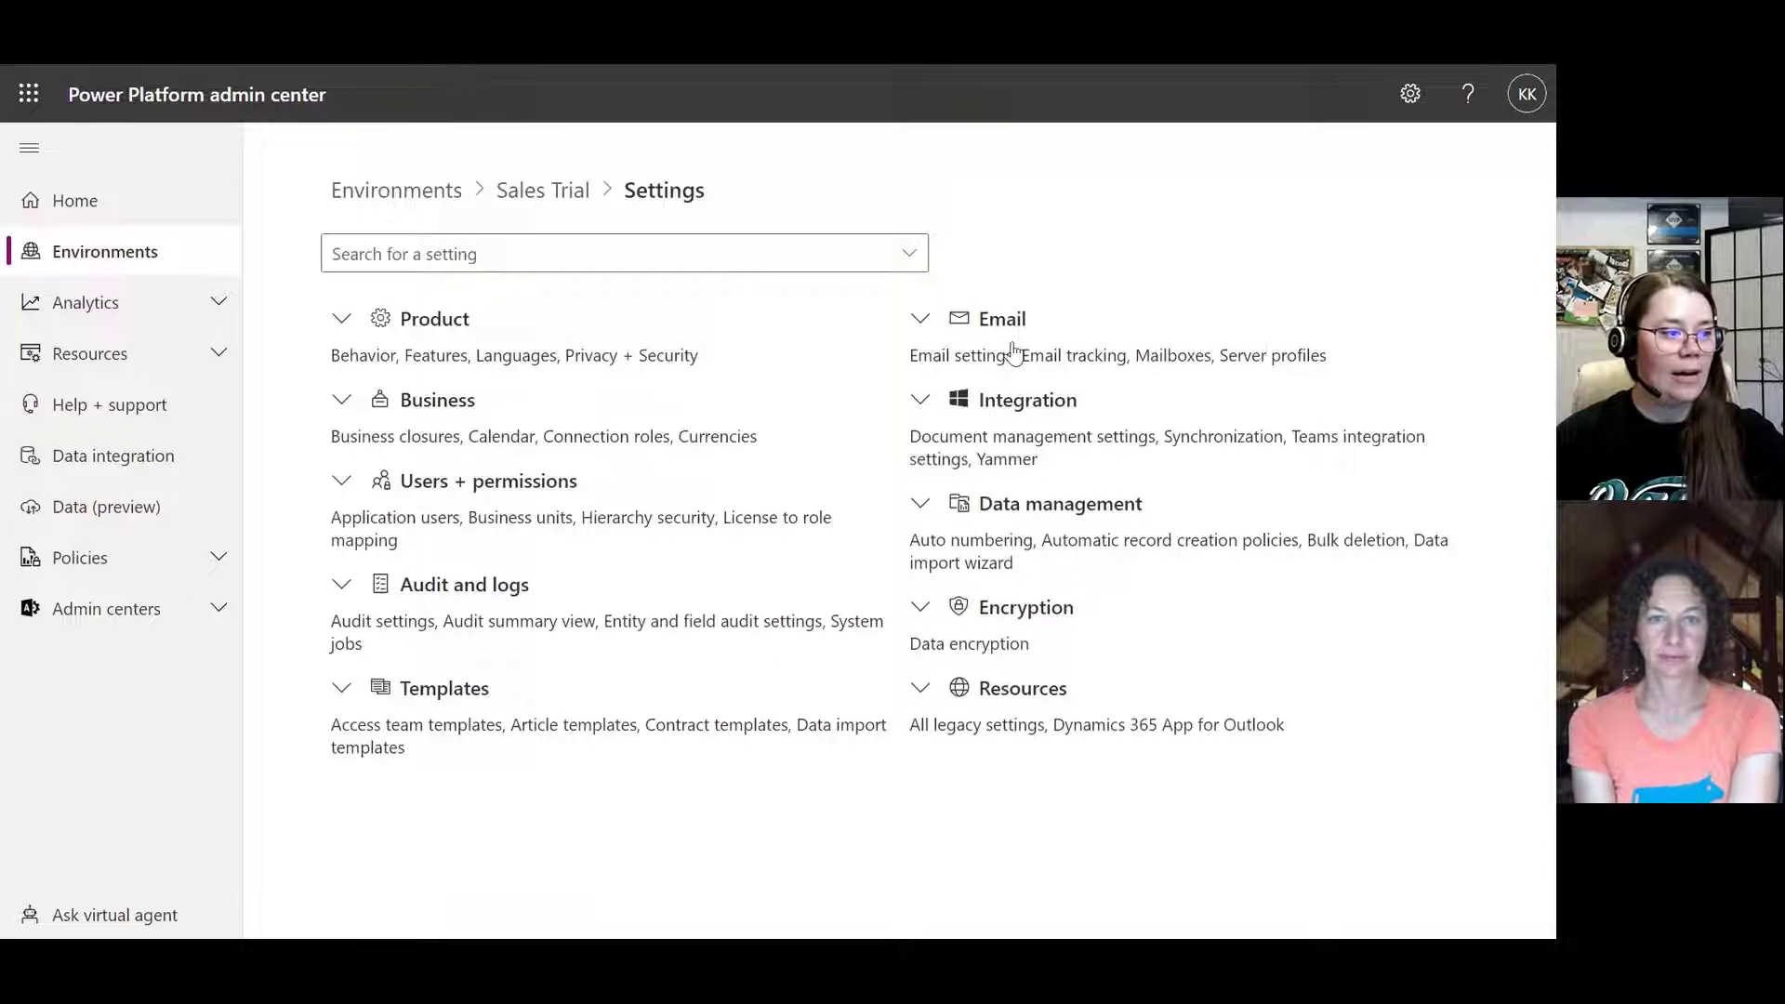
left_click(341, 318)
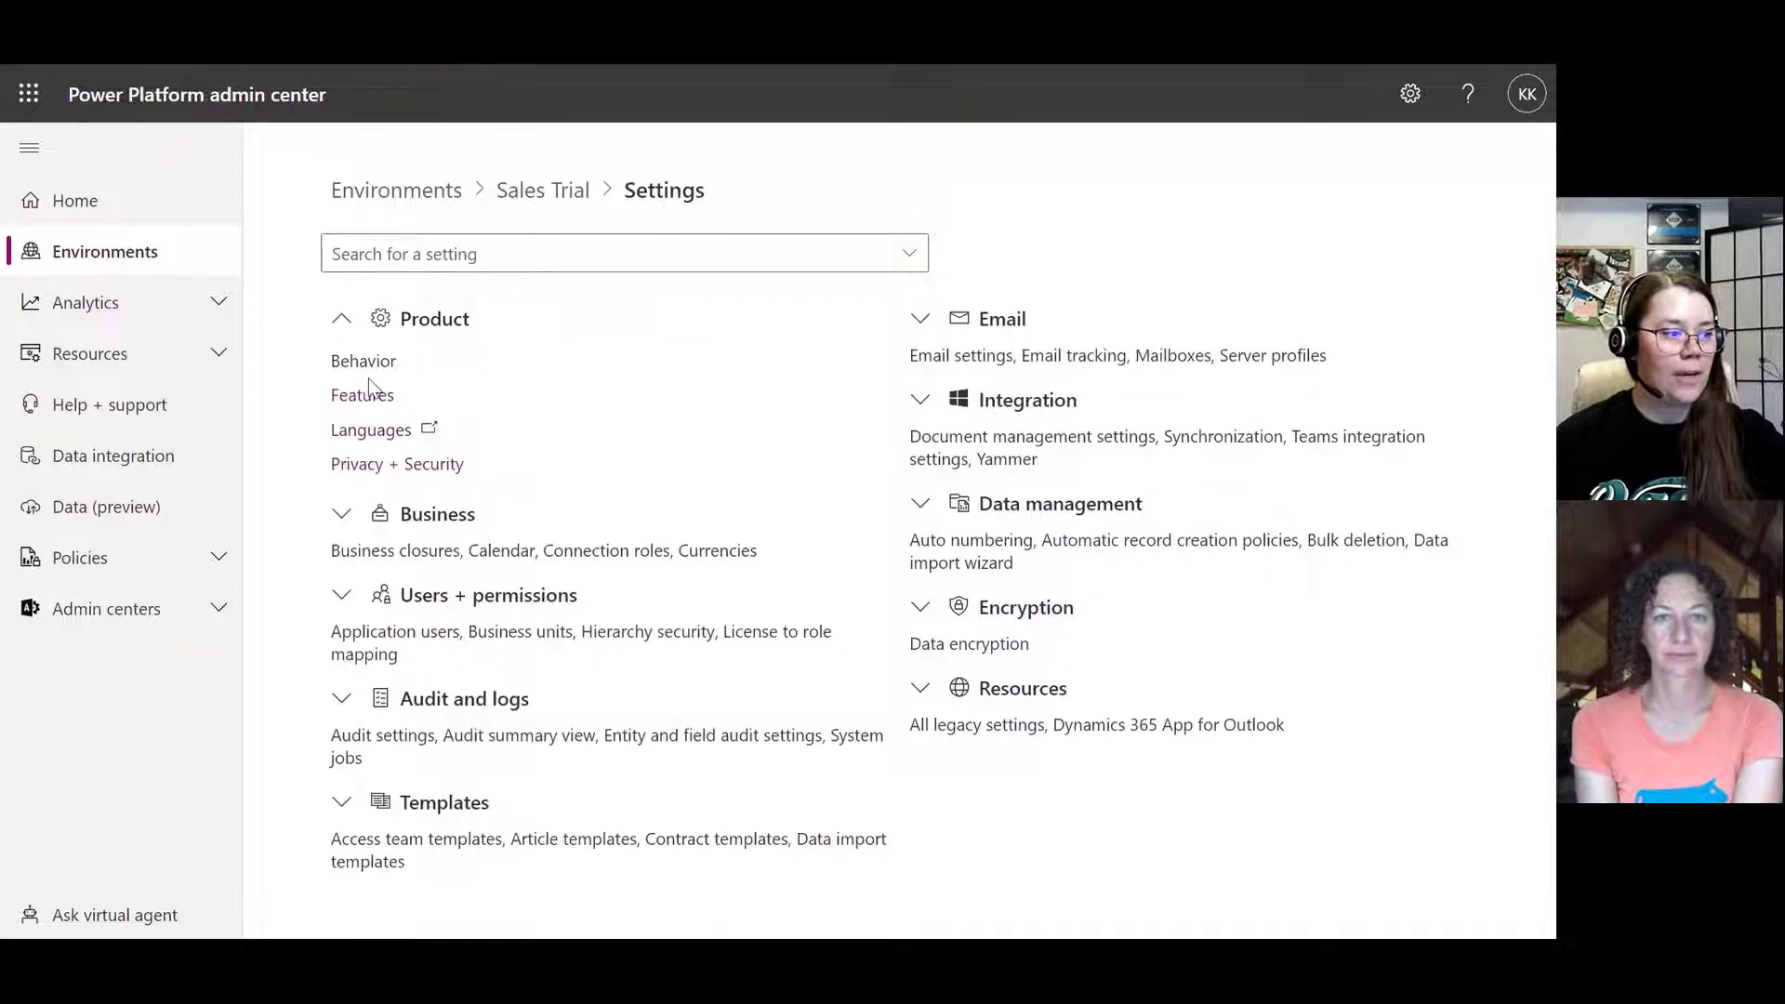
left_click(362, 395)
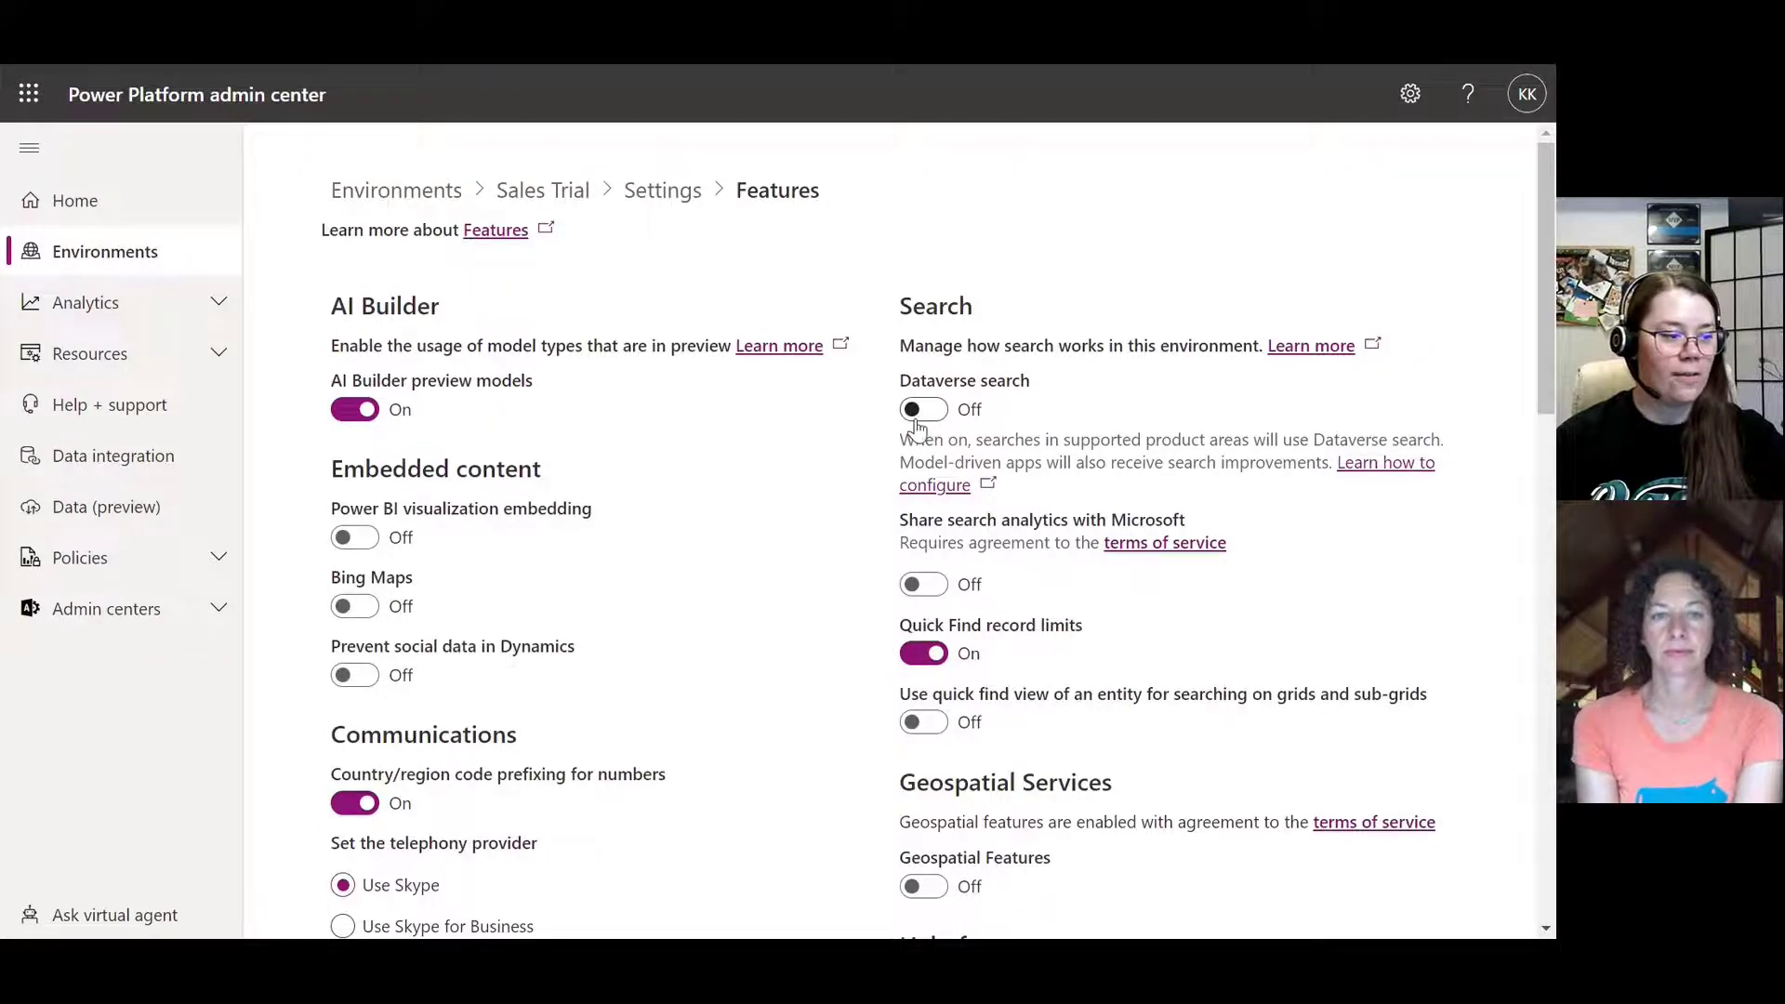
Step: Turn on Dataverse search, modern advanced find and hiding system views, then save
scroll("down", 3)
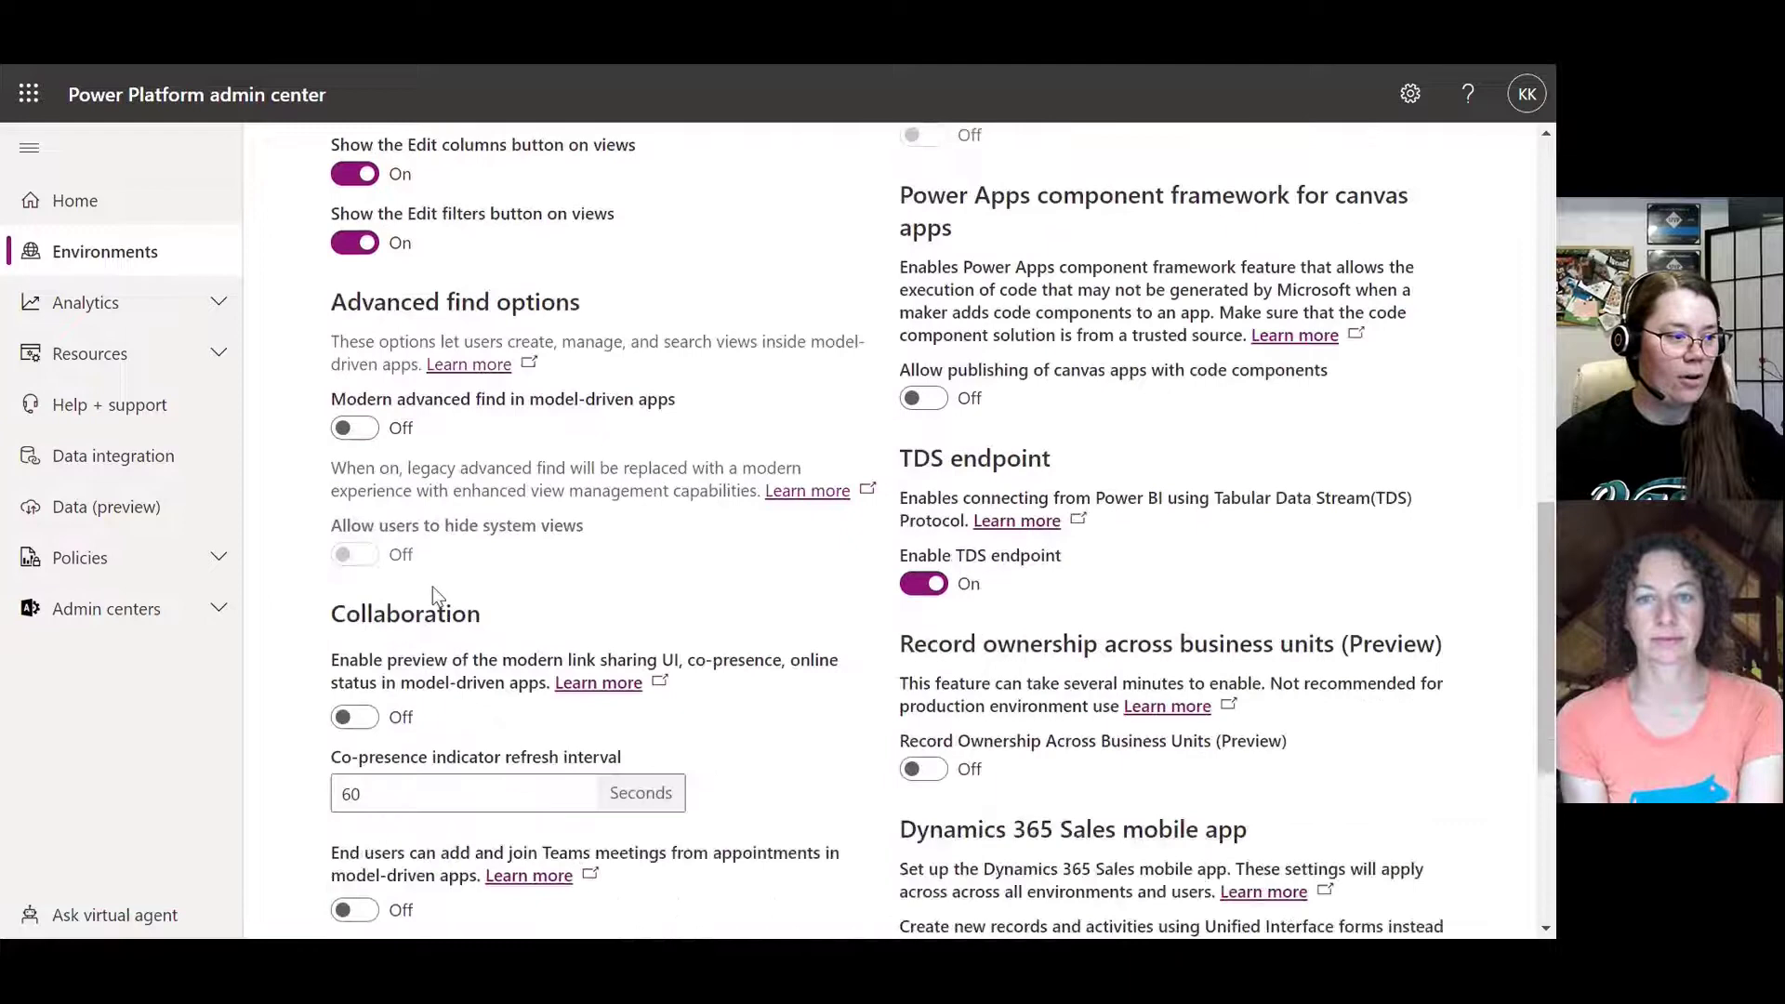
scroll("down", 3)
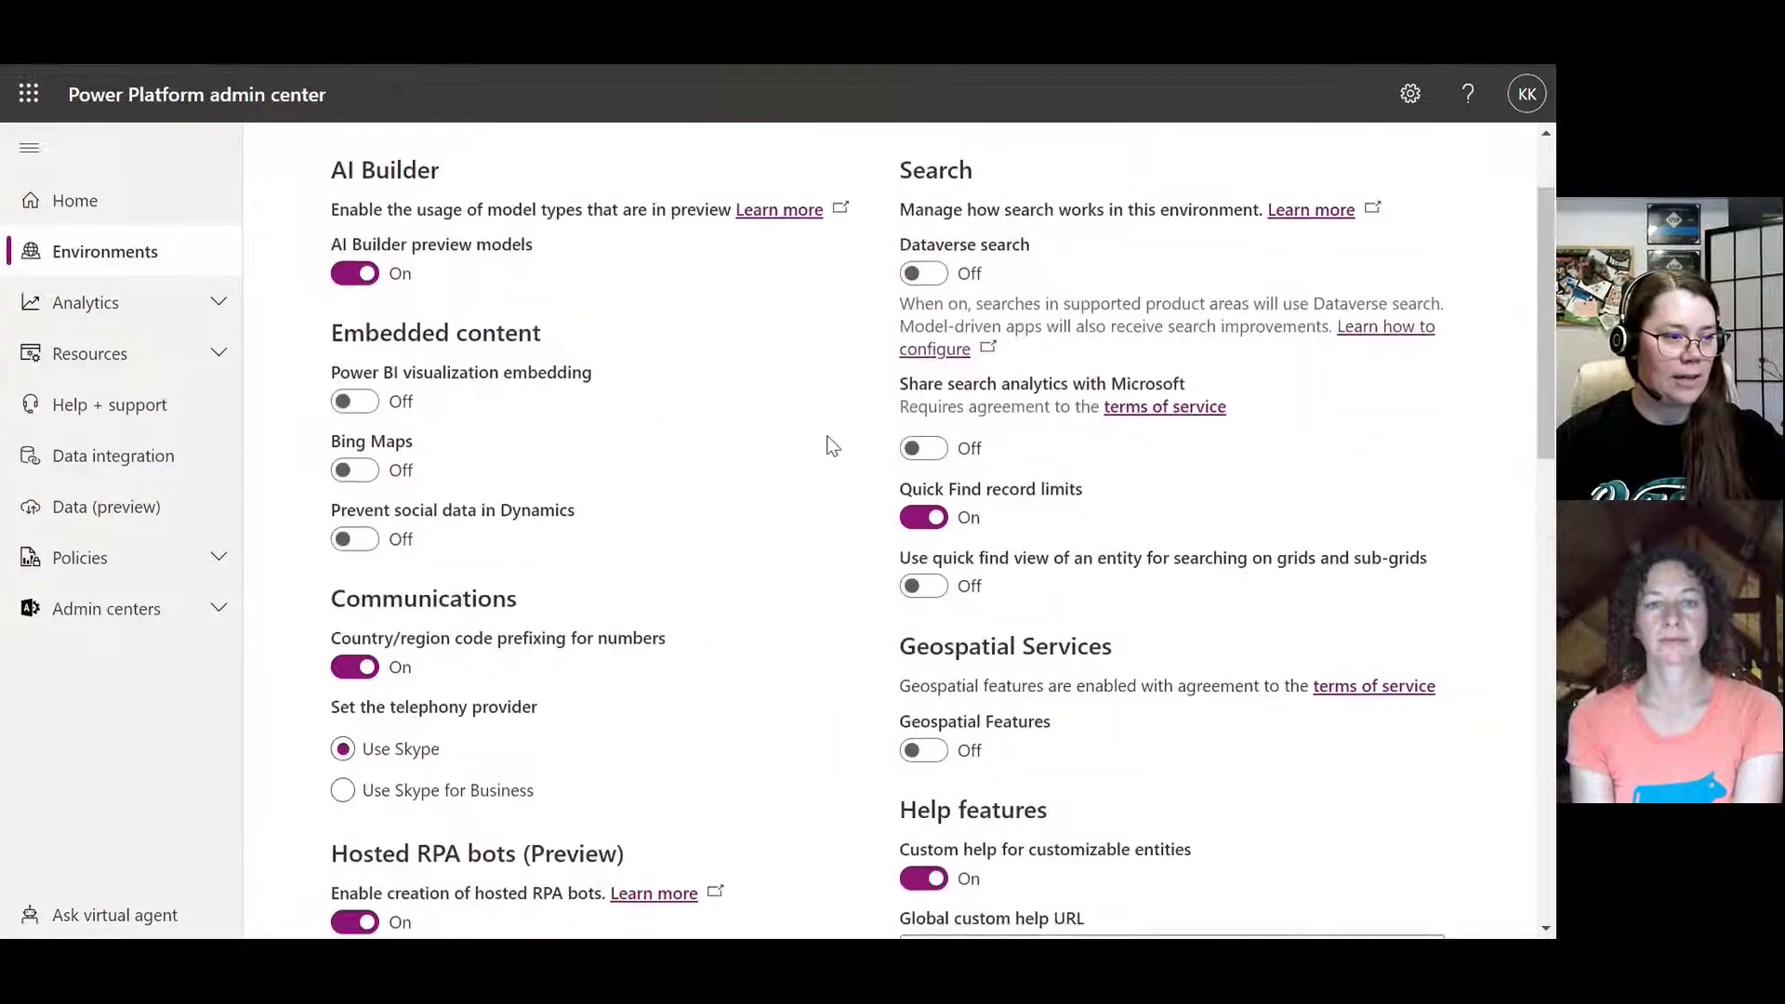
left_click(923, 273)
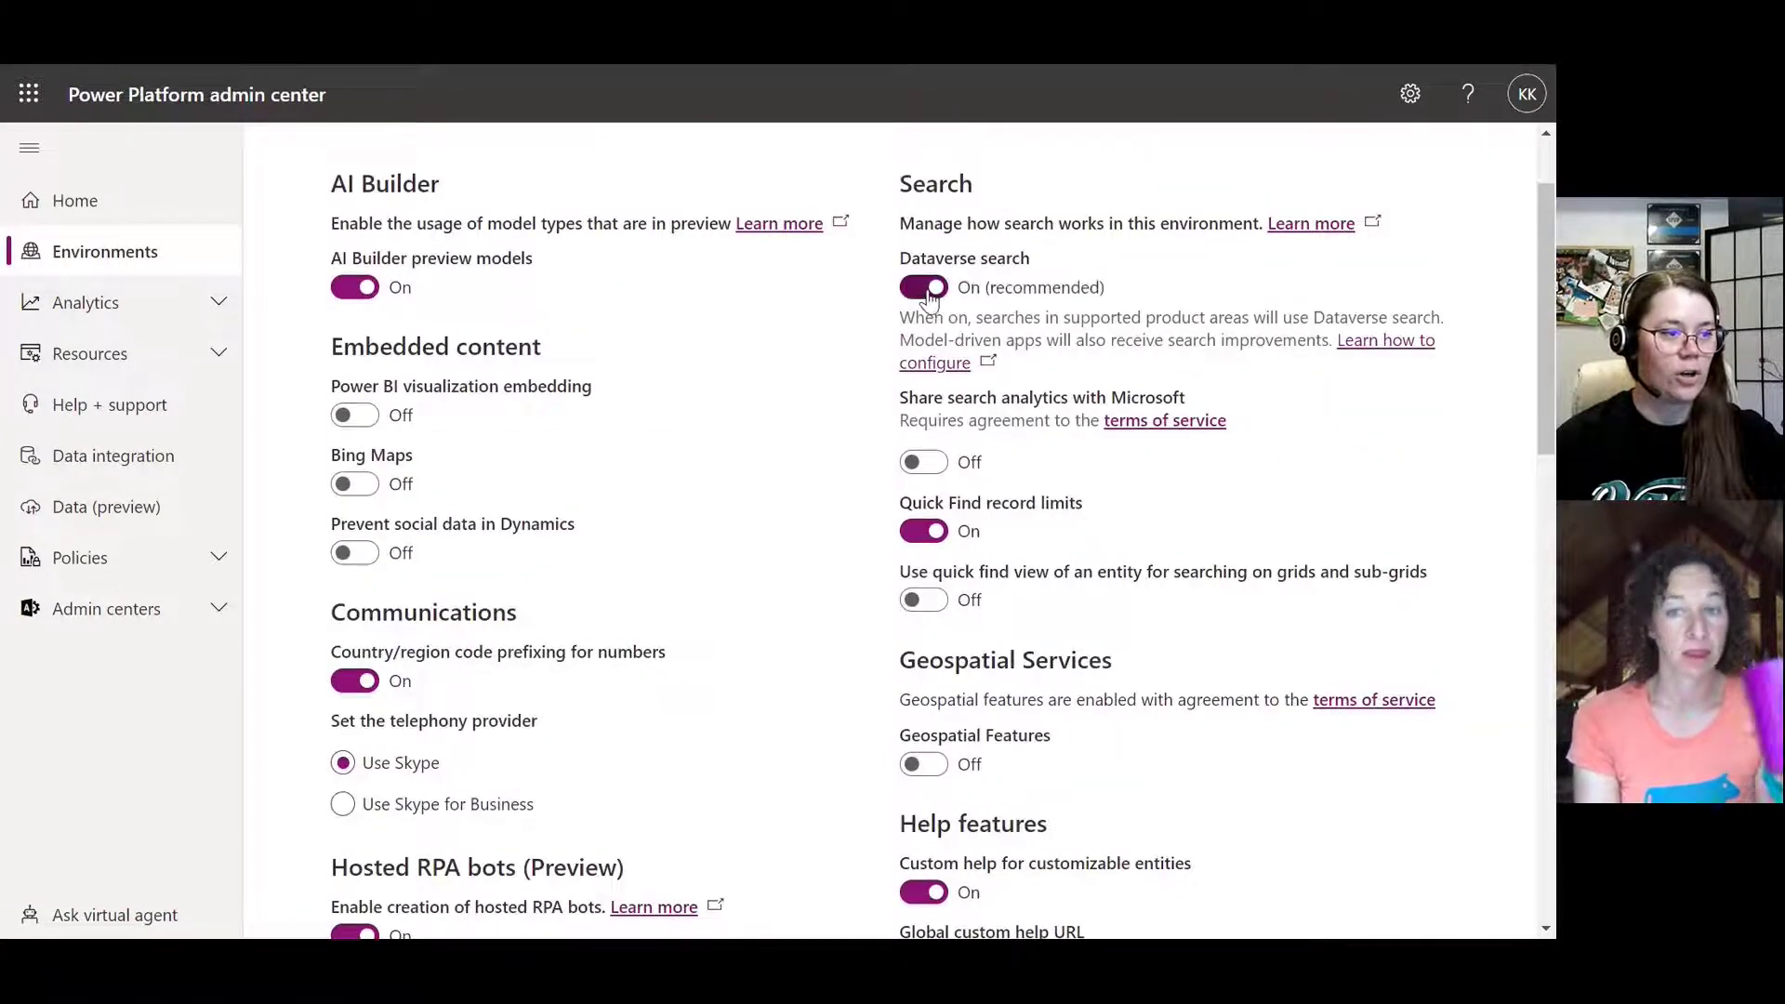
mouse_move(1033, 357)
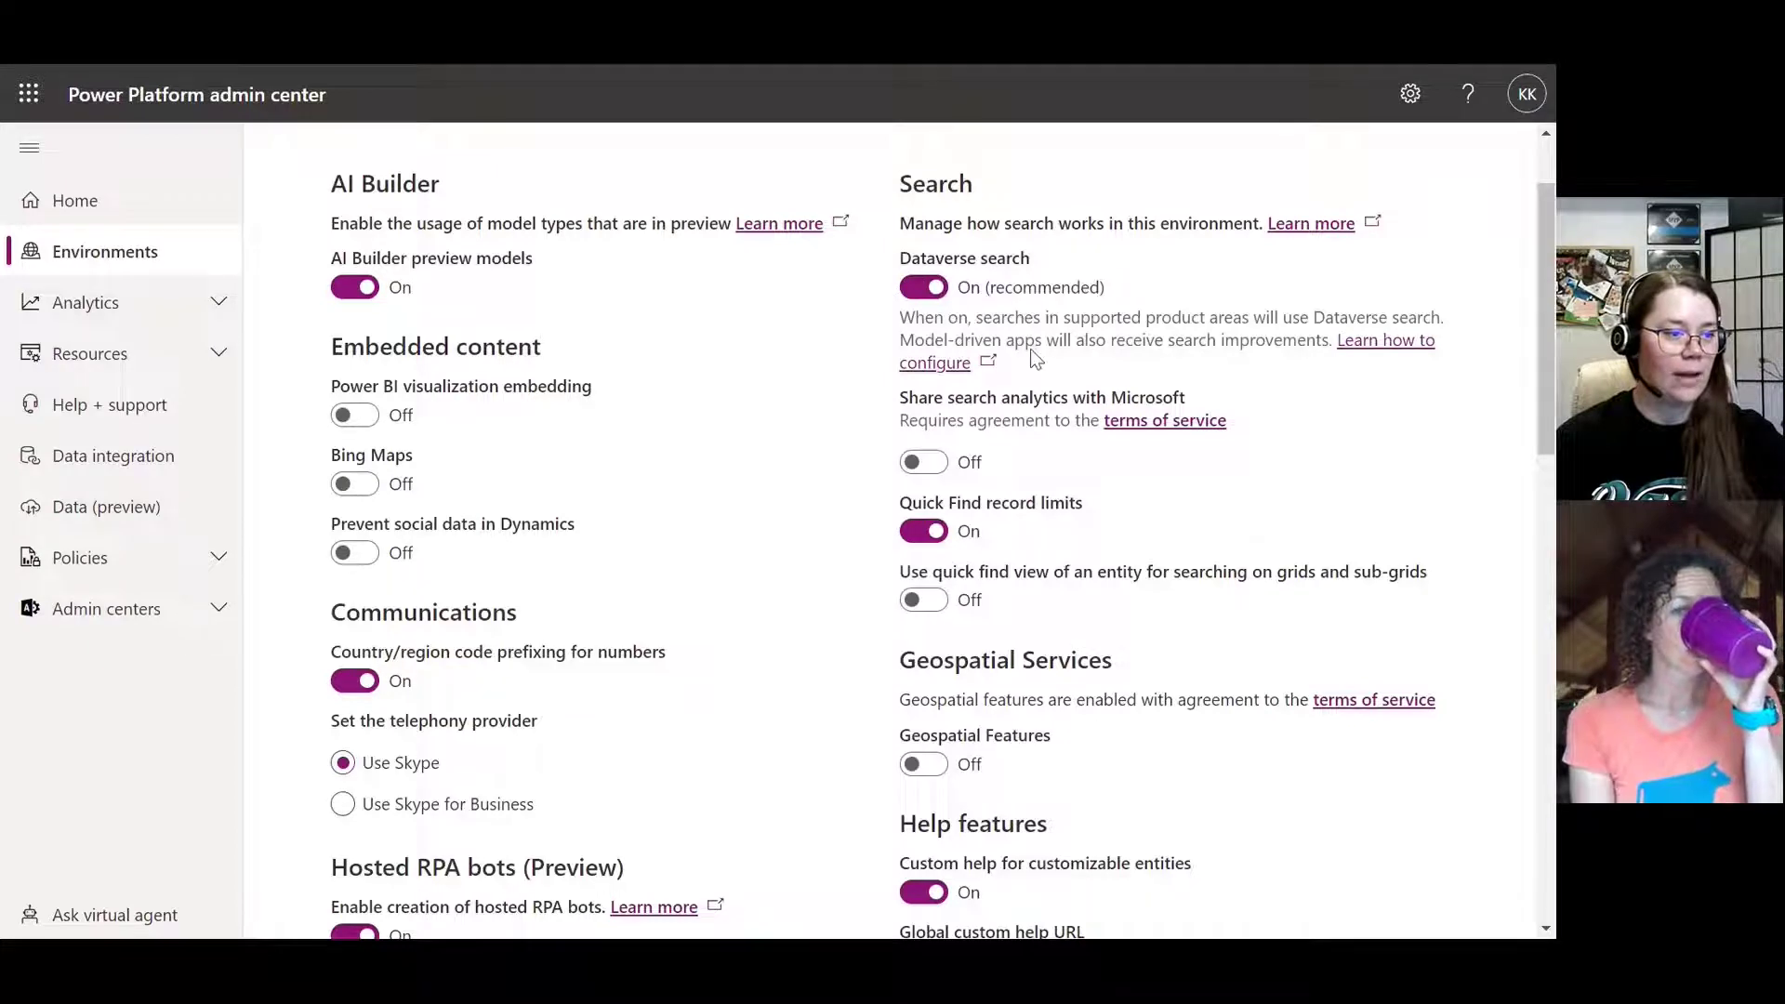
scroll("down", 3)
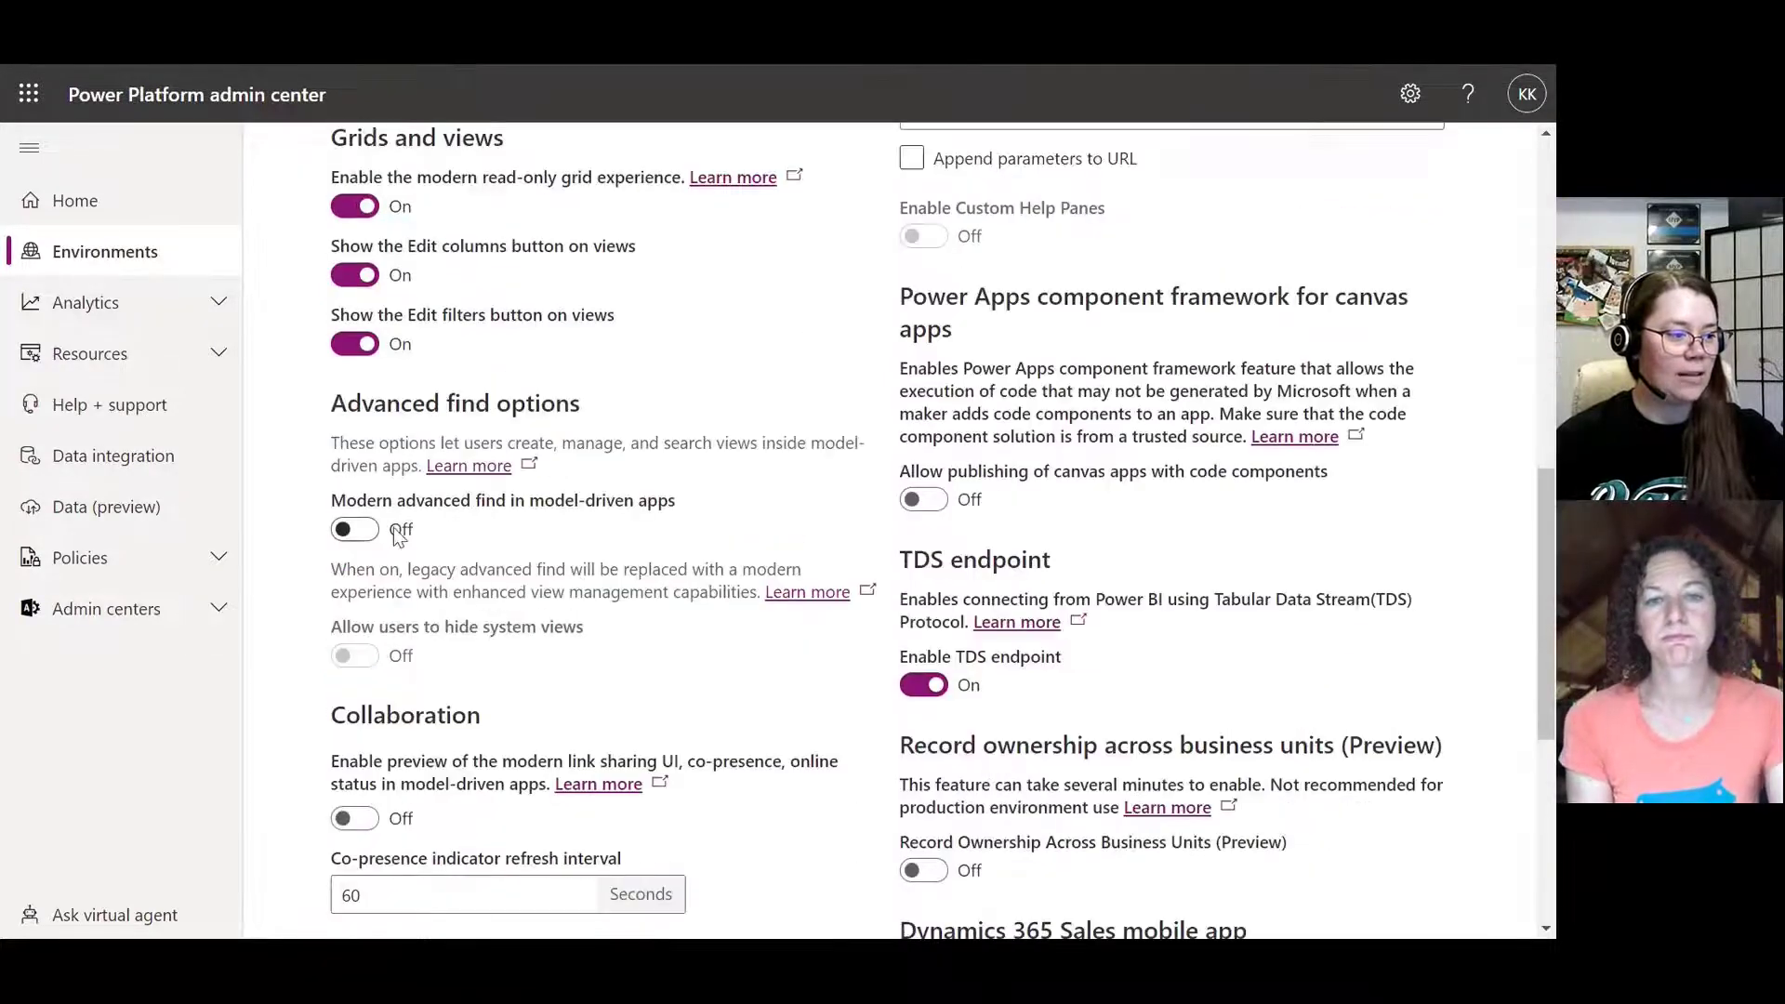
left_click(354, 530)
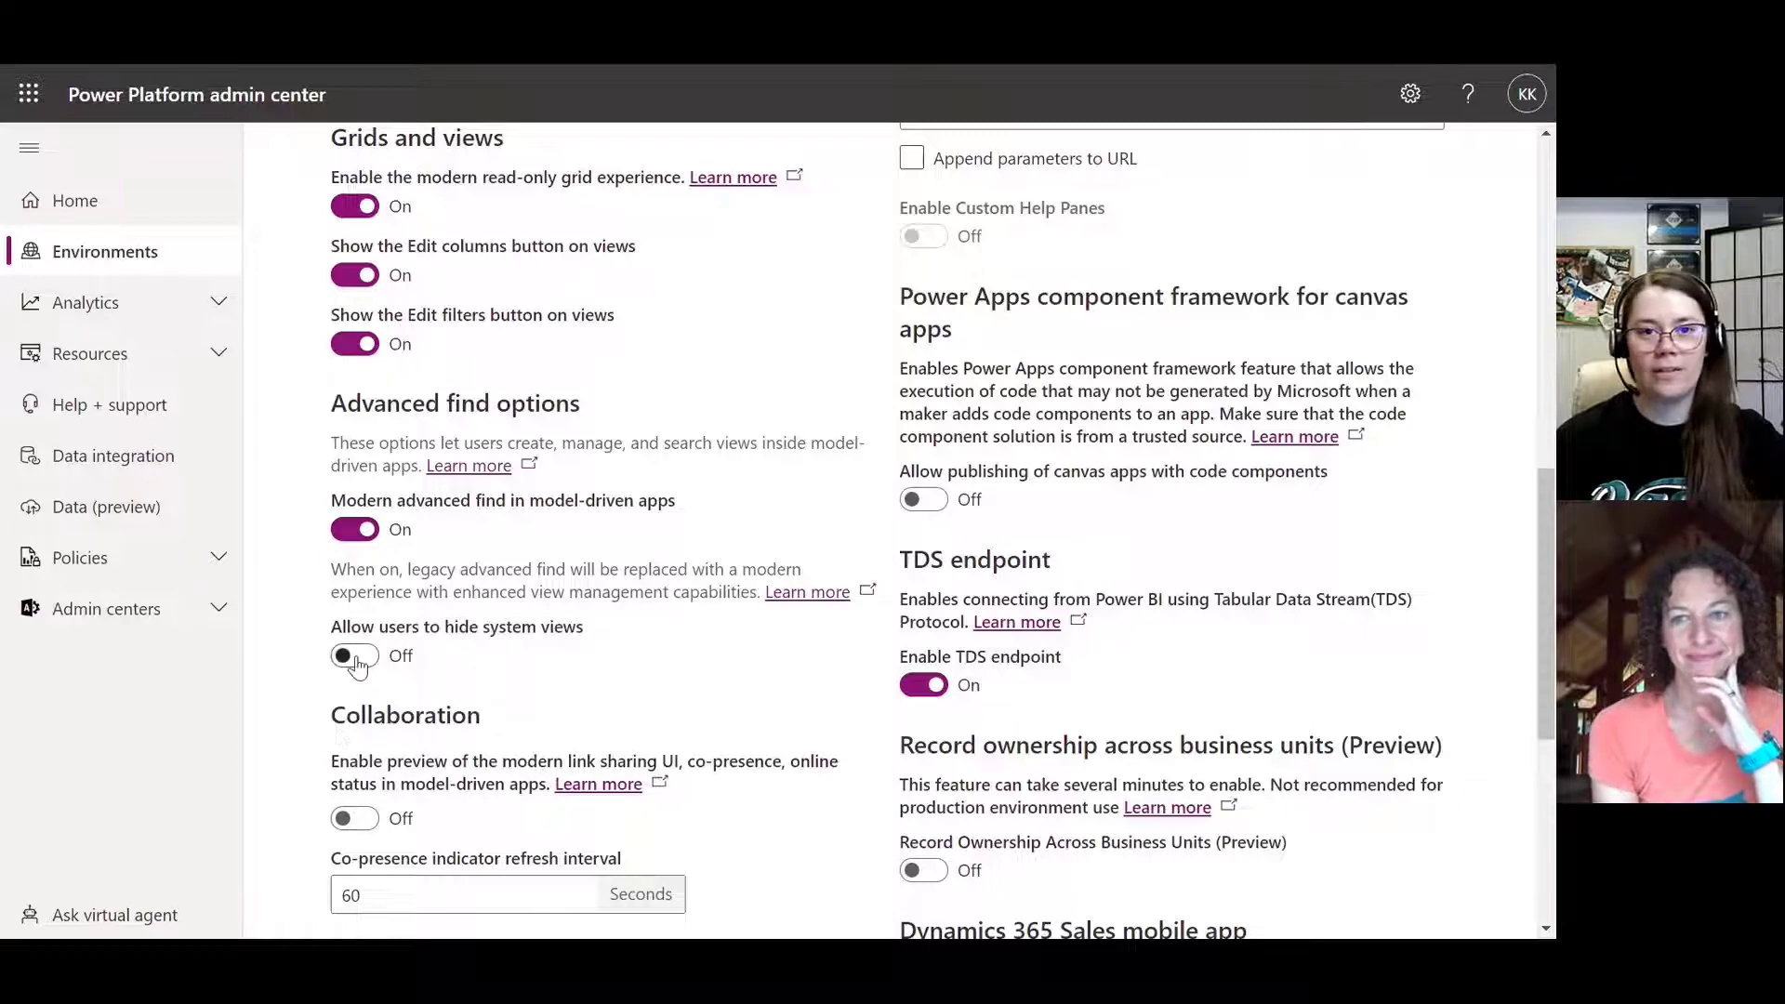
left_click(354, 655)
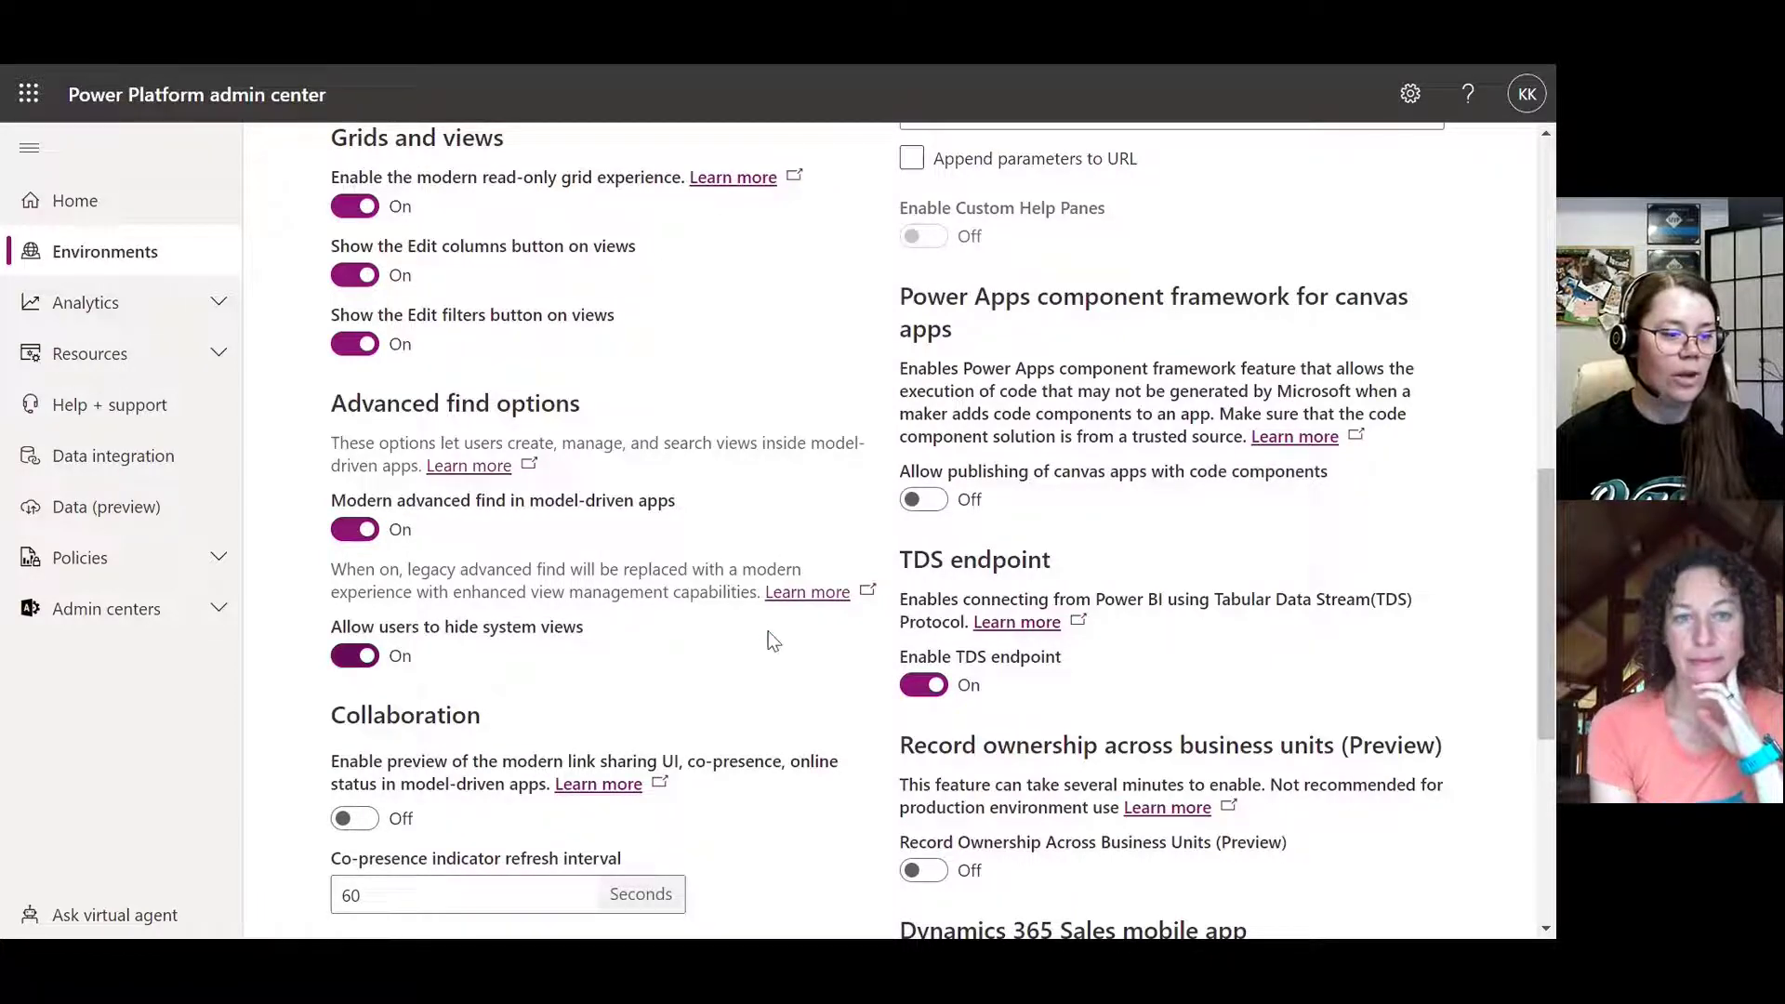
scroll("down", 3)
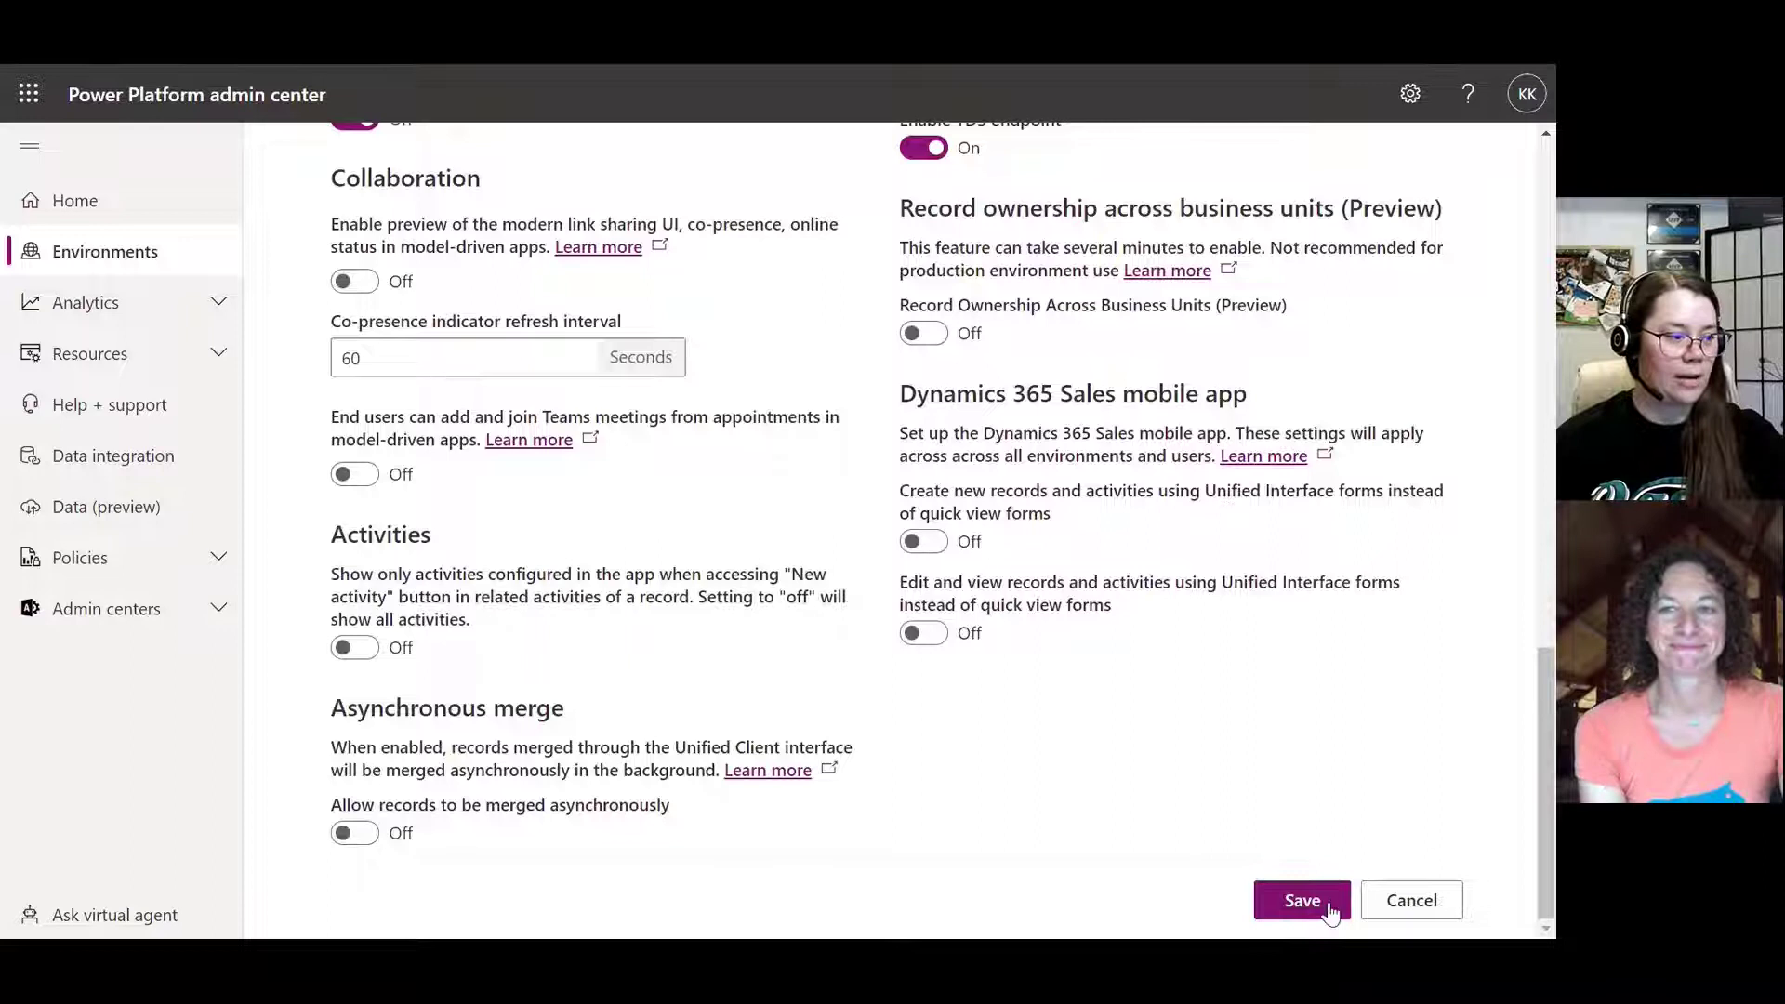
left_click(1302, 900)
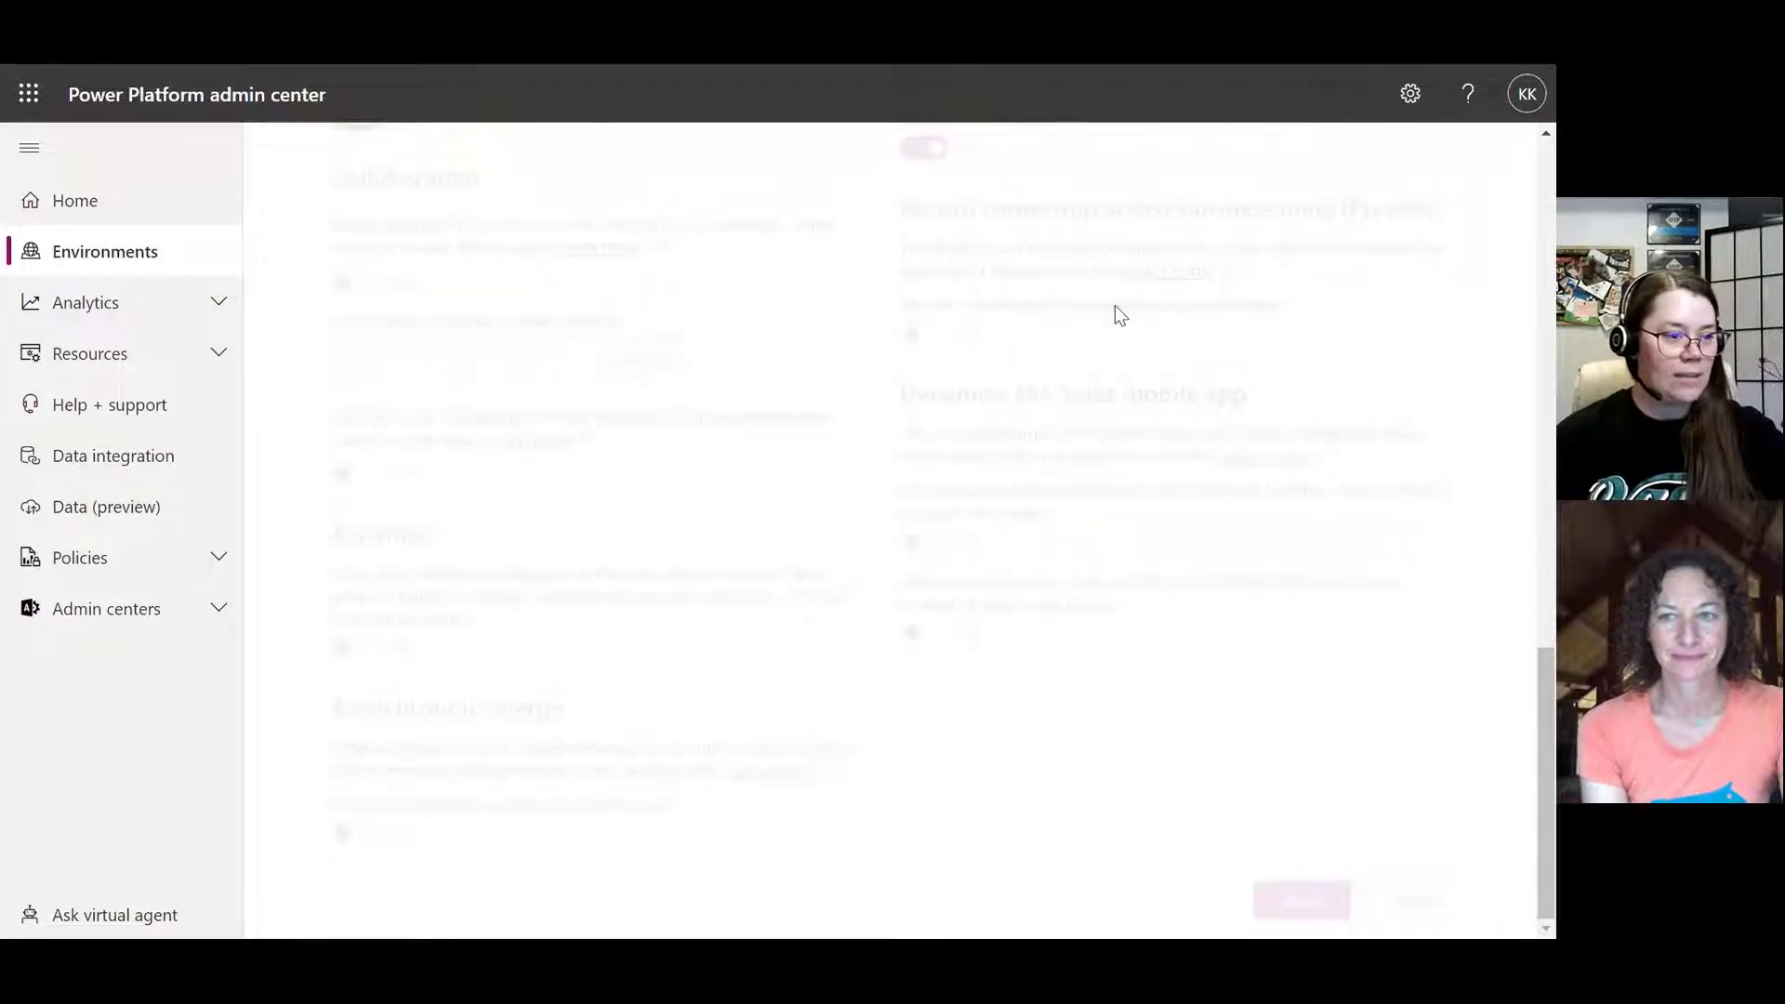
mouse_move(1087, 681)
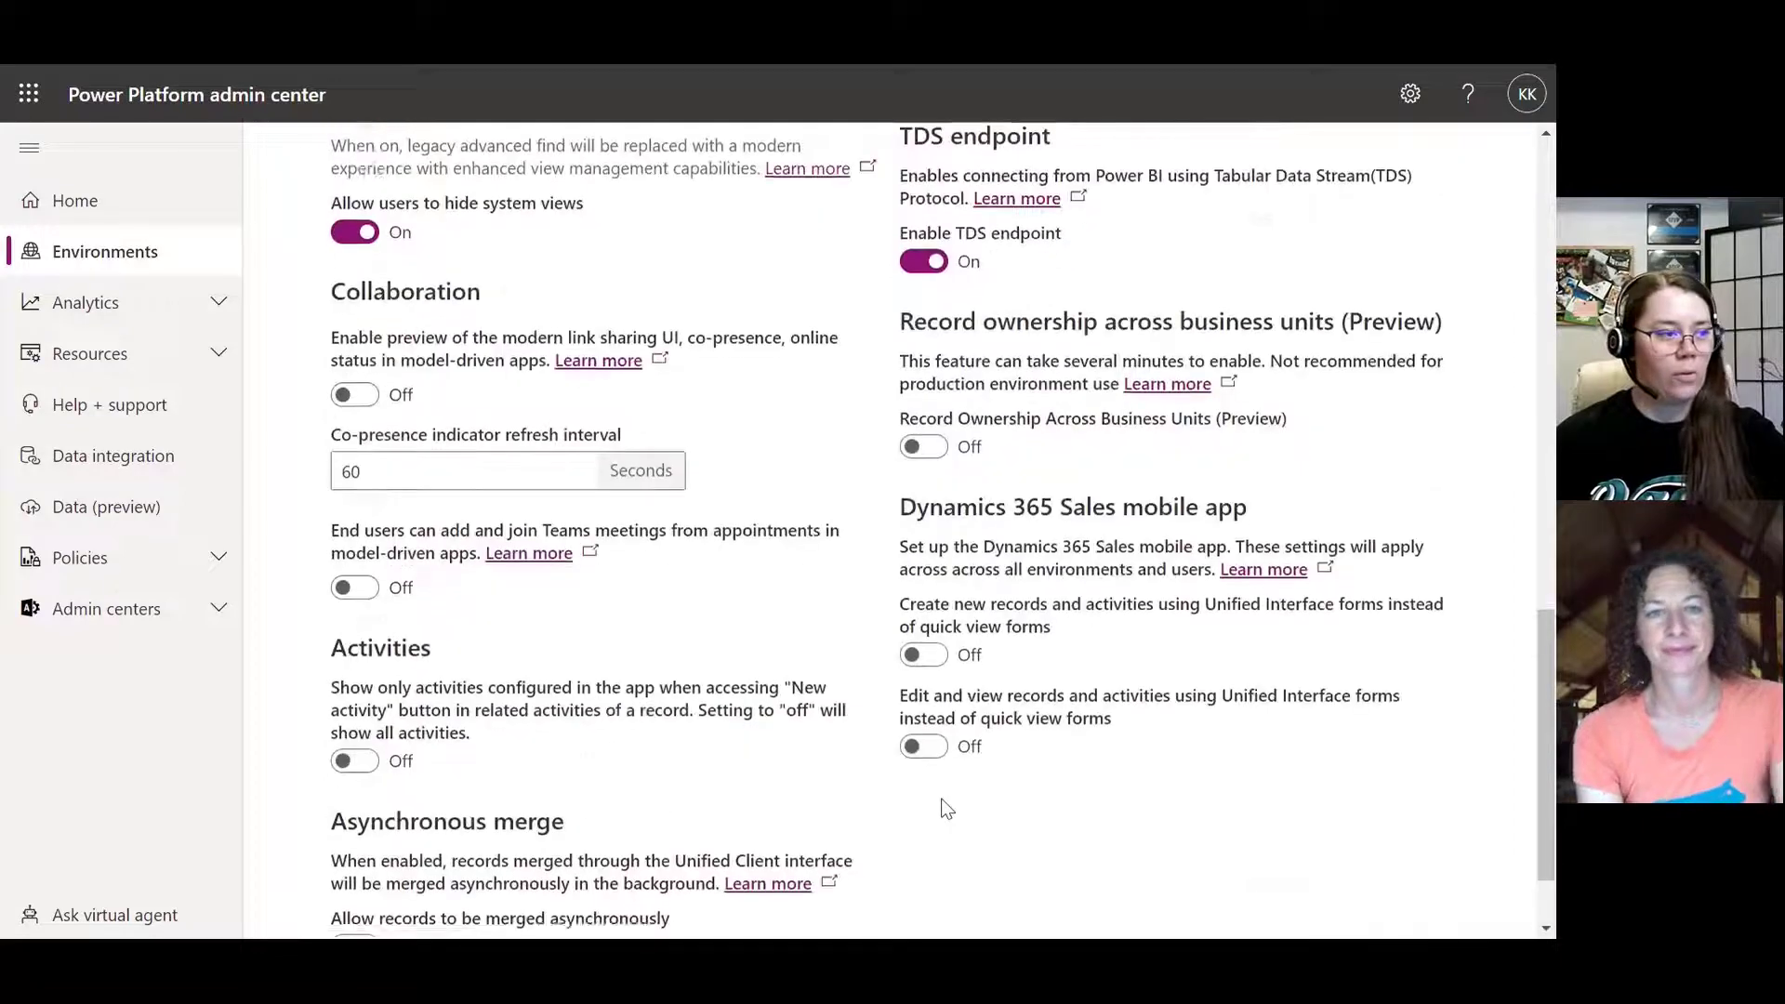
scroll("up", 3)
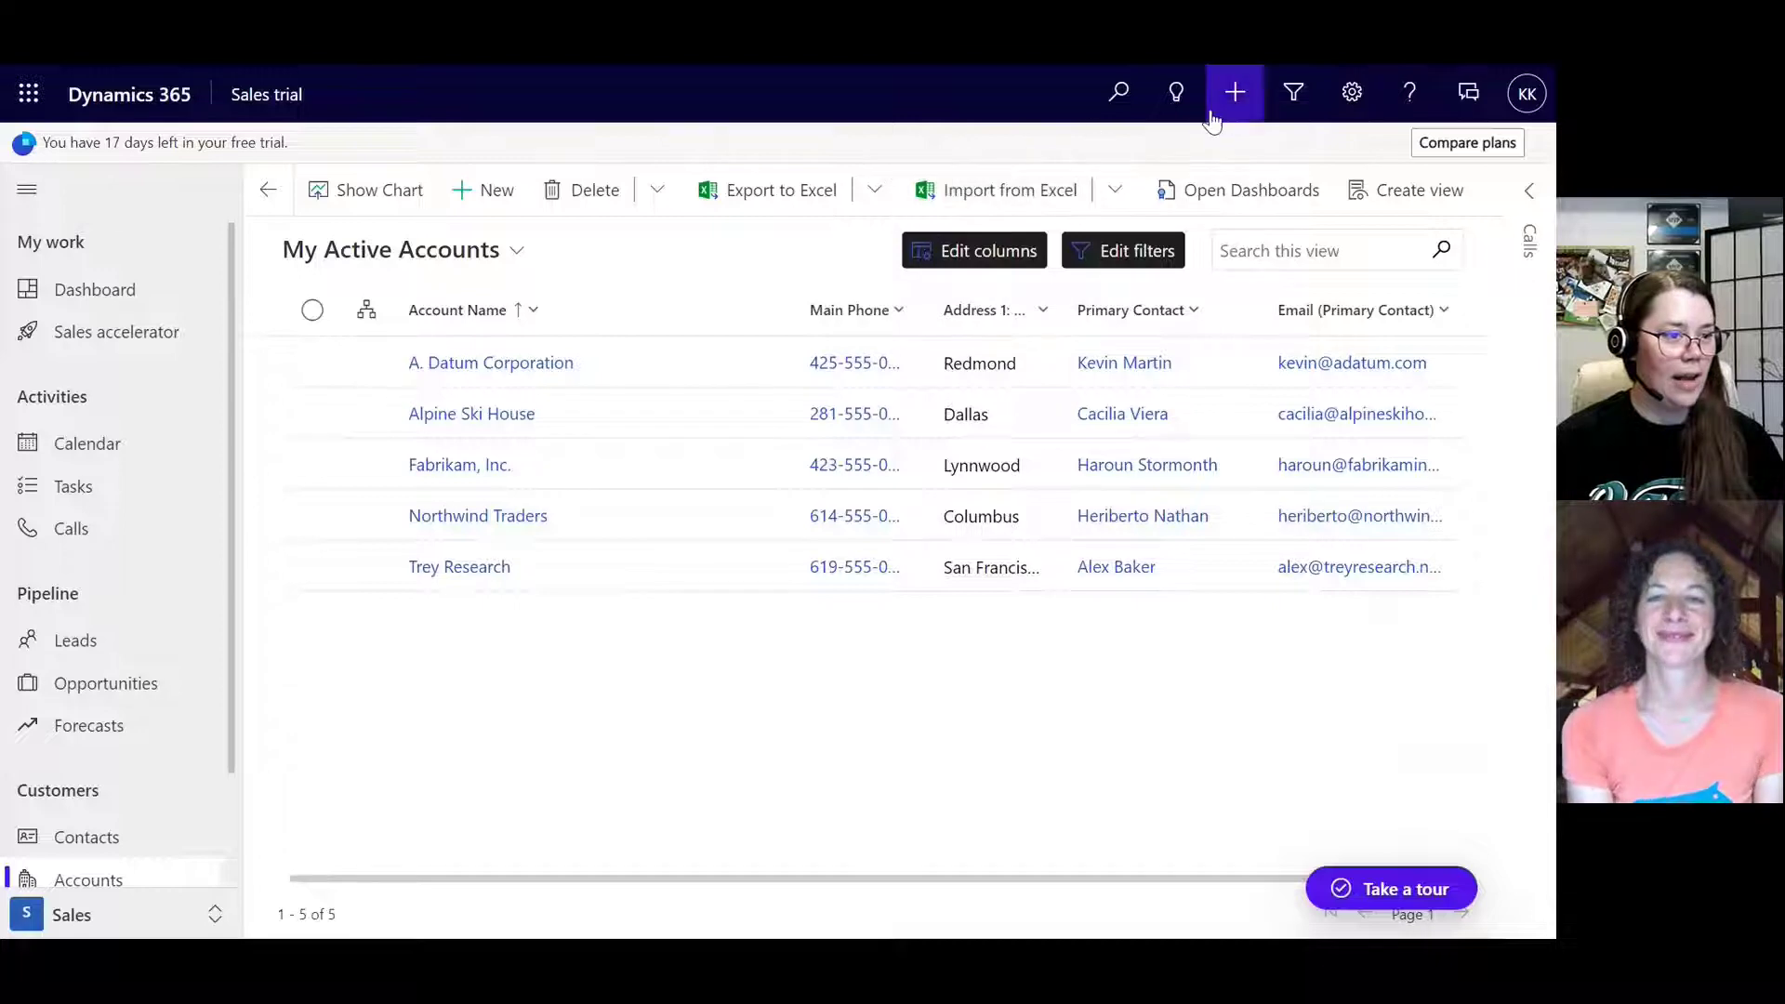
mouse_move(979, 450)
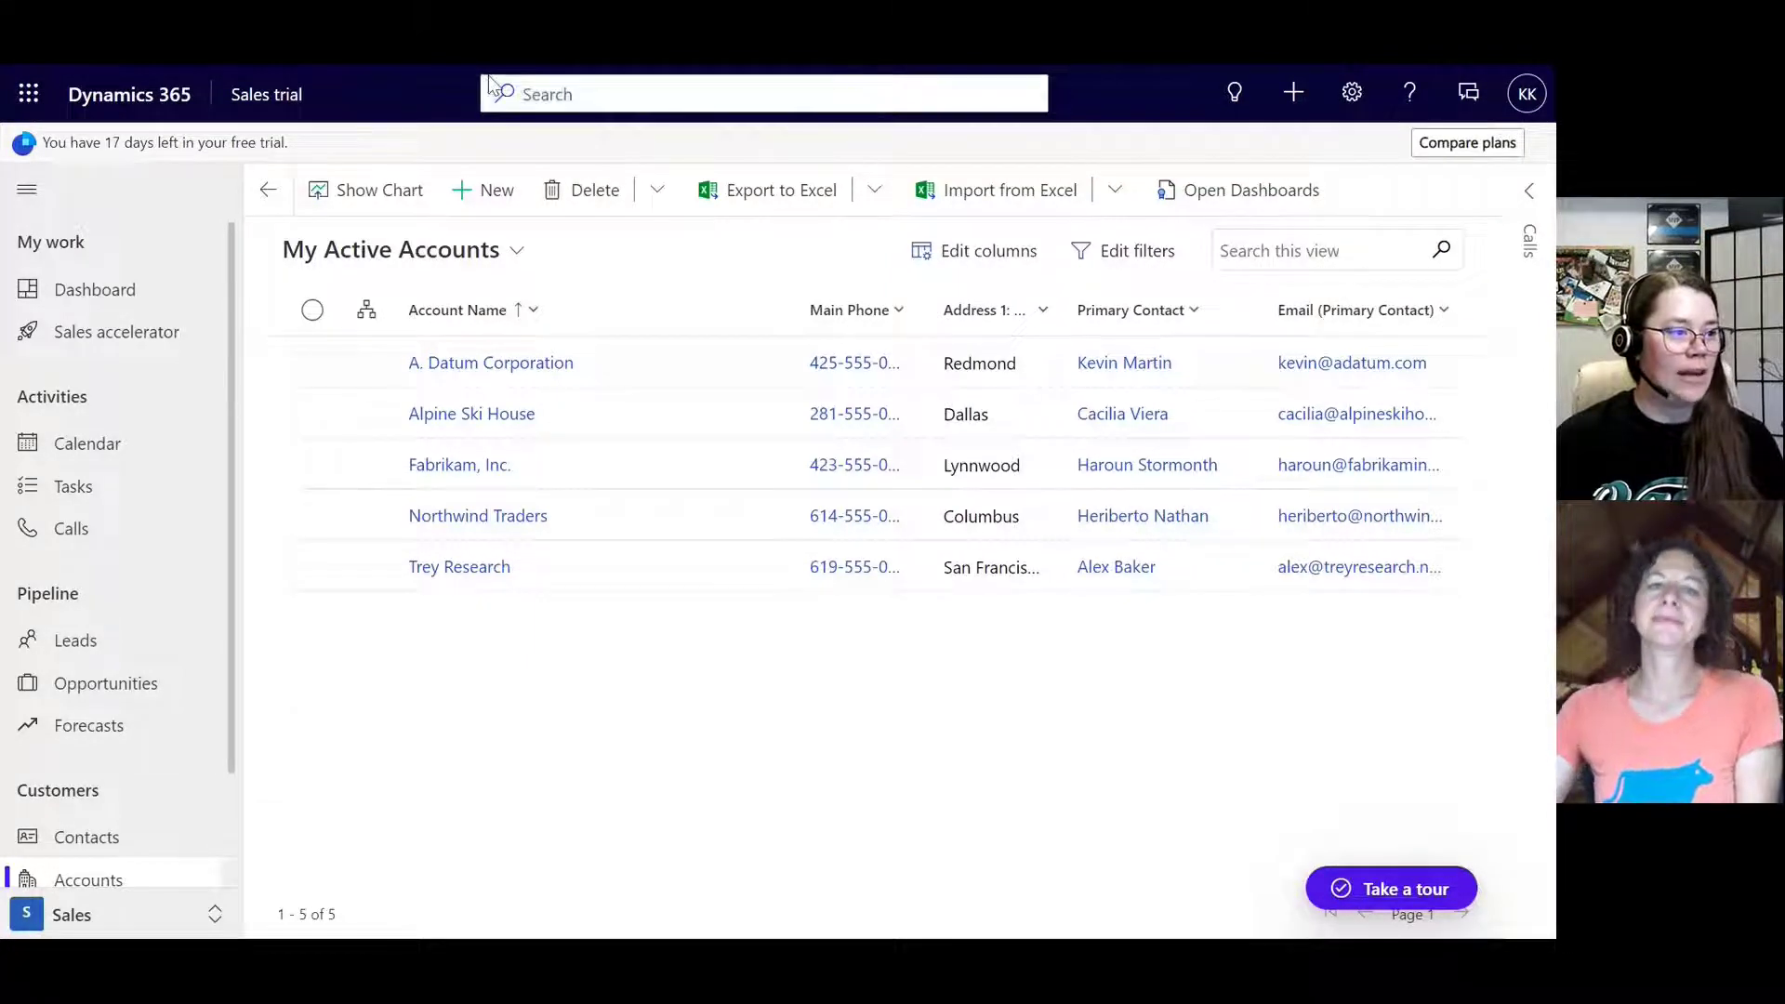
Step: Run a global search for 'a', then return to Accounts after the error page
left_click(762, 93)
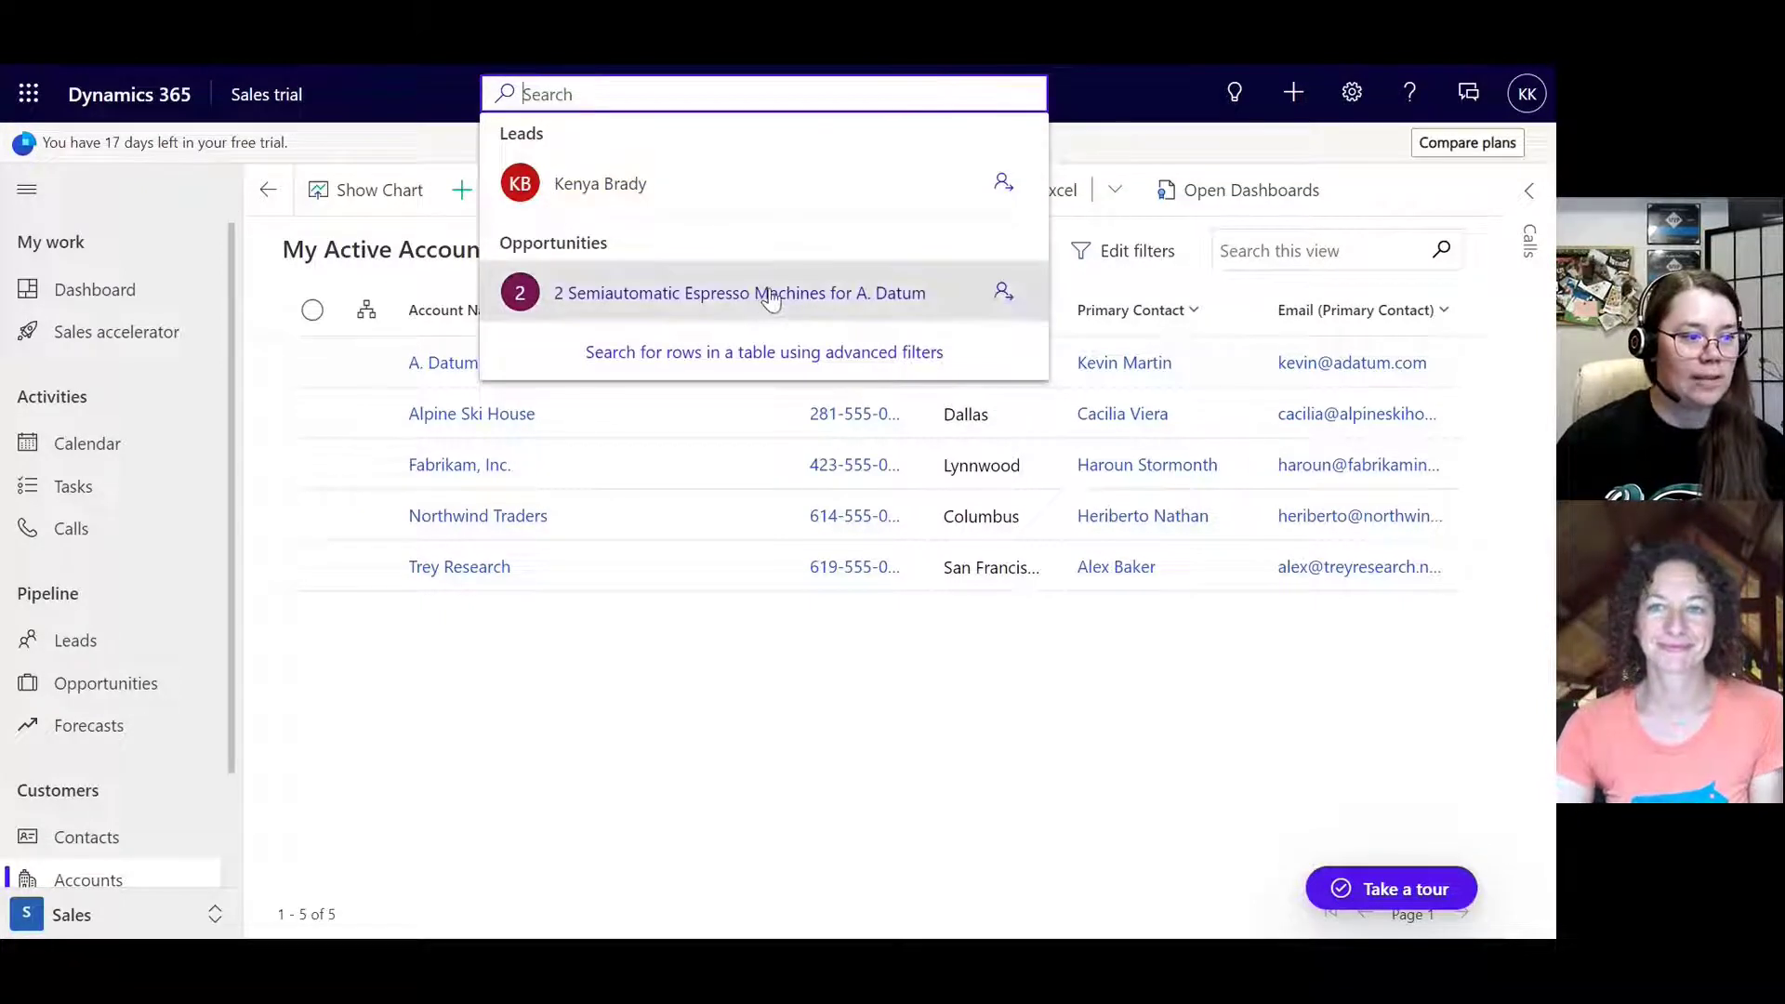
mouse_move(723, 97)
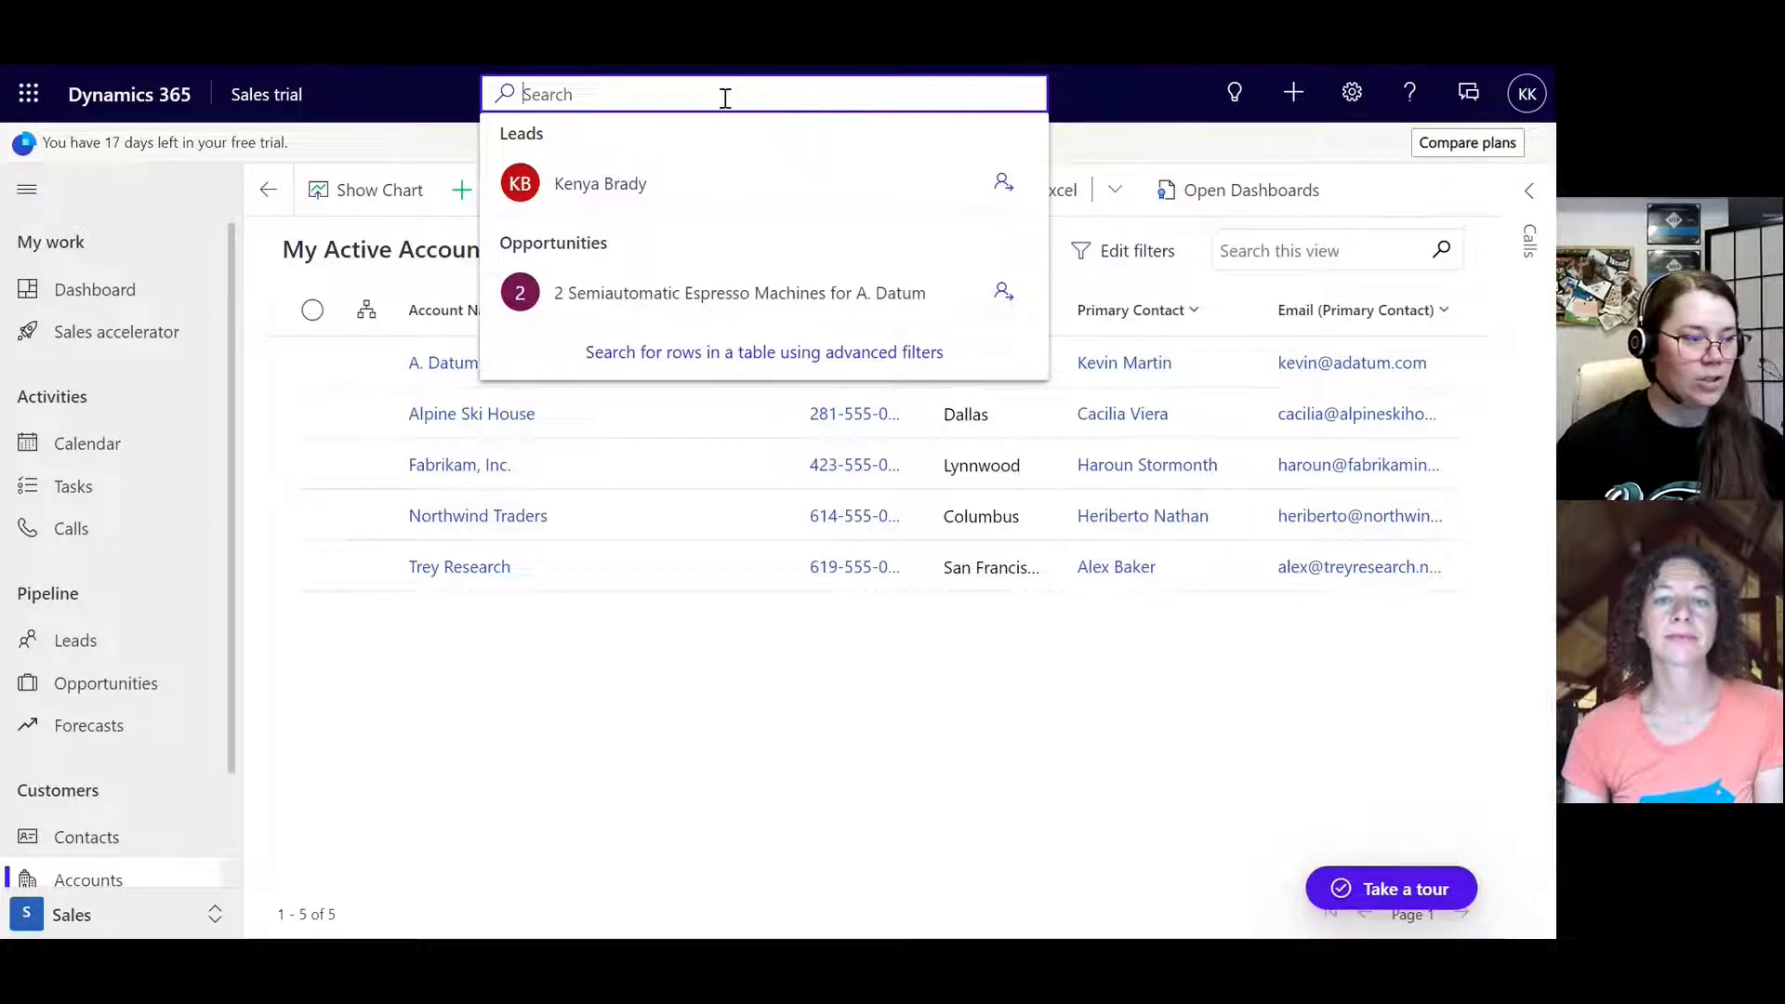
type("a")
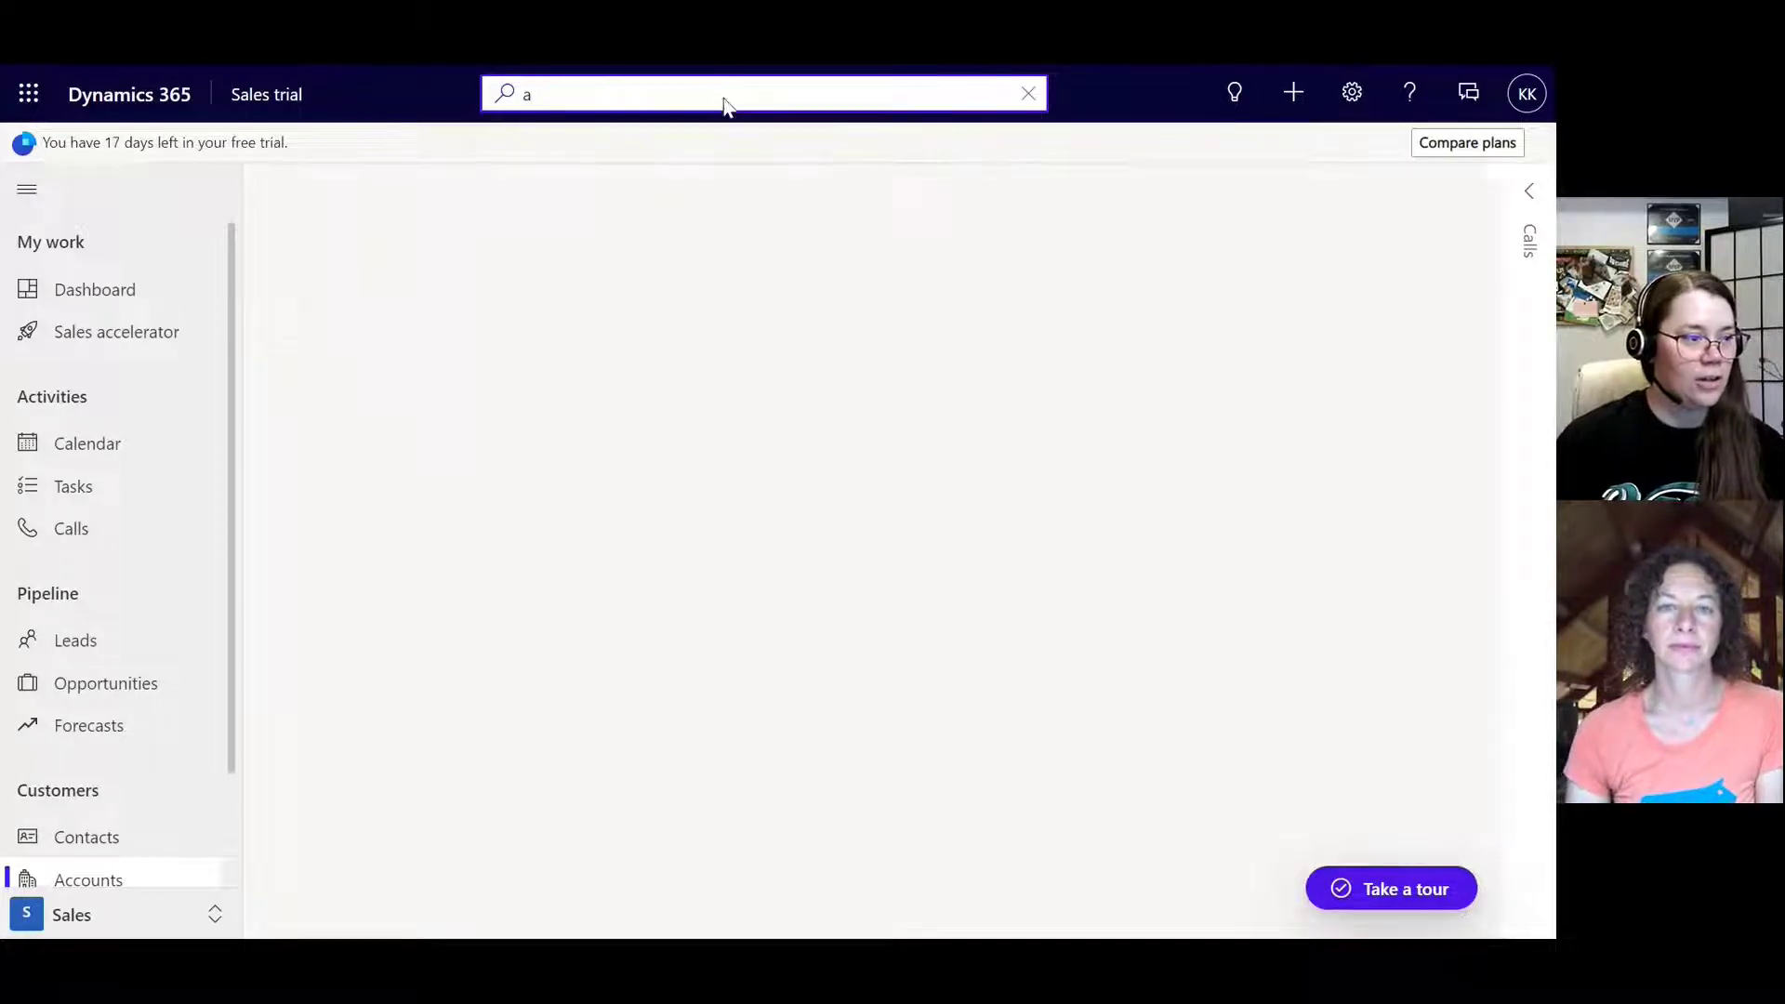
key("Enter")
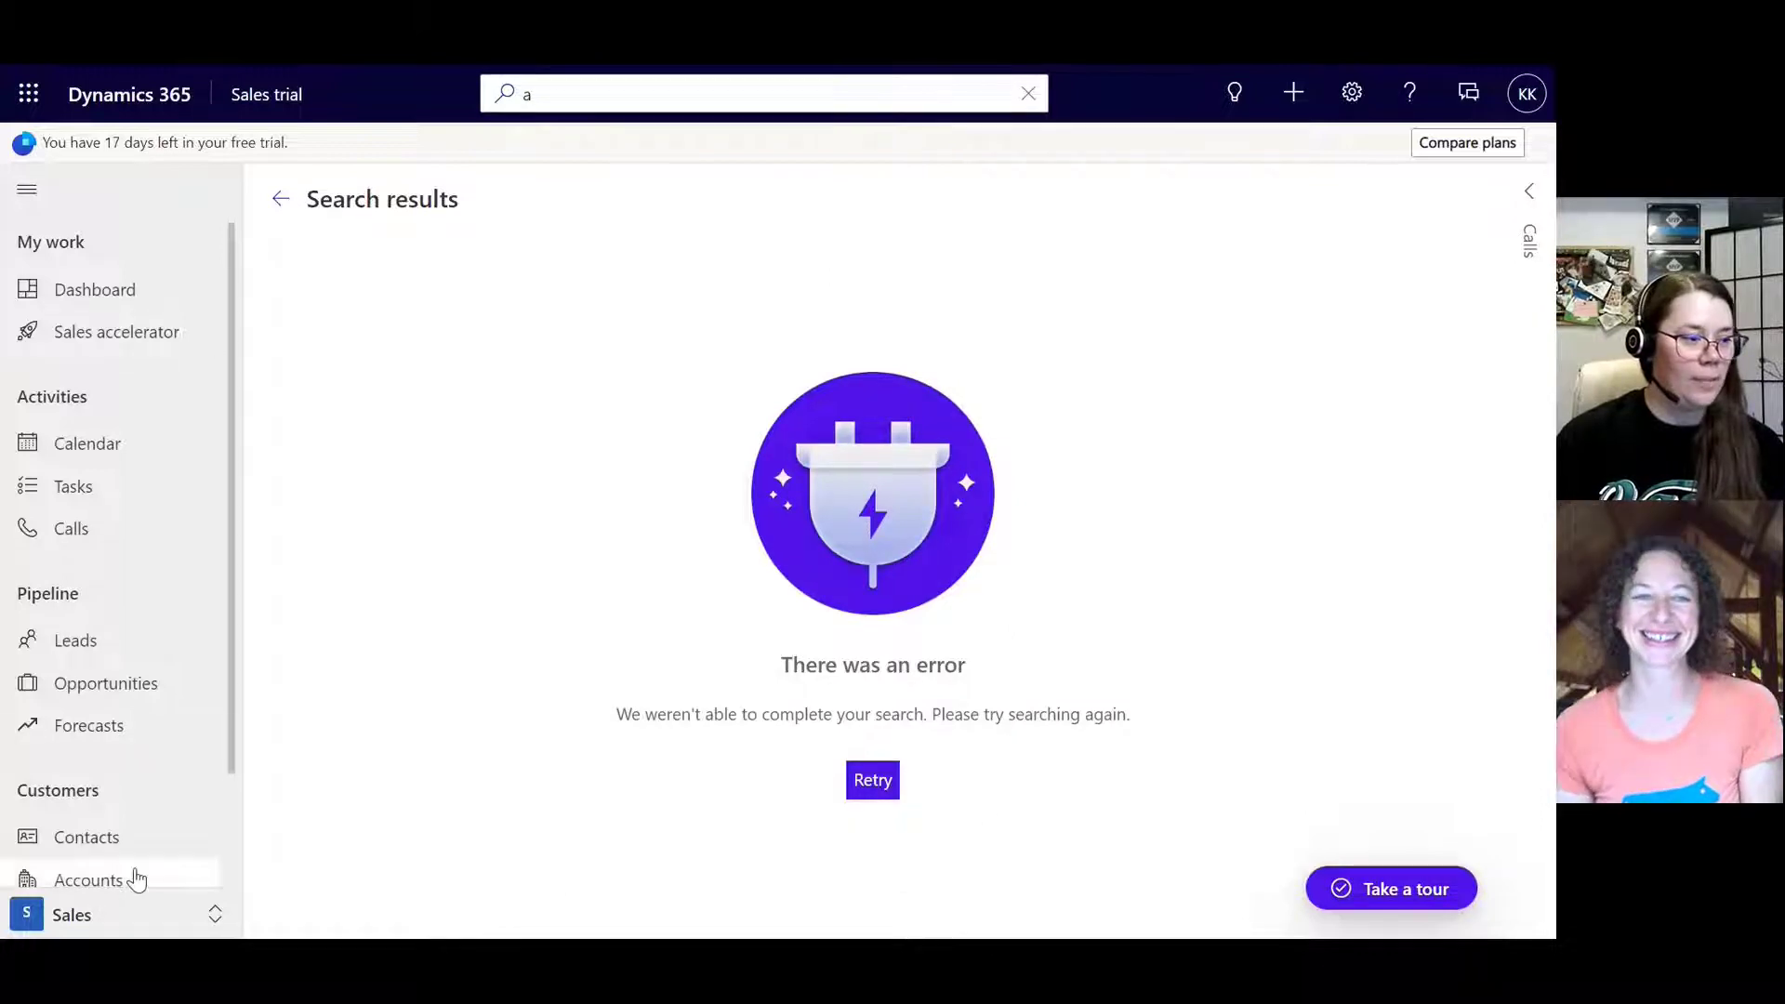
left_click(88, 880)
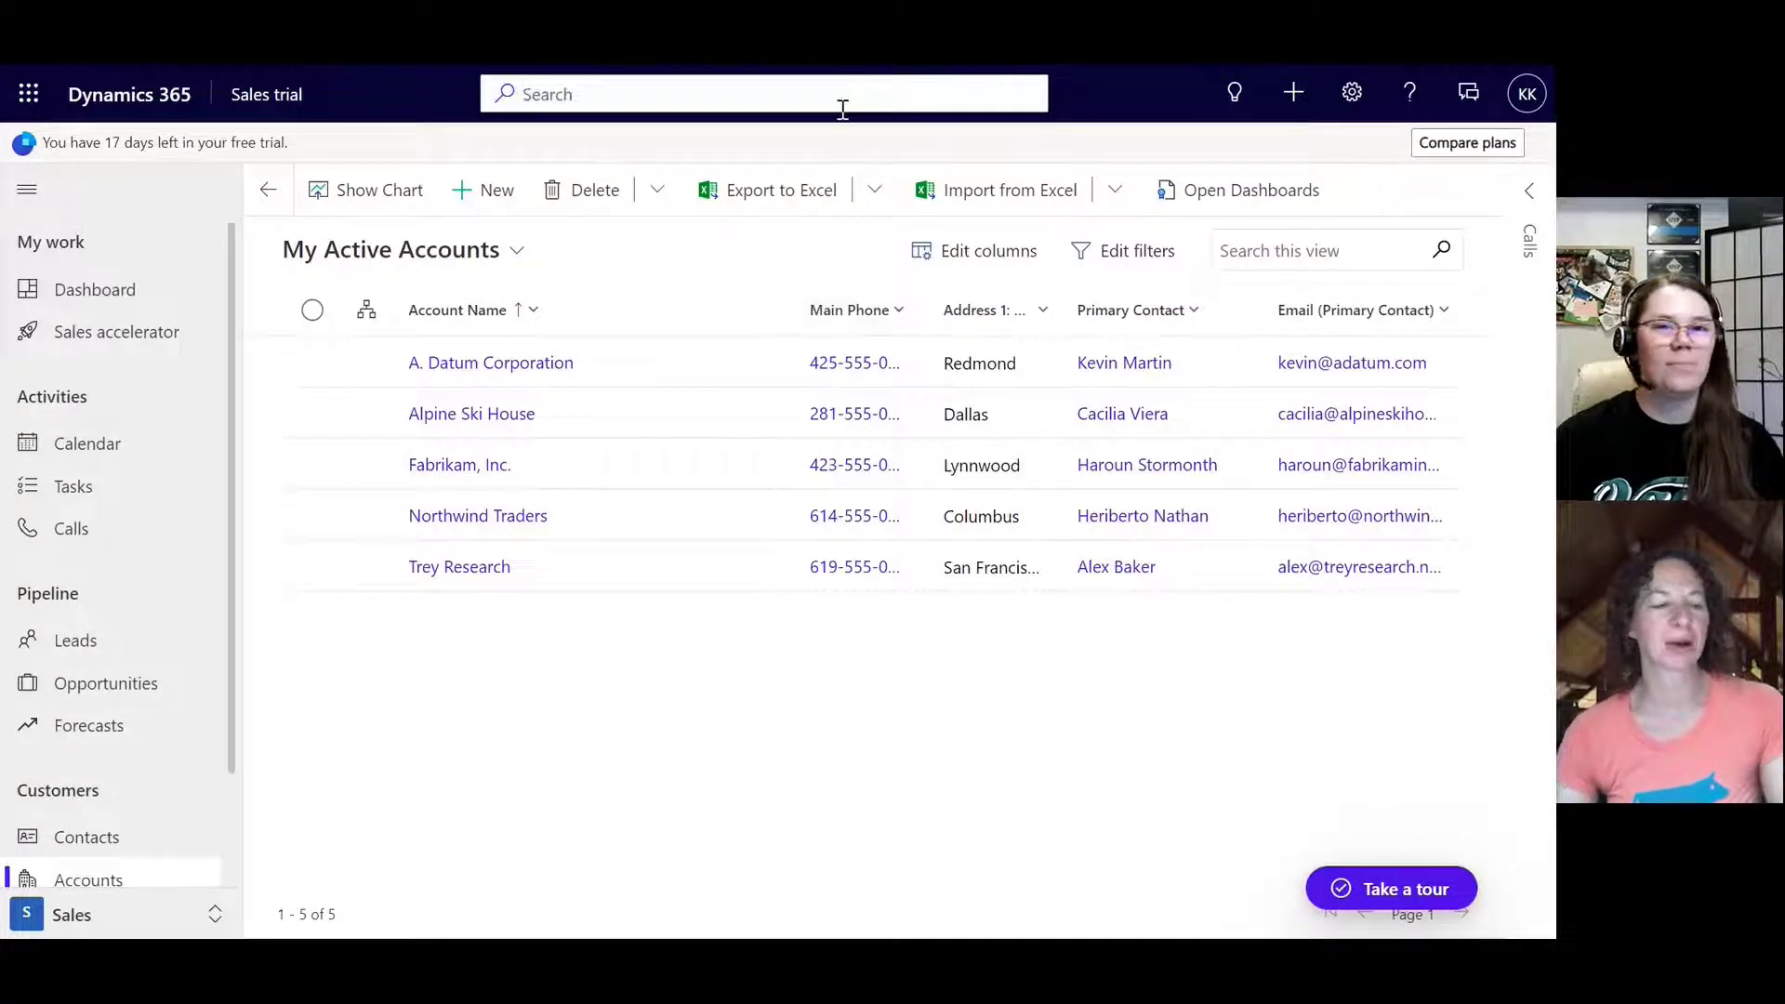
Step: Choose 'Search for rows in a table using advanced filters' from the search suggestions
left_click(762, 93)
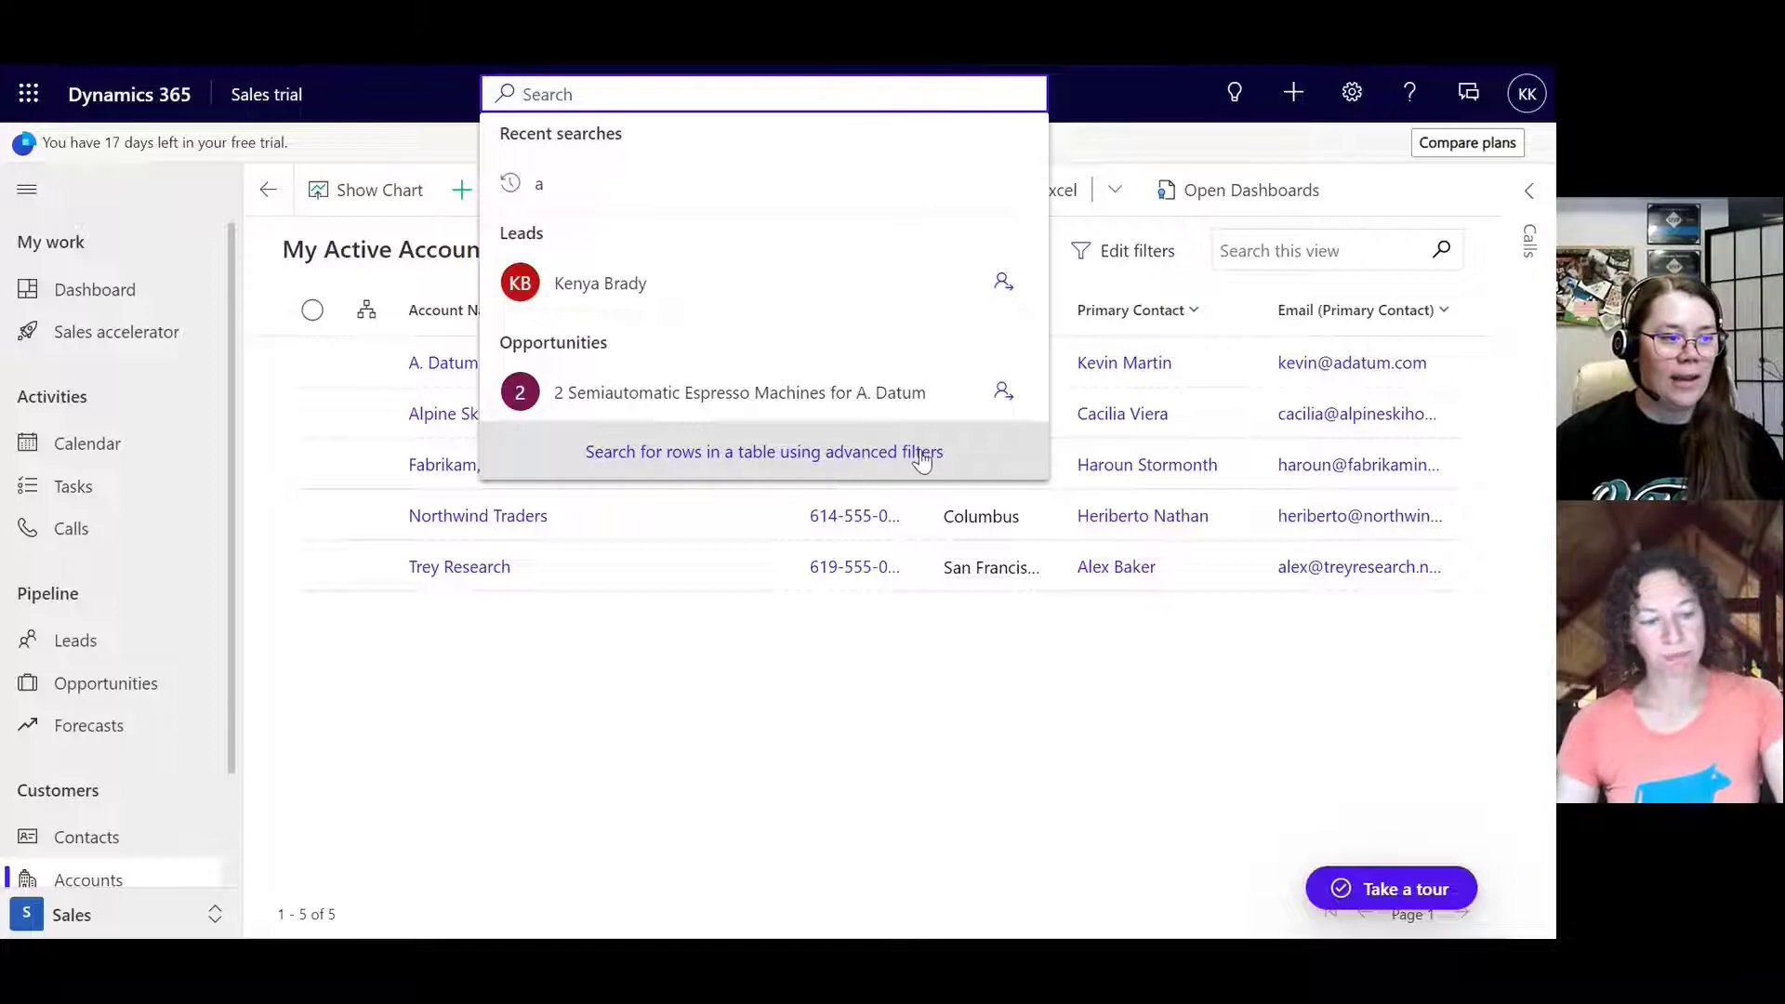
mouse_move(943, 464)
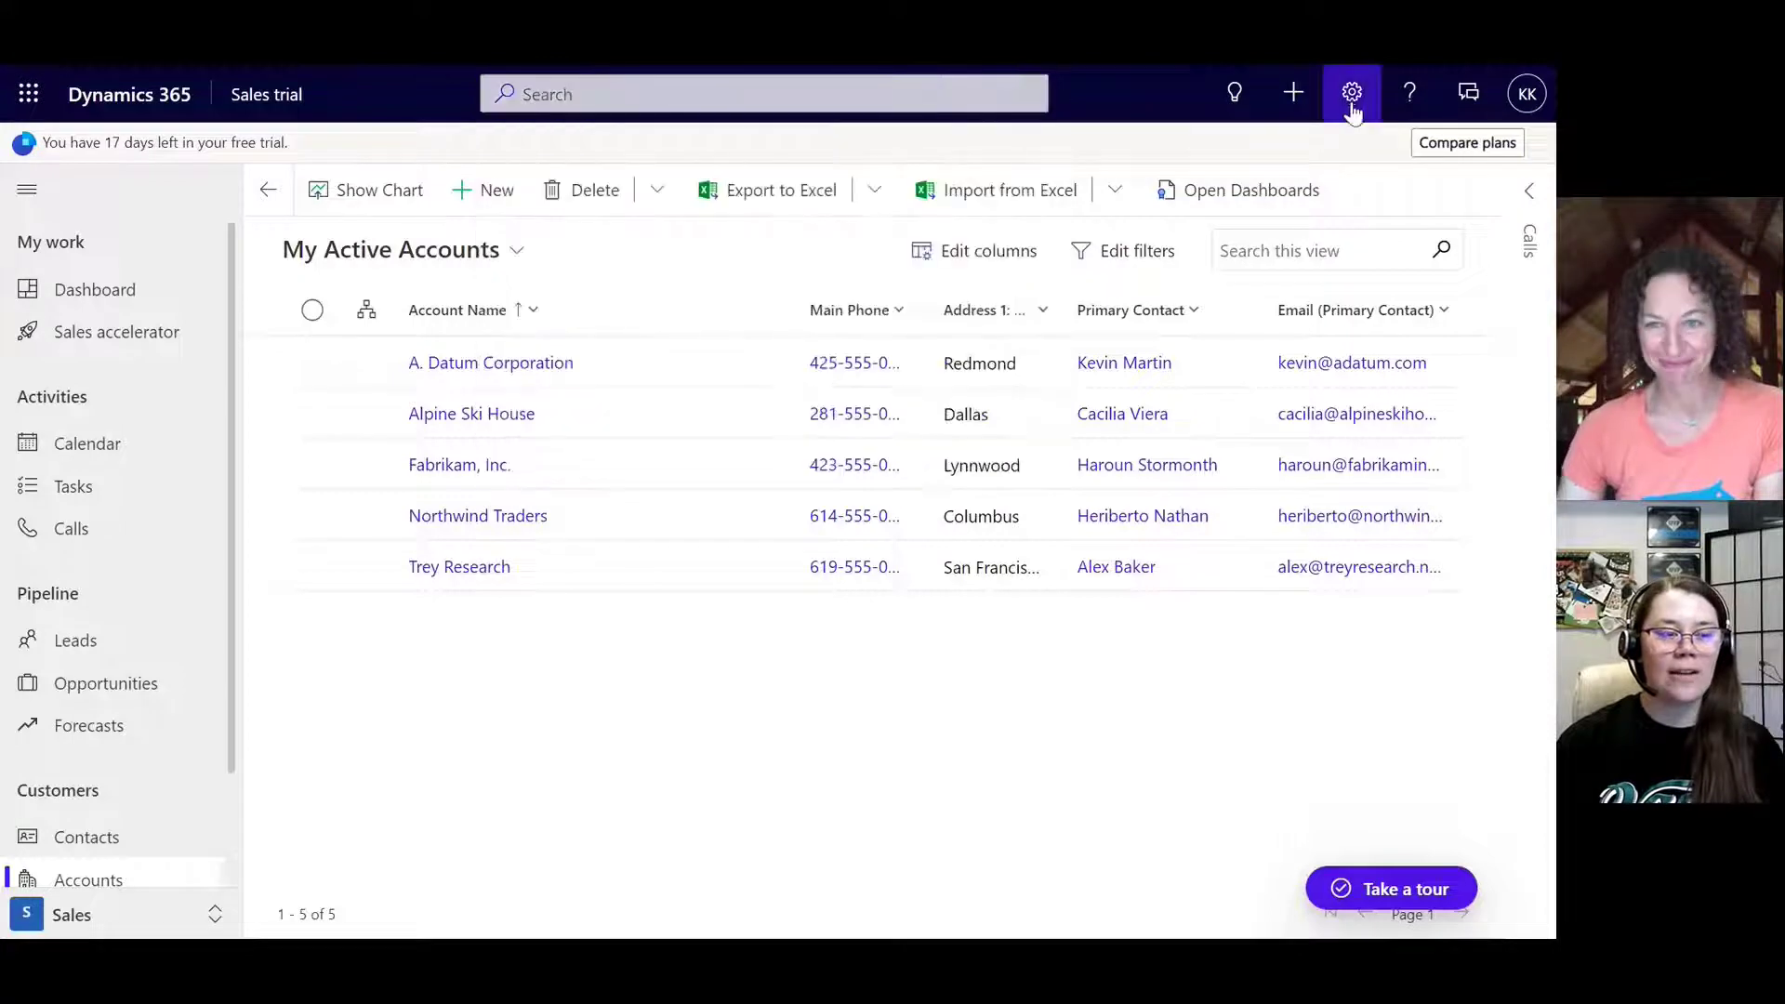
left_click(762, 93)
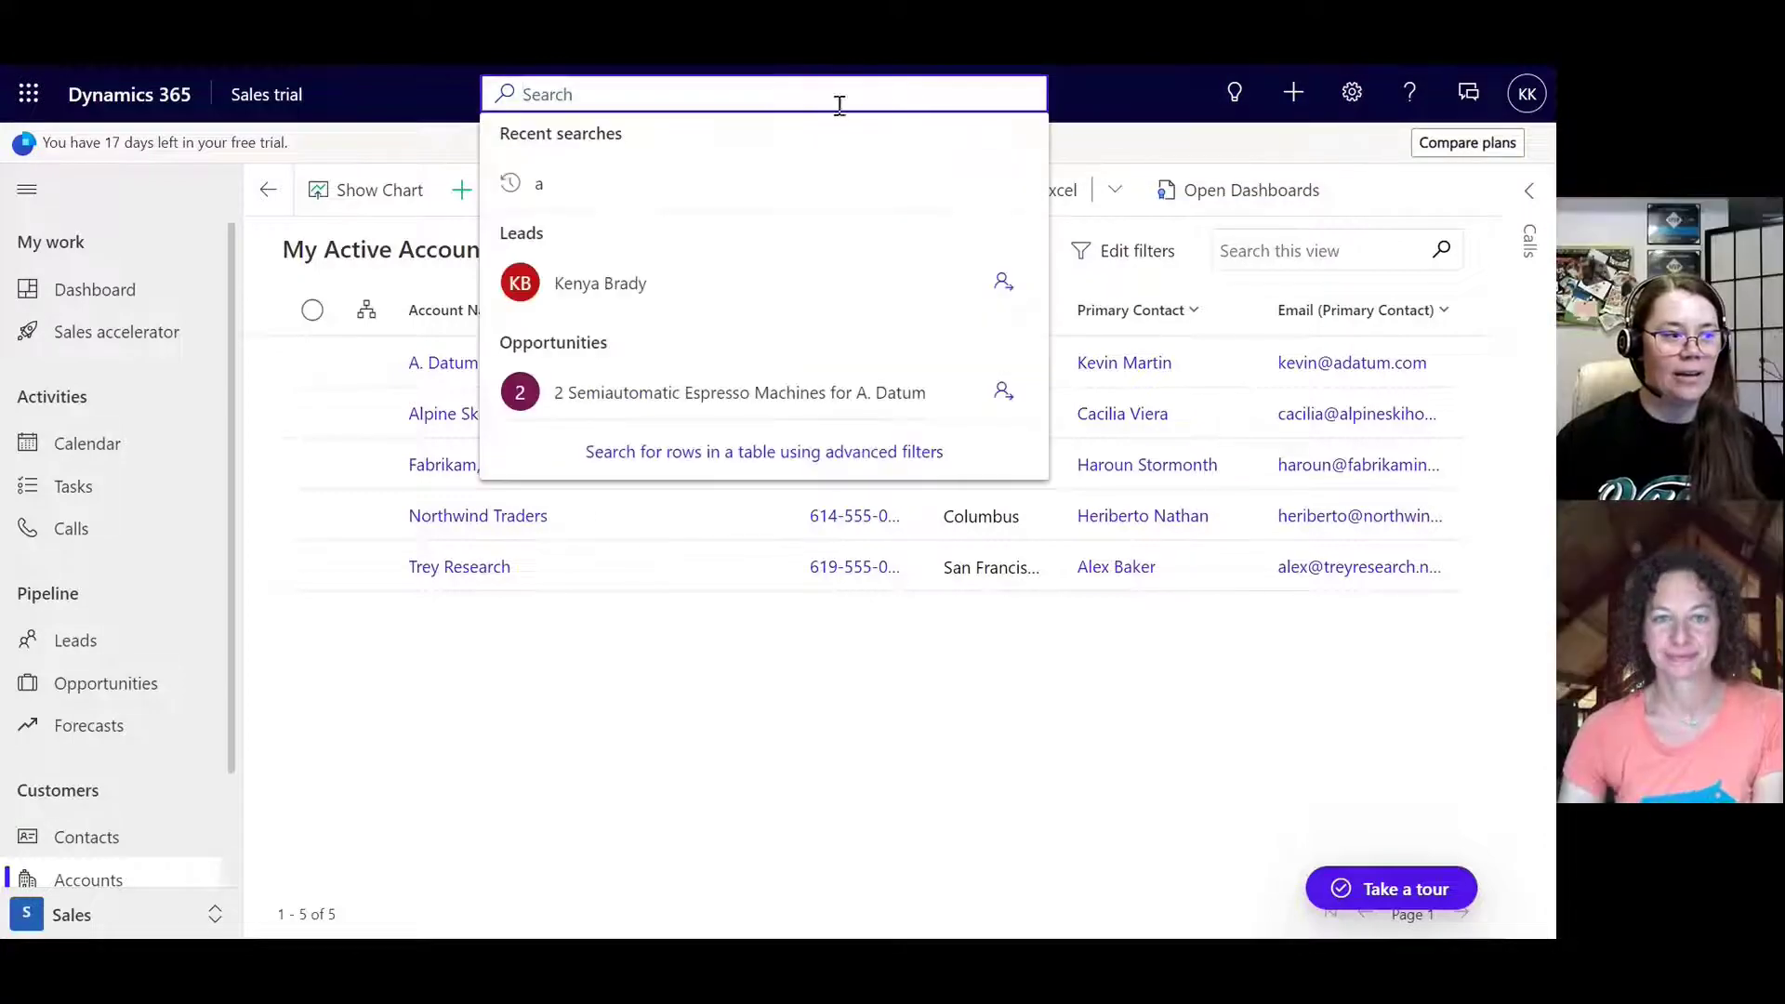
left_click(764, 452)
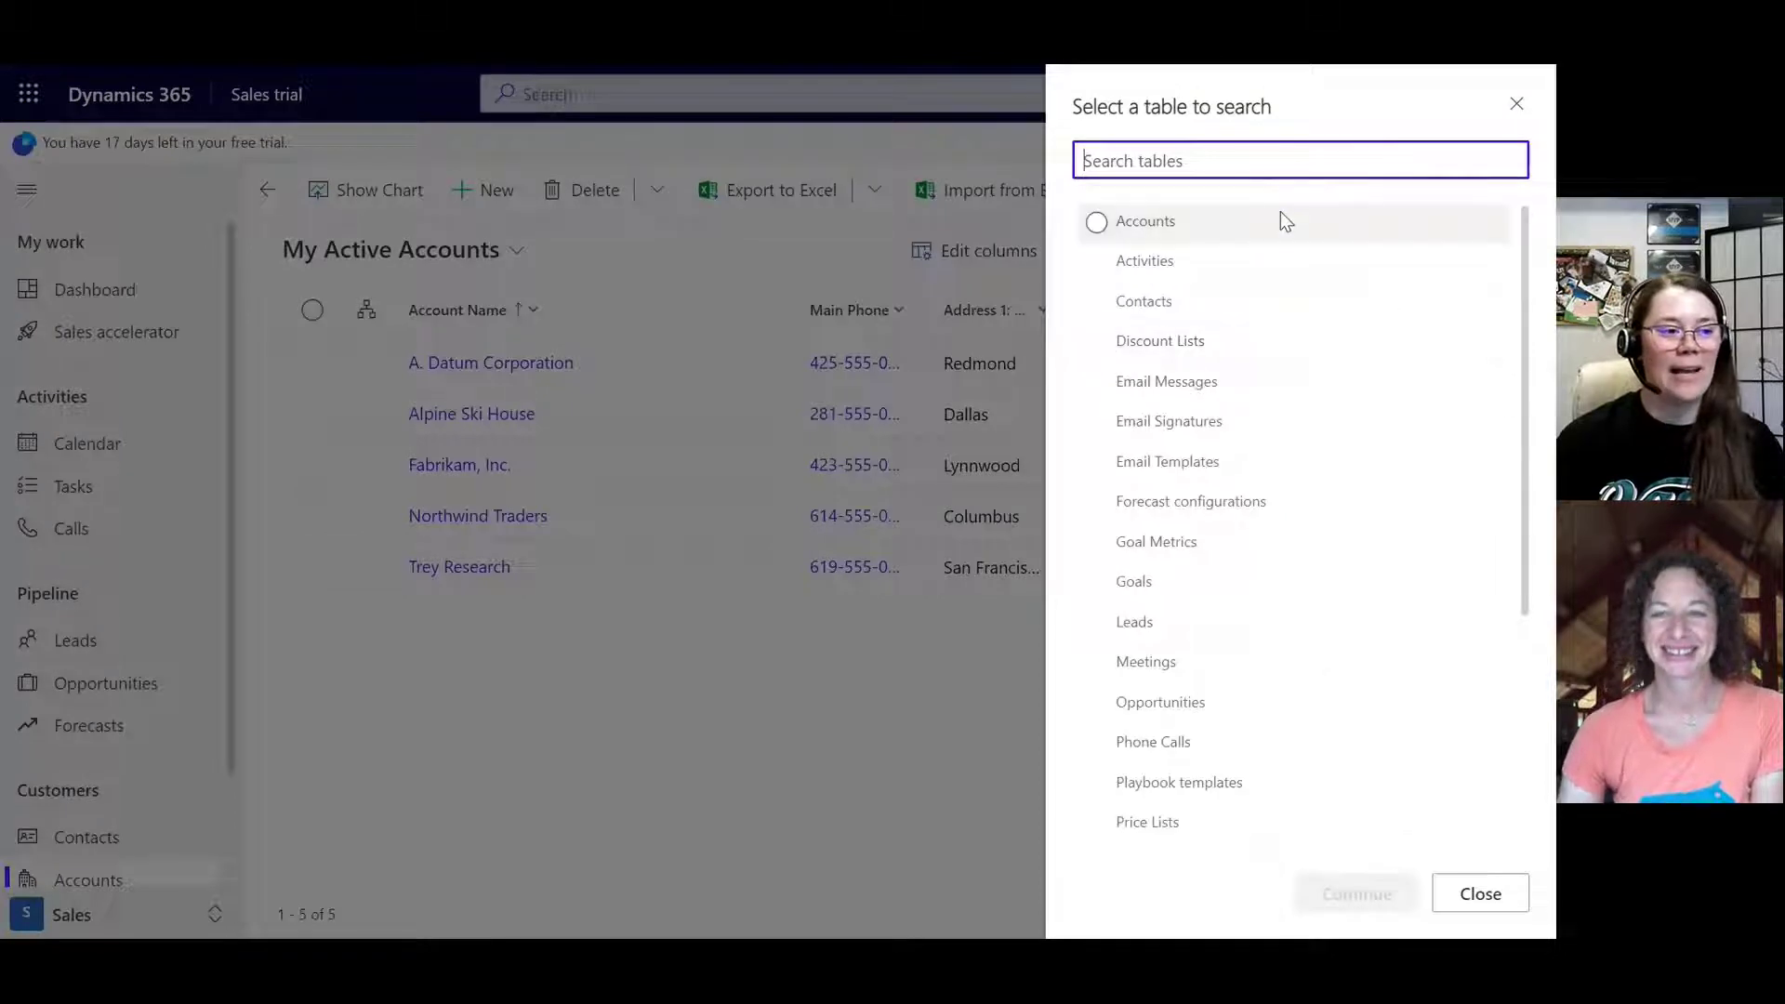
Step: Select Accounts as the table to search and continue
left_click(1096, 221)
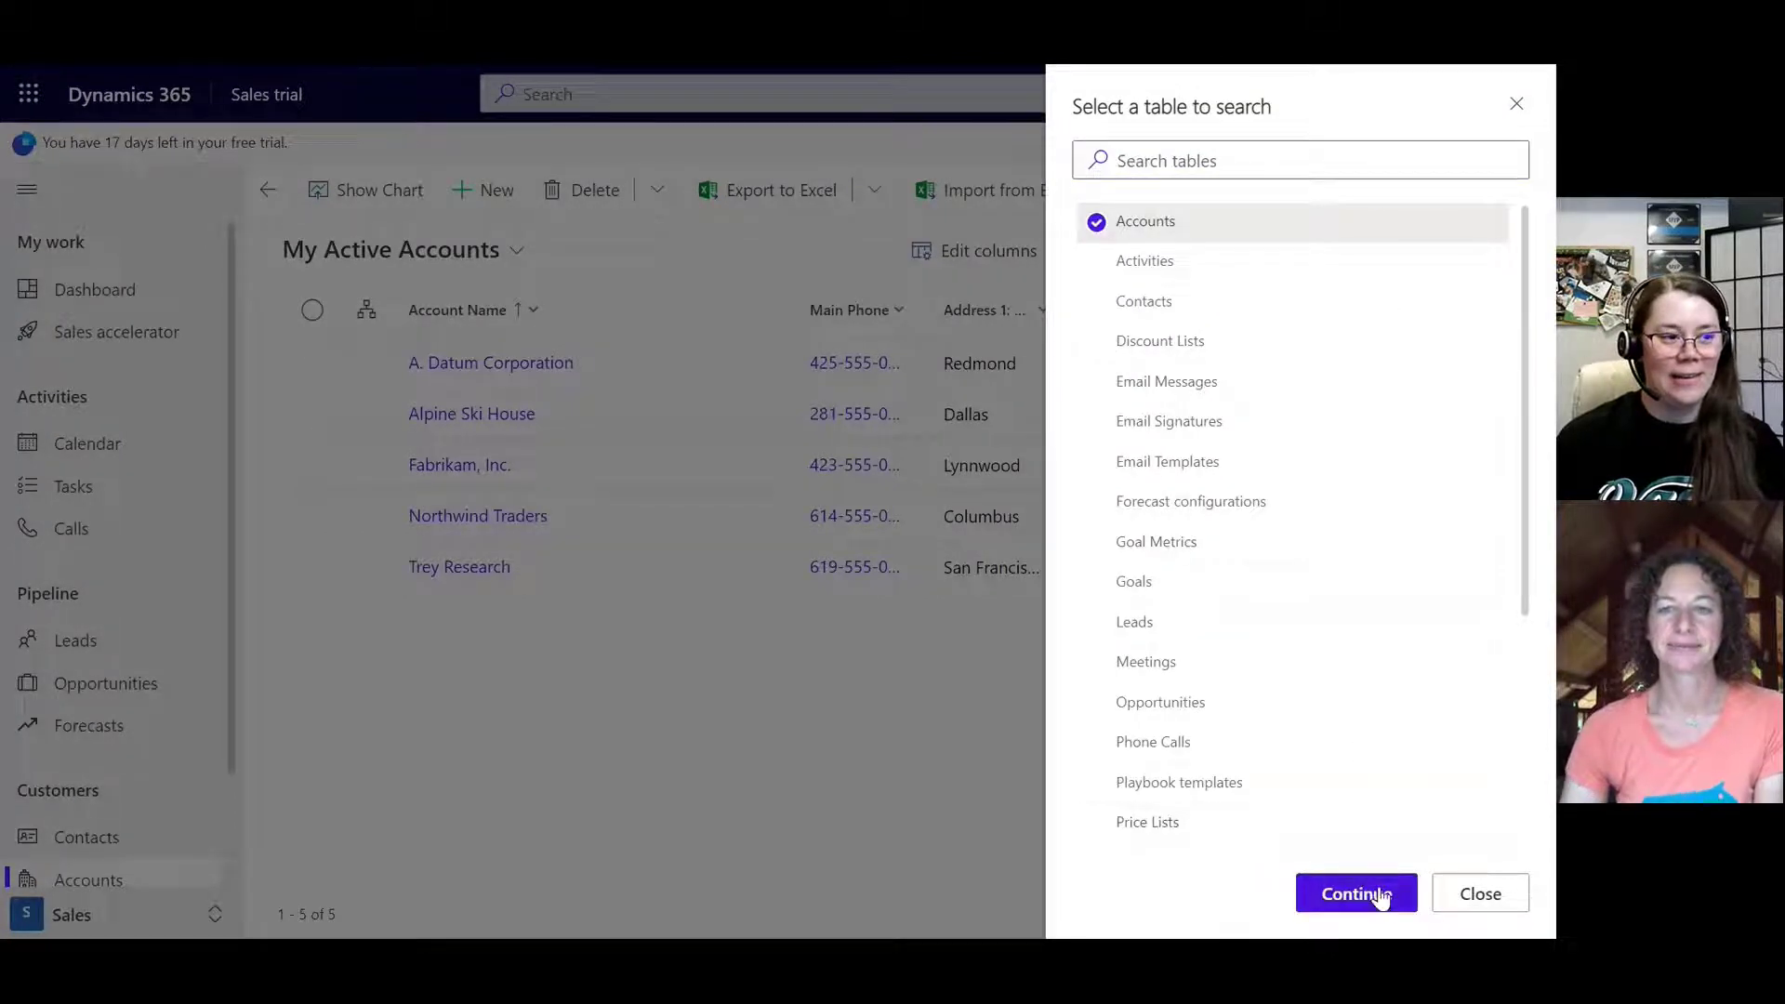
left_click(1356, 893)
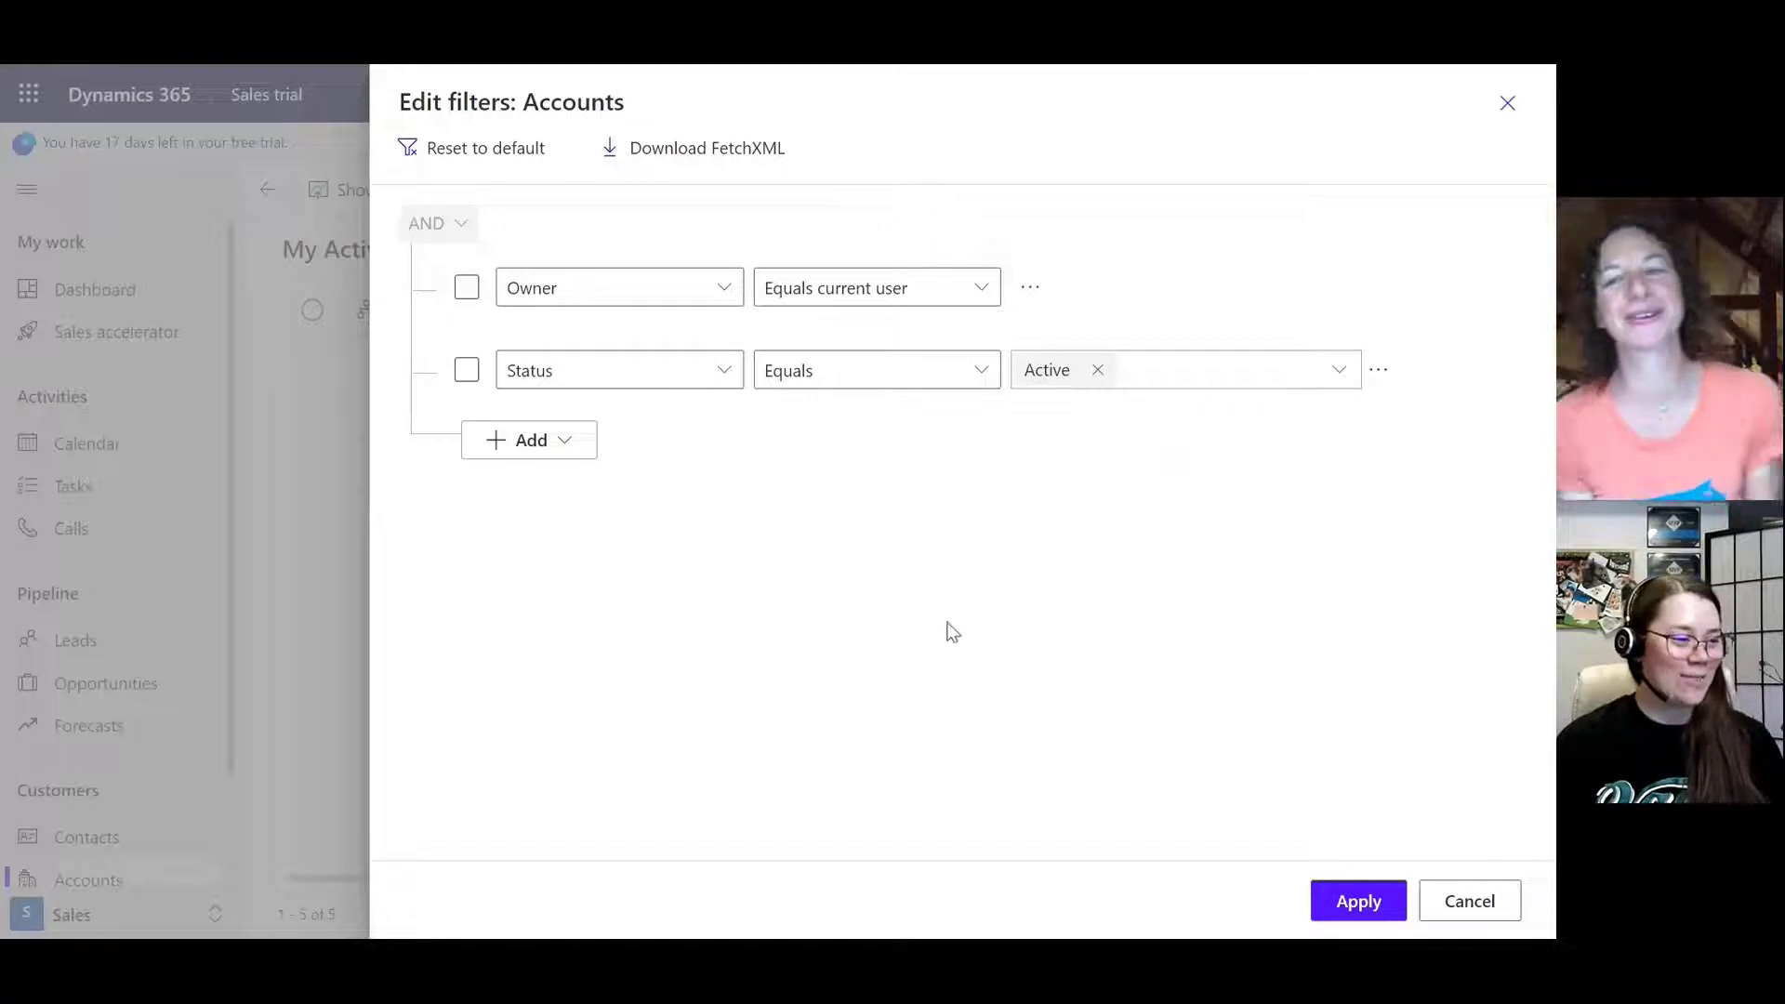
Step: Add a filter row on Address 1: State/Province and close the table picker
left_click(528, 440)
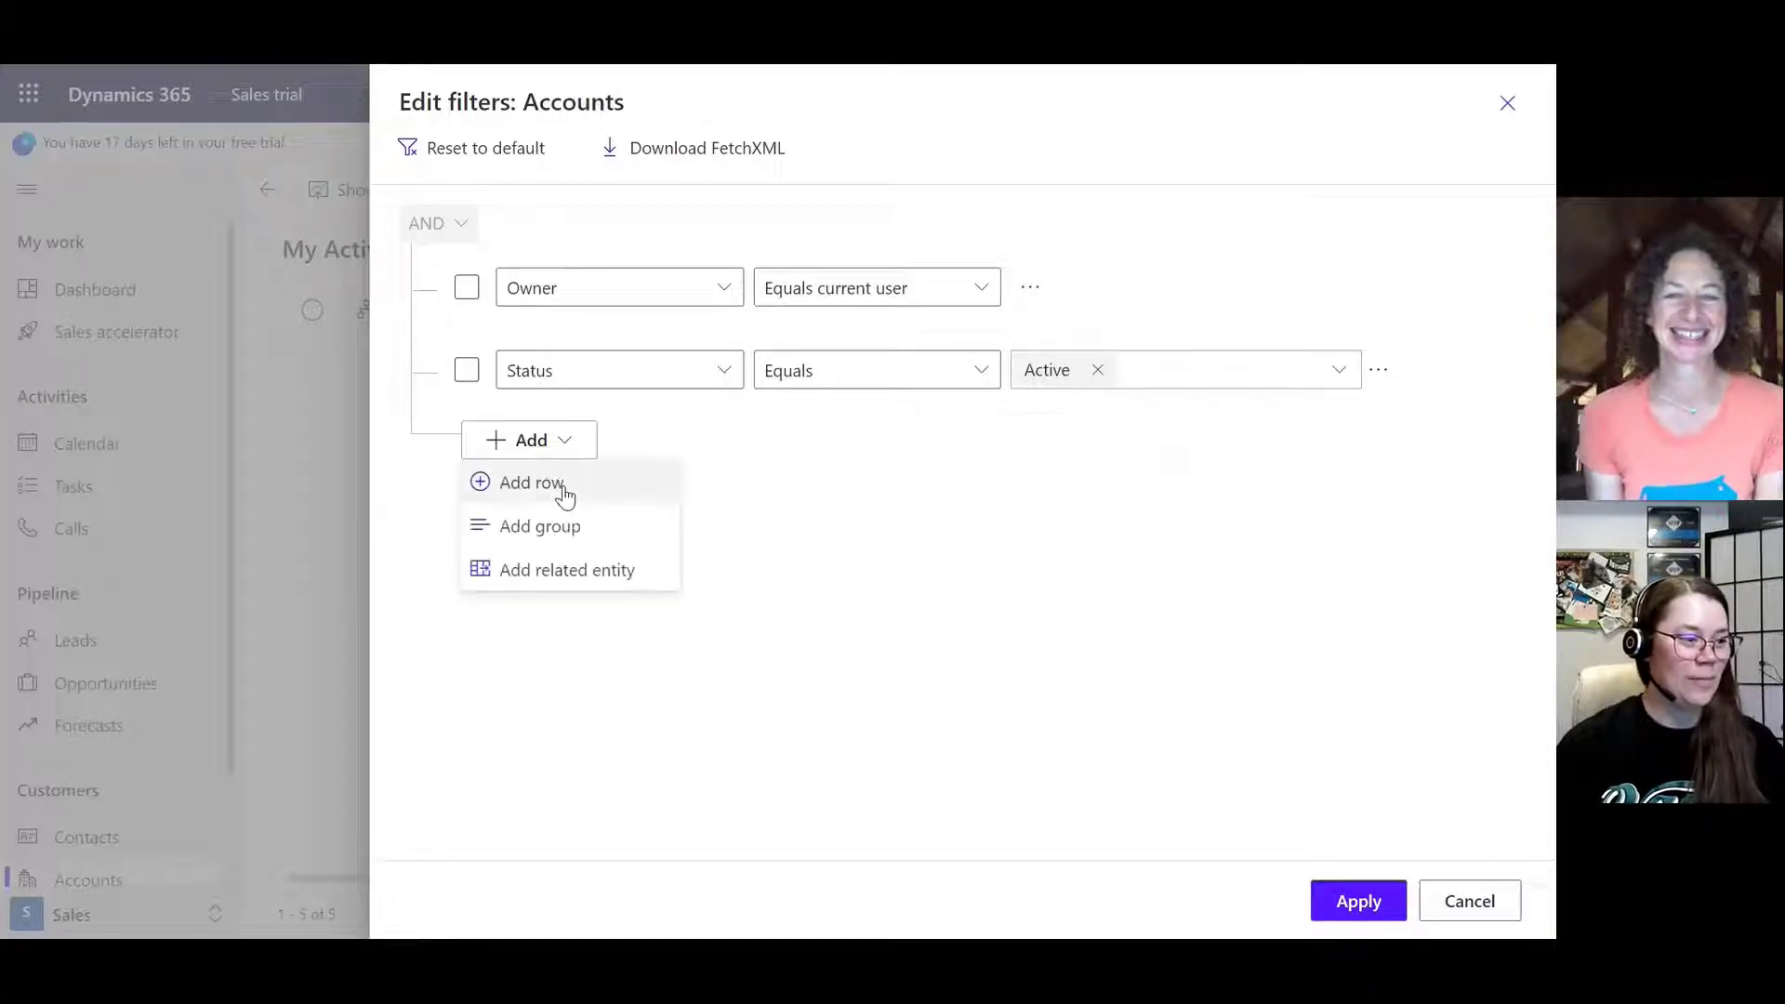
left_click(529, 483)
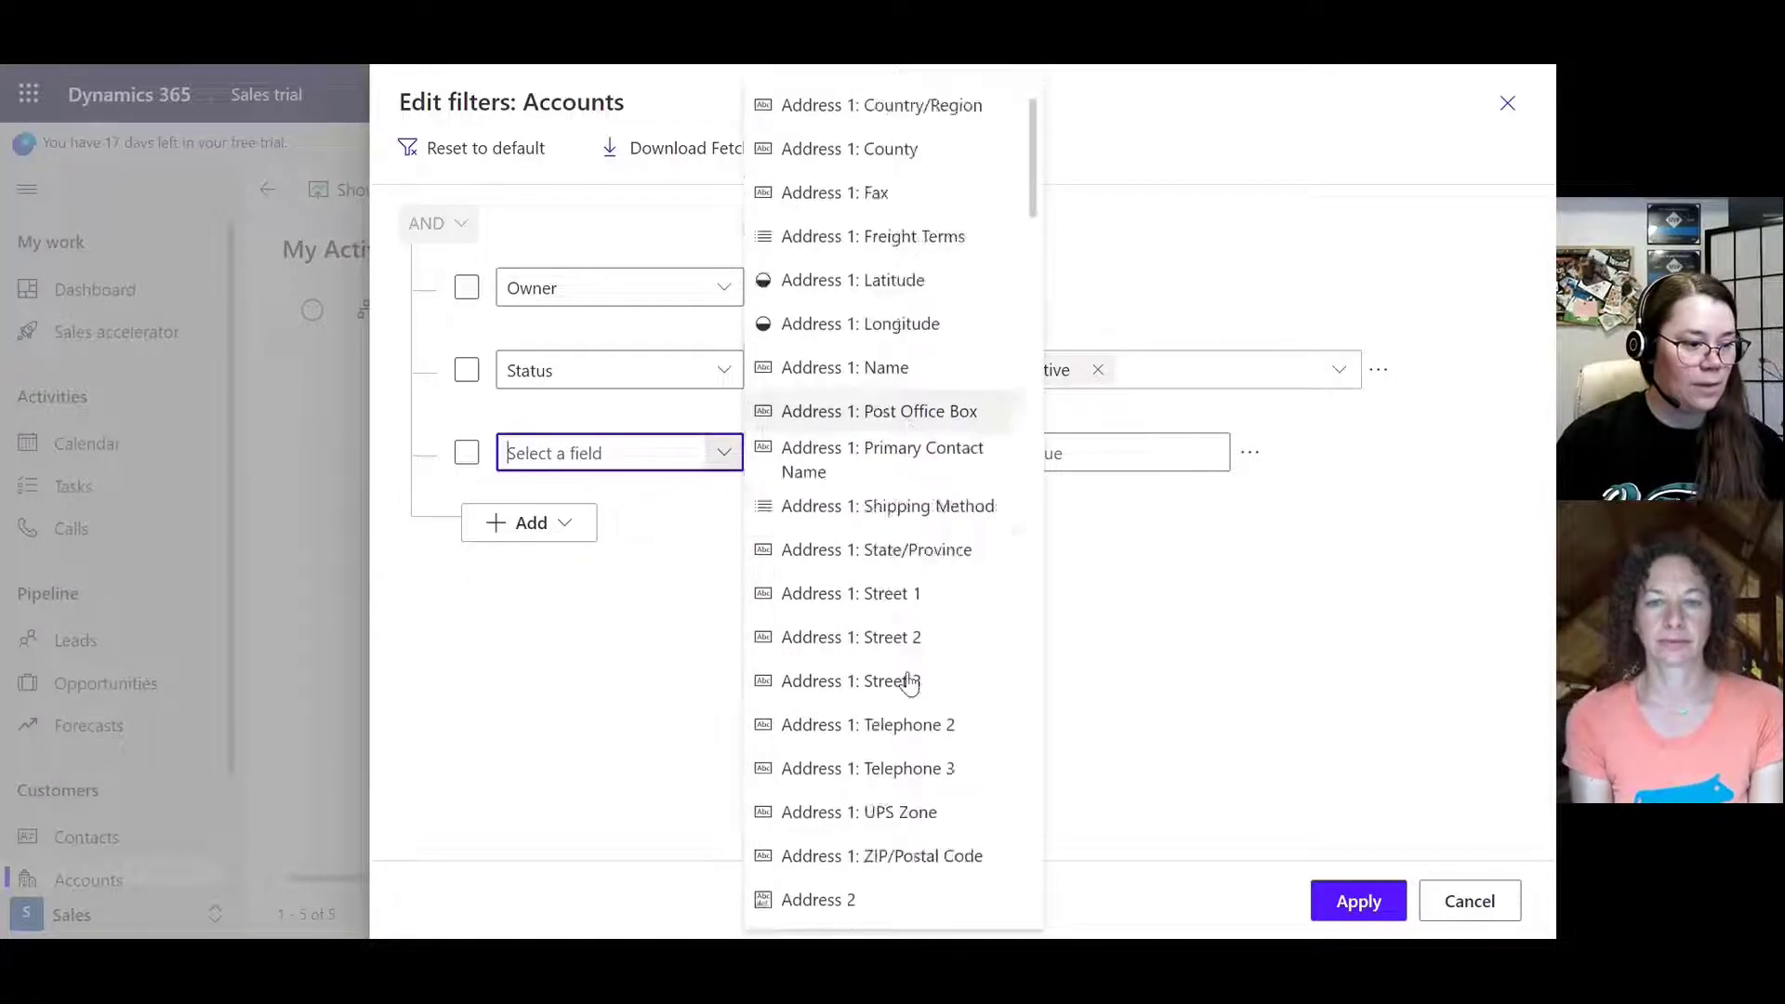
left_click(878, 412)
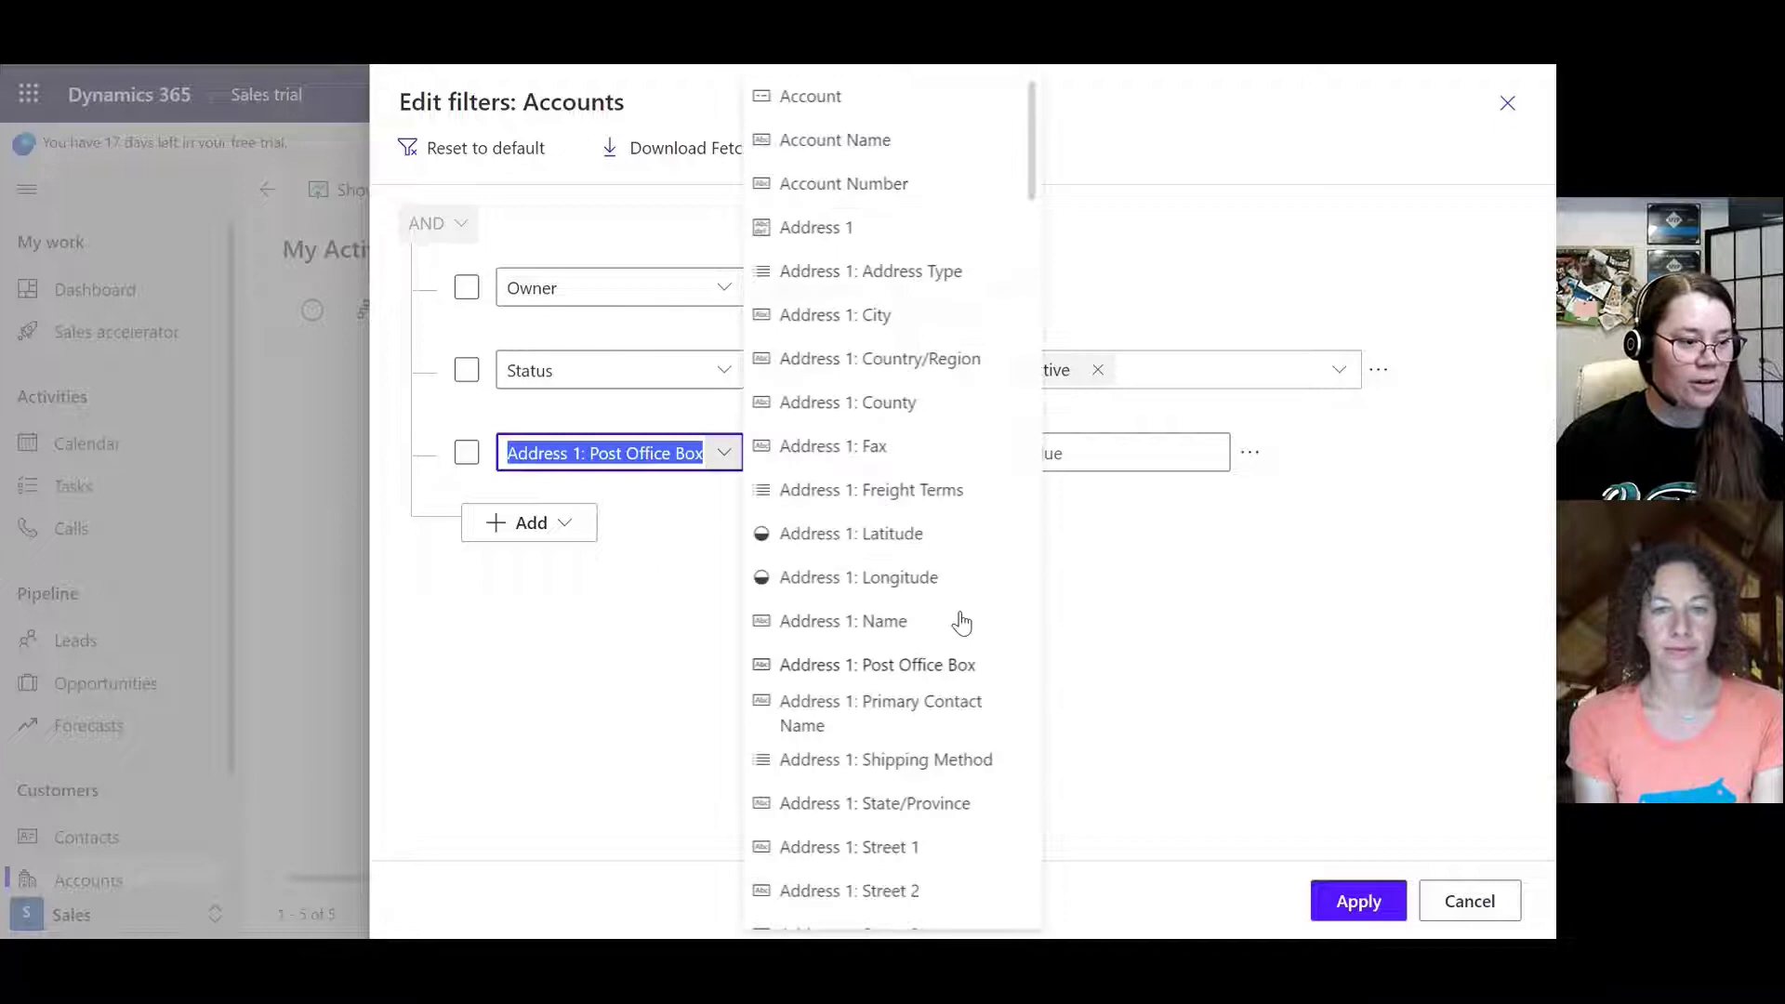
scroll("down", 3)
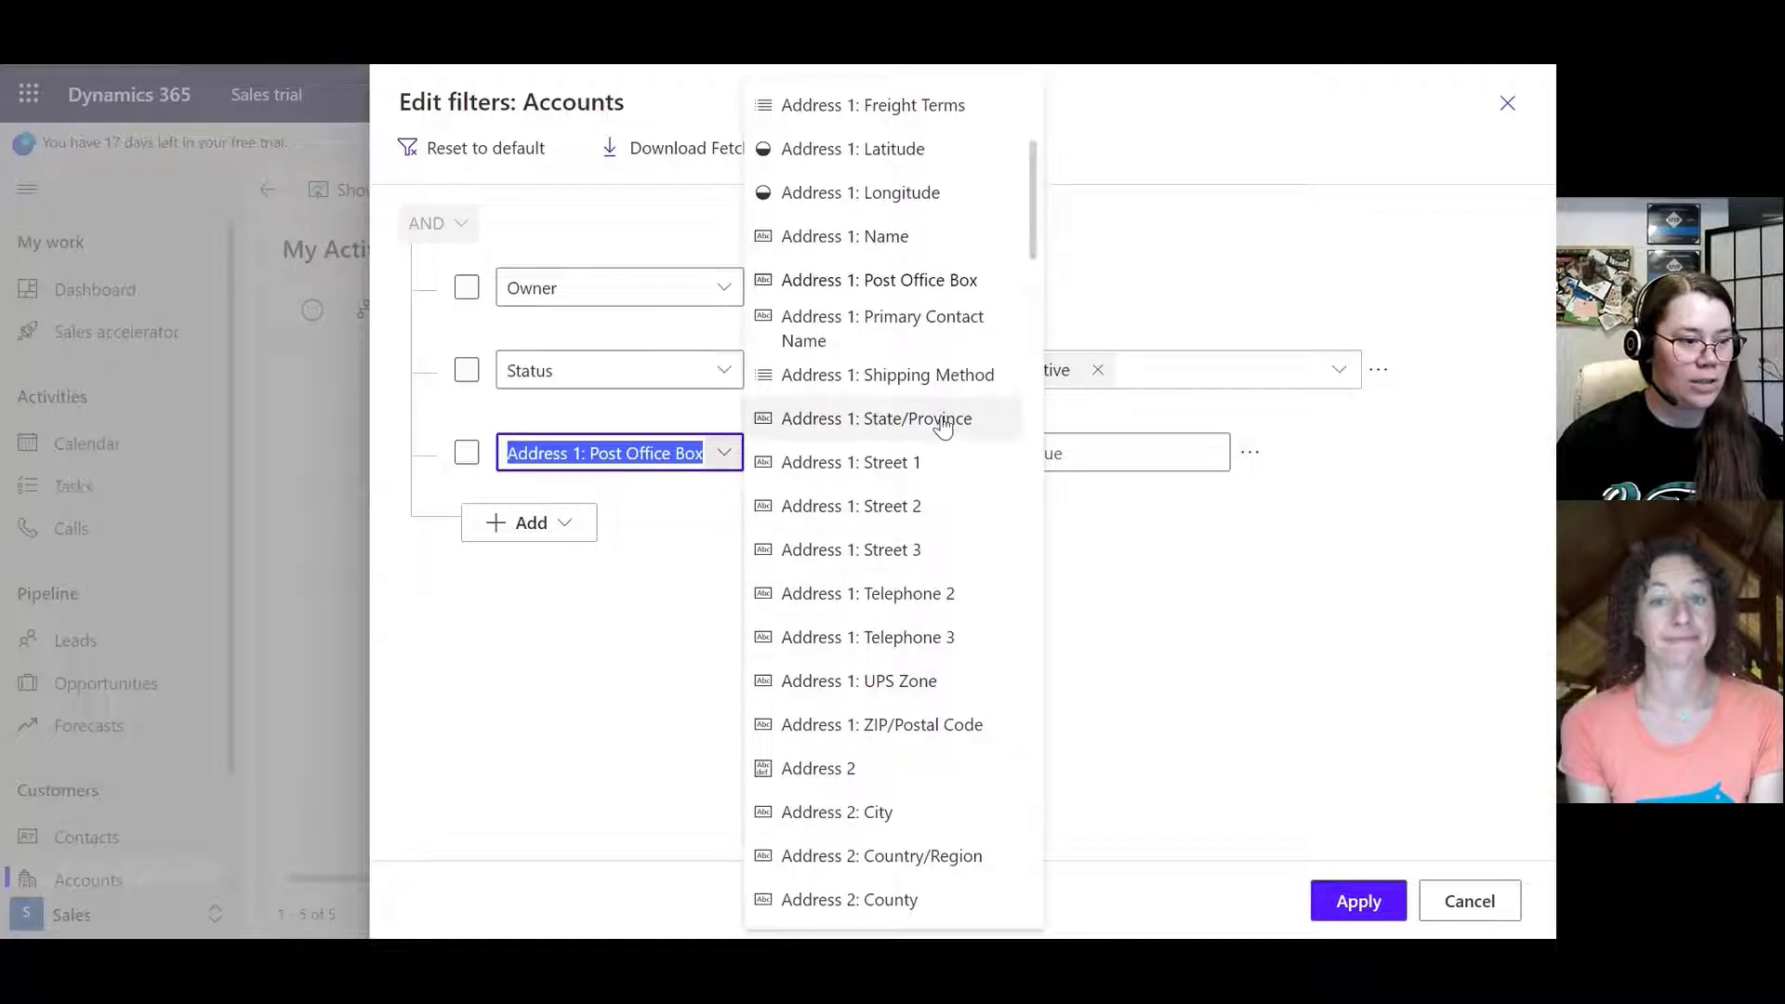
left_click(883, 419)
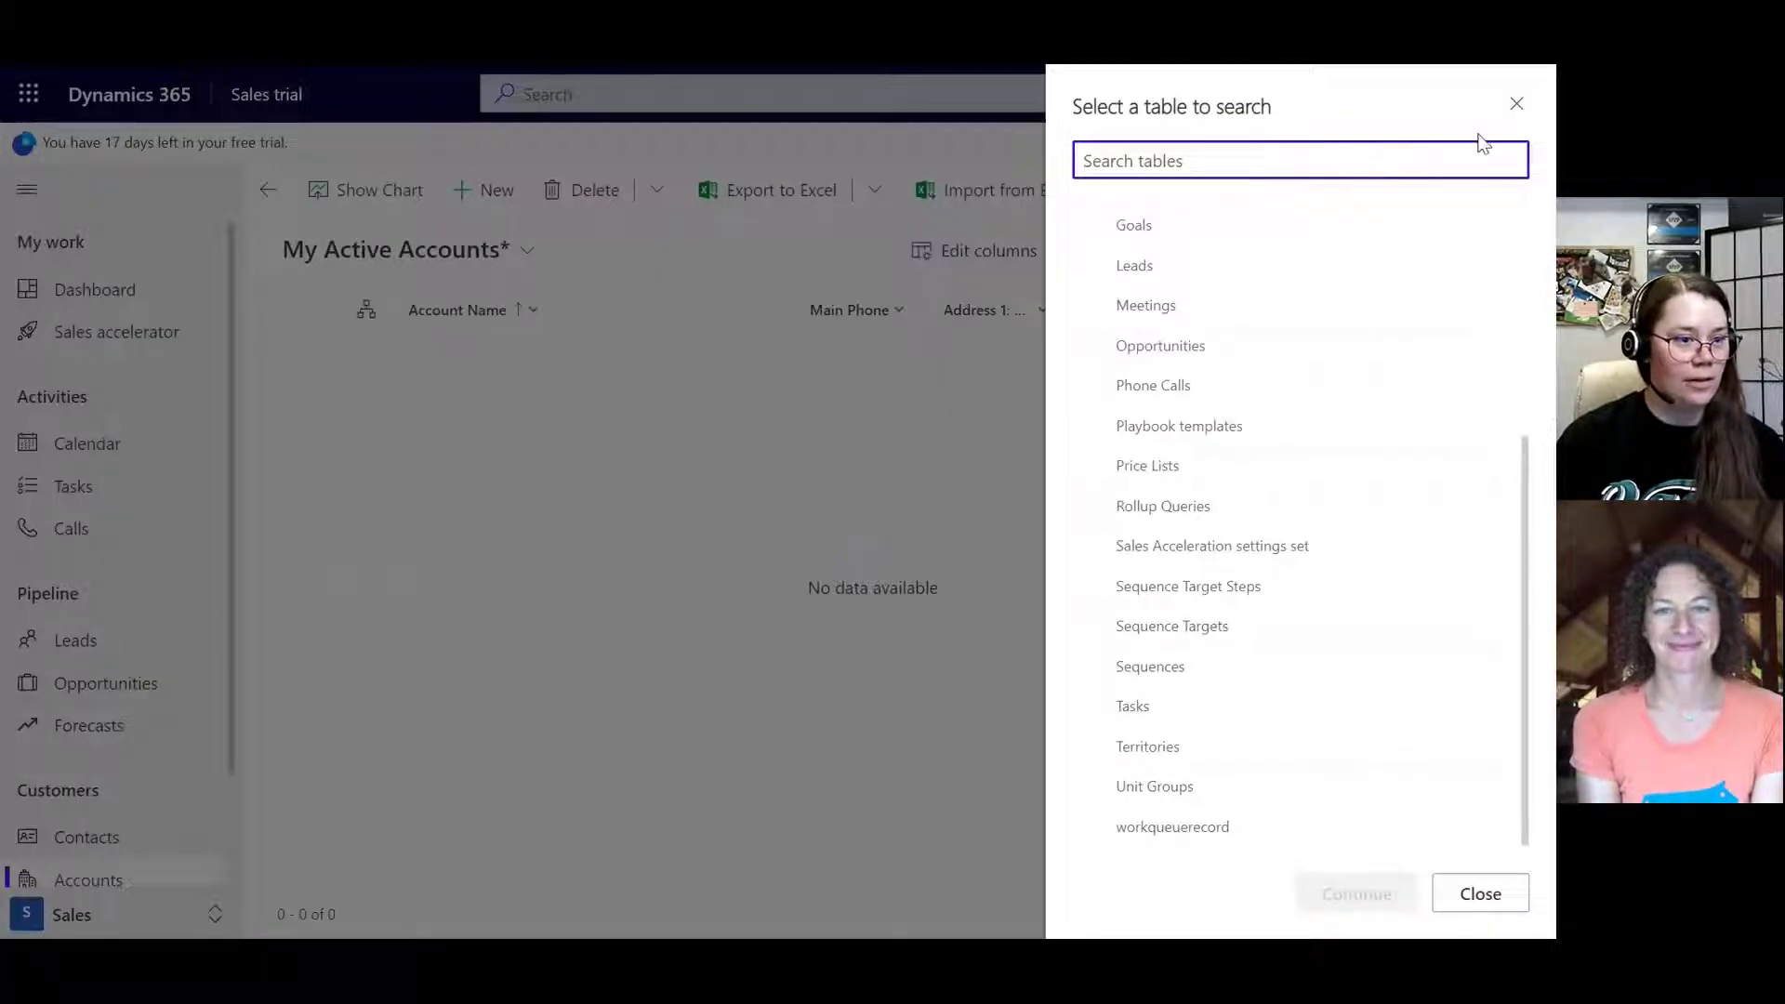
left_click(1479, 893)
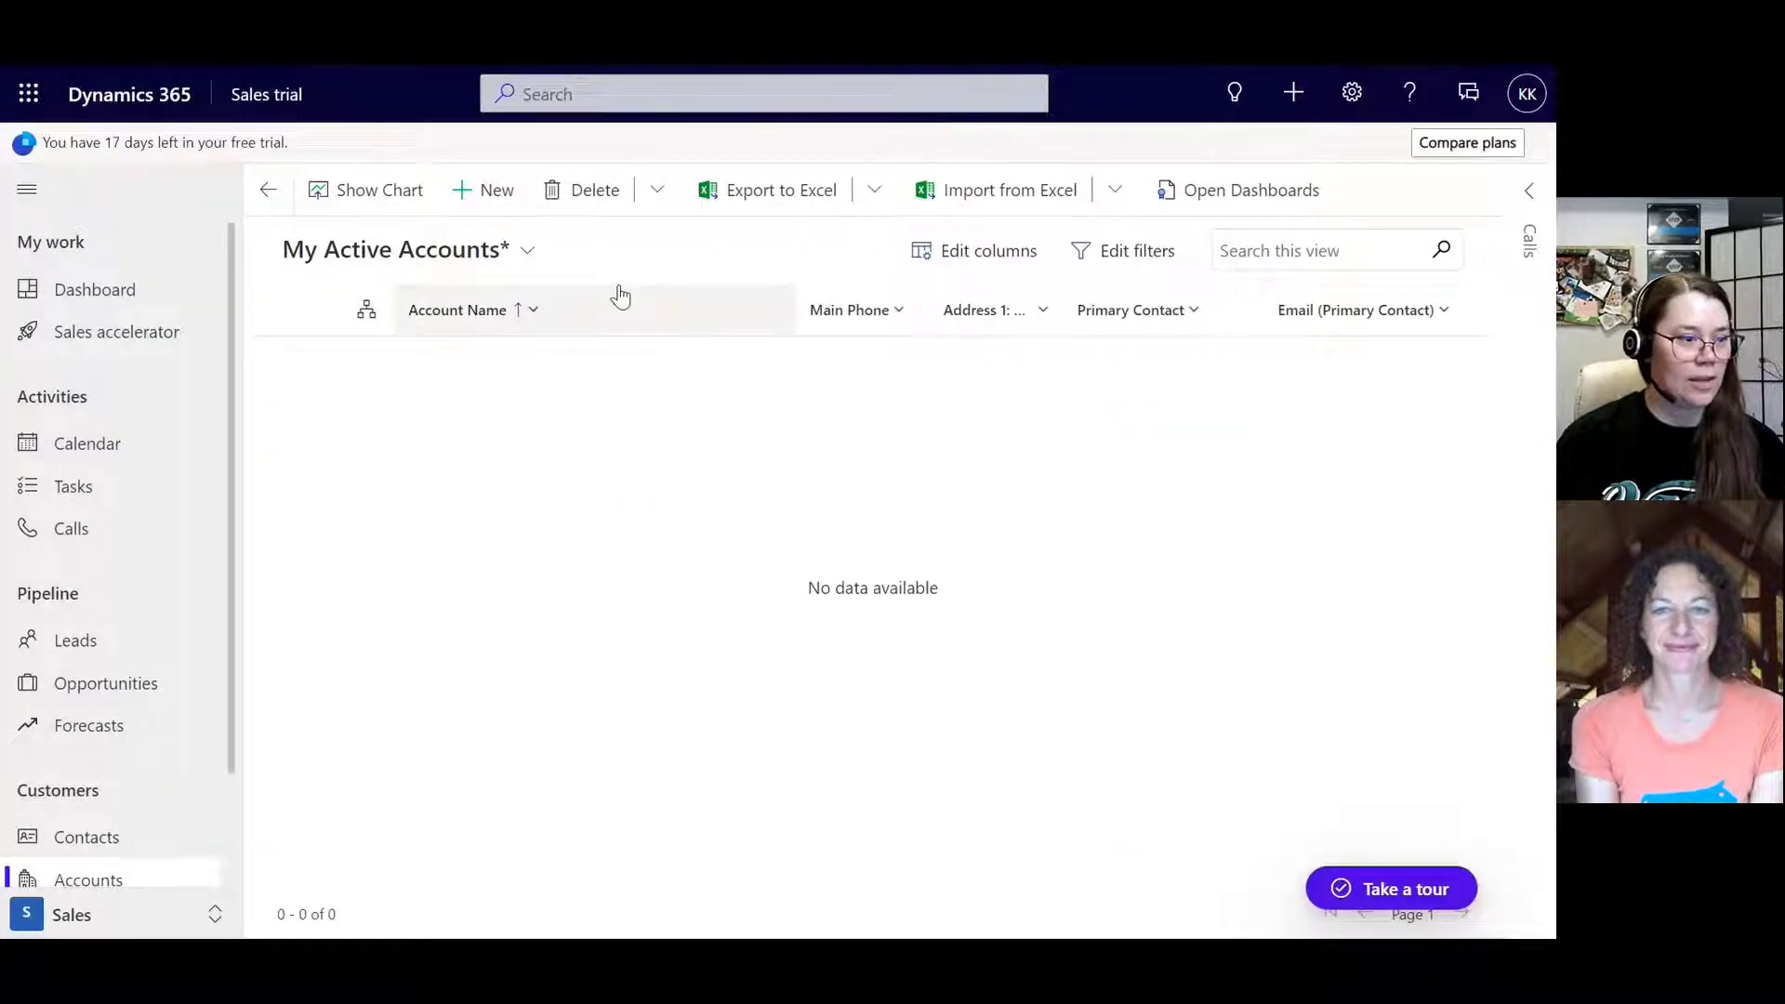
mouse_move(1069, 286)
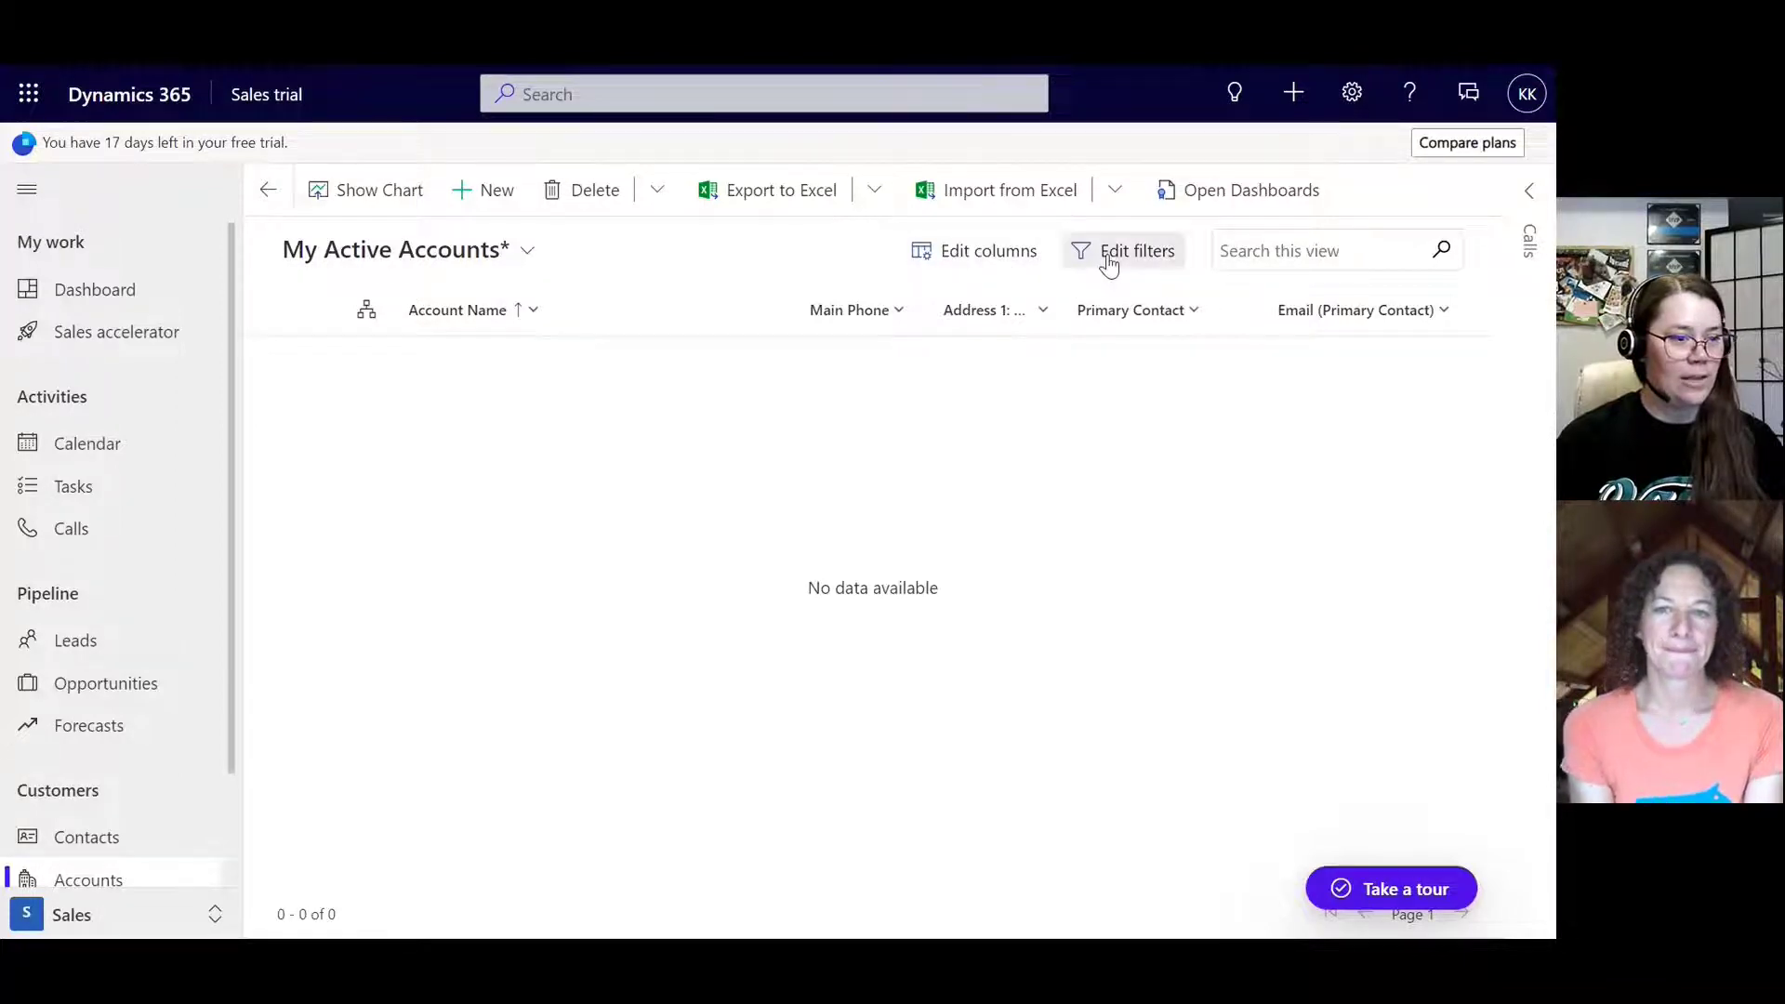
Step: Apply the State/Province filter, then remove it and reapply with only Status Active
left_click(1134, 251)
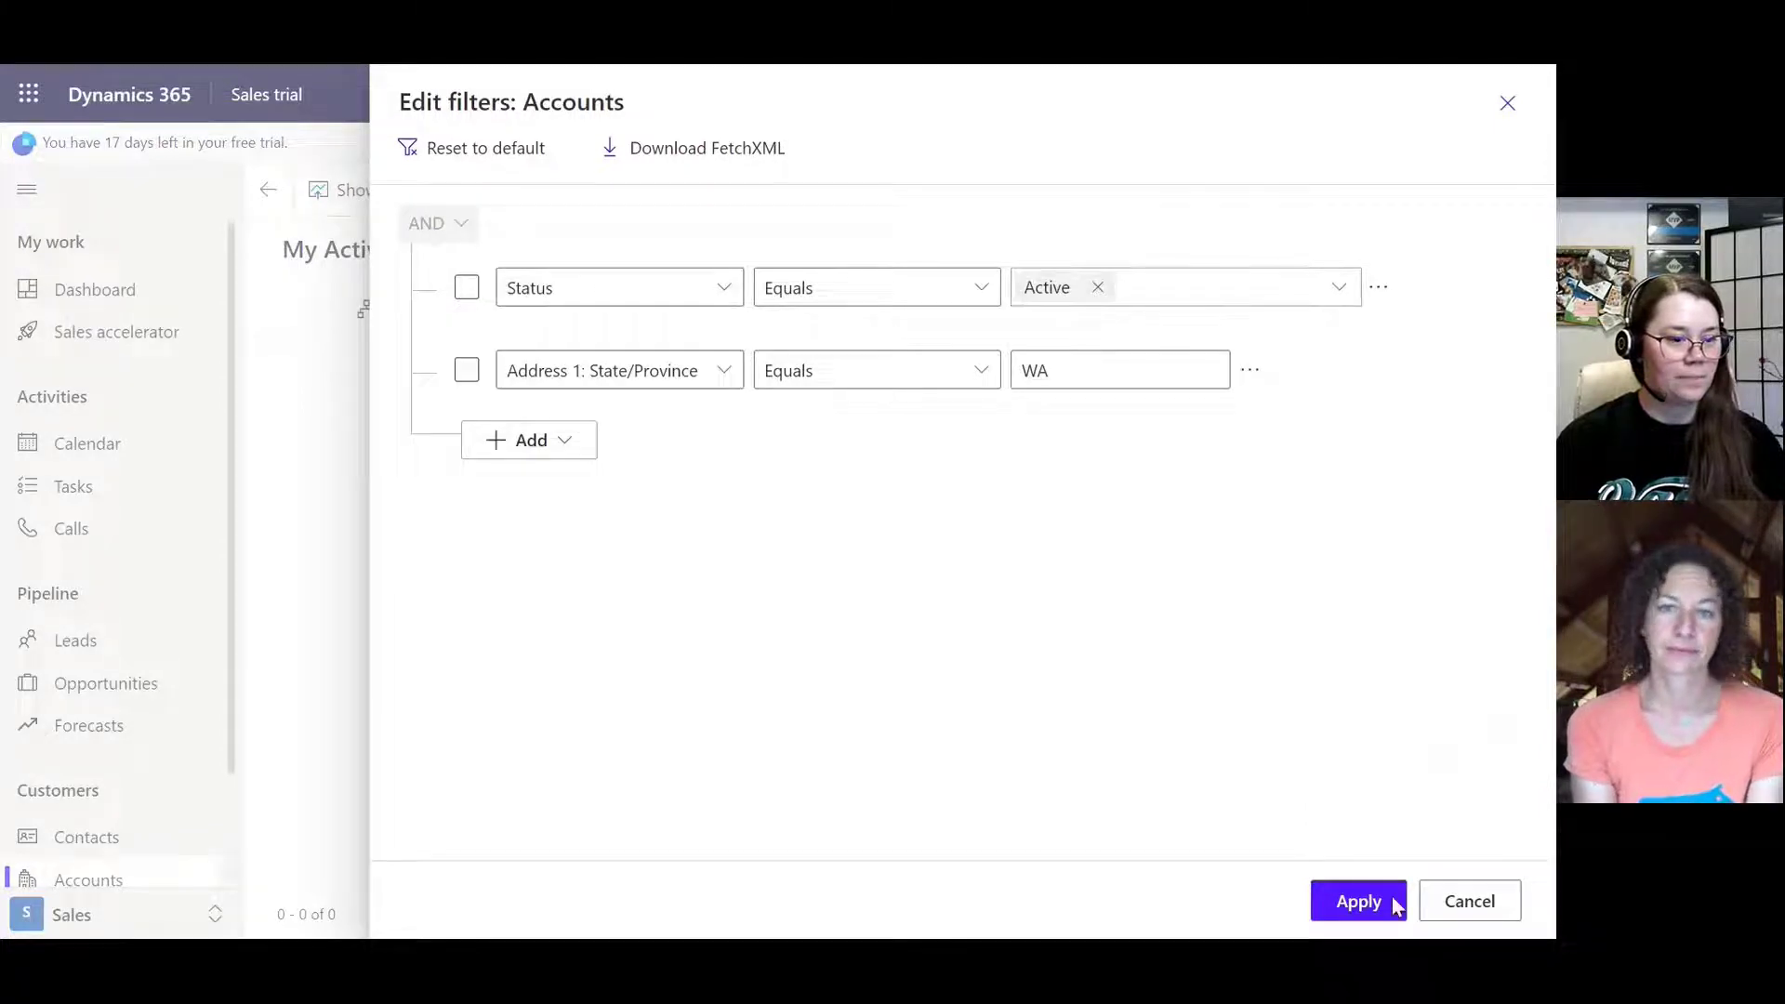
left_click(1358, 900)
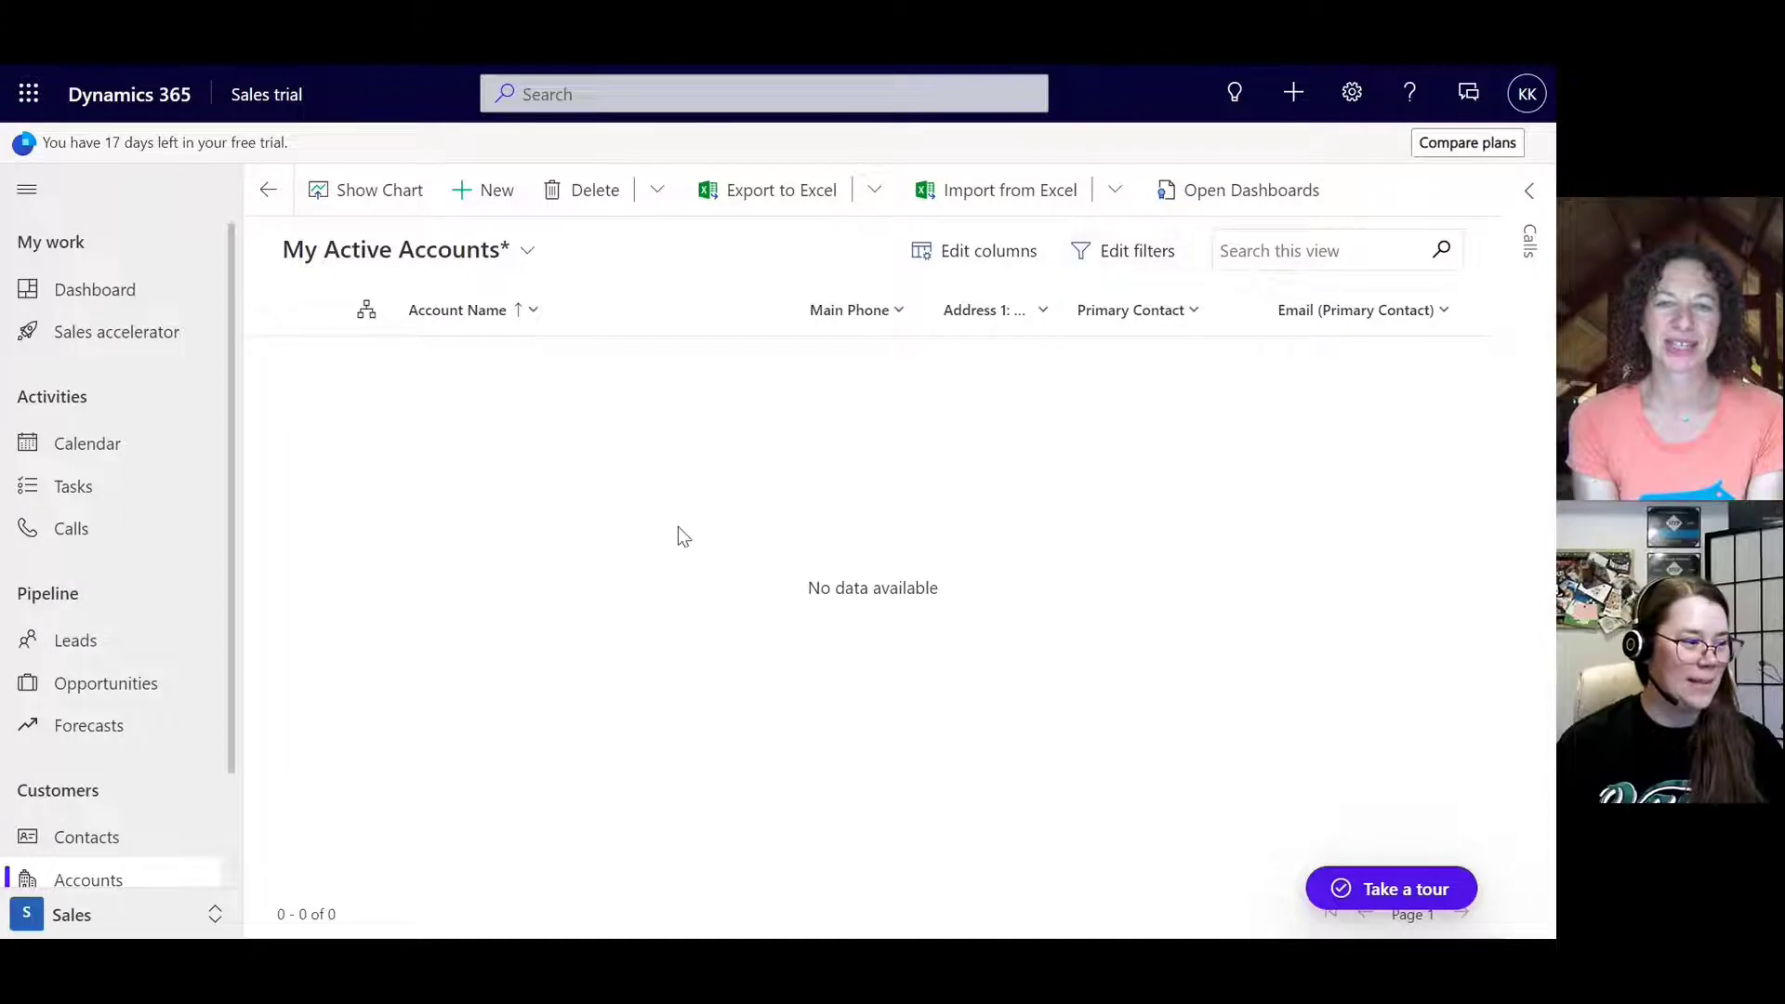
left_click(1136, 251)
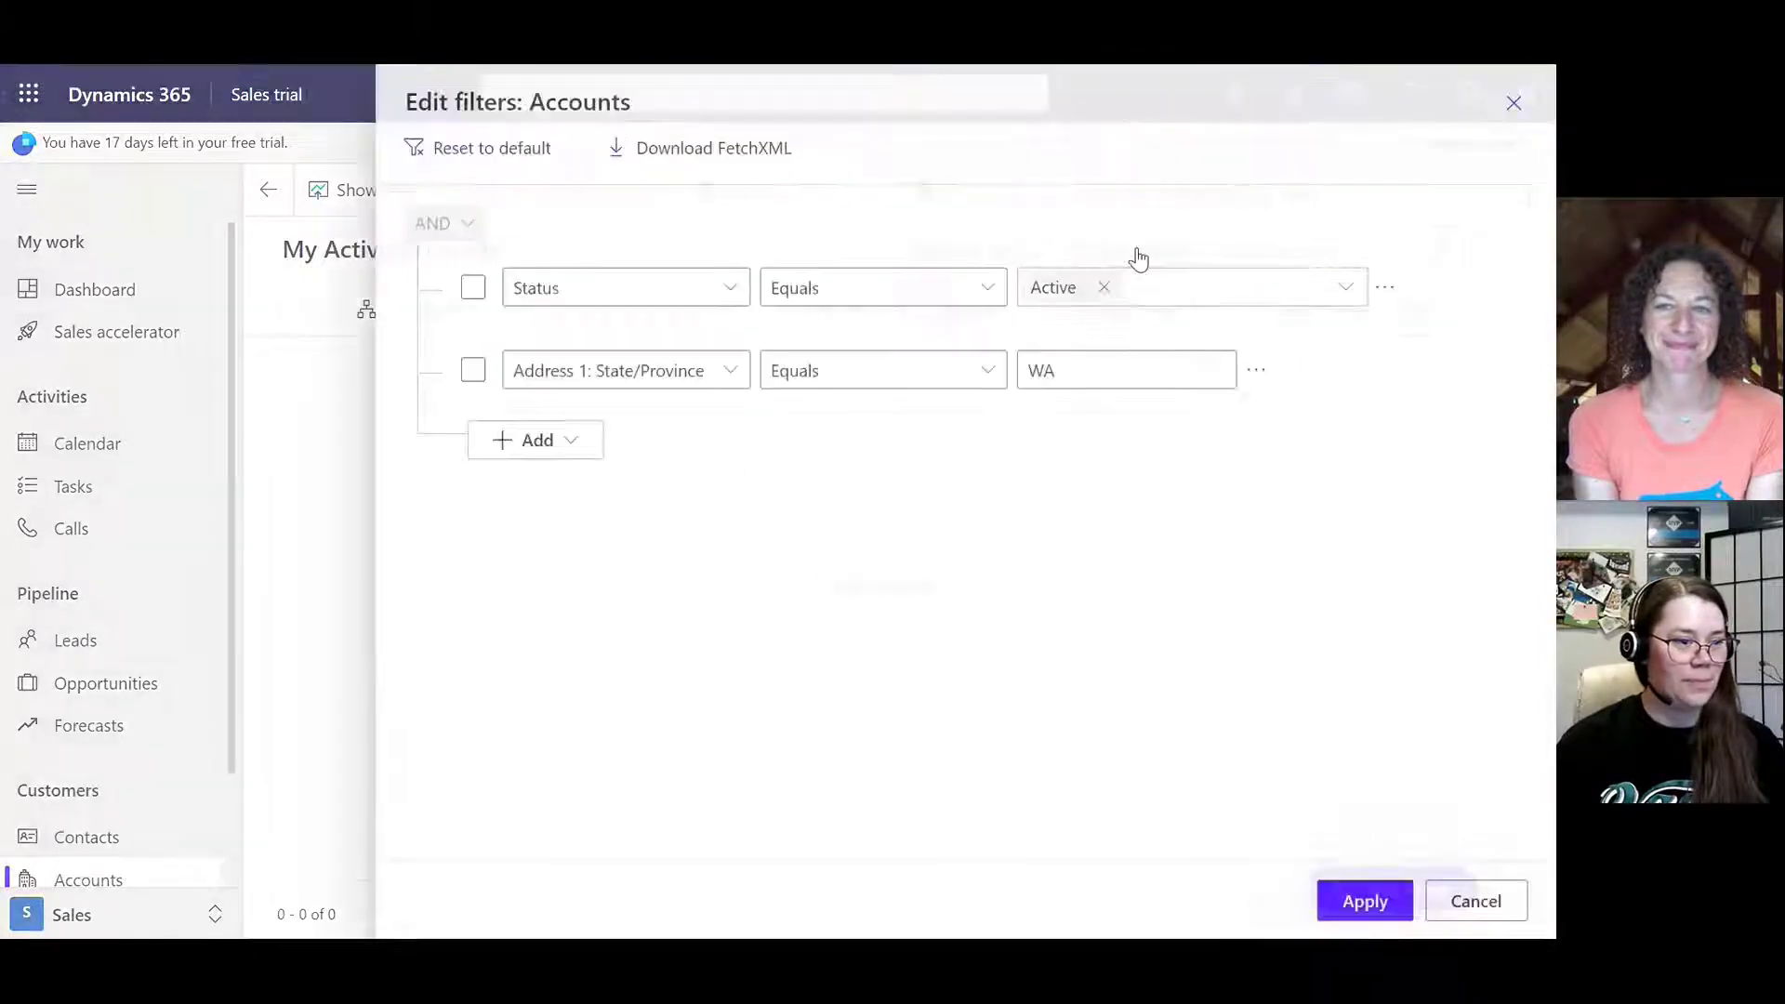
left_click(1254, 370)
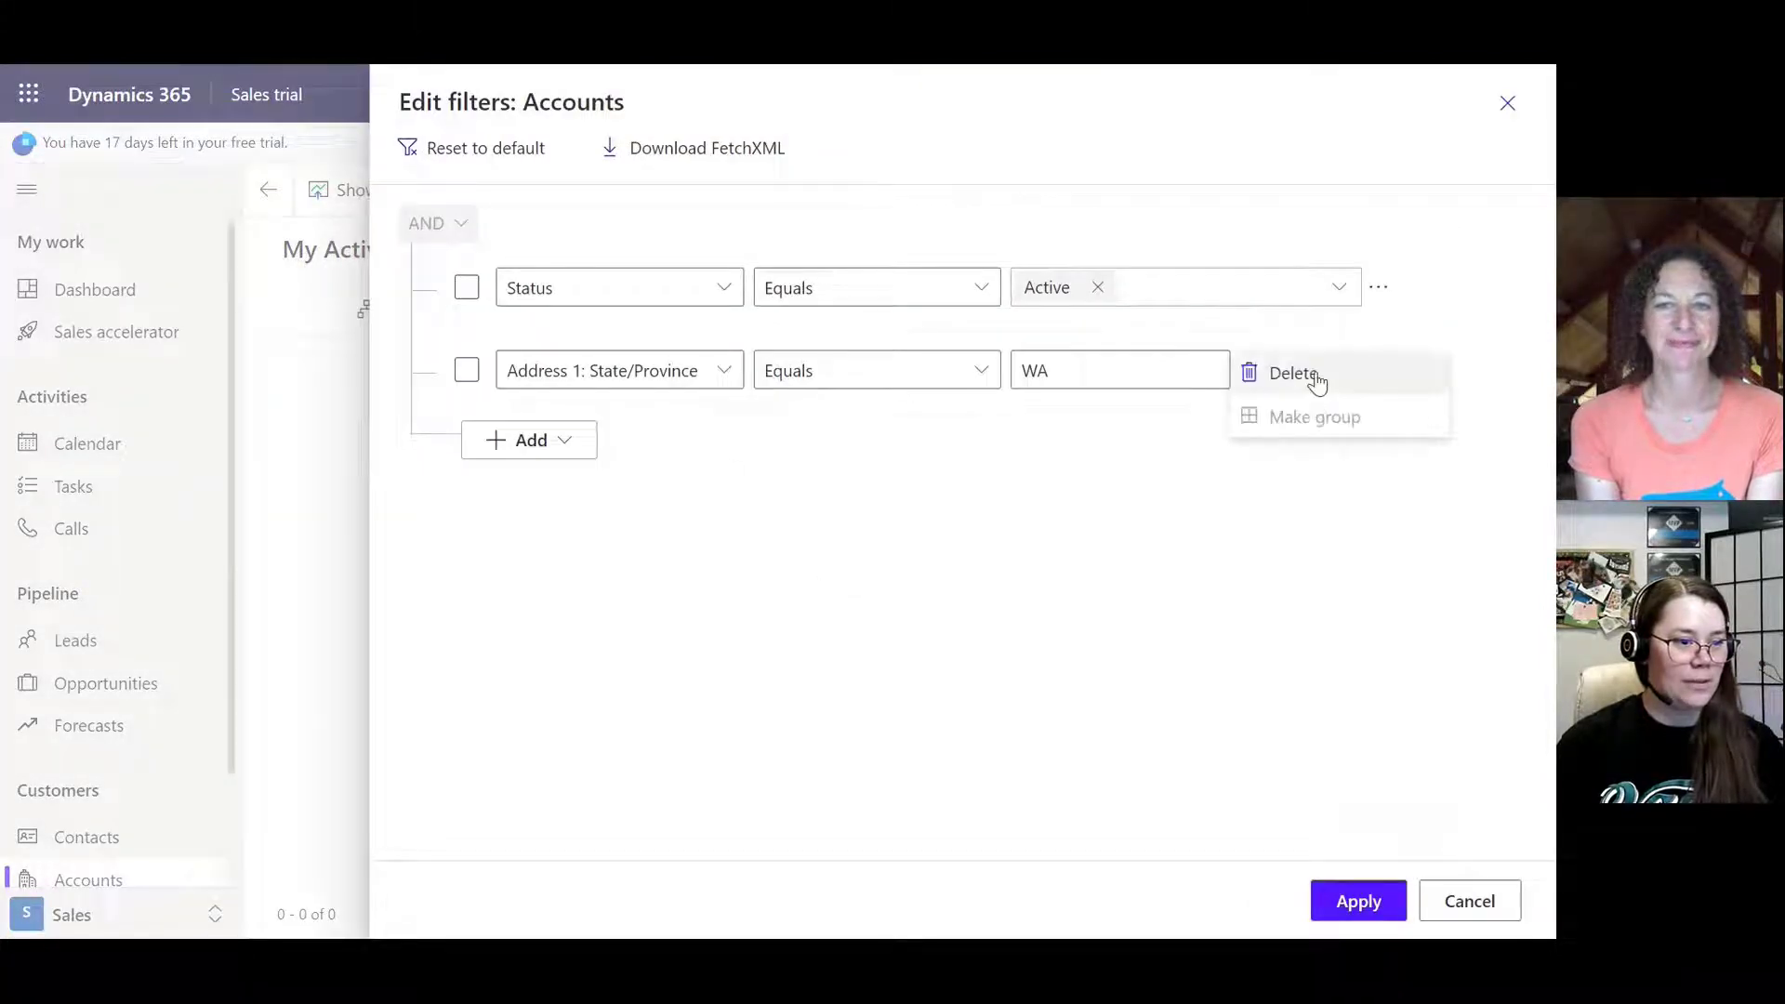
left_click(1293, 372)
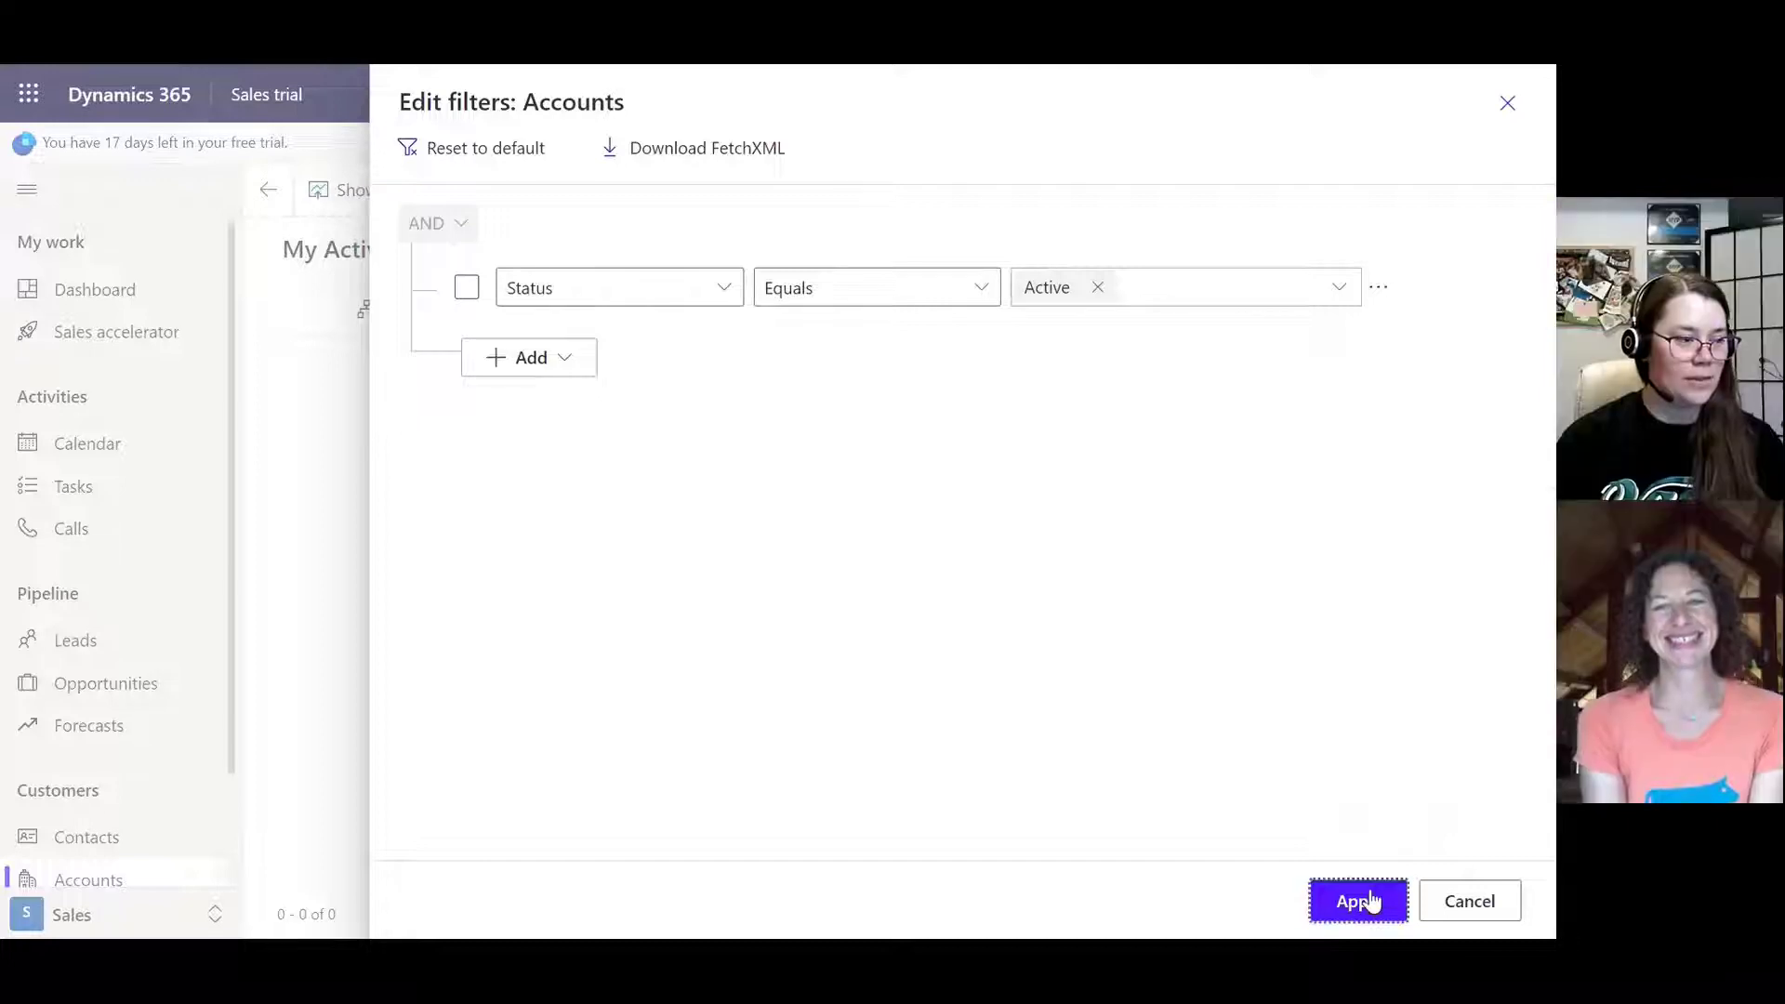
left_click(1357, 901)
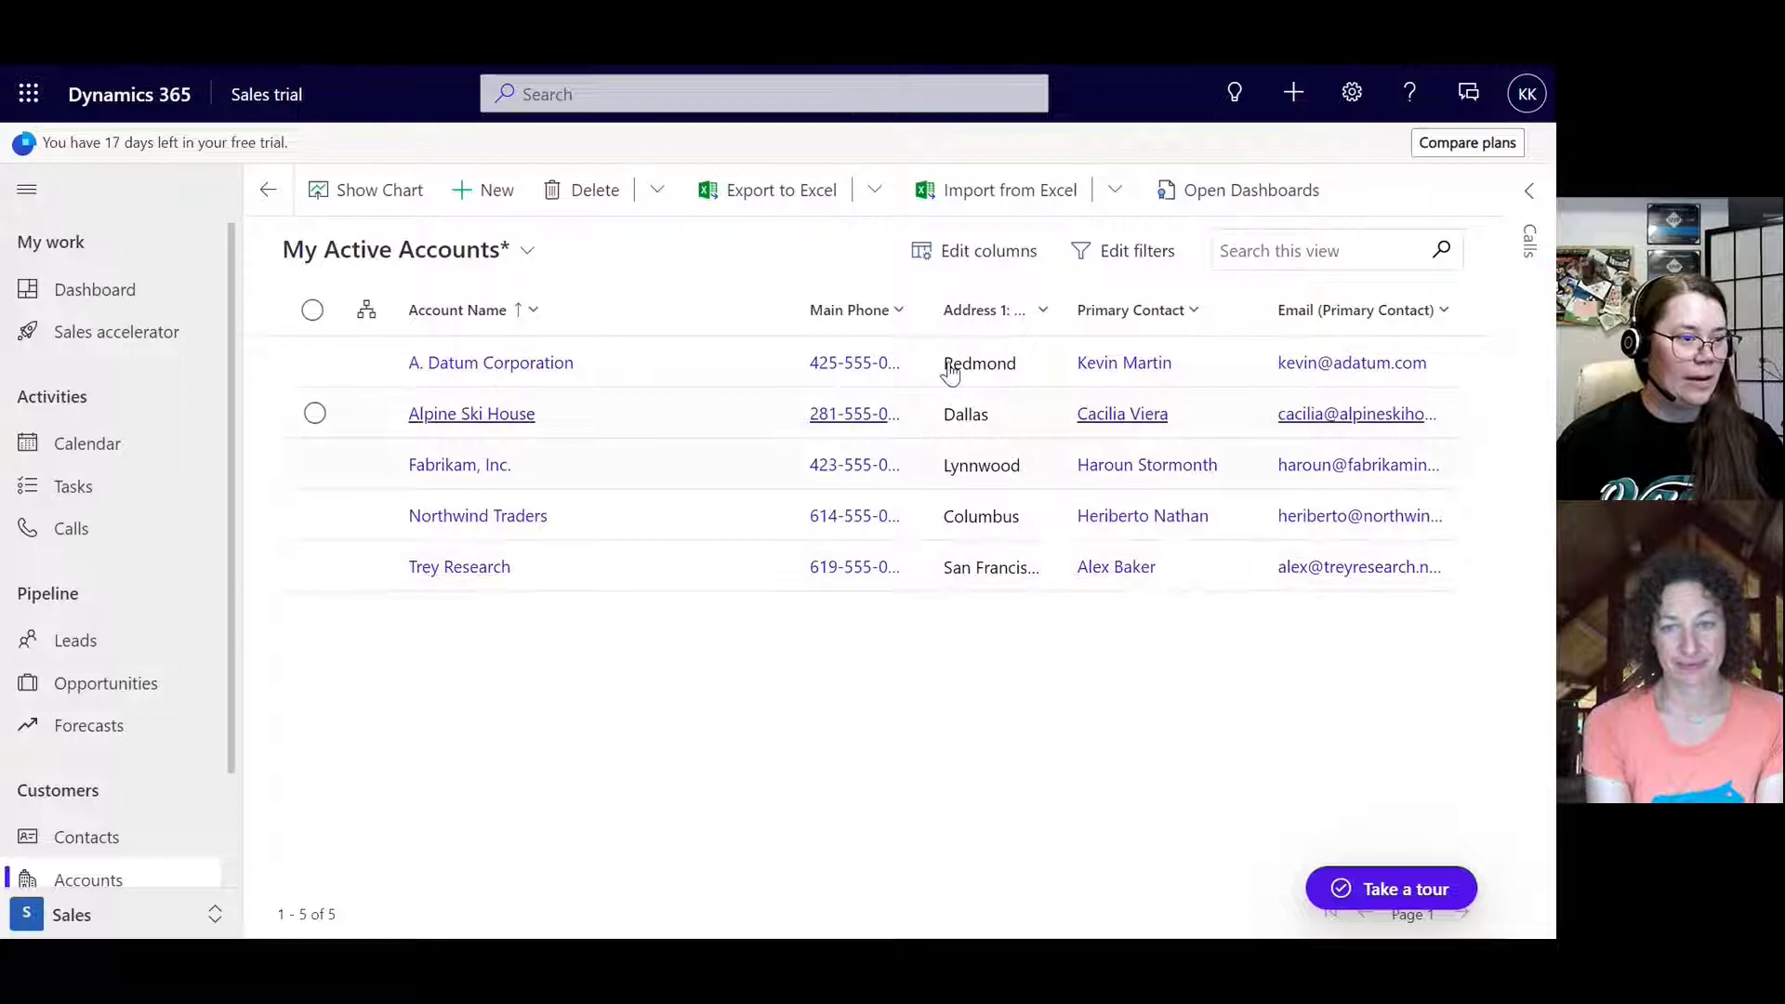
mouse_move(1009, 260)
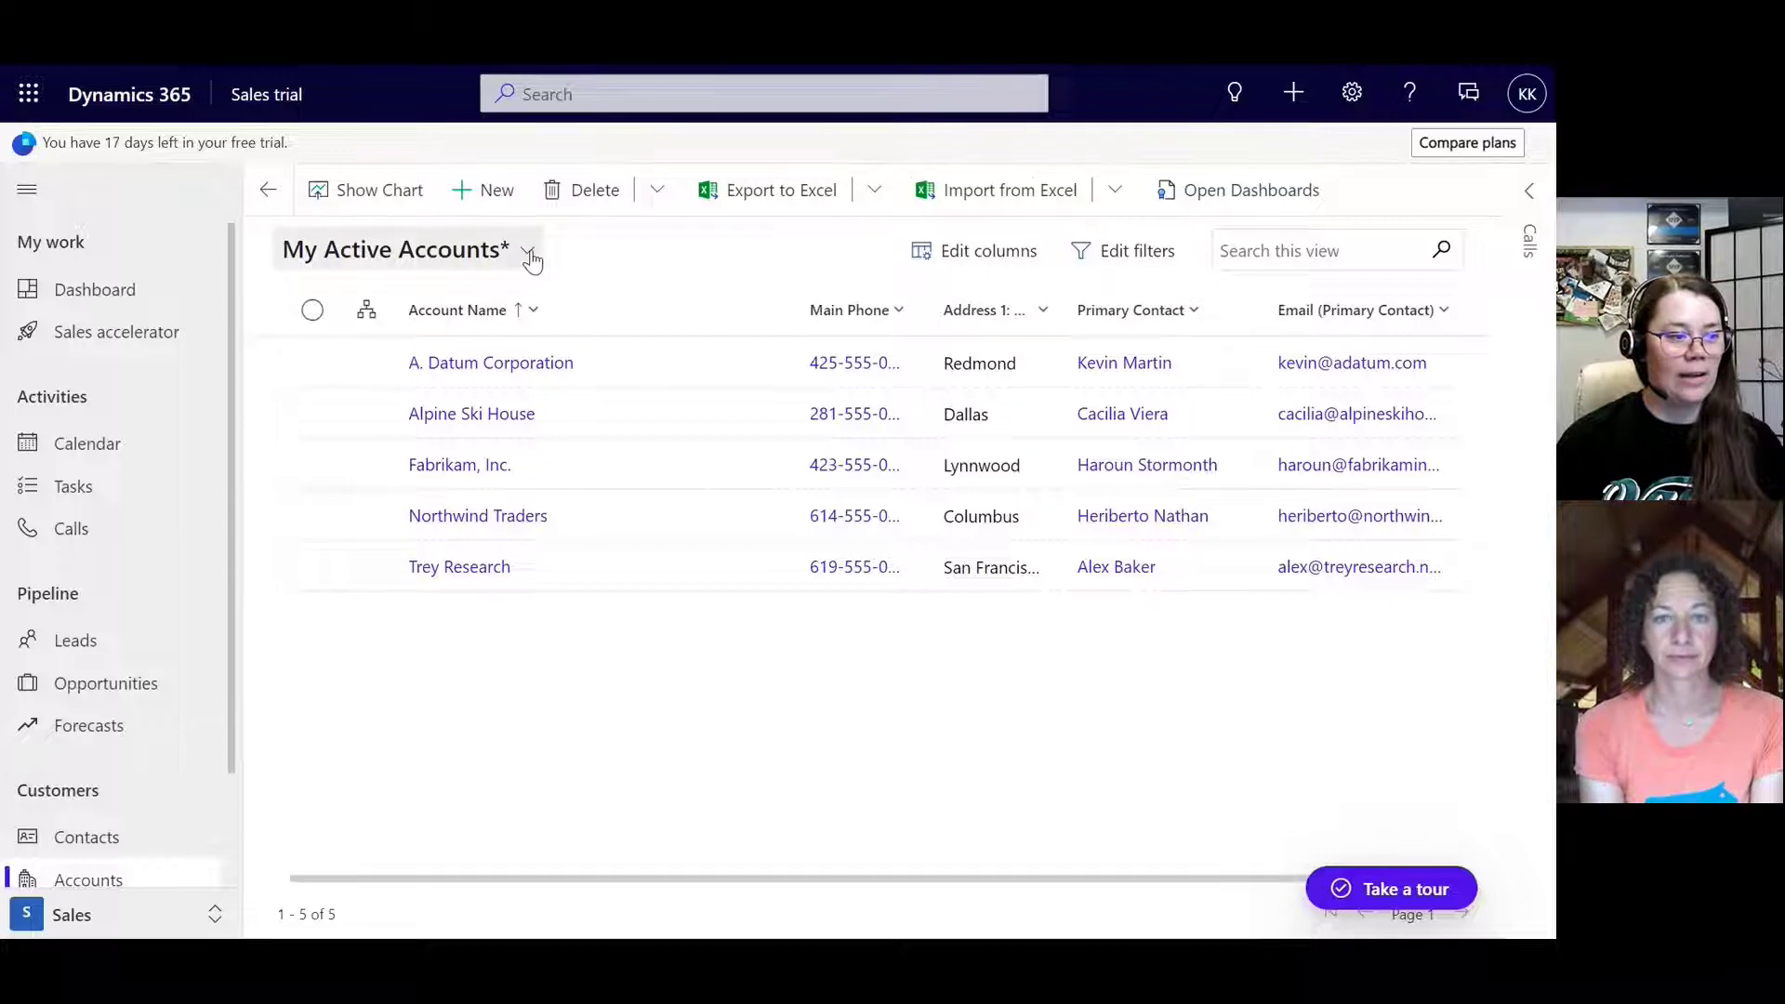
Step: From the Accounts view name dropdown, choose Manage and share views
left_click(532, 252)
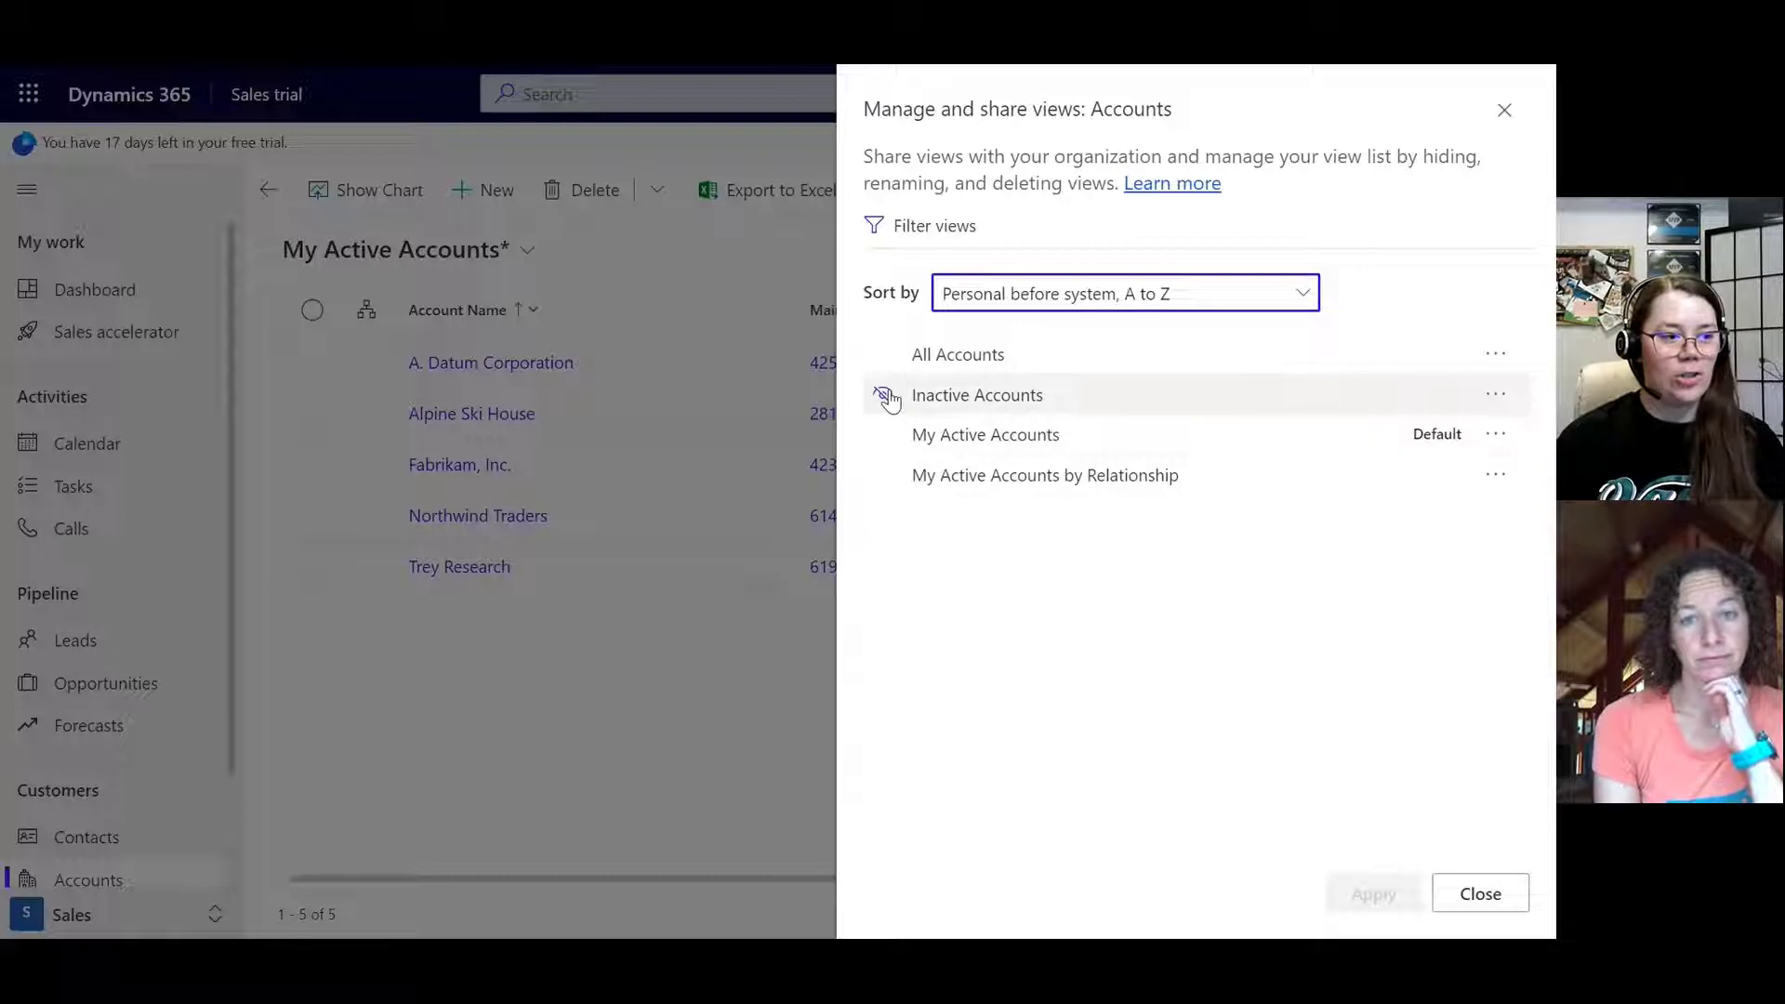
Step: Hide the Inactive Accounts view and apply the visibility change
left_click(883, 395)
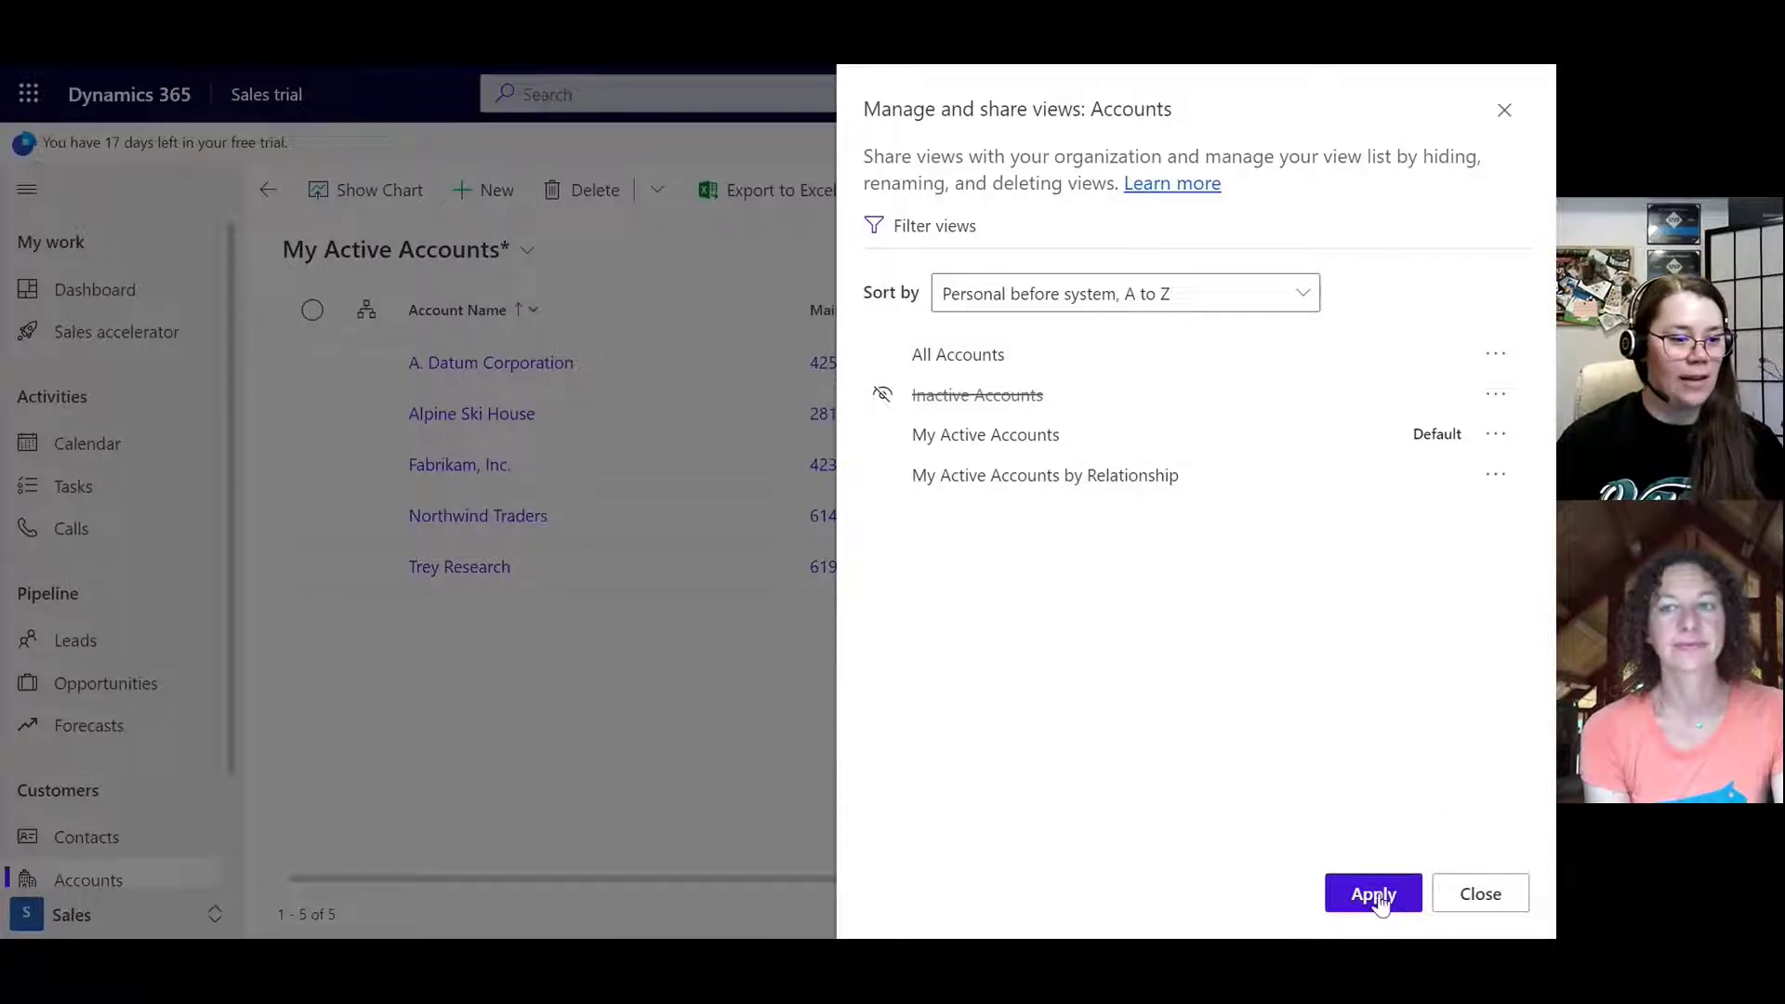
left_click(1373, 893)
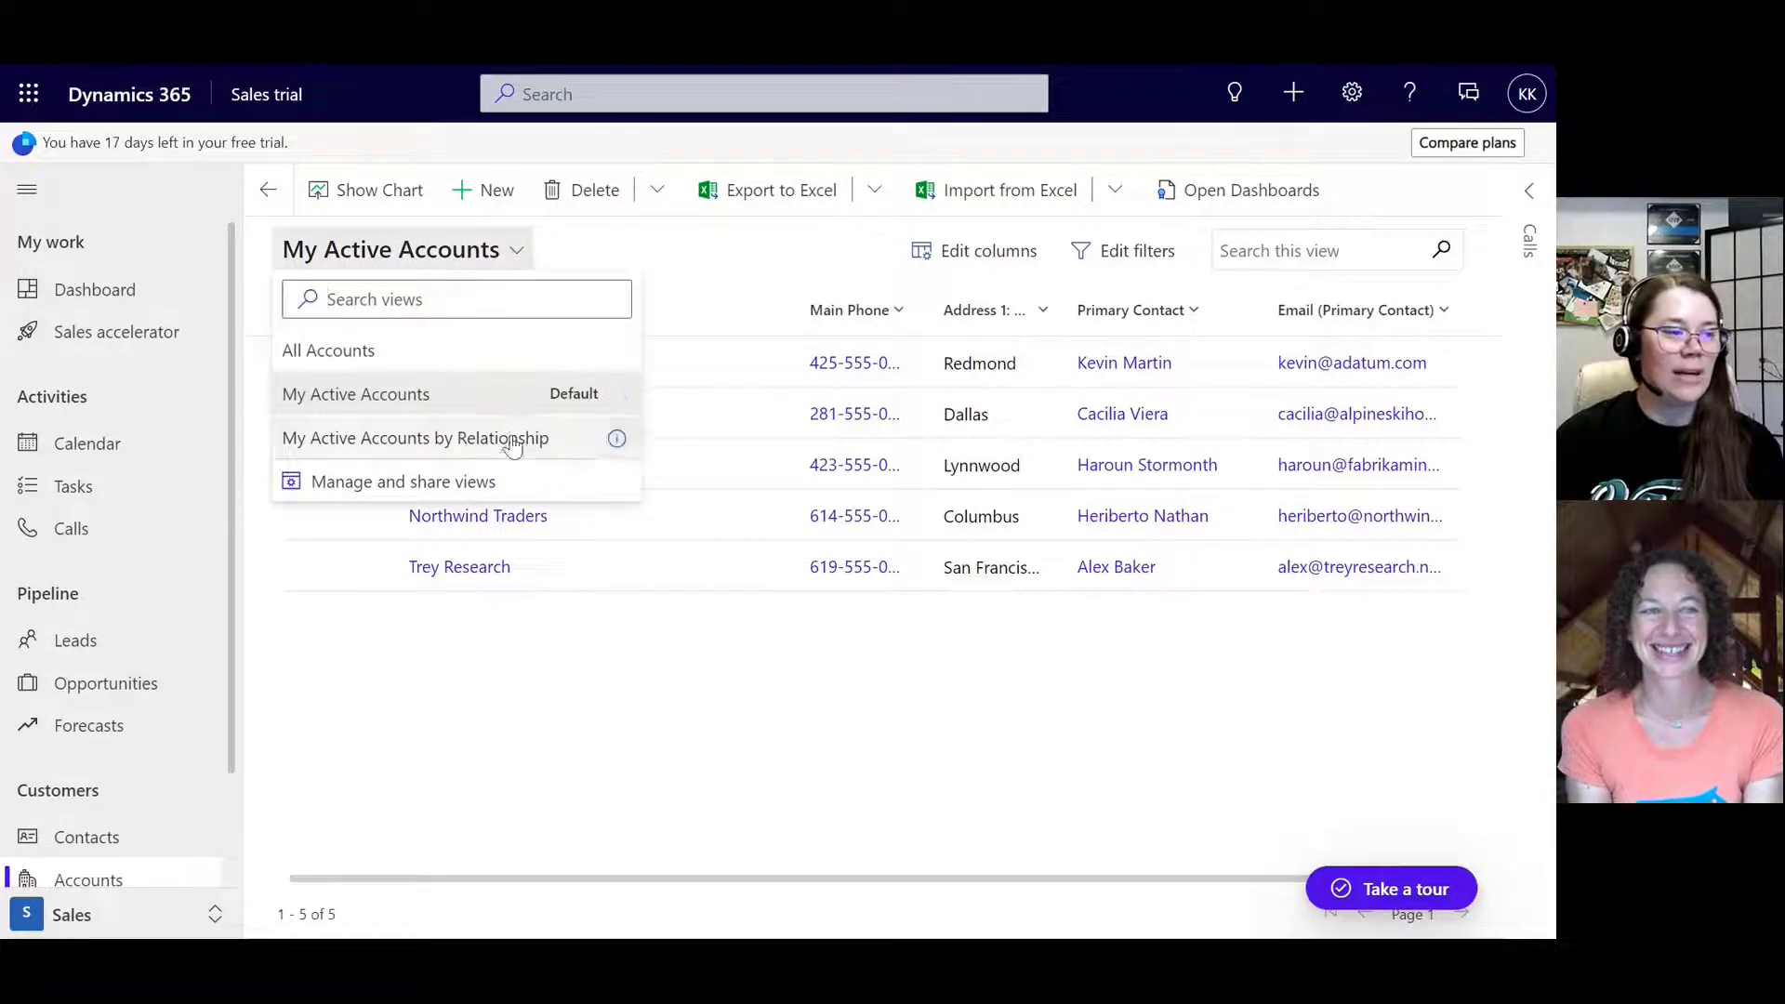
mouse_move(521, 446)
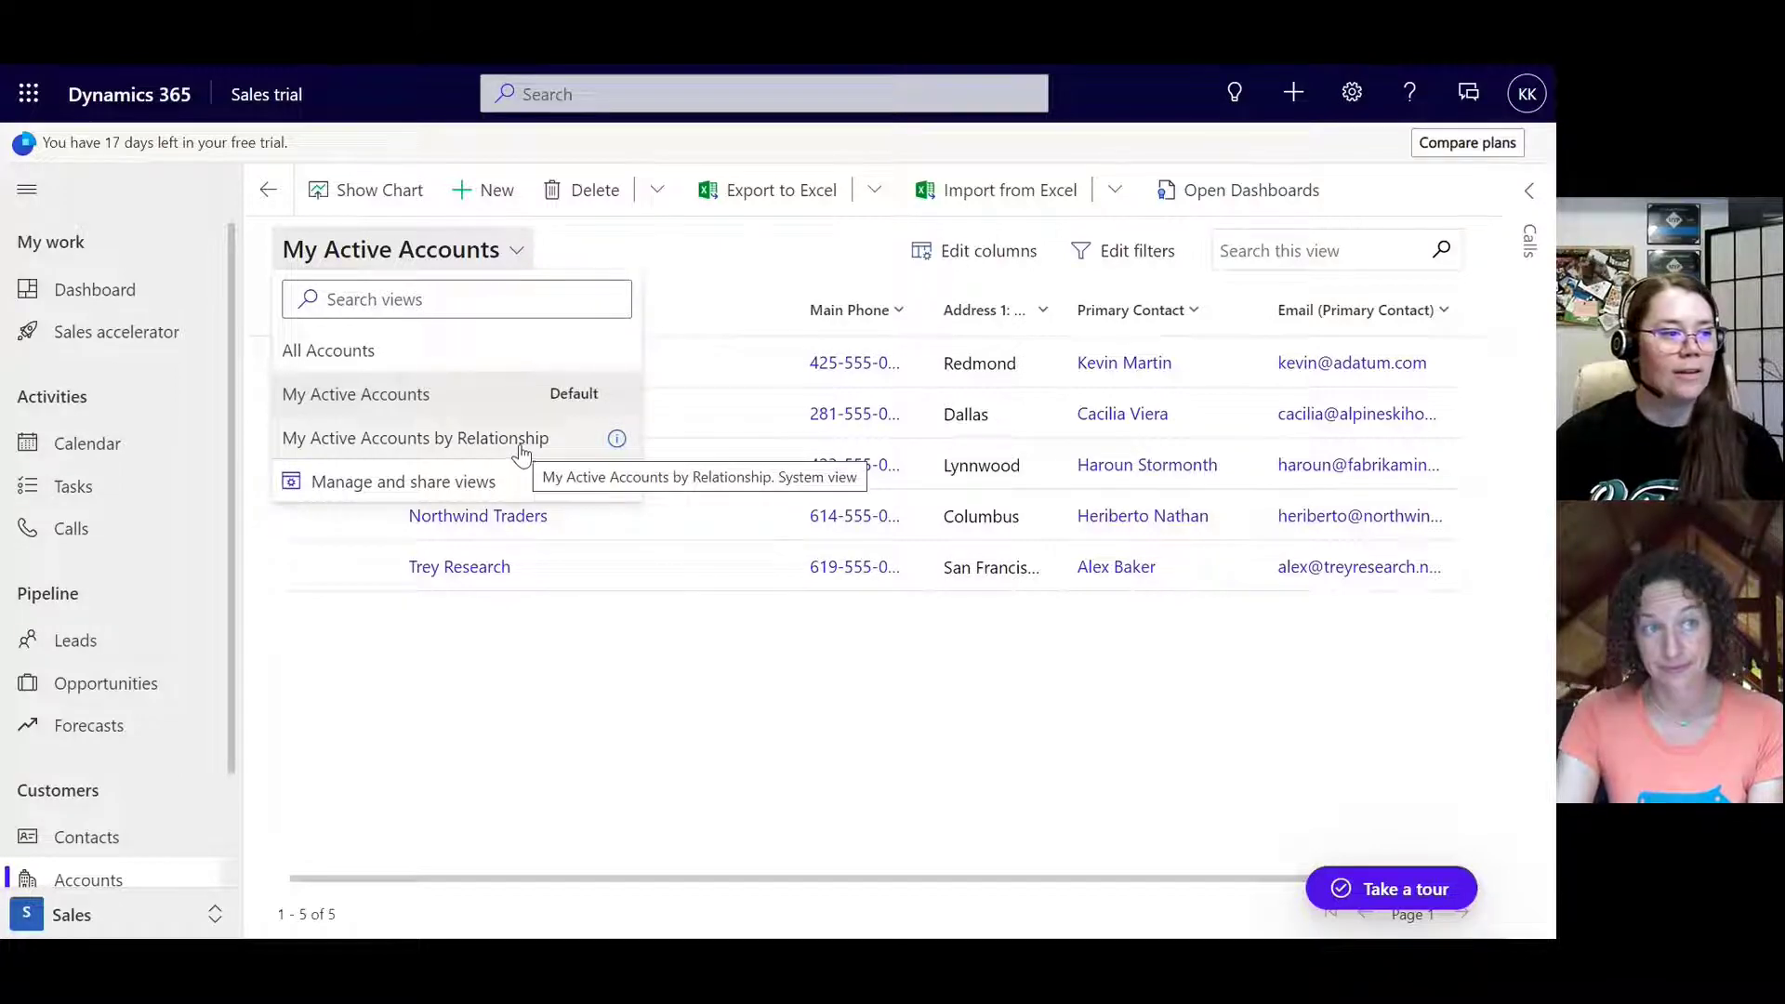
mouse_move(594, 375)
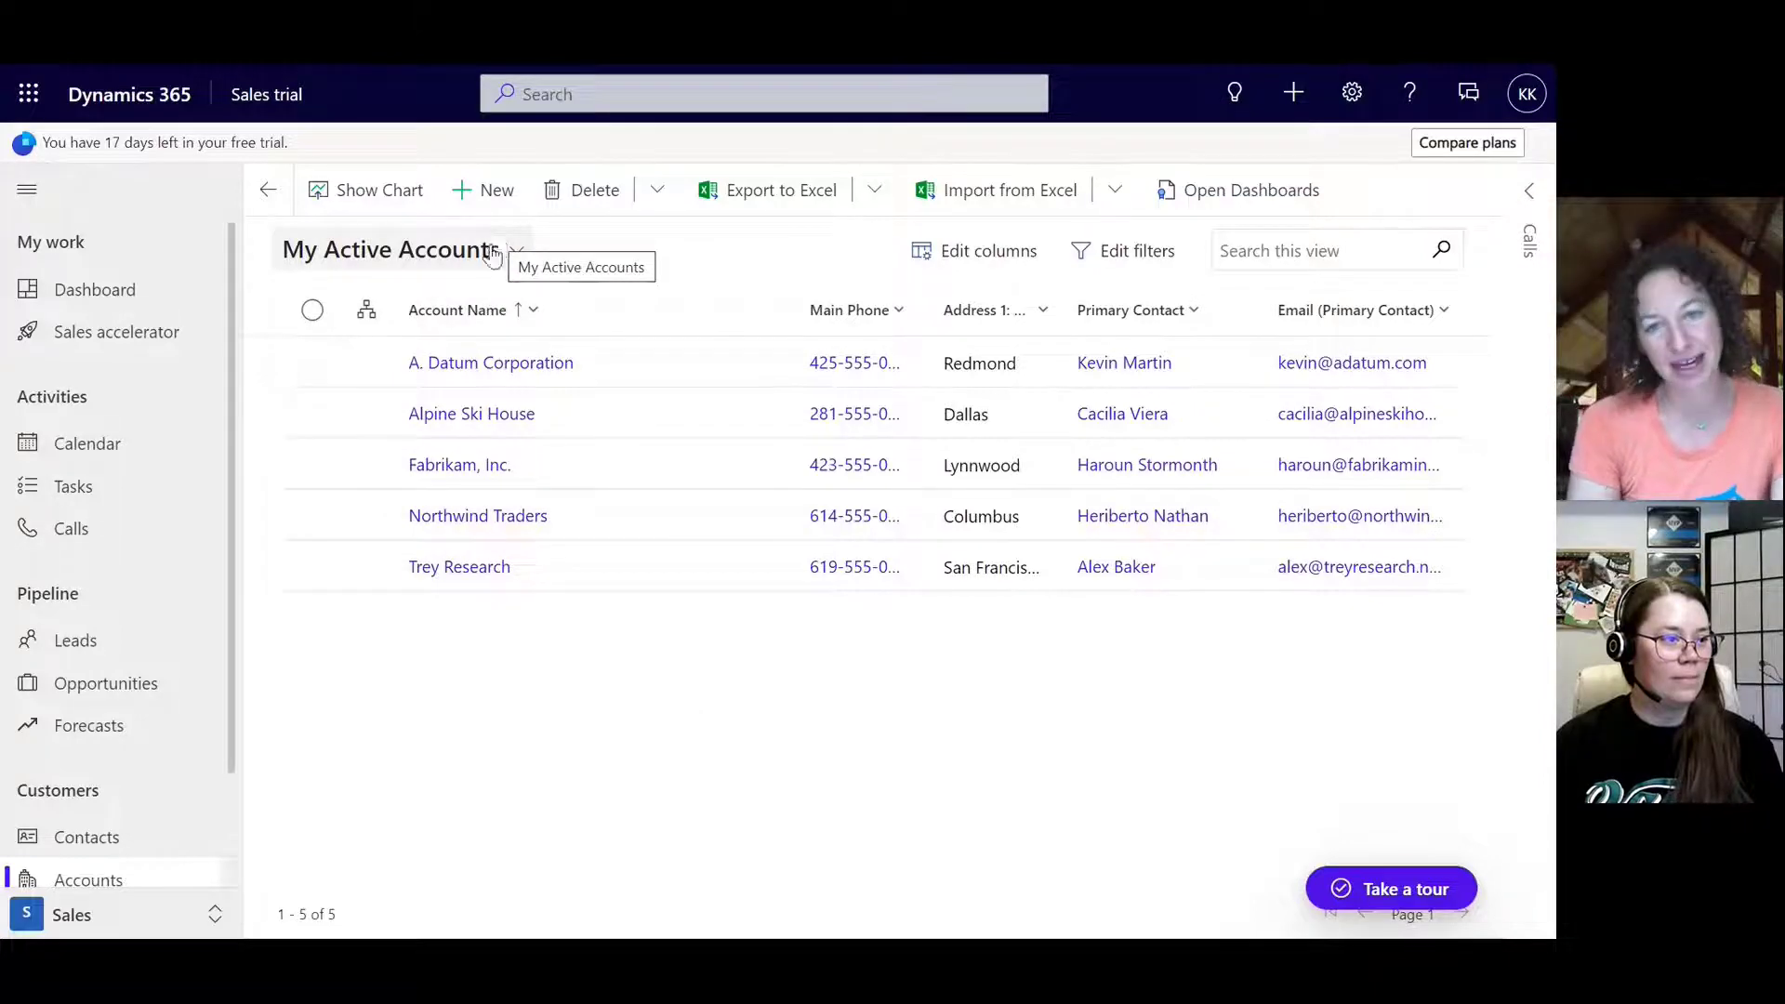
mouse_move(1090, 279)
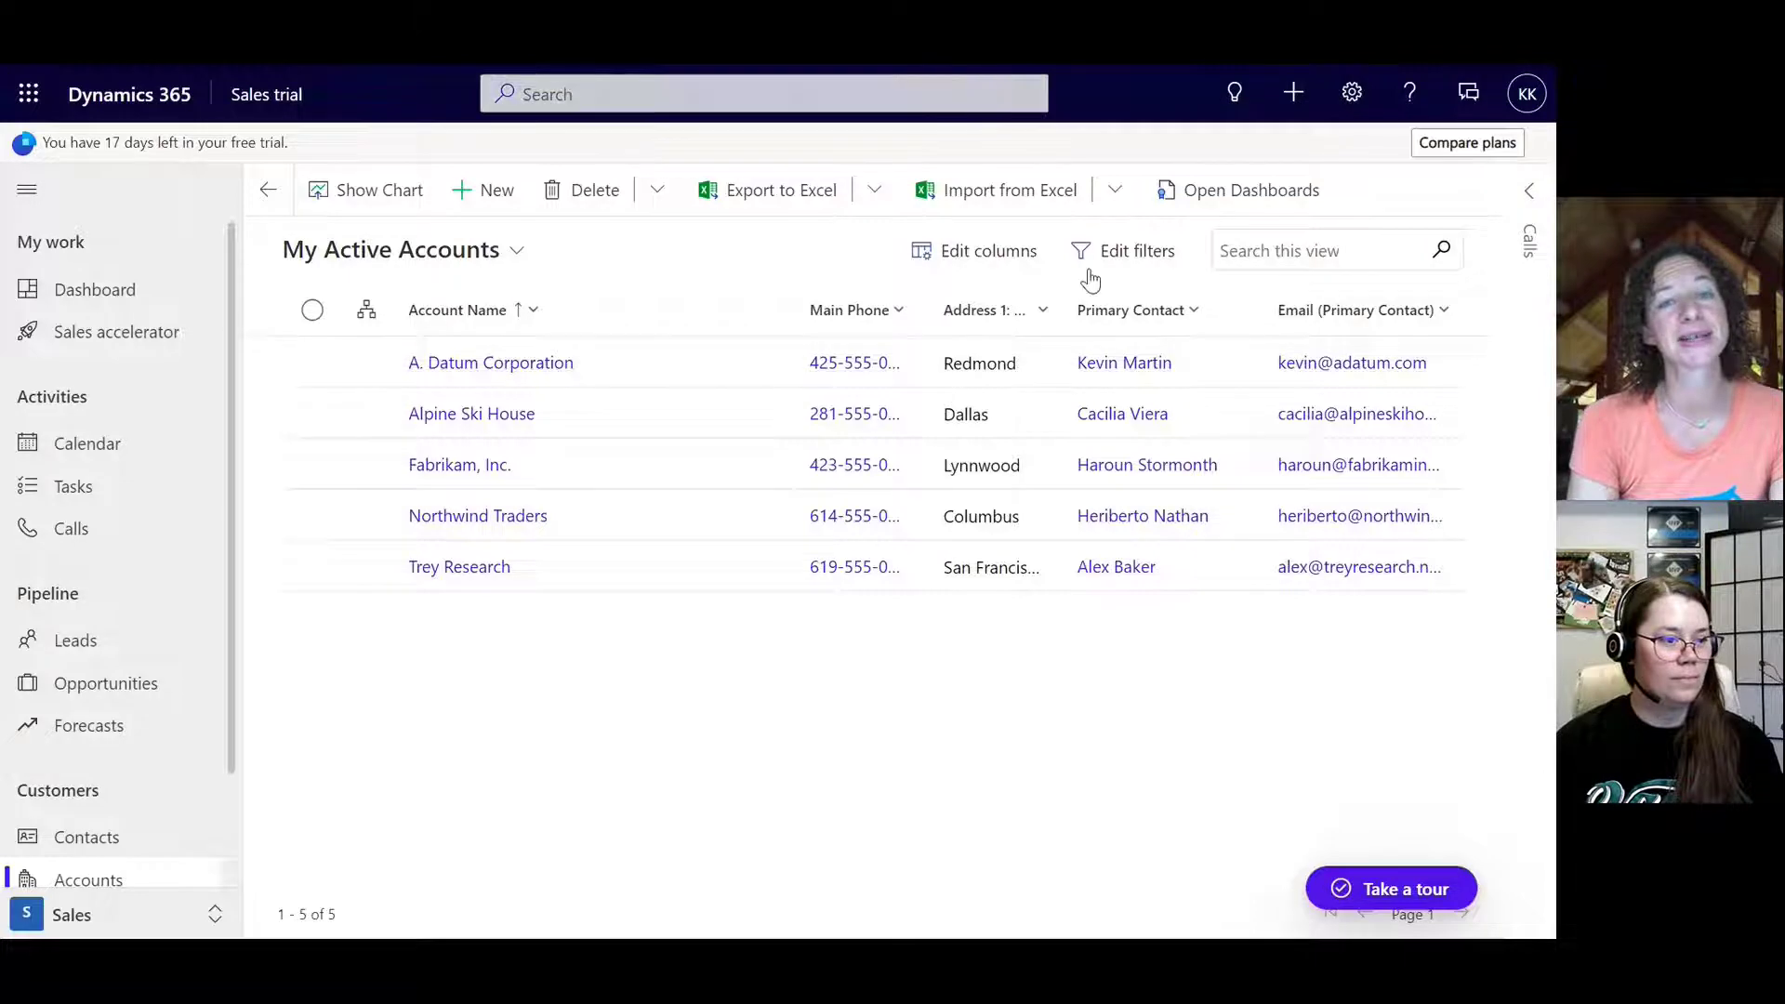
left_click(986, 251)
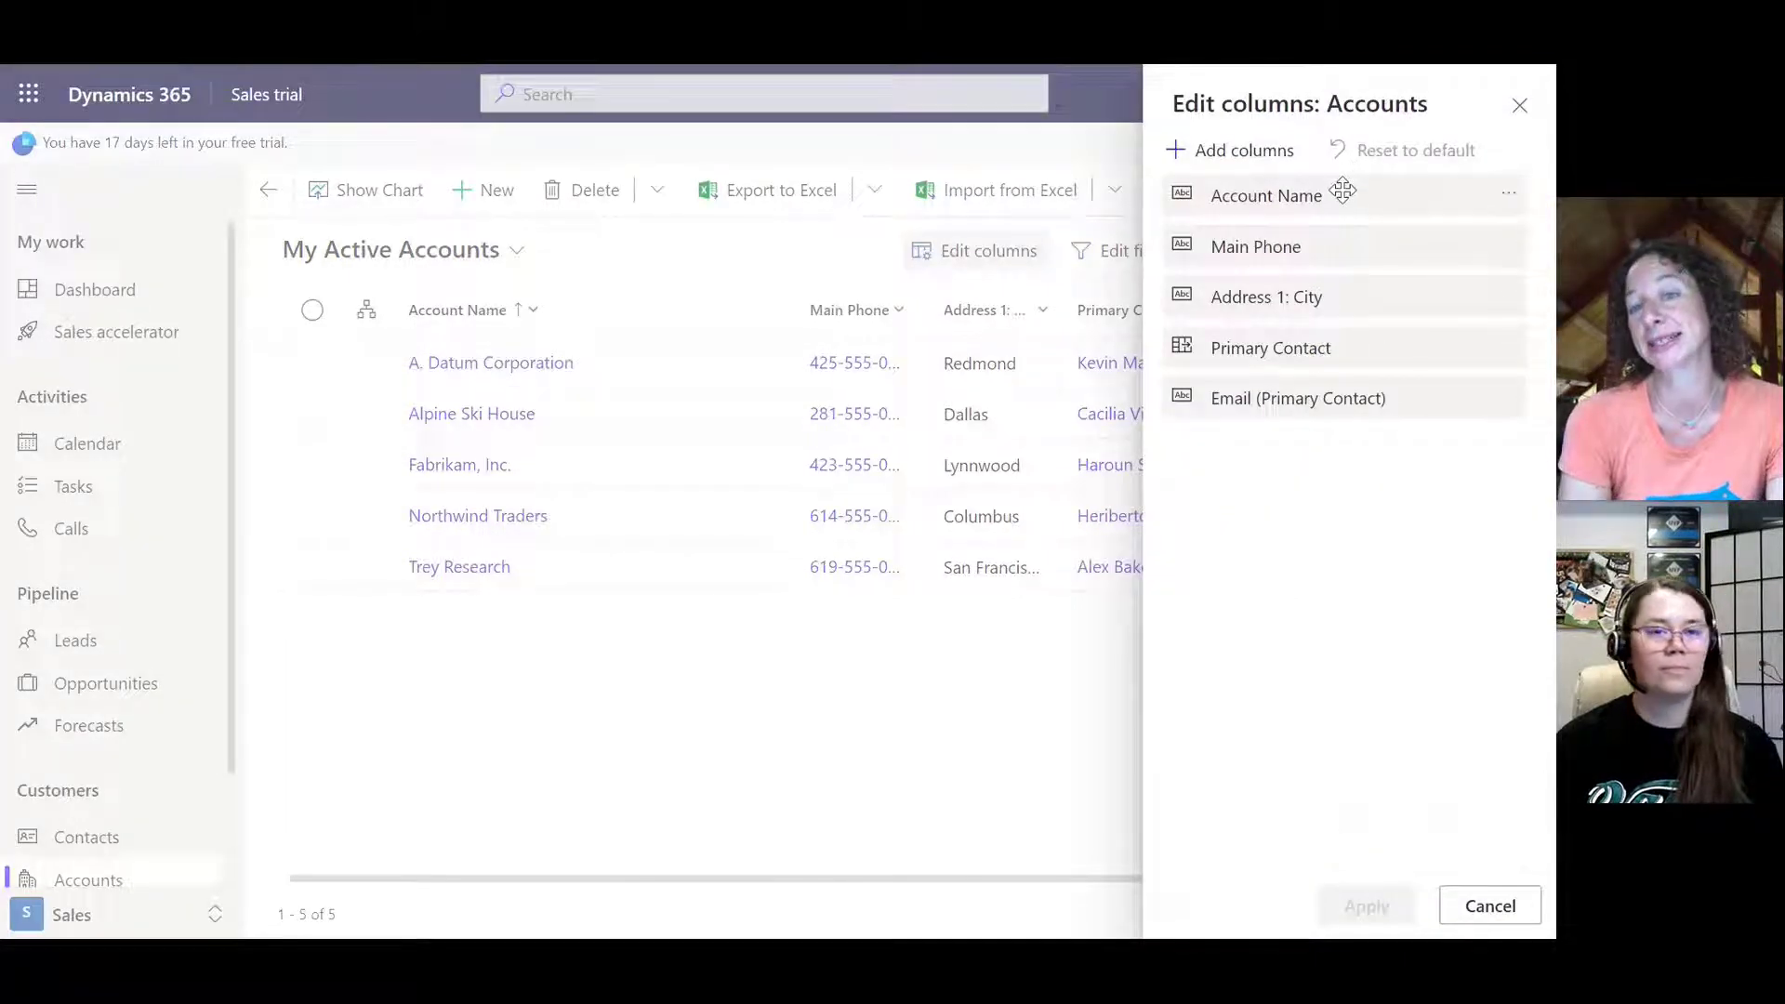
mouse_move(1397, 336)
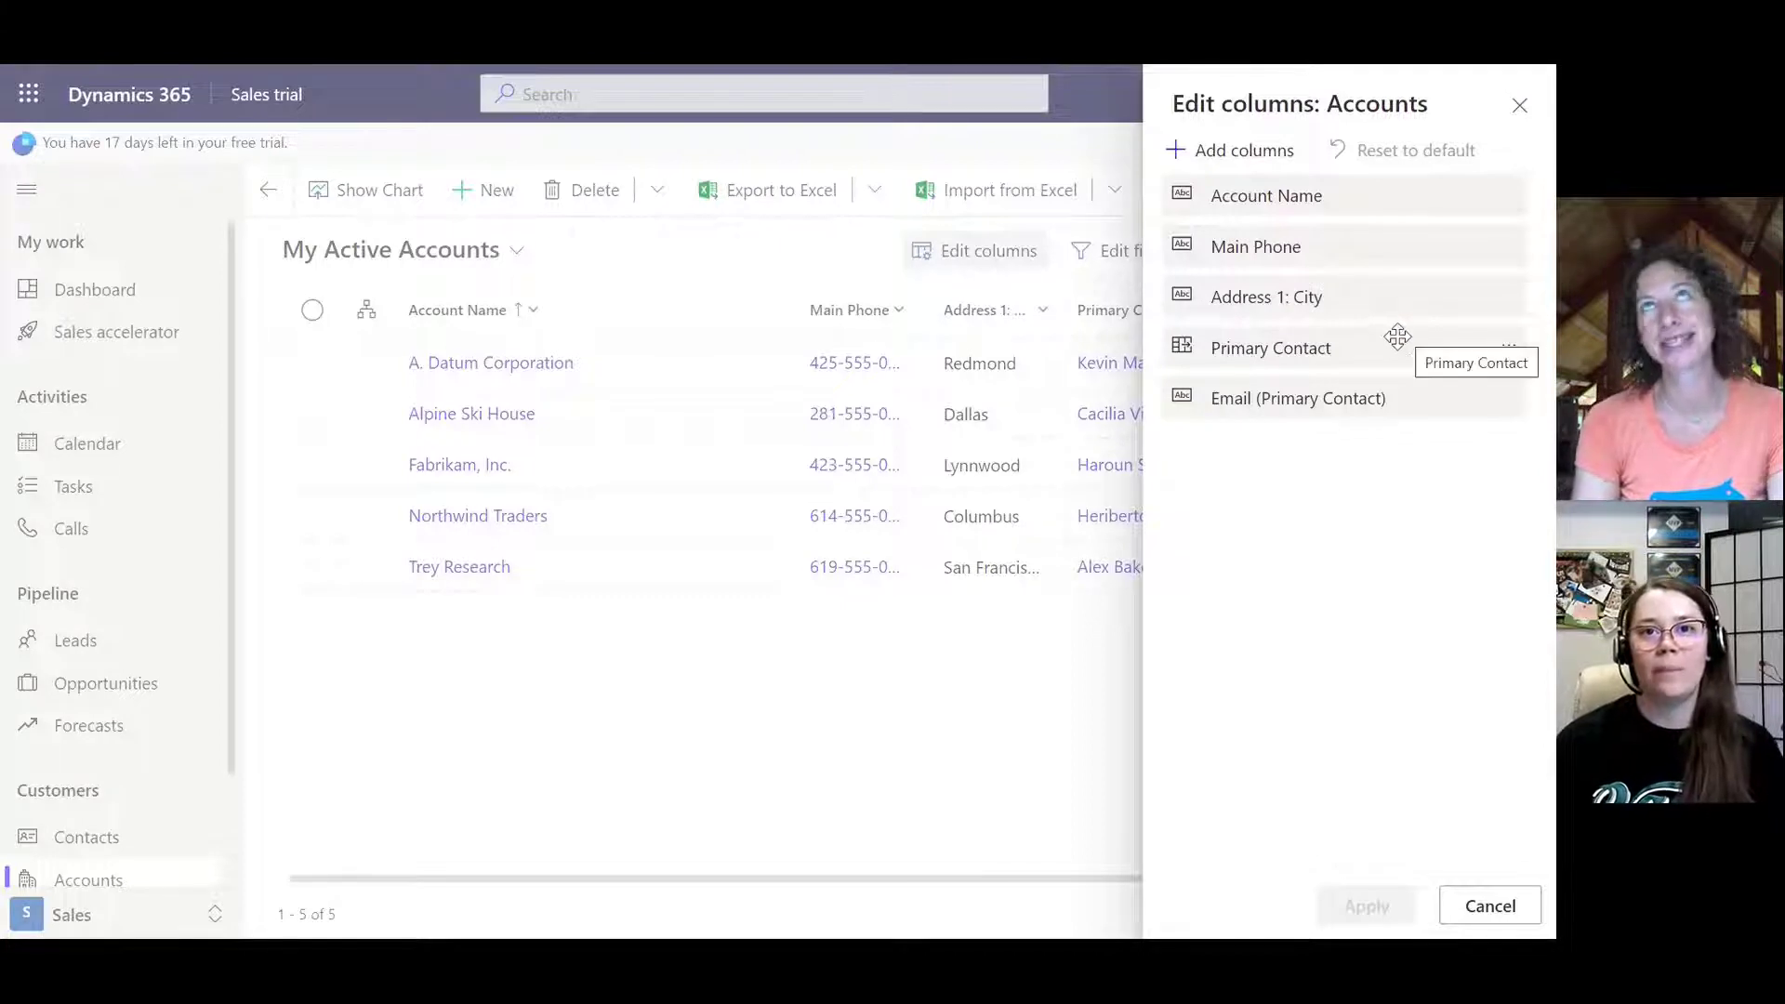
mouse_move(1450, 814)
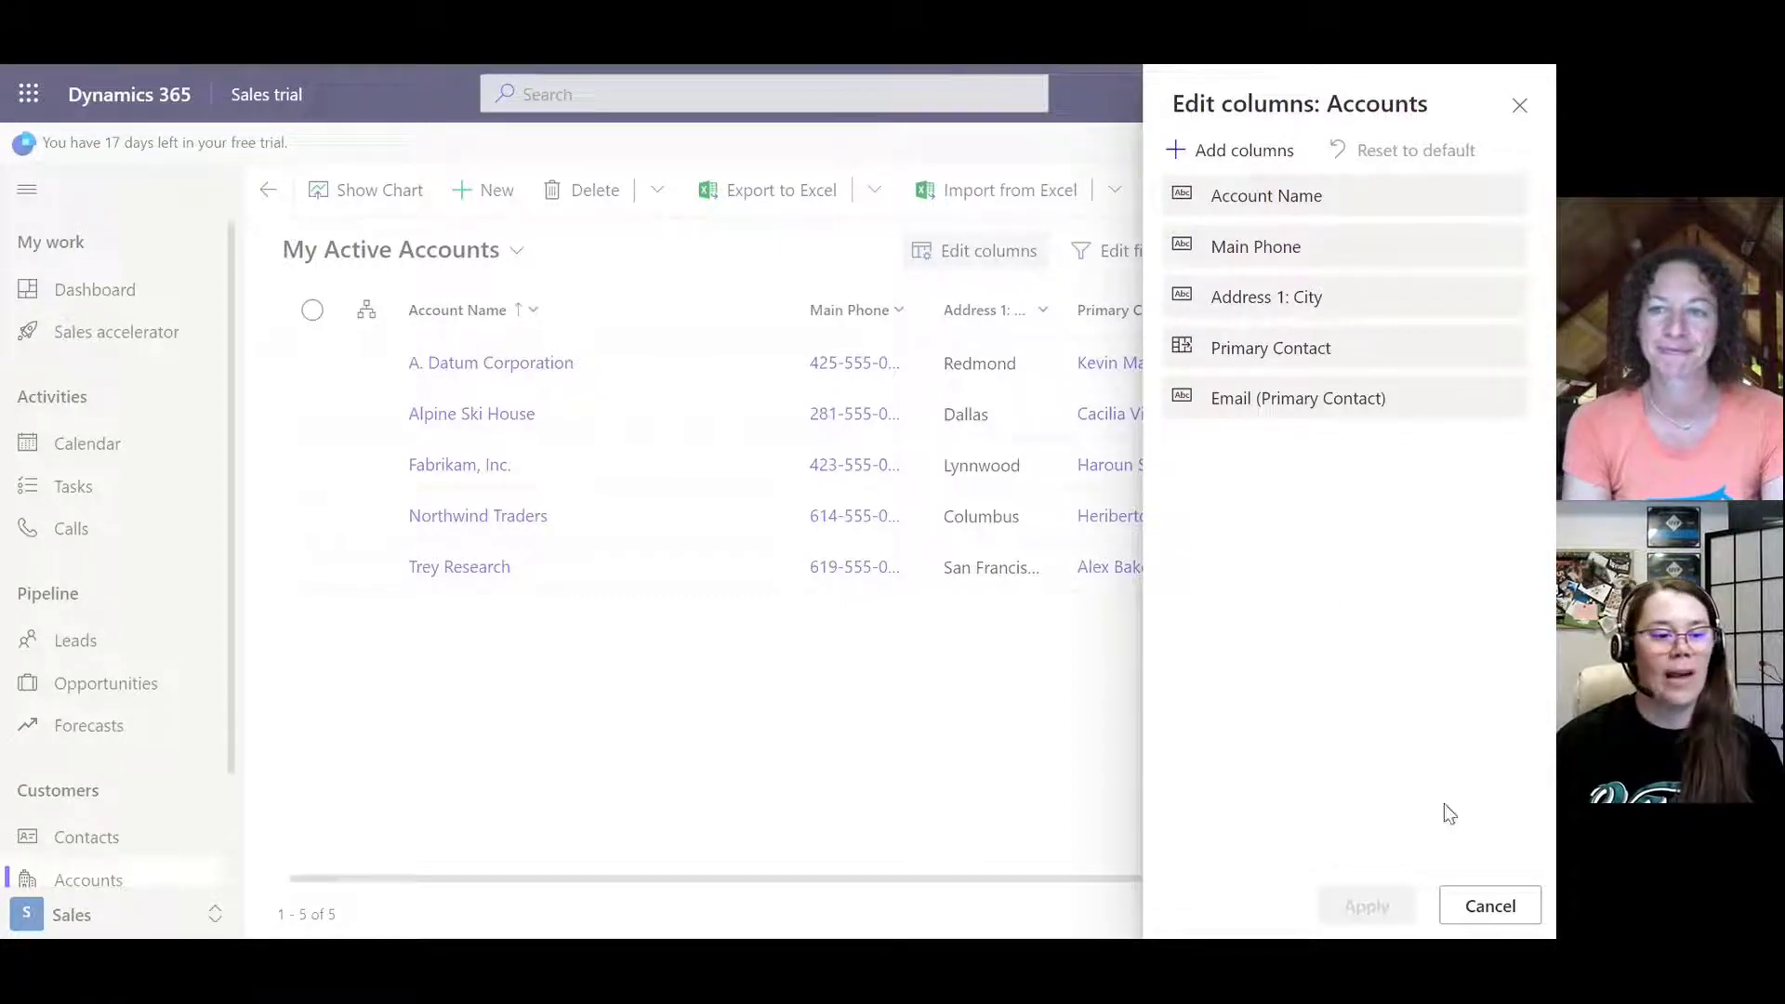
left_click(1490, 906)
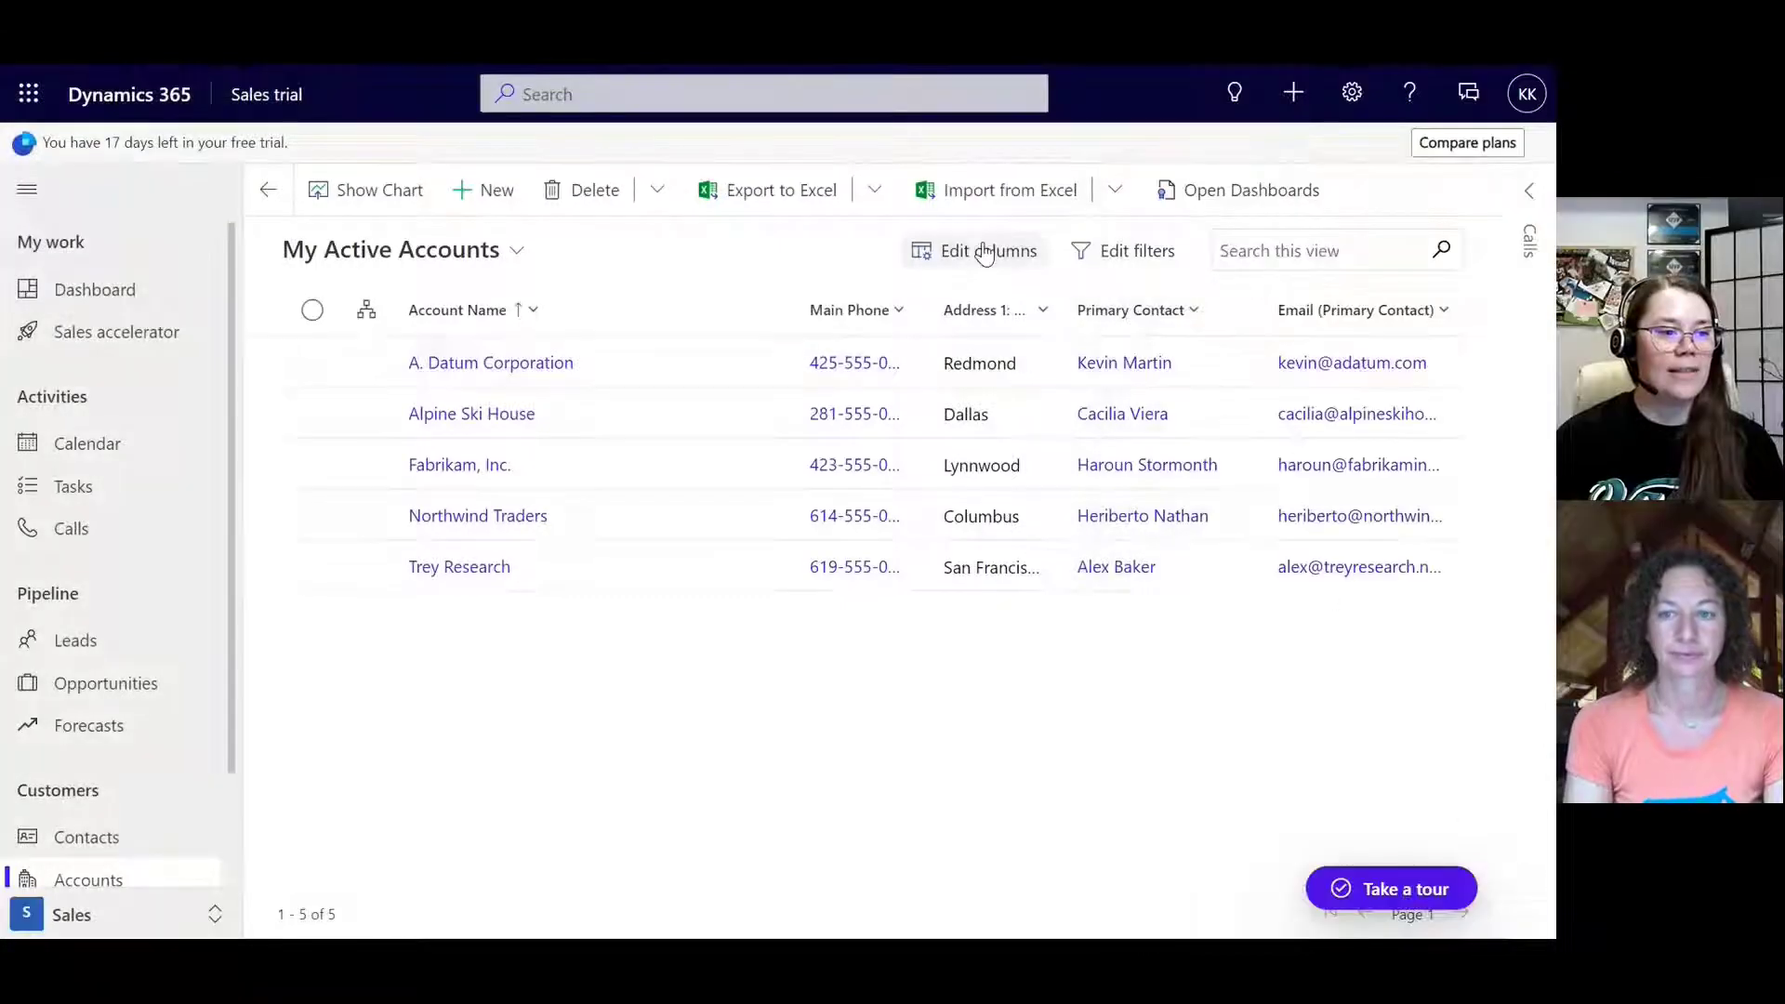
mouse_move(1161, 275)
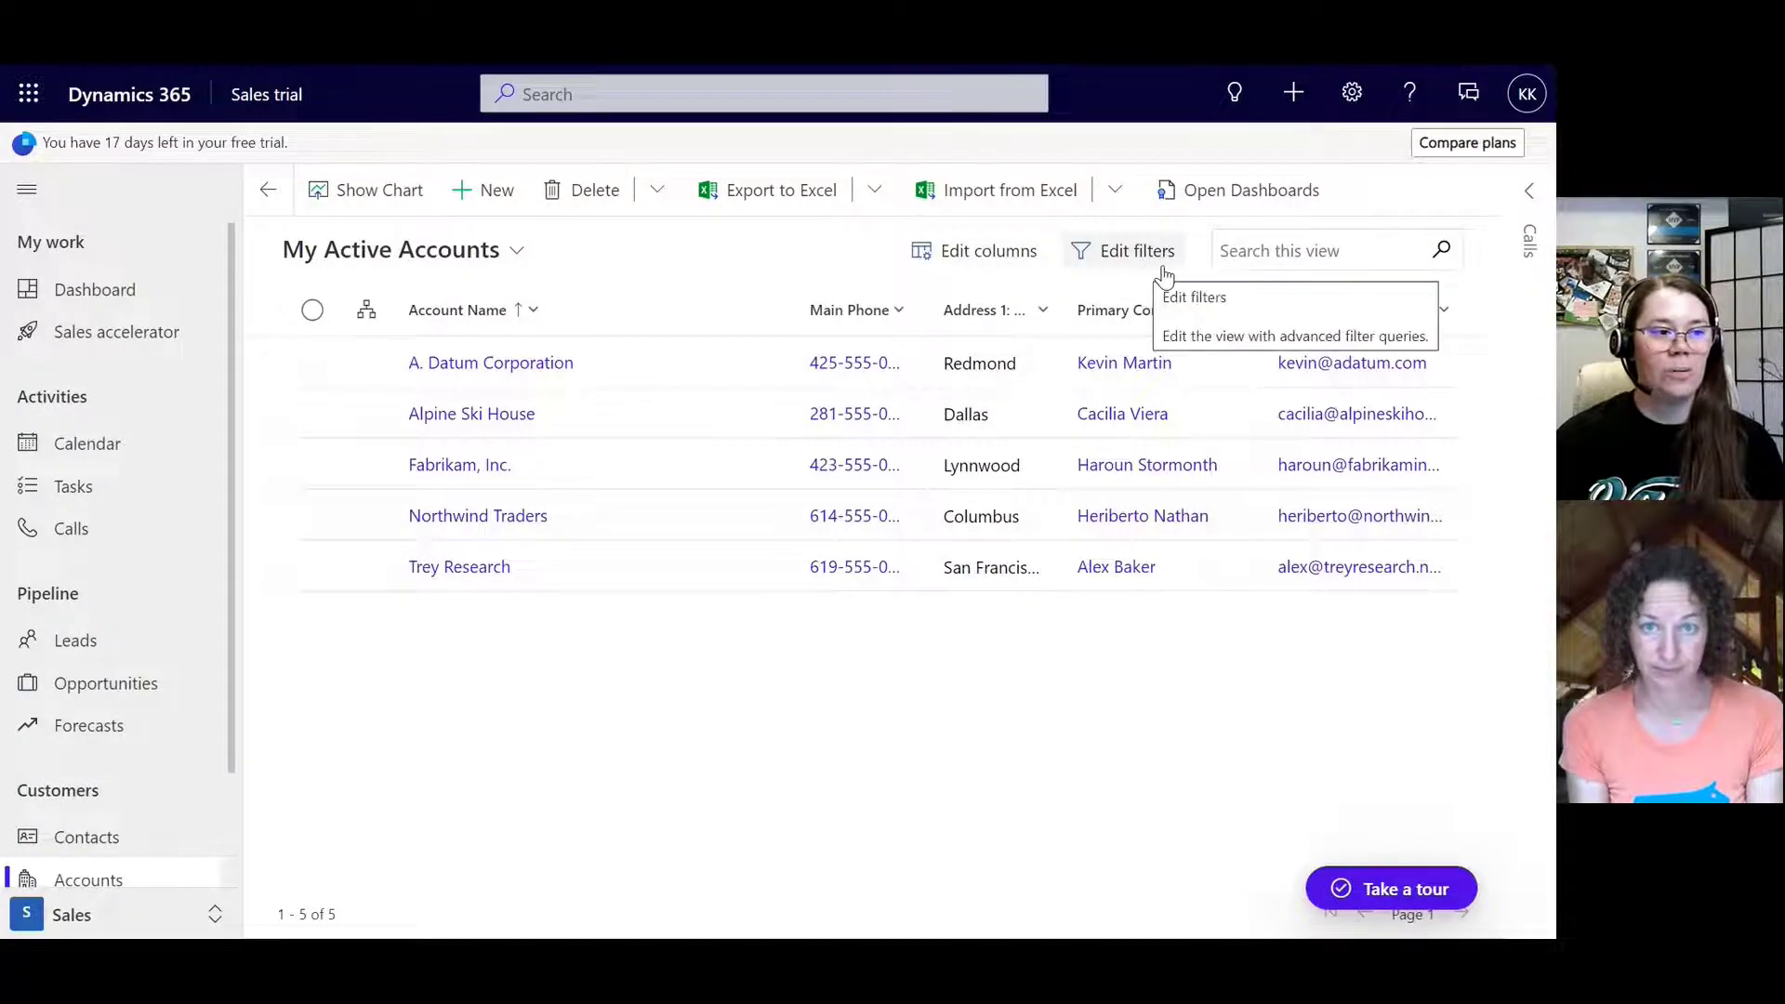
mouse_move(1195, 265)
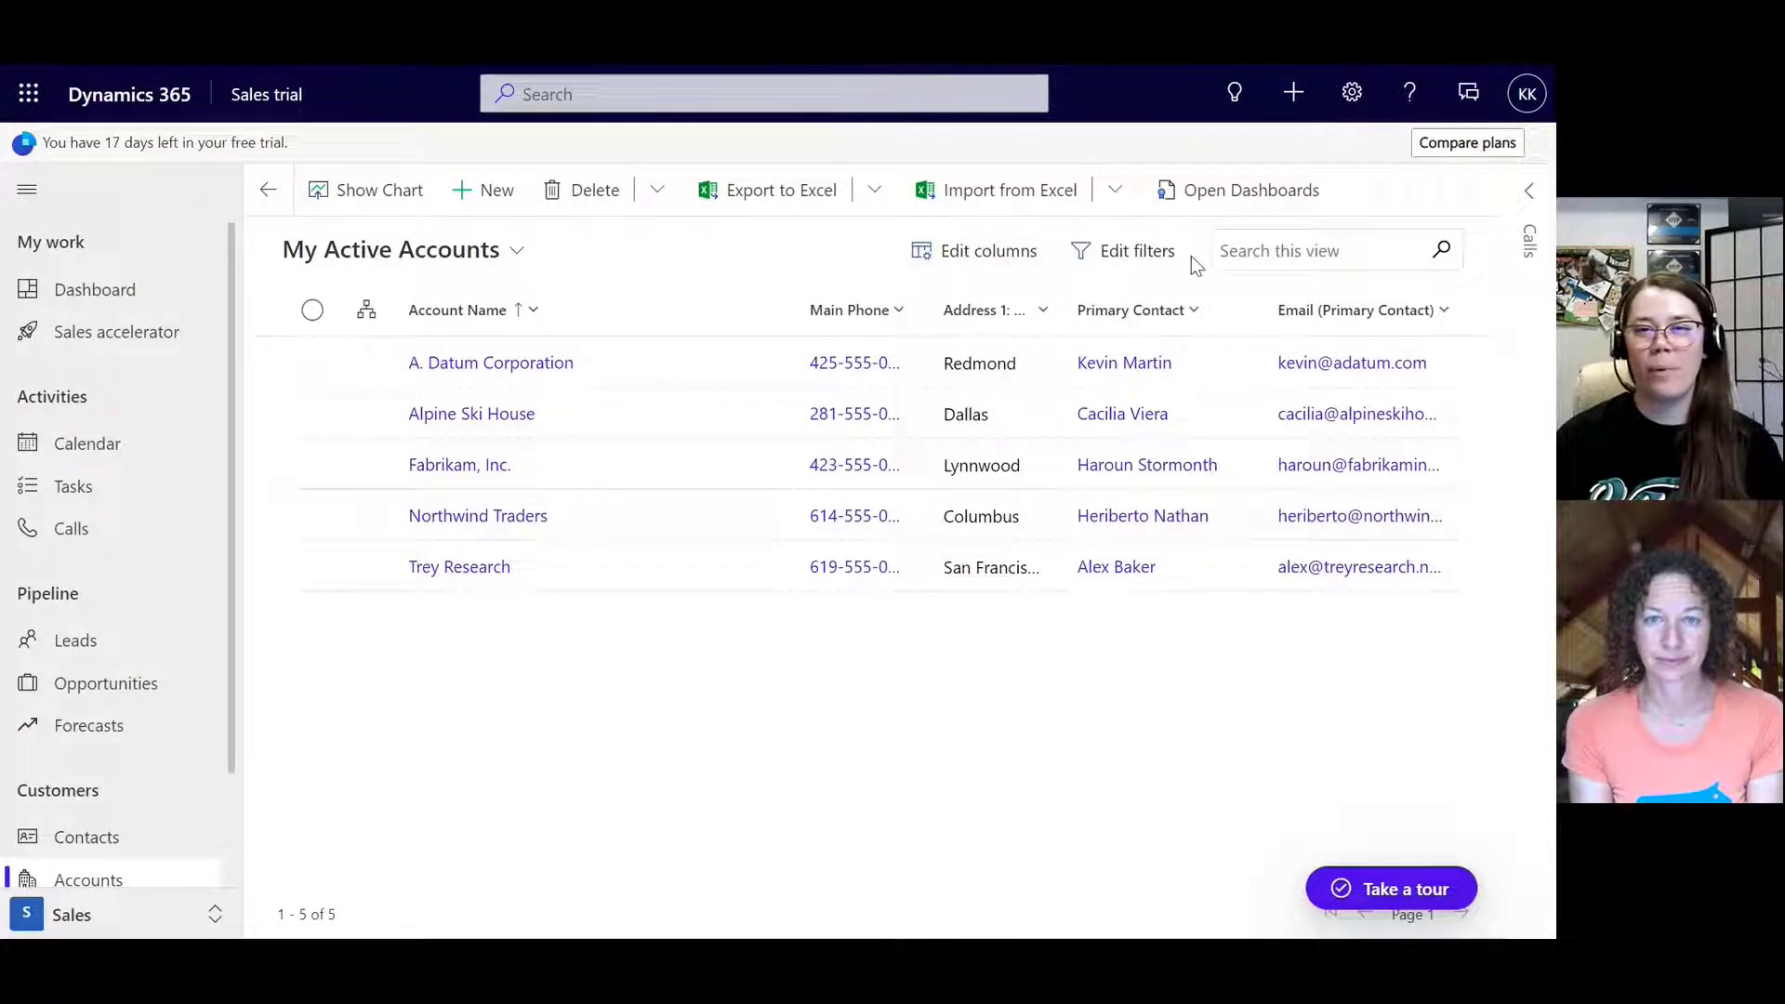
mouse_move(1201, 253)
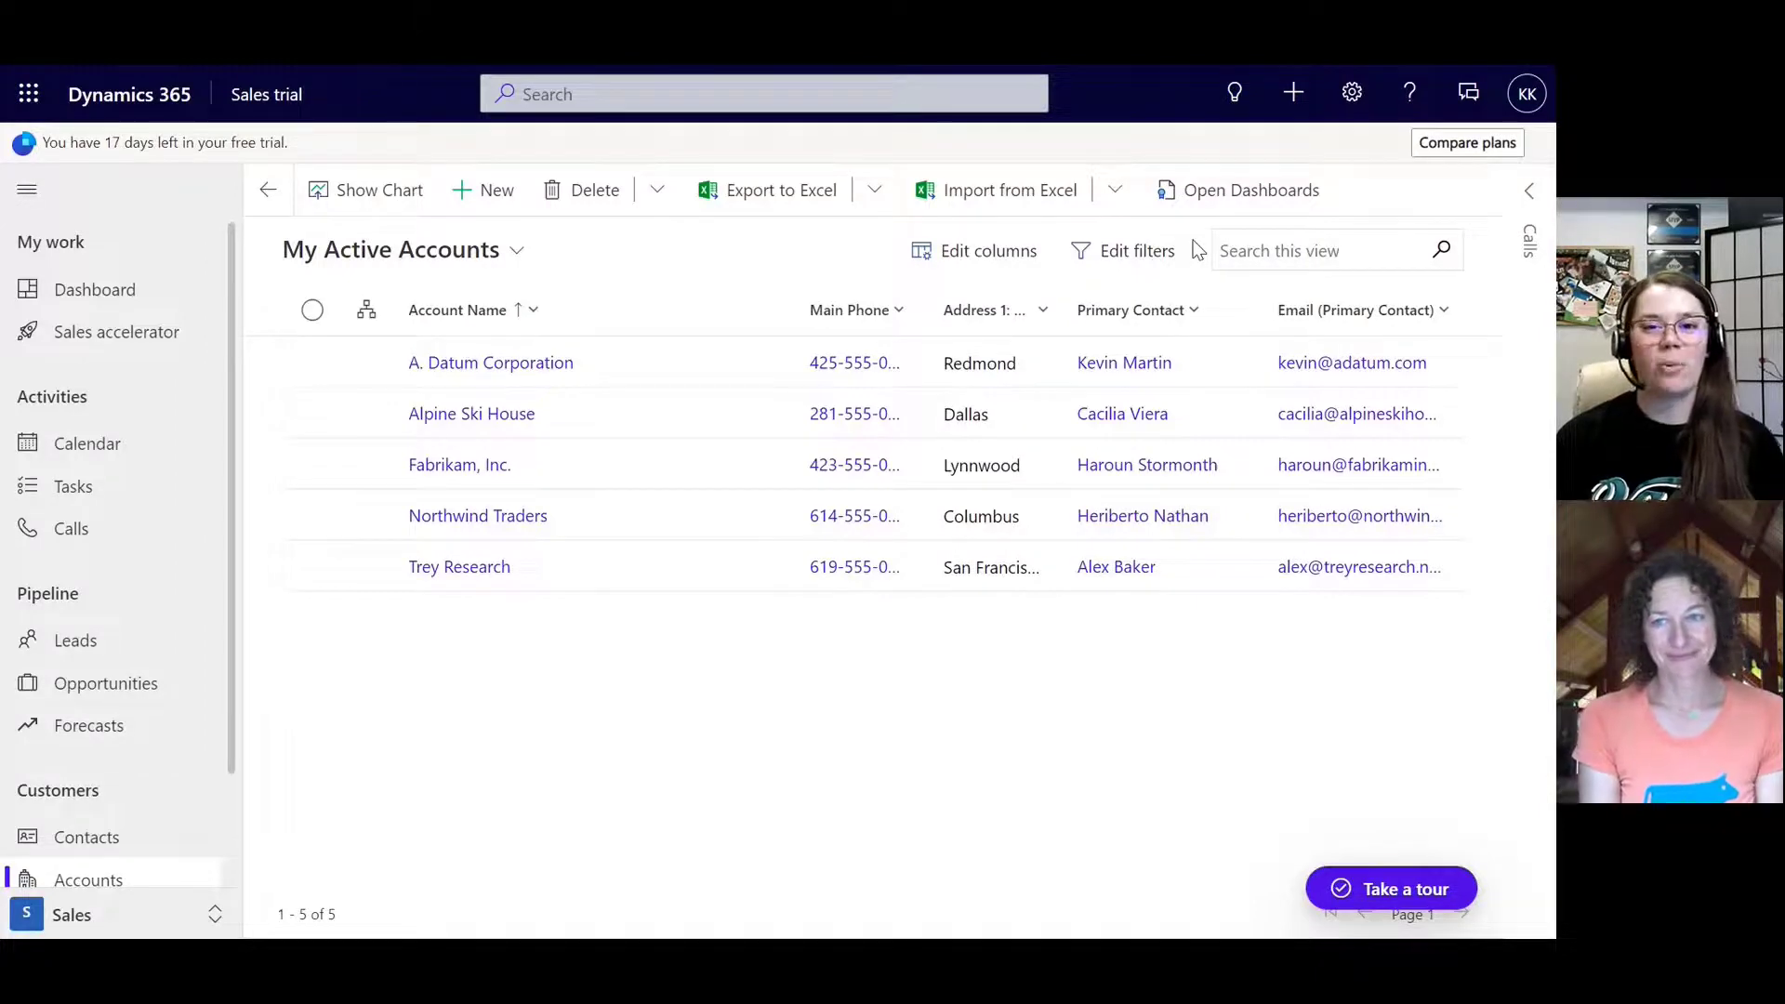
mouse_move(893, 240)
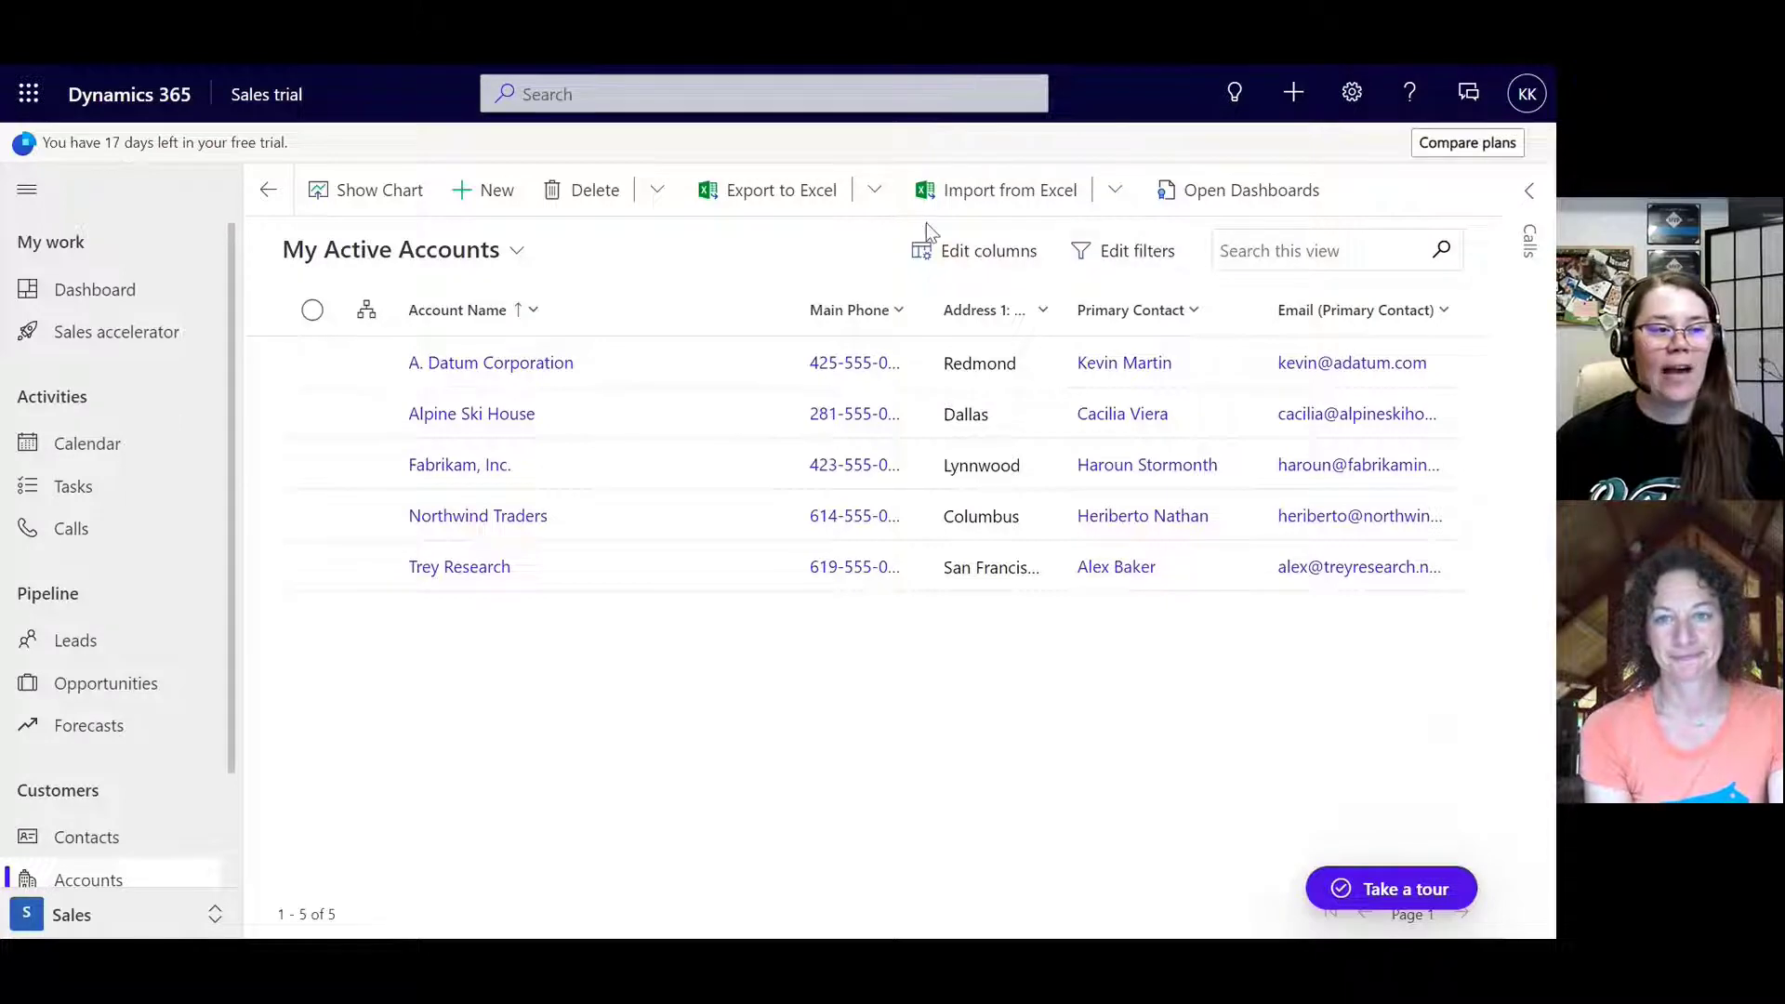
mouse_move(943, 284)
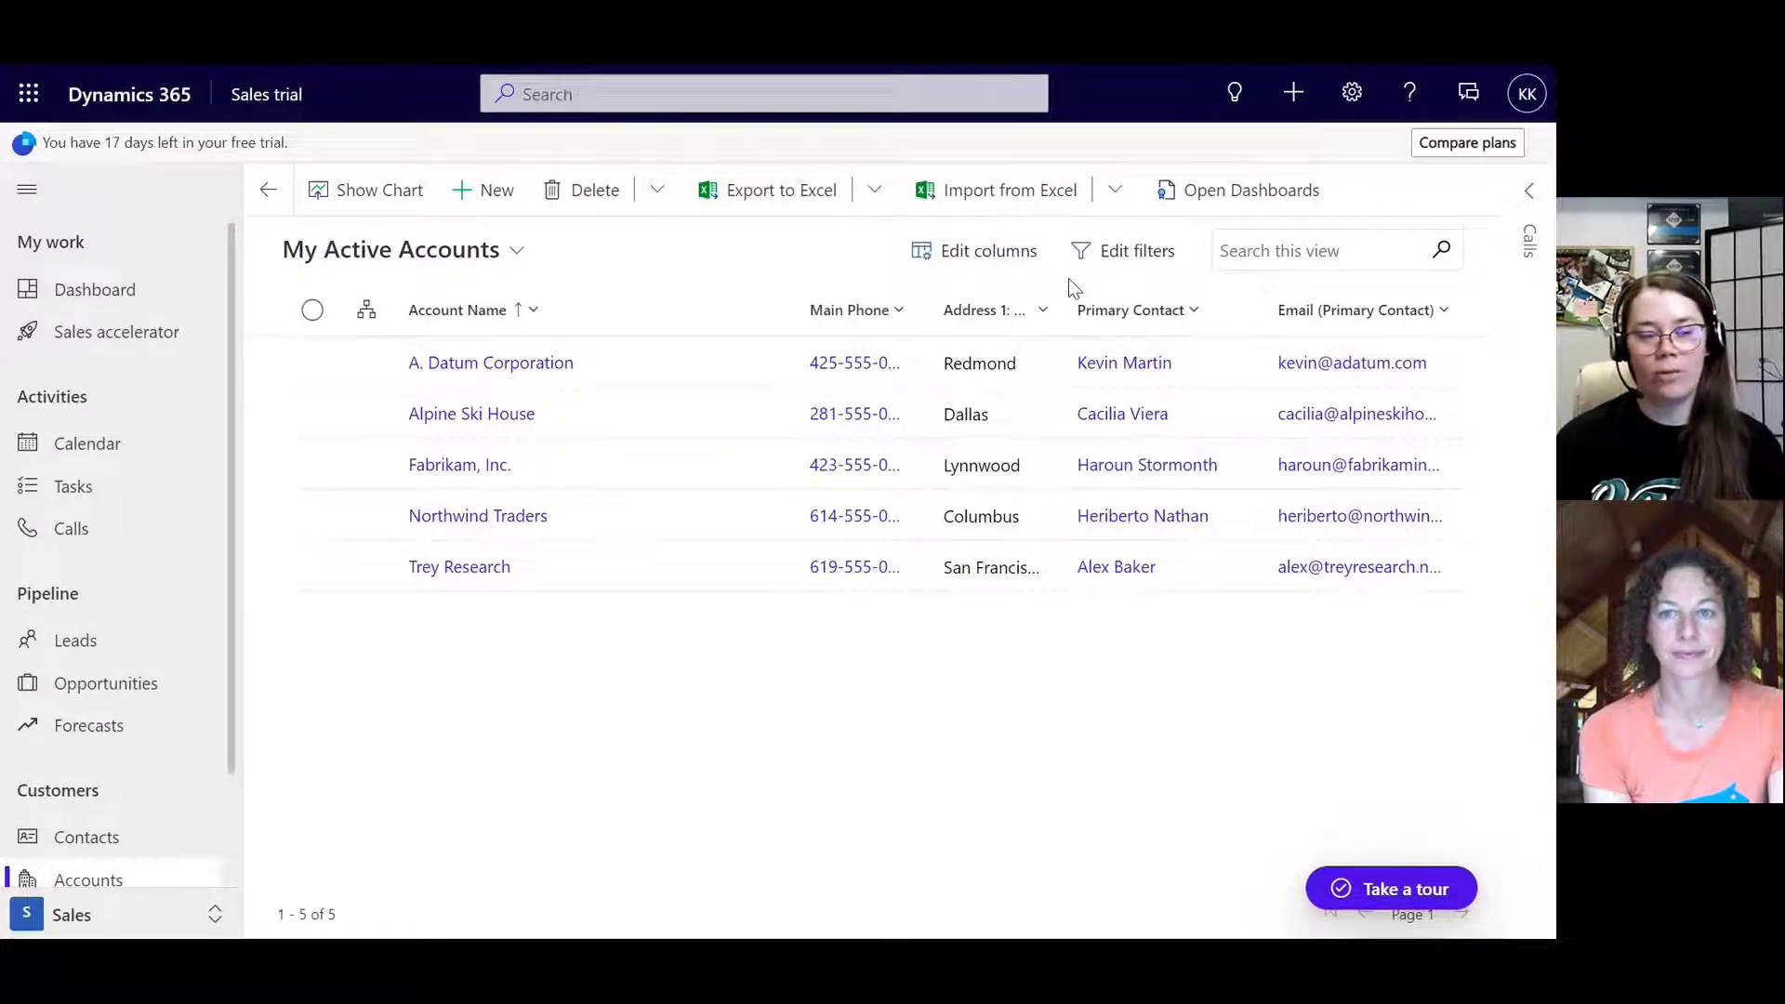
mouse_move(1177, 295)
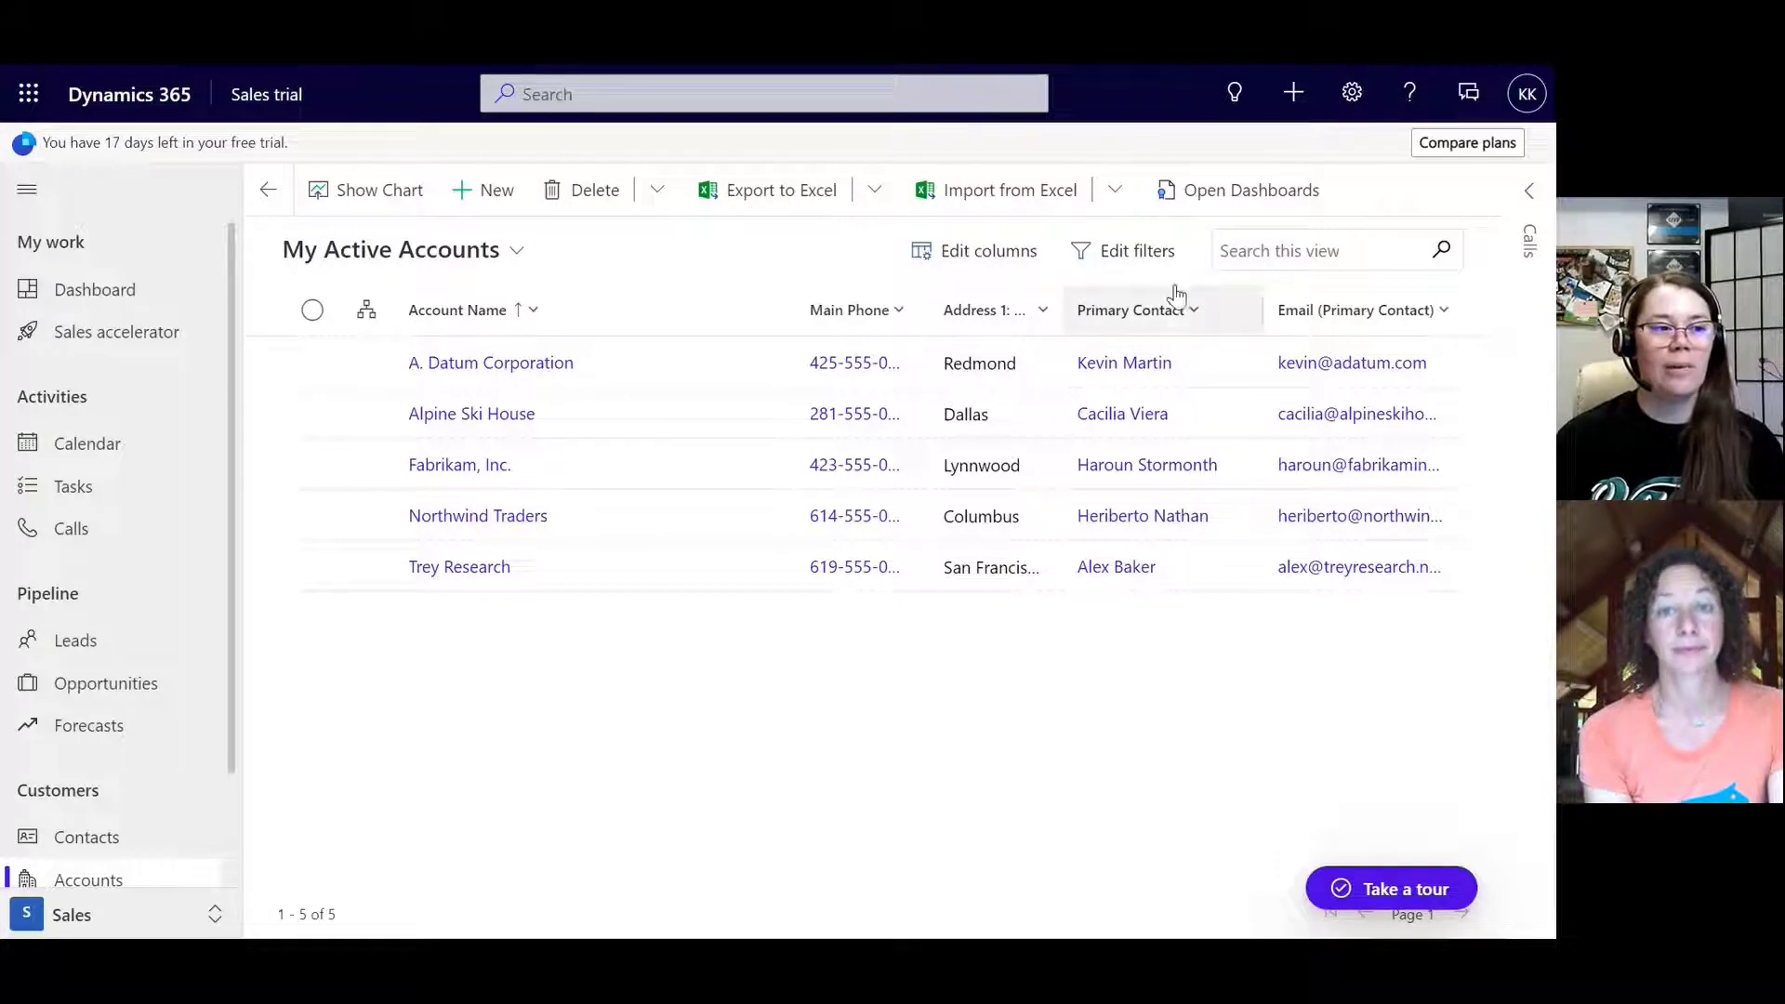
mouse_move(1283, 138)
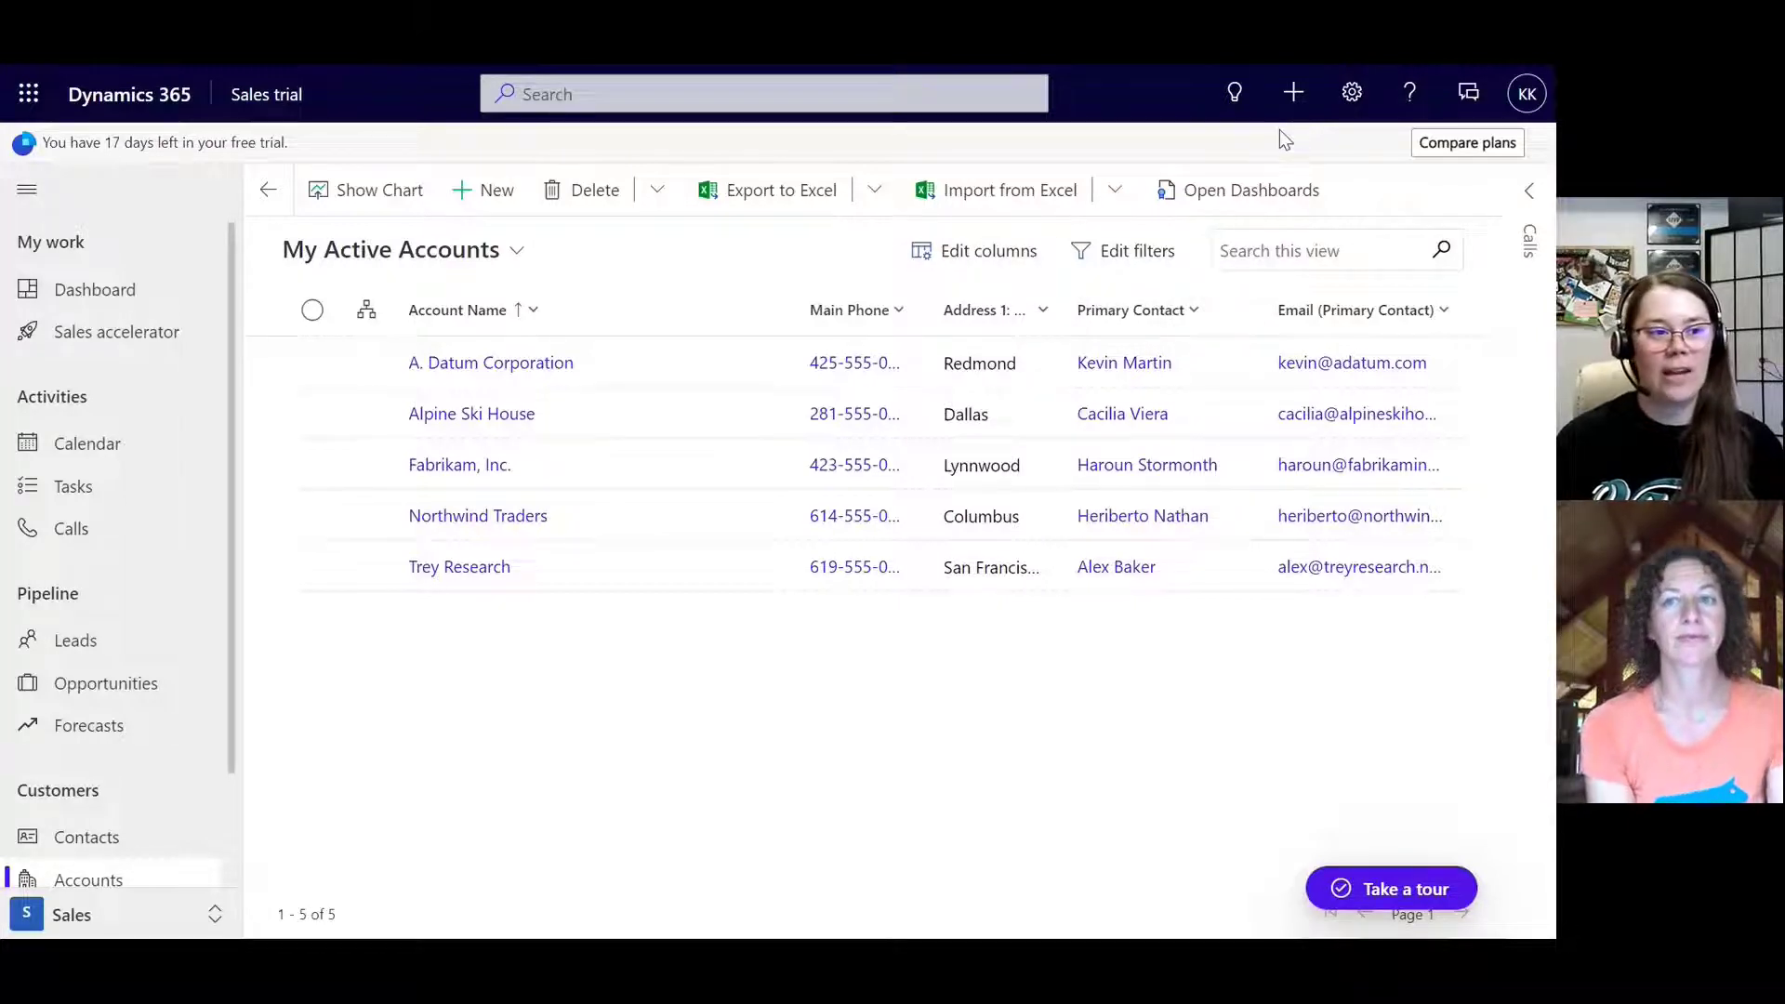
mouse_move(1482, 211)
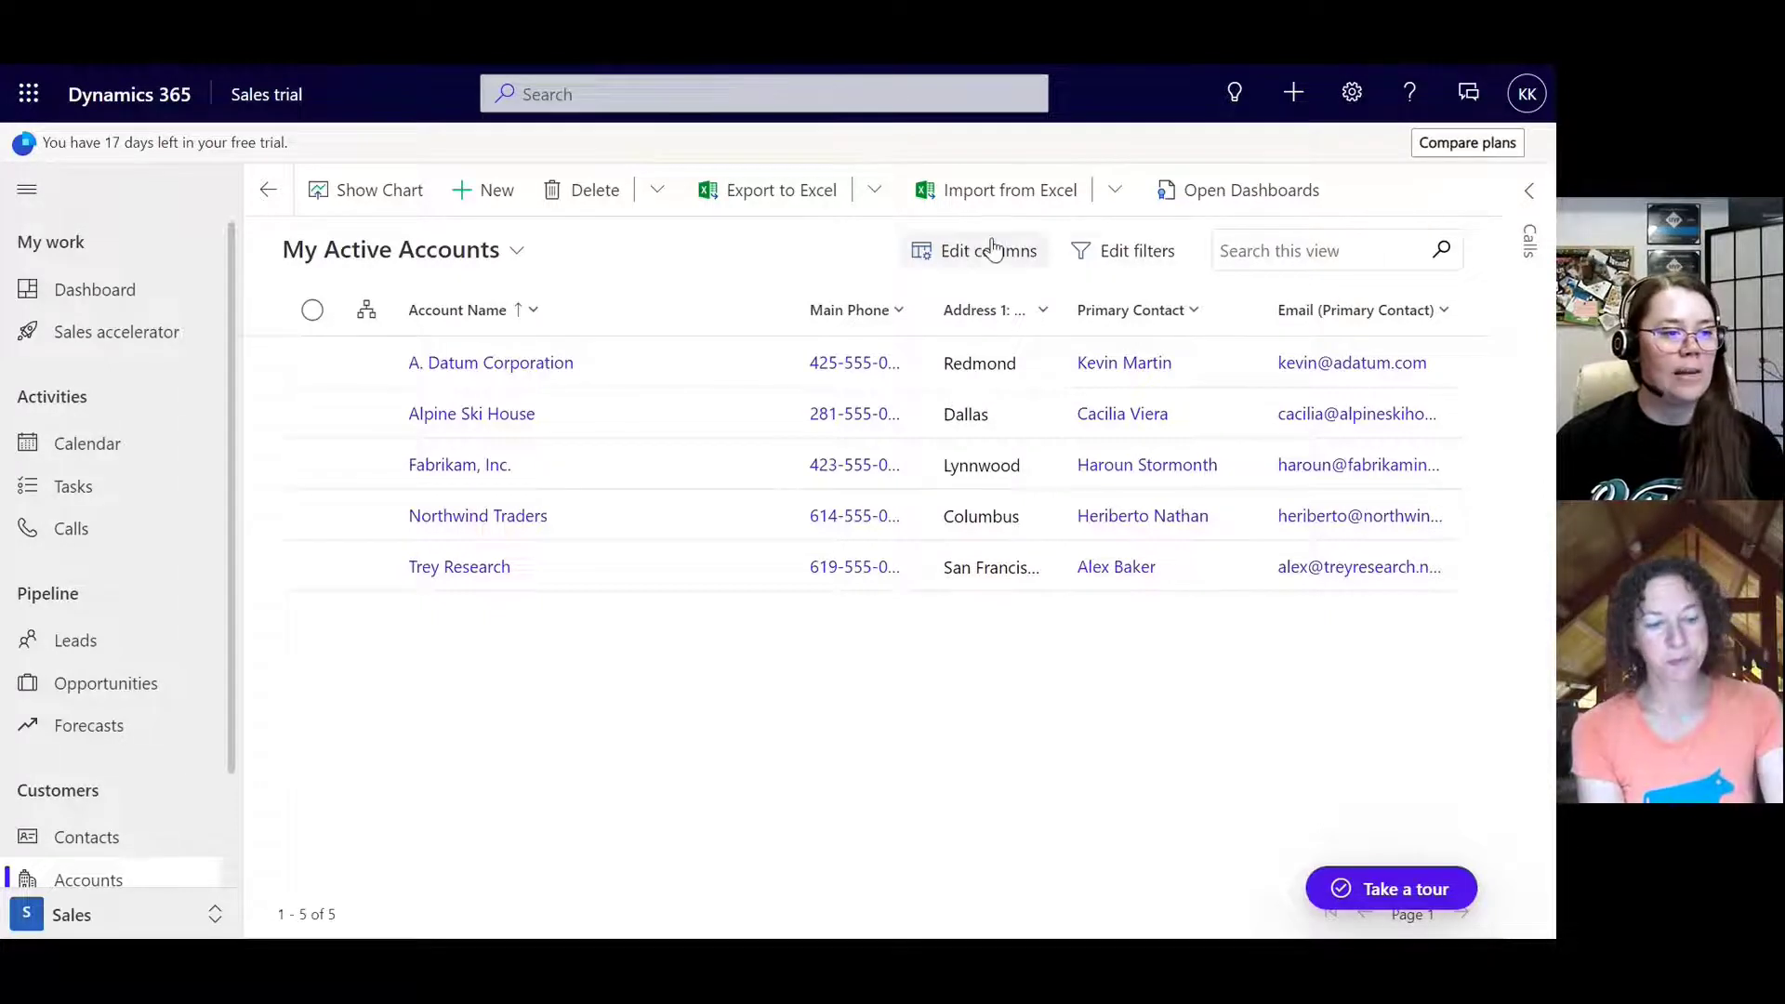
mouse_move(1228, 584)
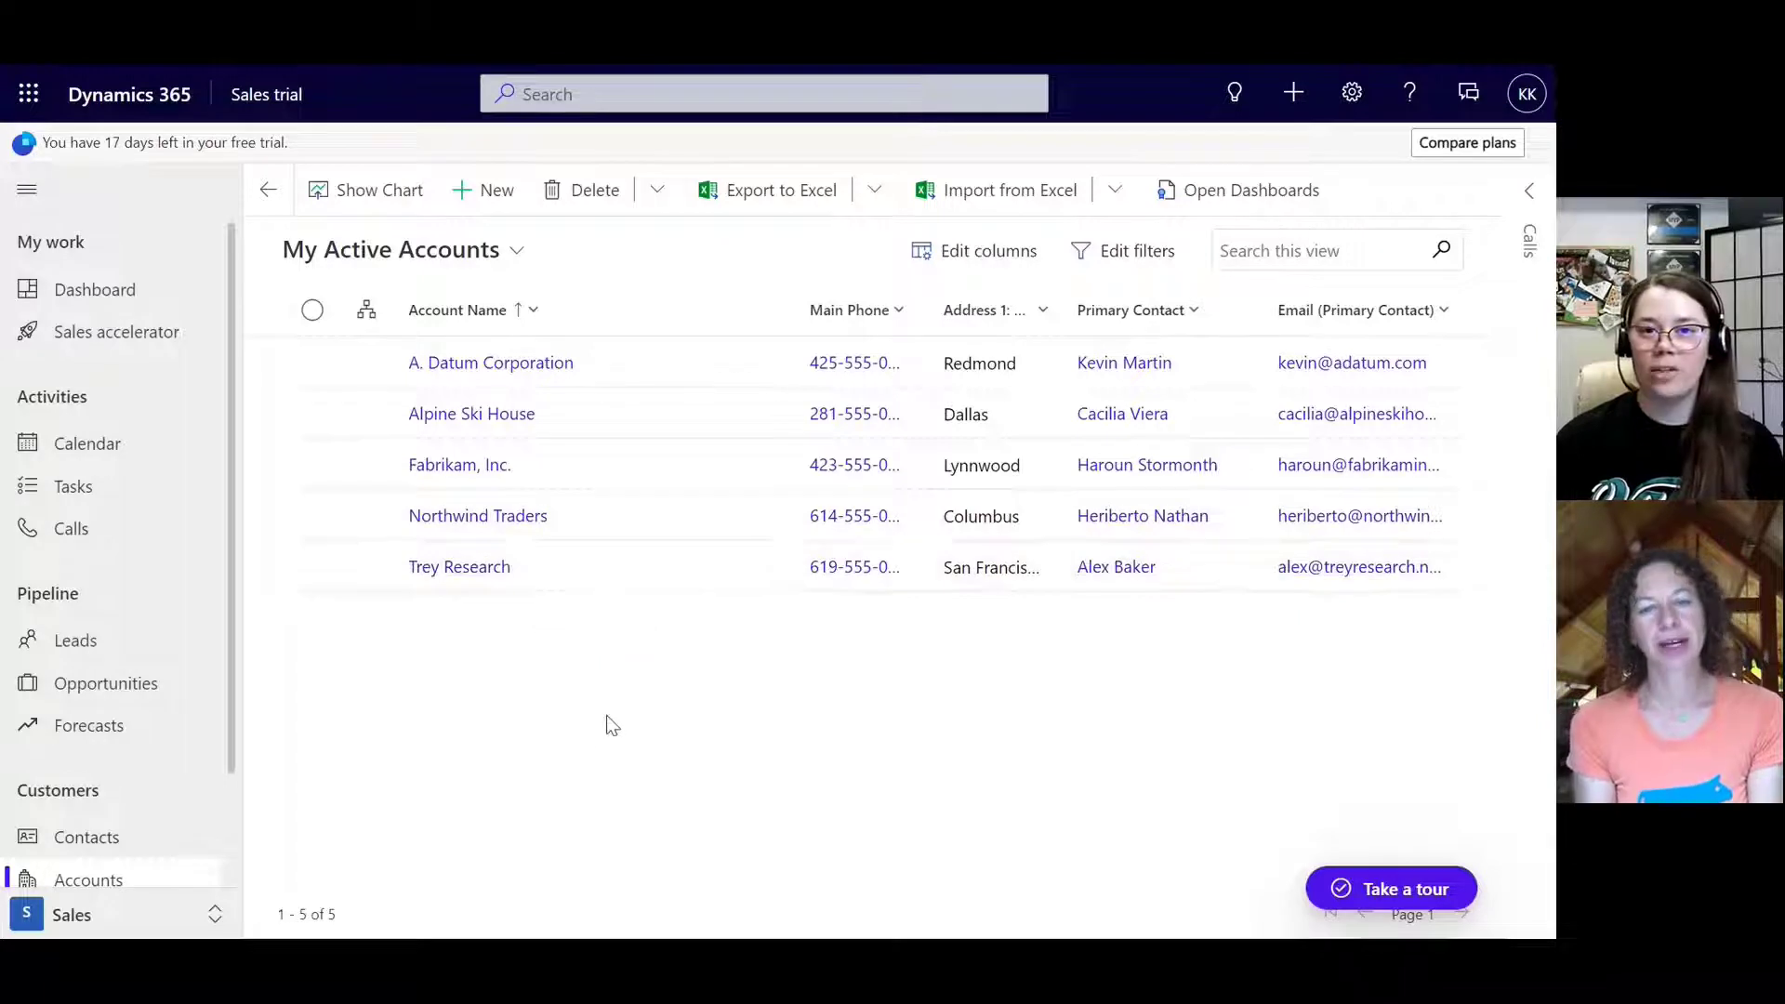
mouse_move(706, 683)
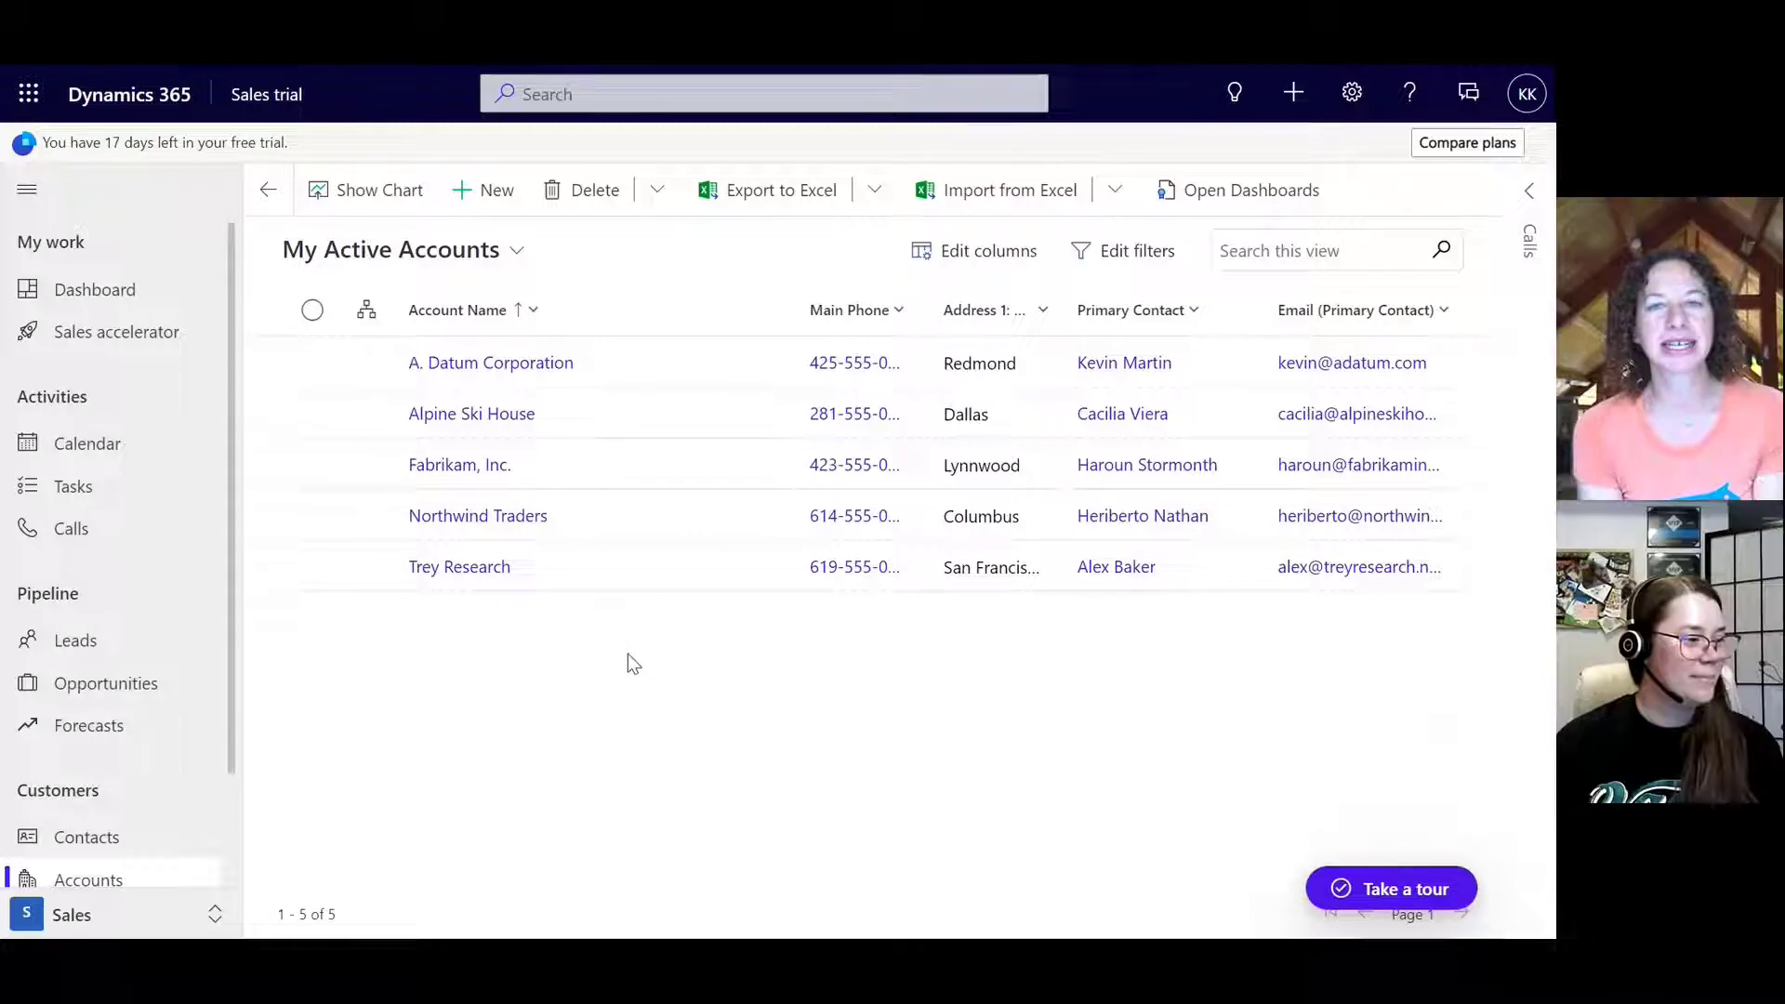
mouse_move(550, 619)
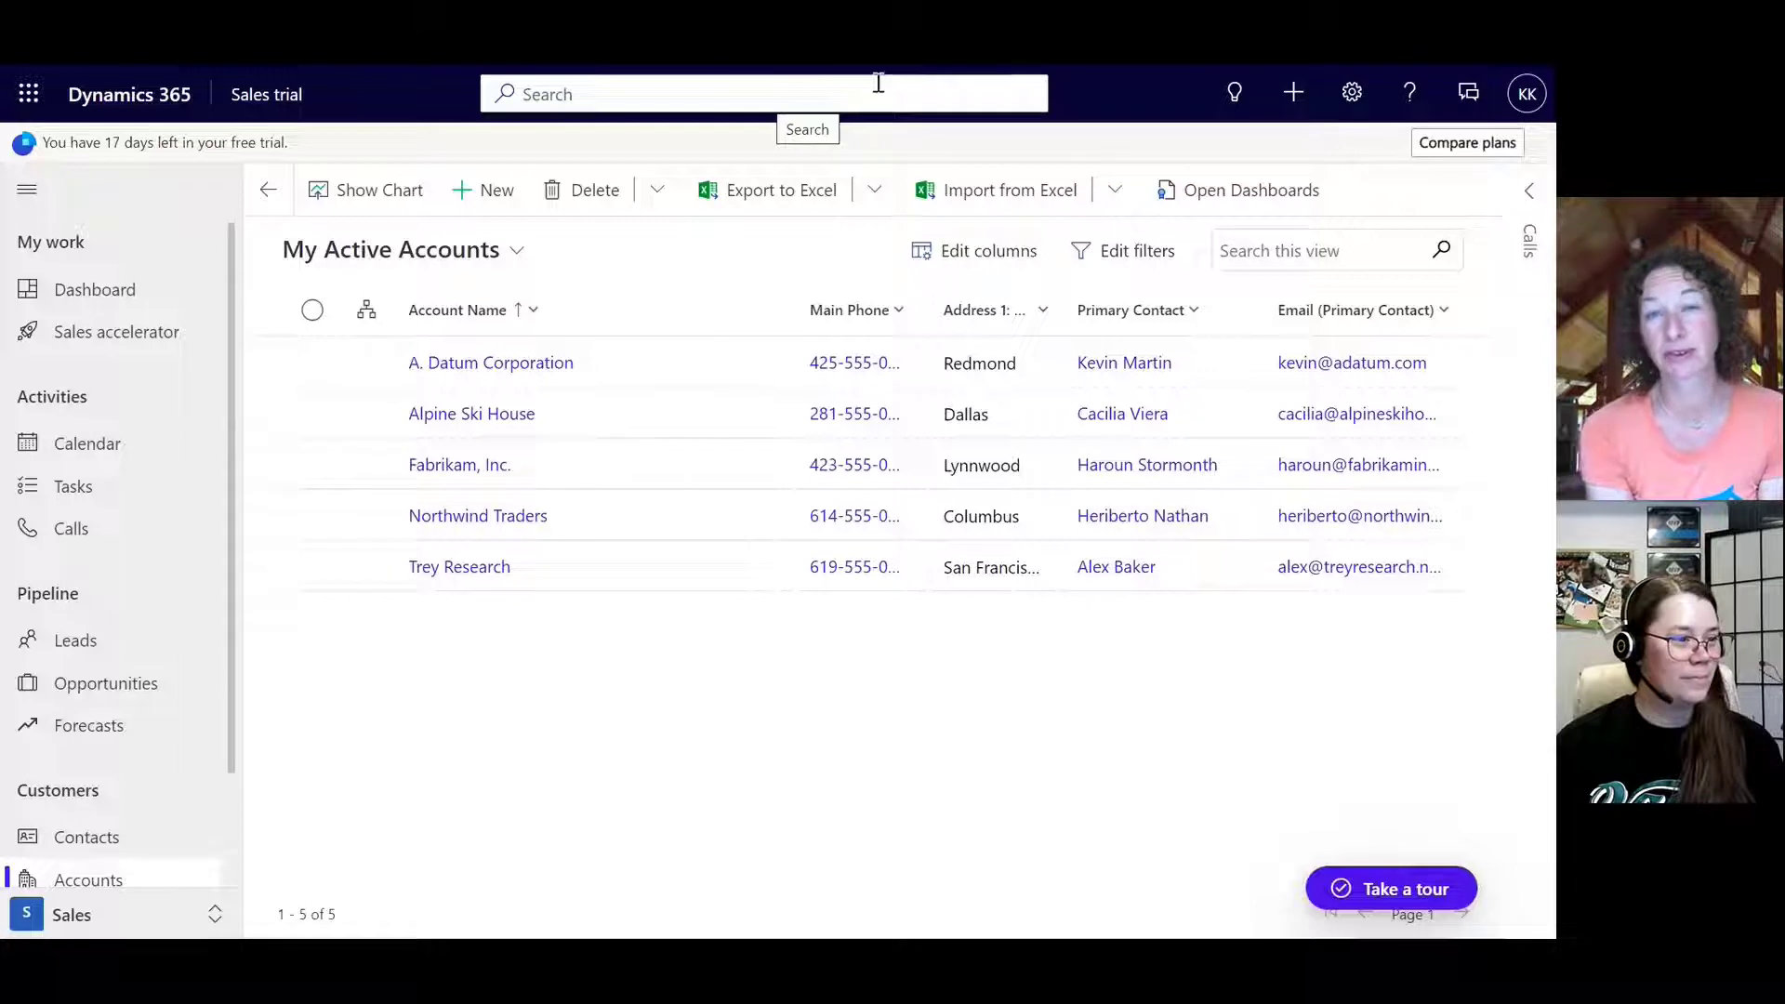
Step: Start an advanced search and pick Tasks as the table to search
left_click(762, 93)
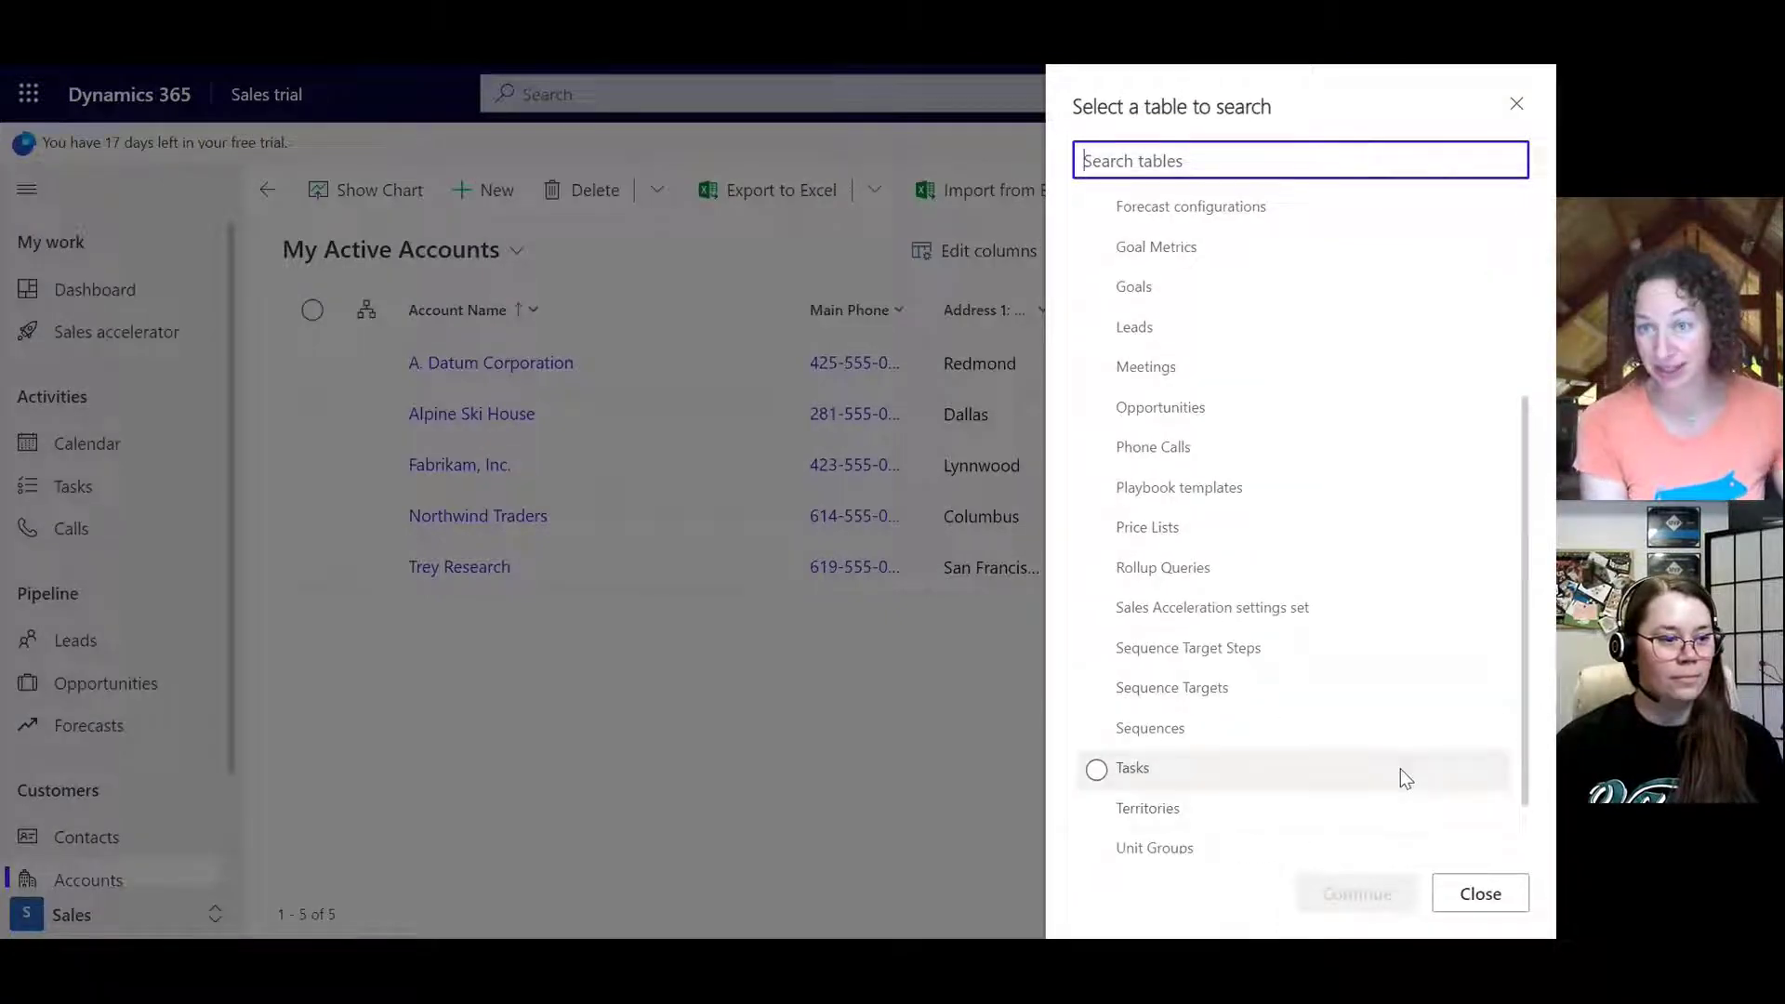
left_click(1479, 893)
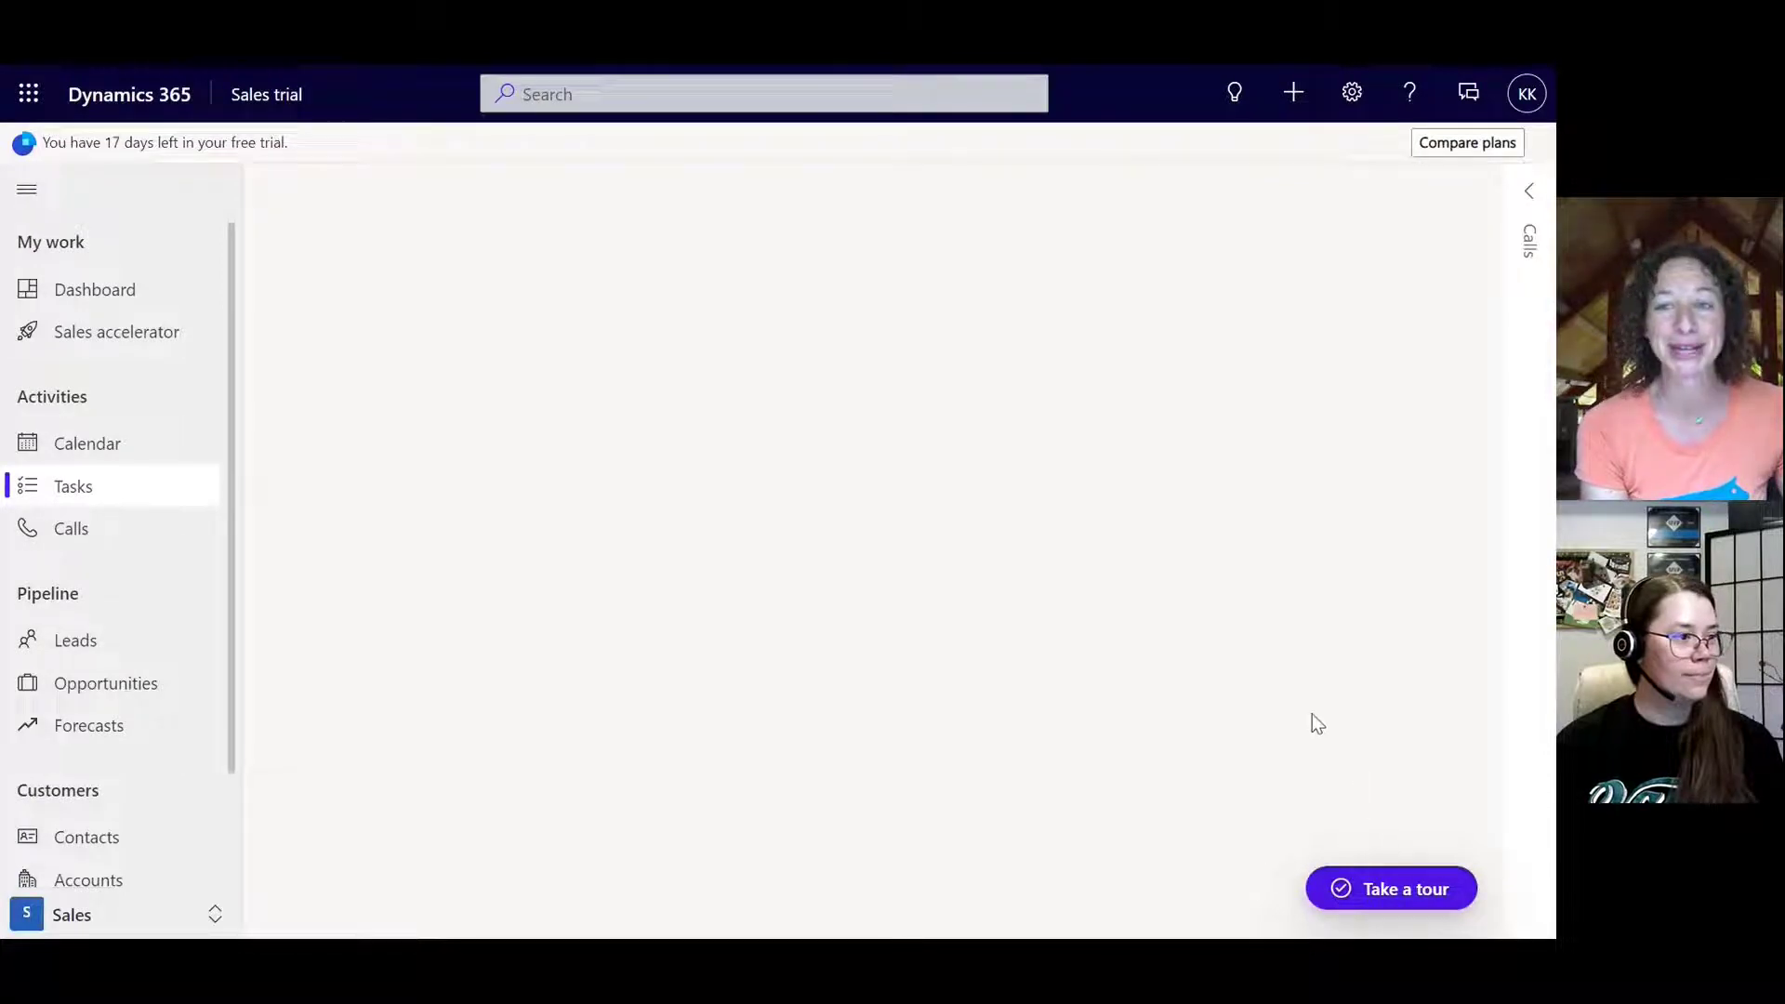
left_click(73, 486)
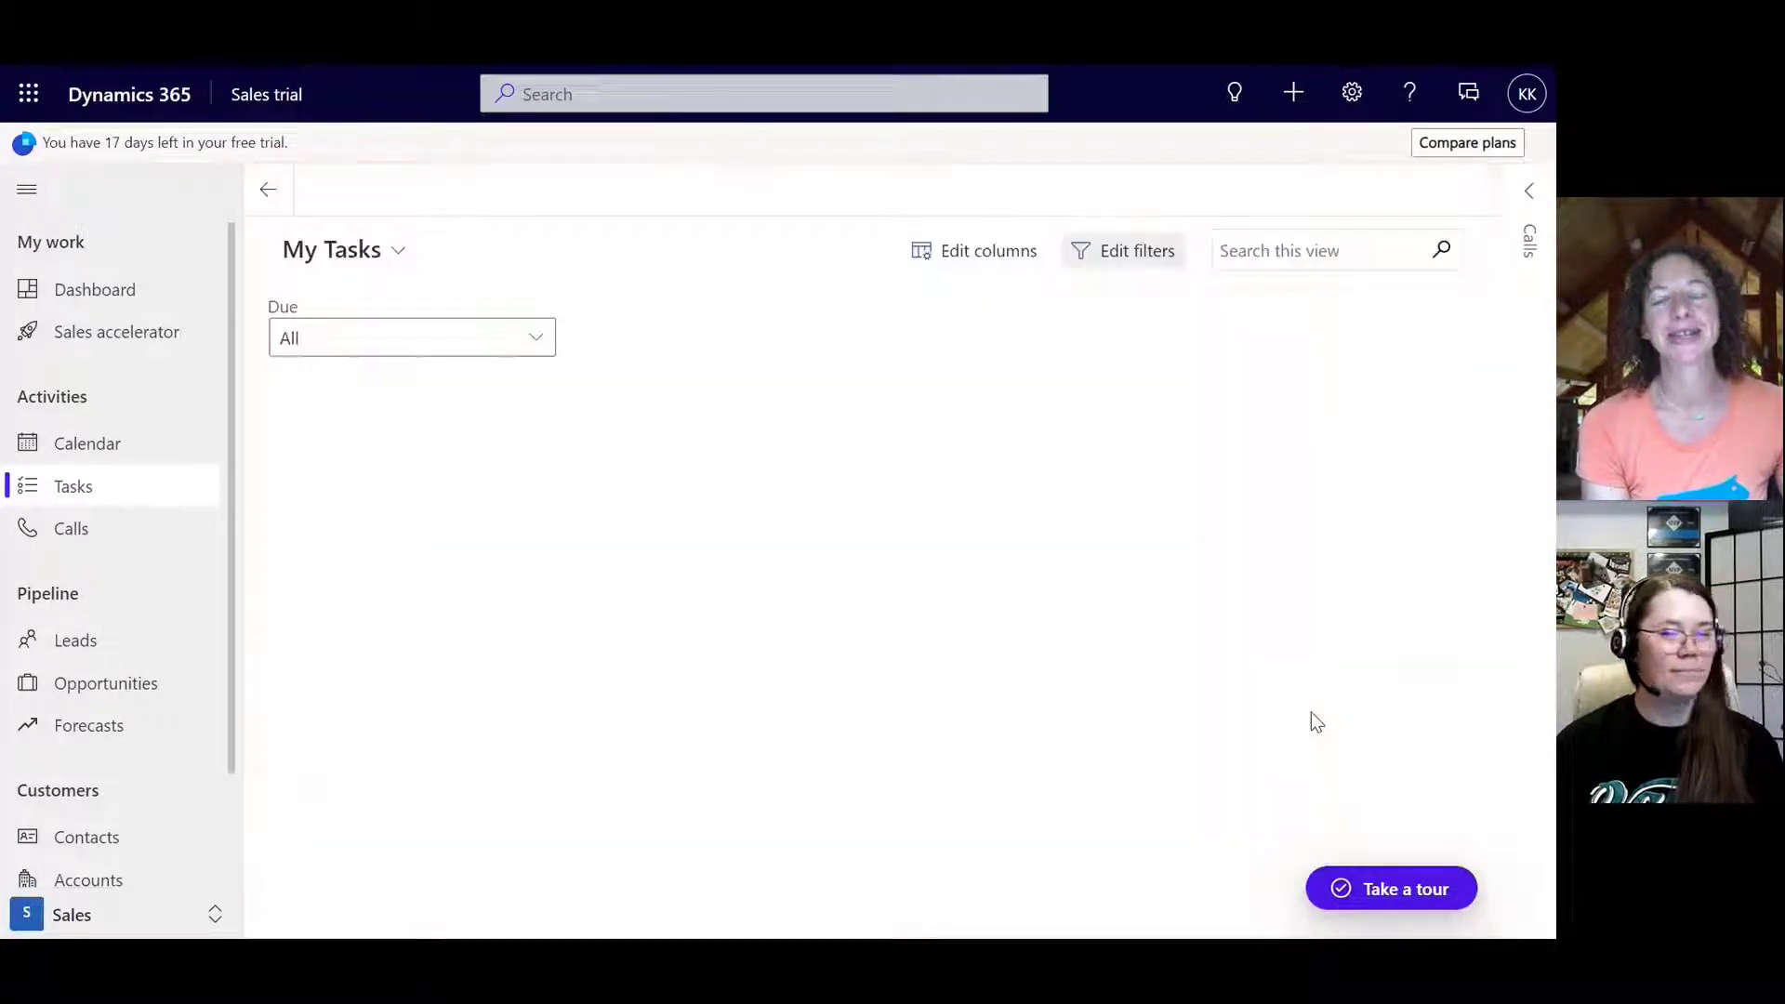
Step: Add a Status Reason equals In Progress filter to the tasks view and apply it
left_click(1137, 251)
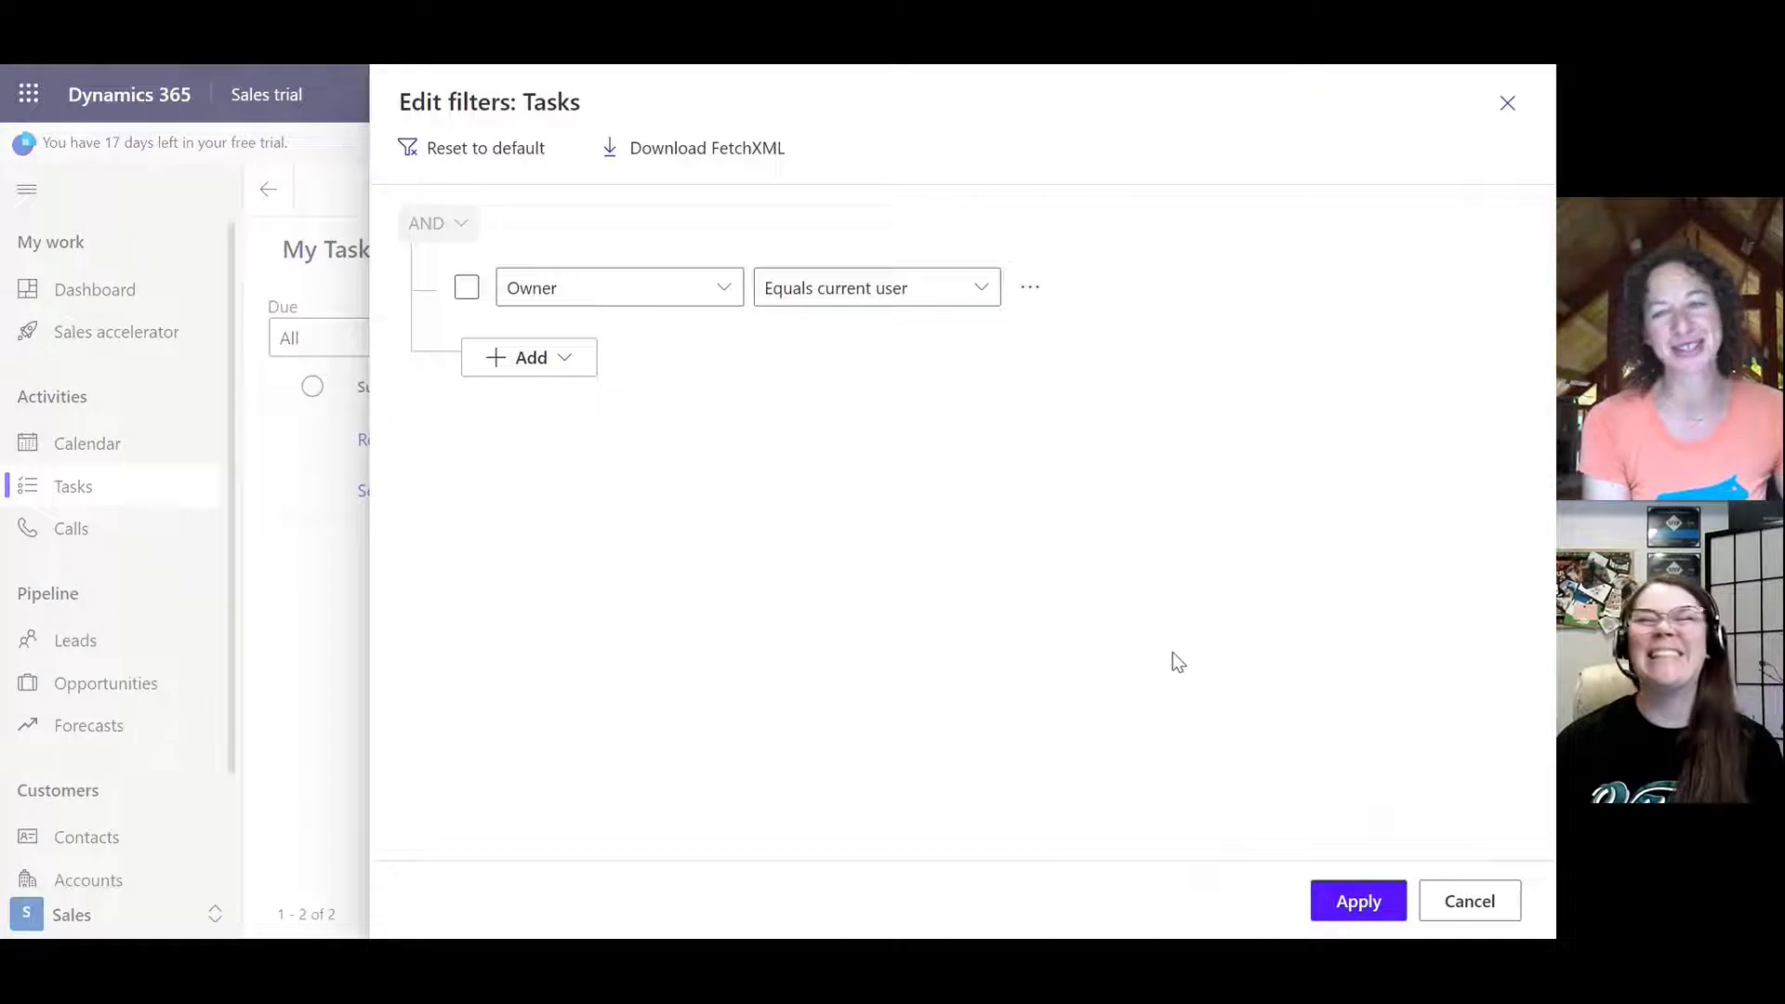
mouse_move(564, 363)
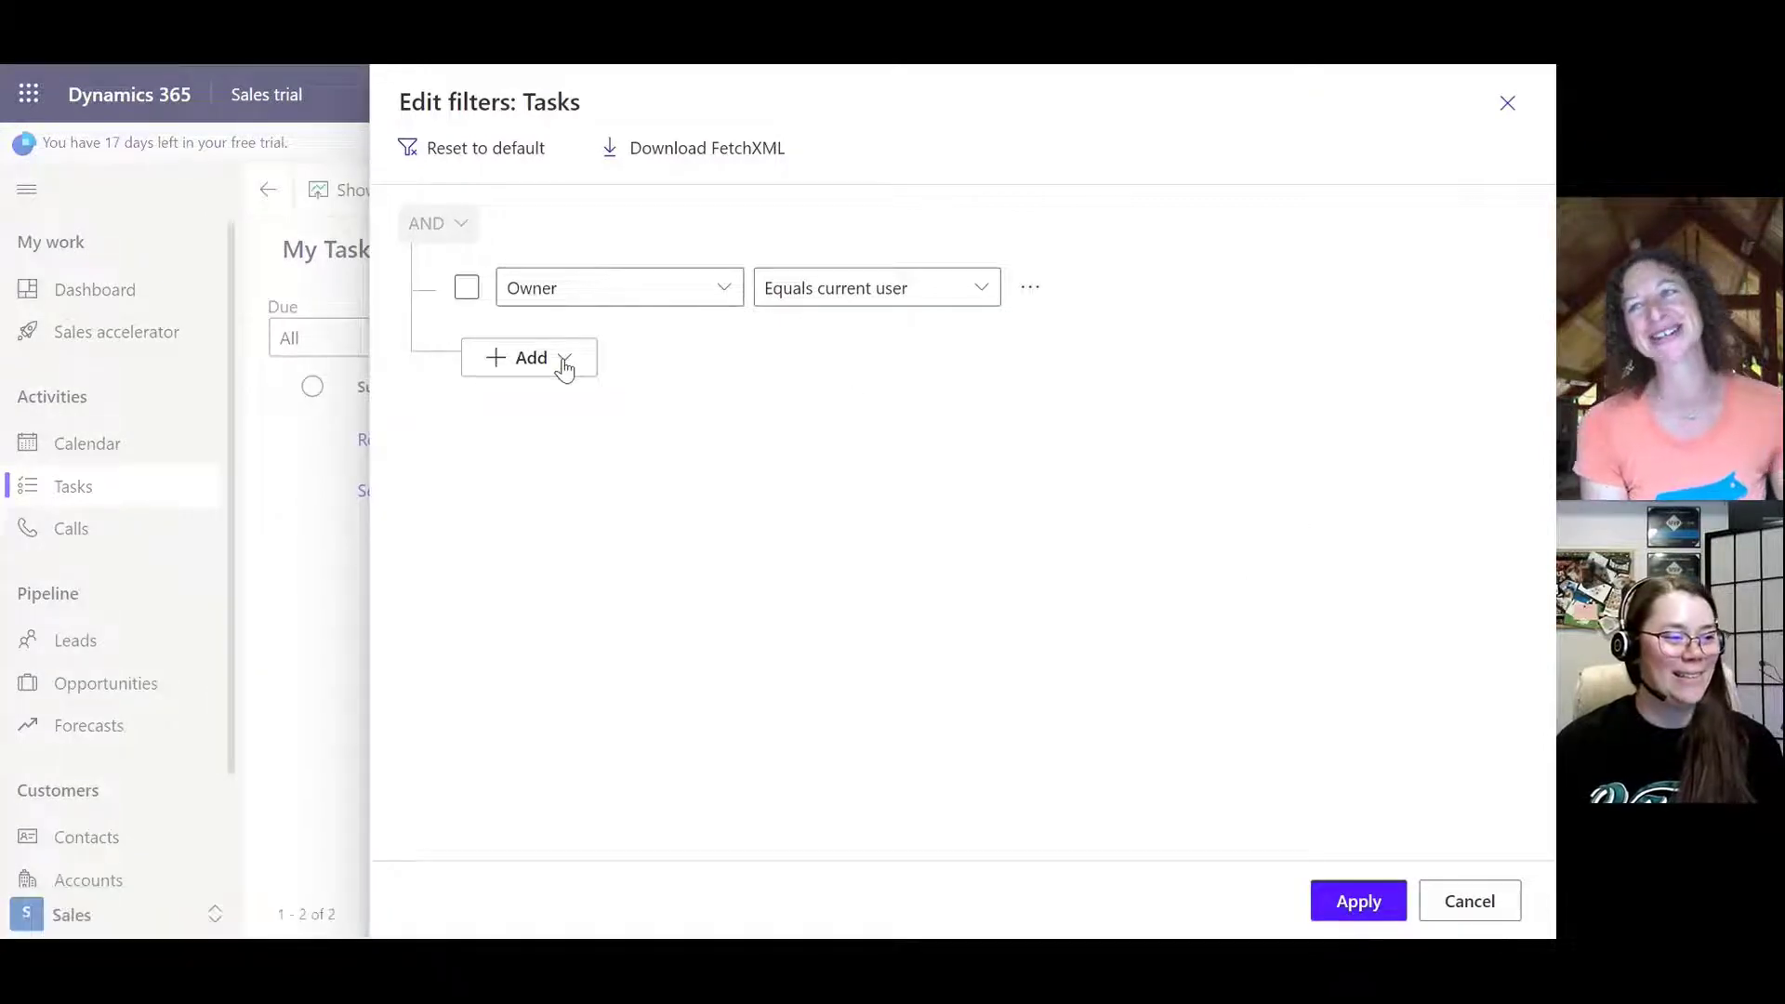
left_click(521, 357)
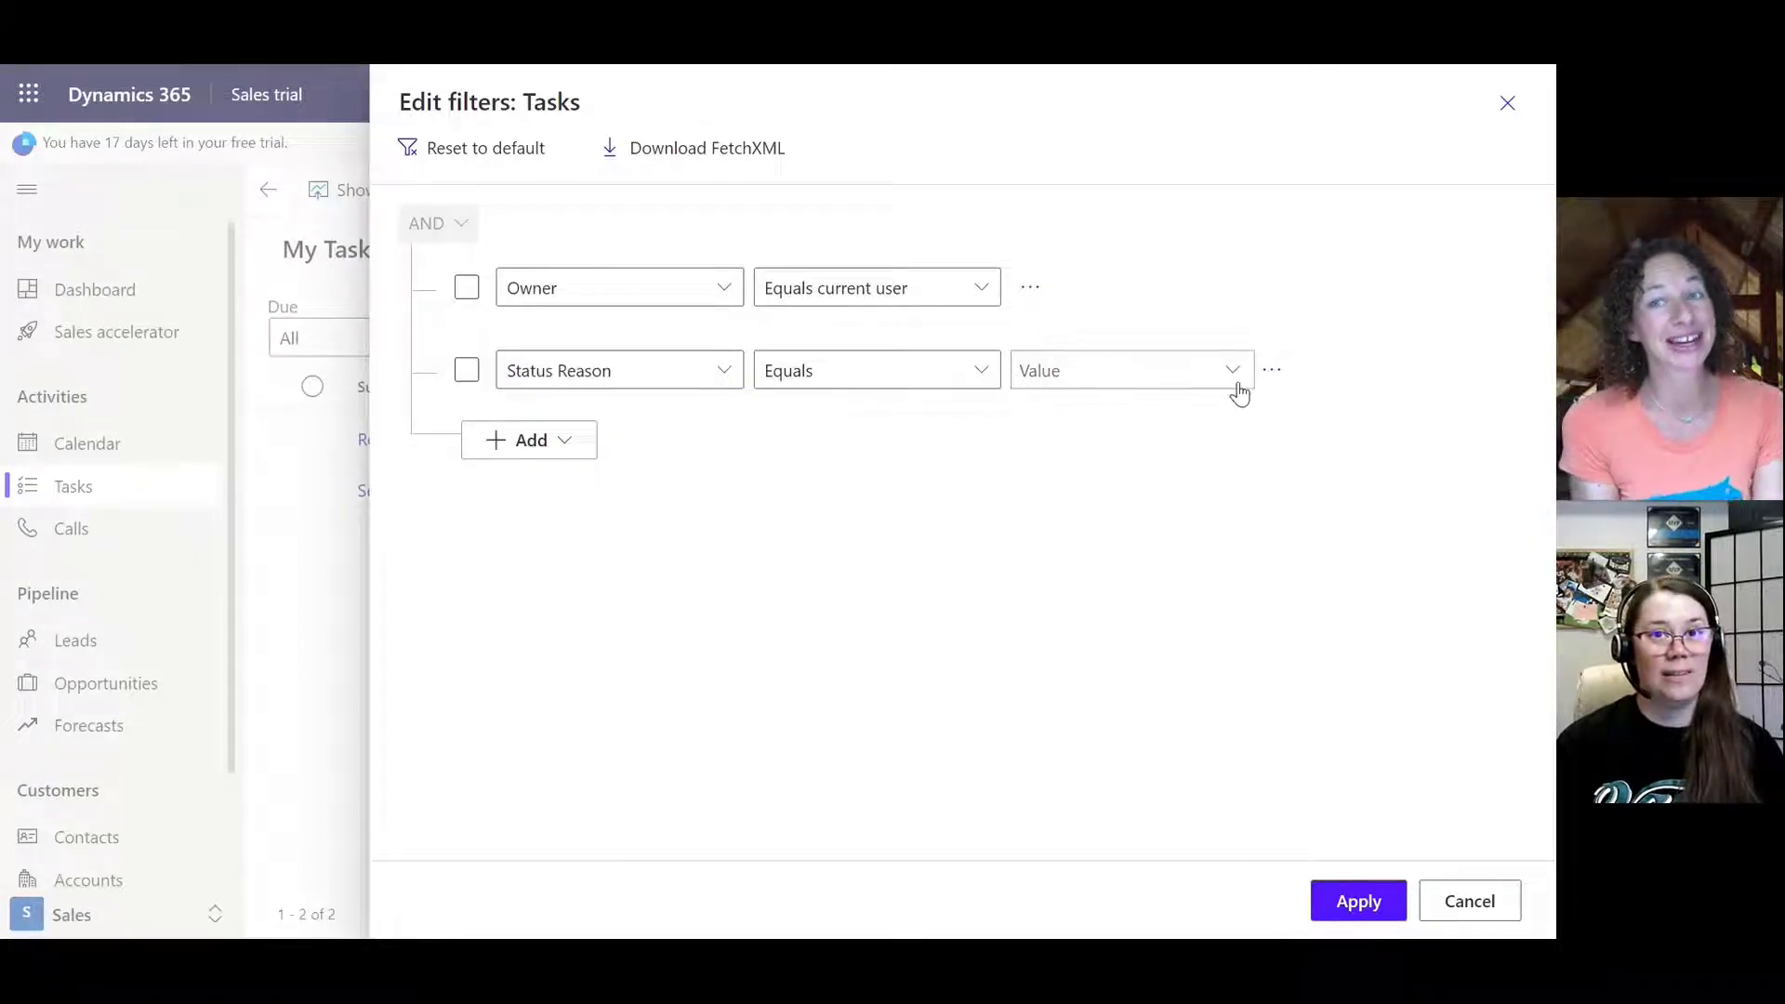
left_click(1131, 370)
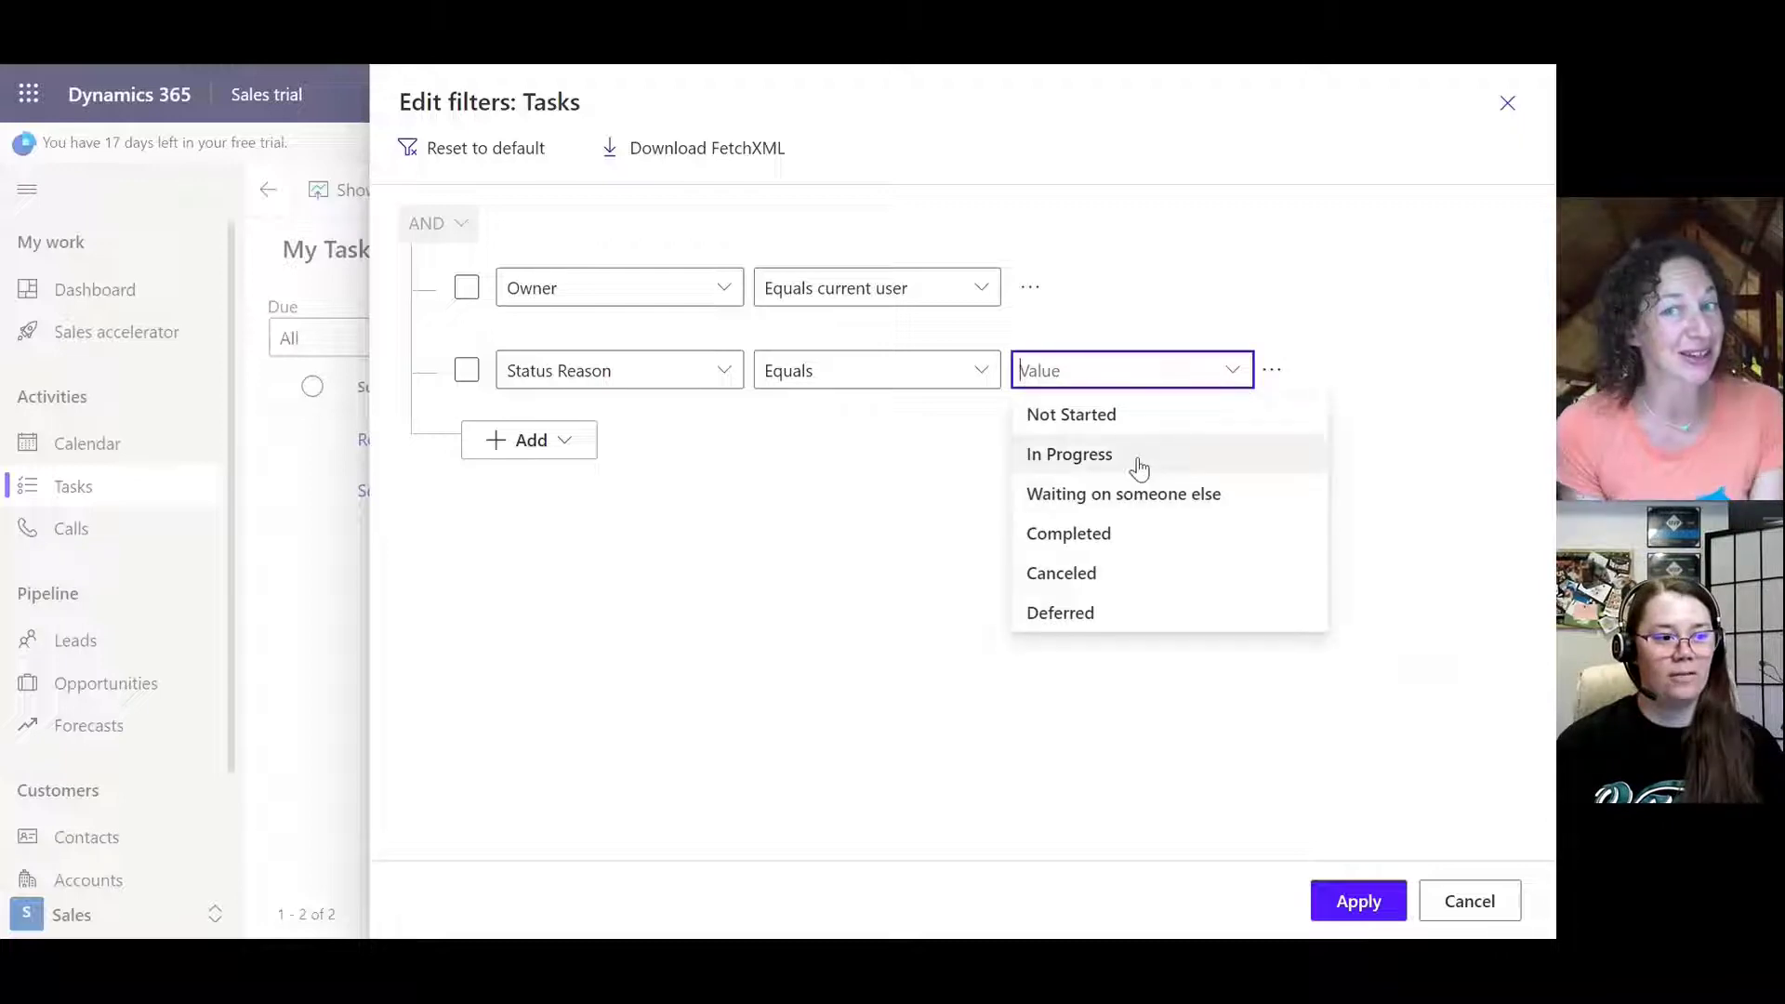
left_click(1068, 454)
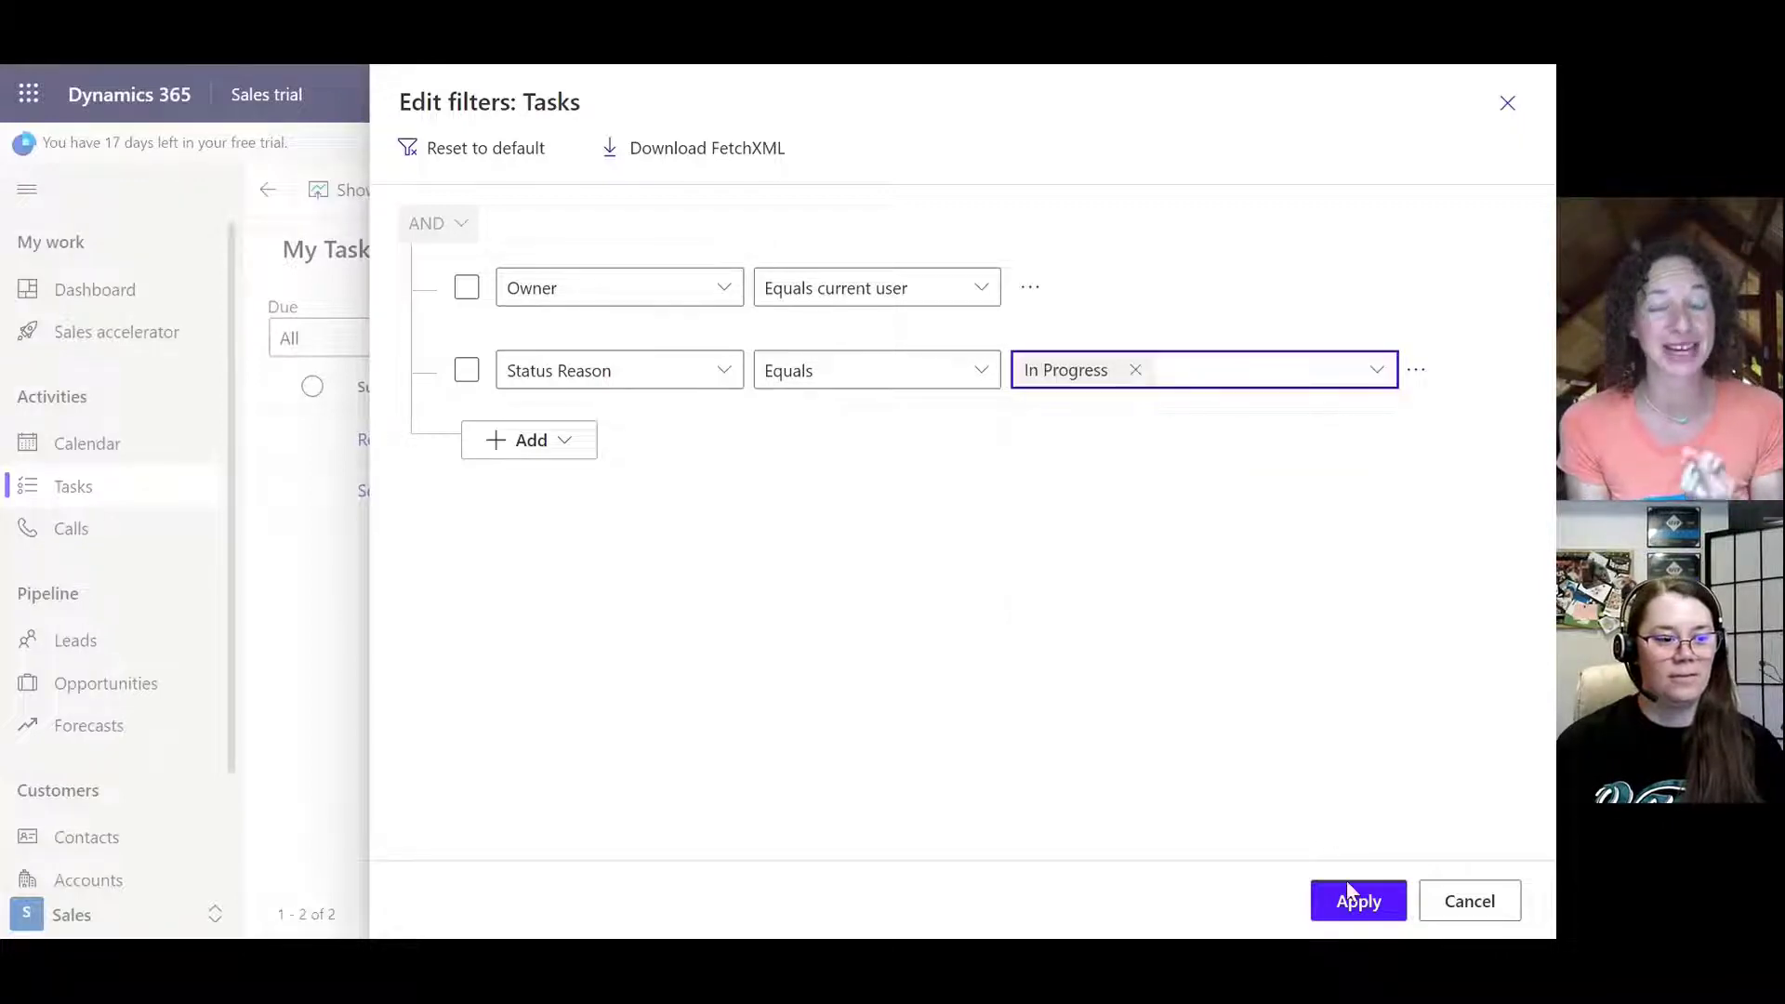
left_click(1358, 901)
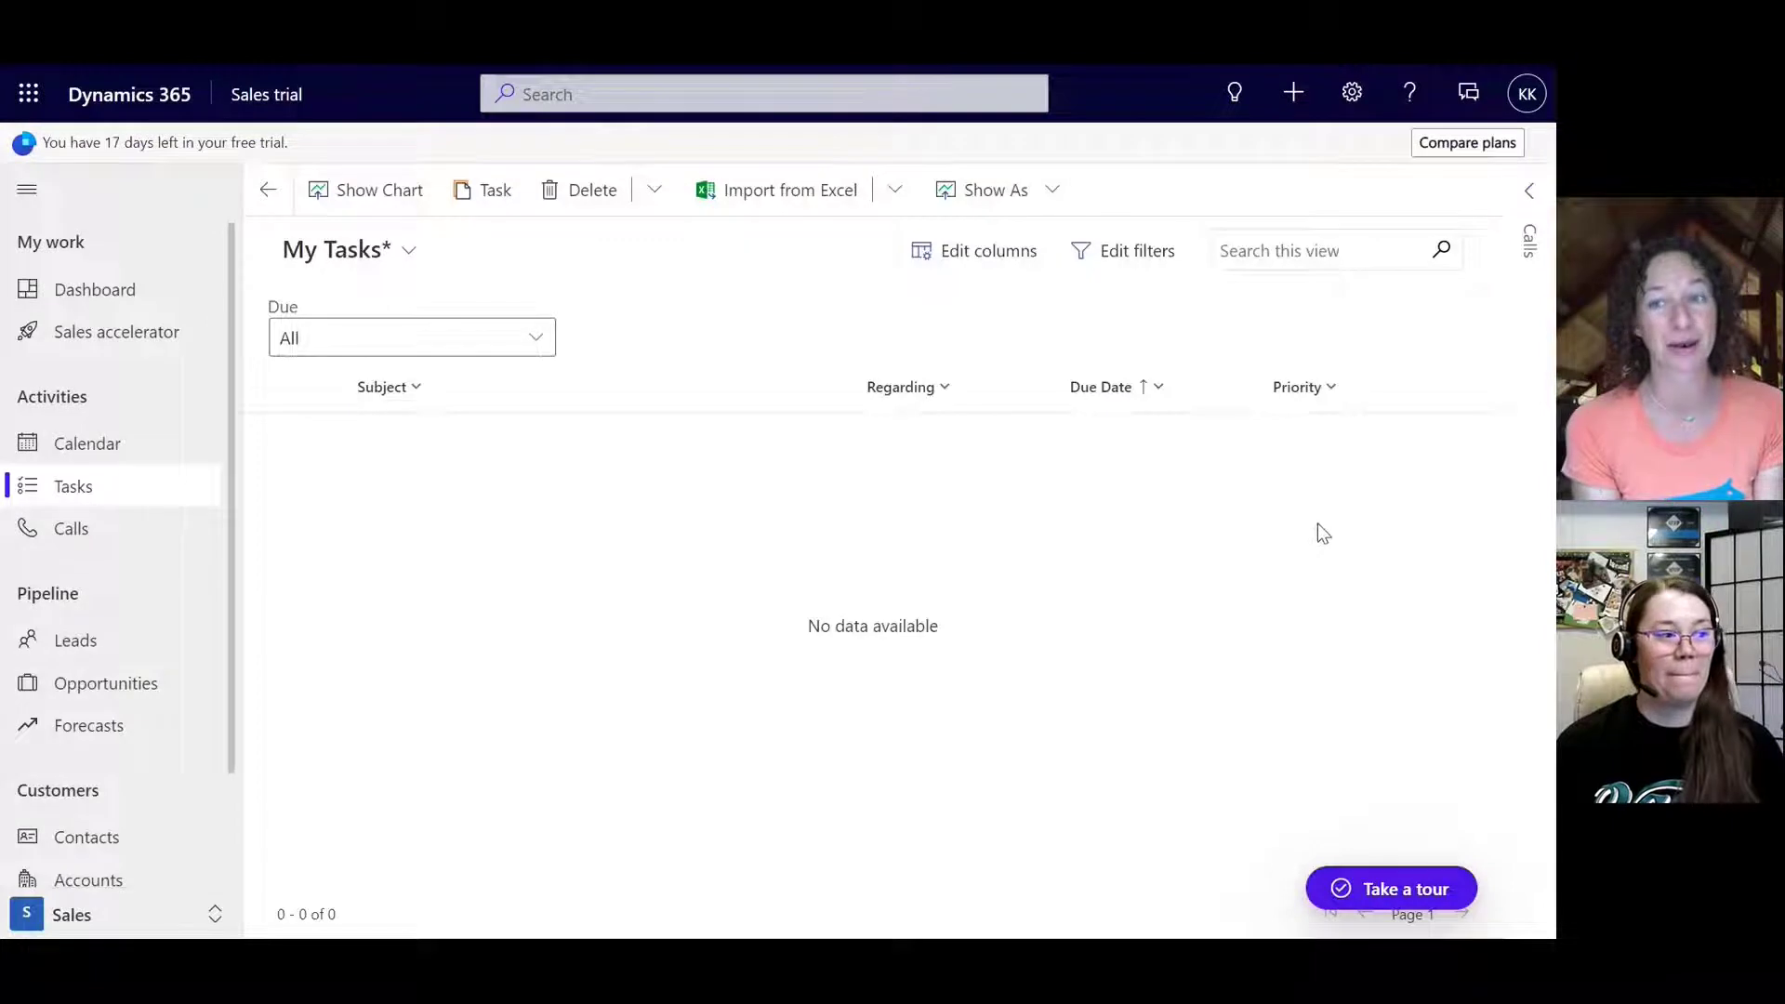
mouse_move(1179, 392)
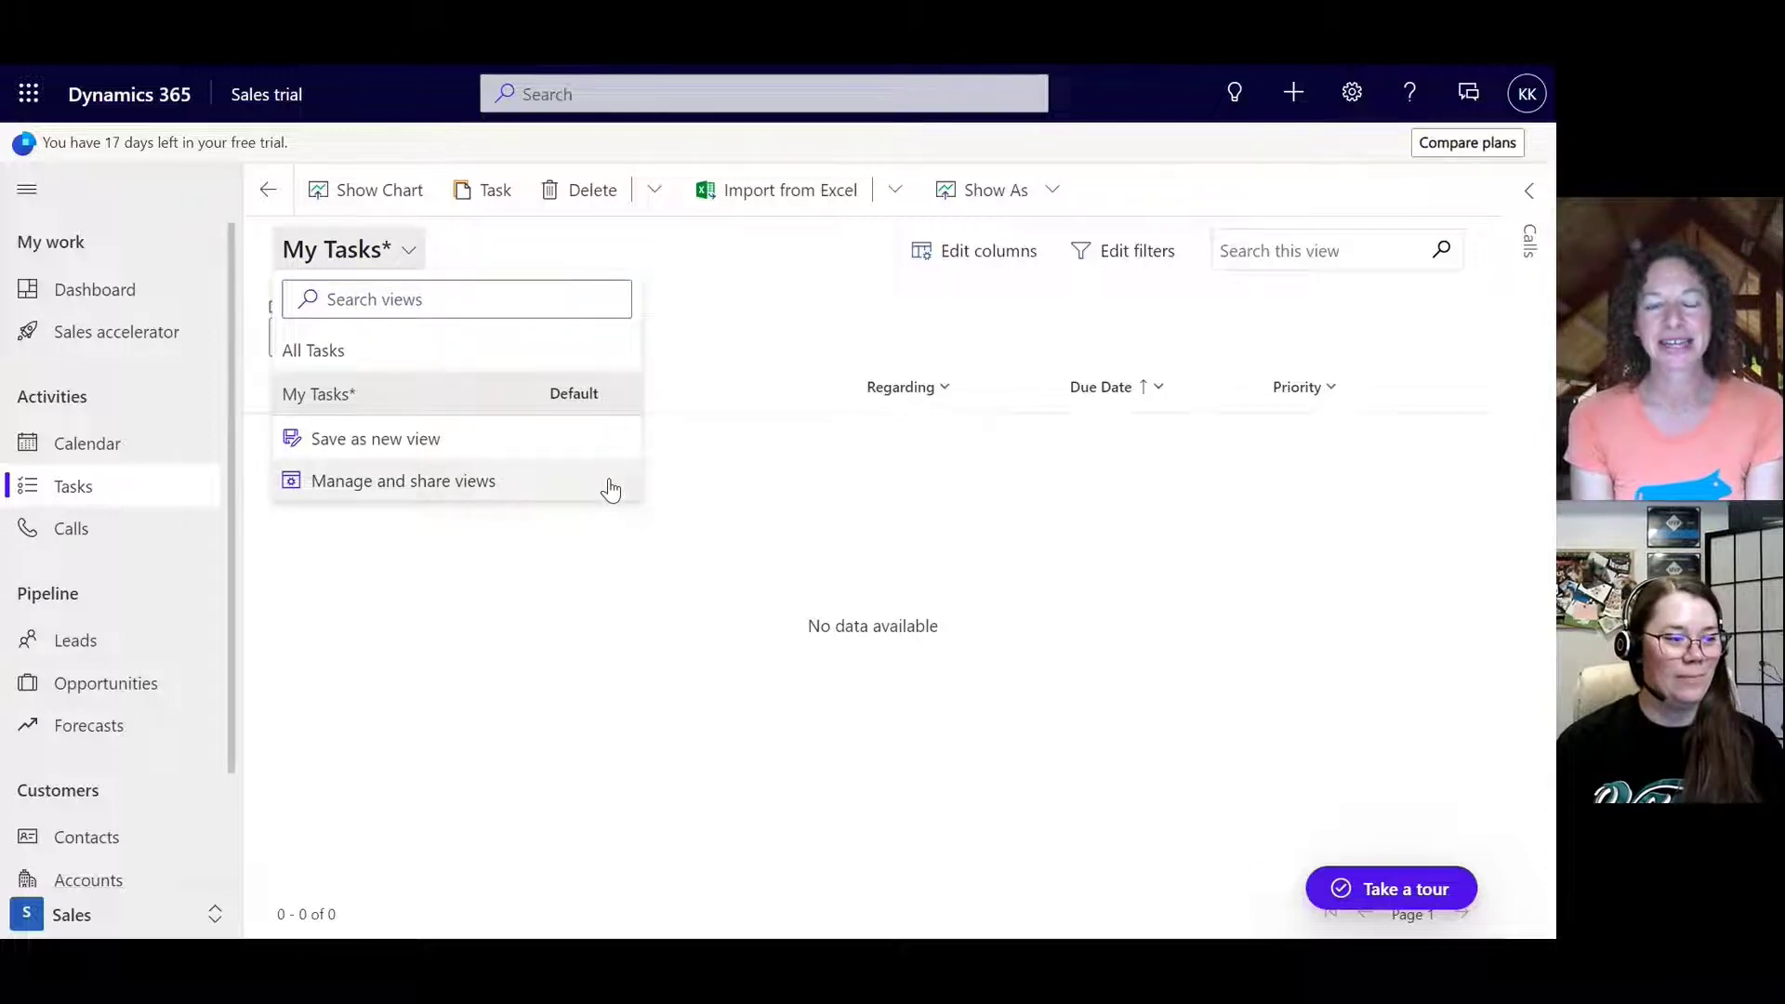
Step: Review the task views in Manage and share views, then close without changes
left_click(402, 480)
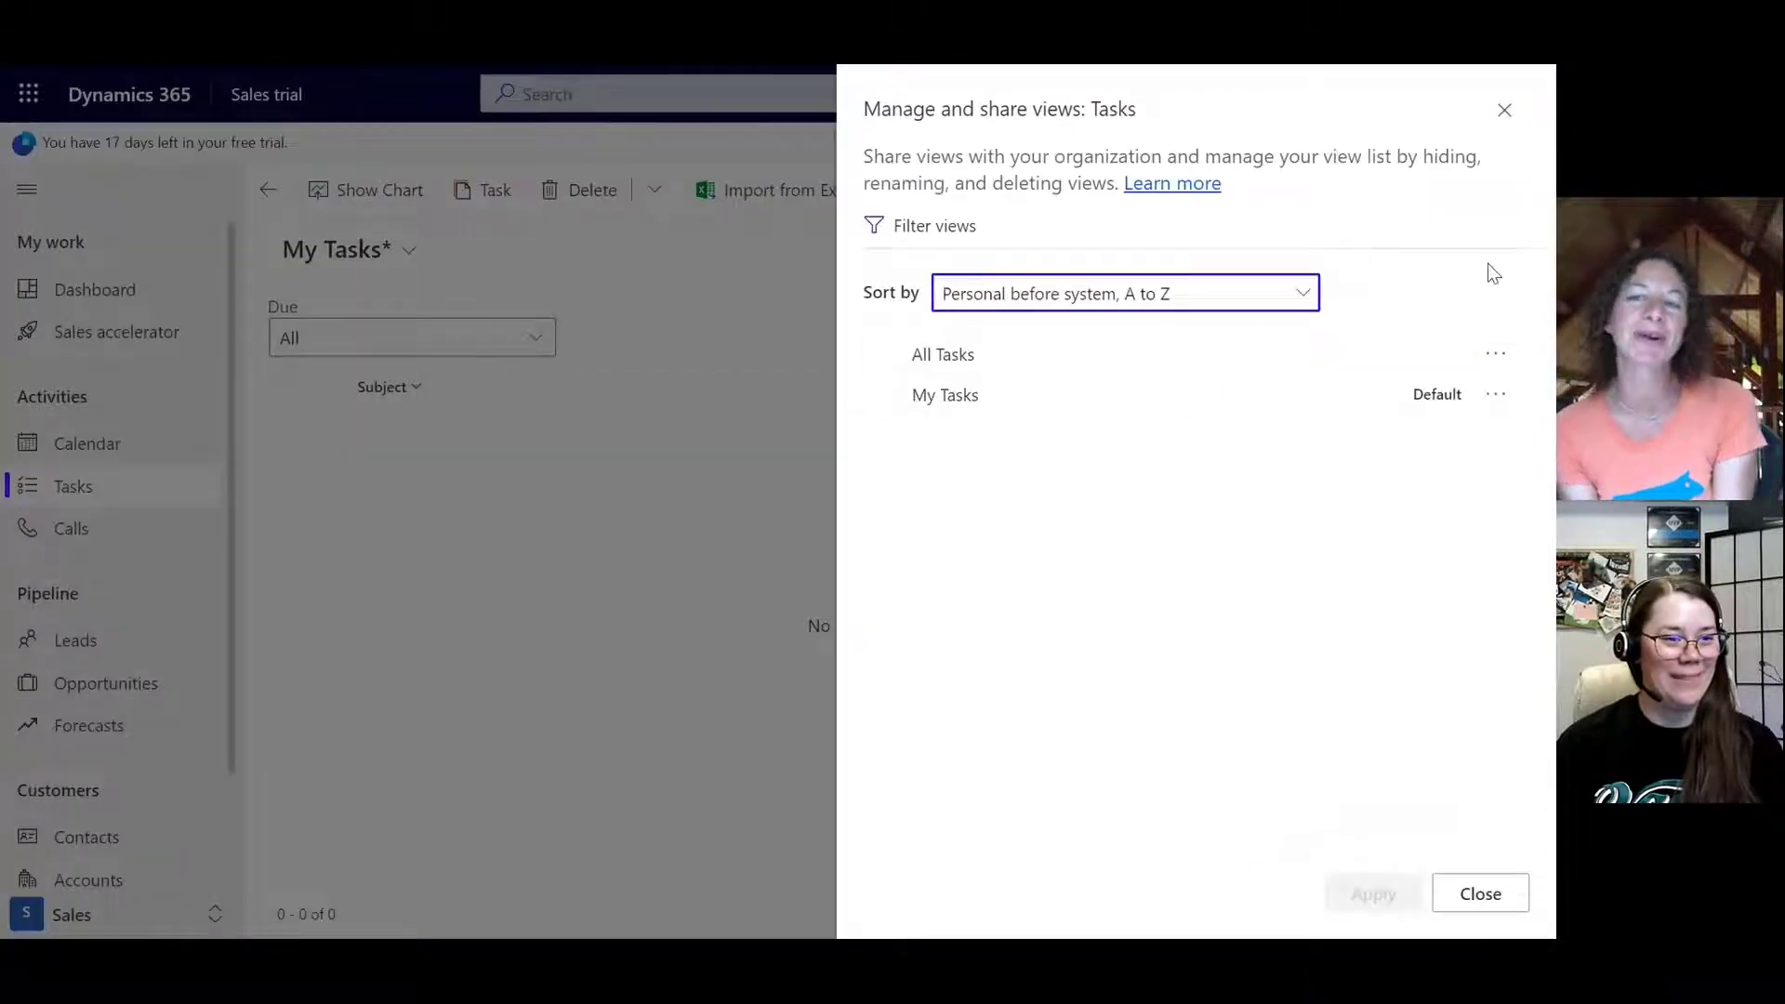
left_click(1480, 893)
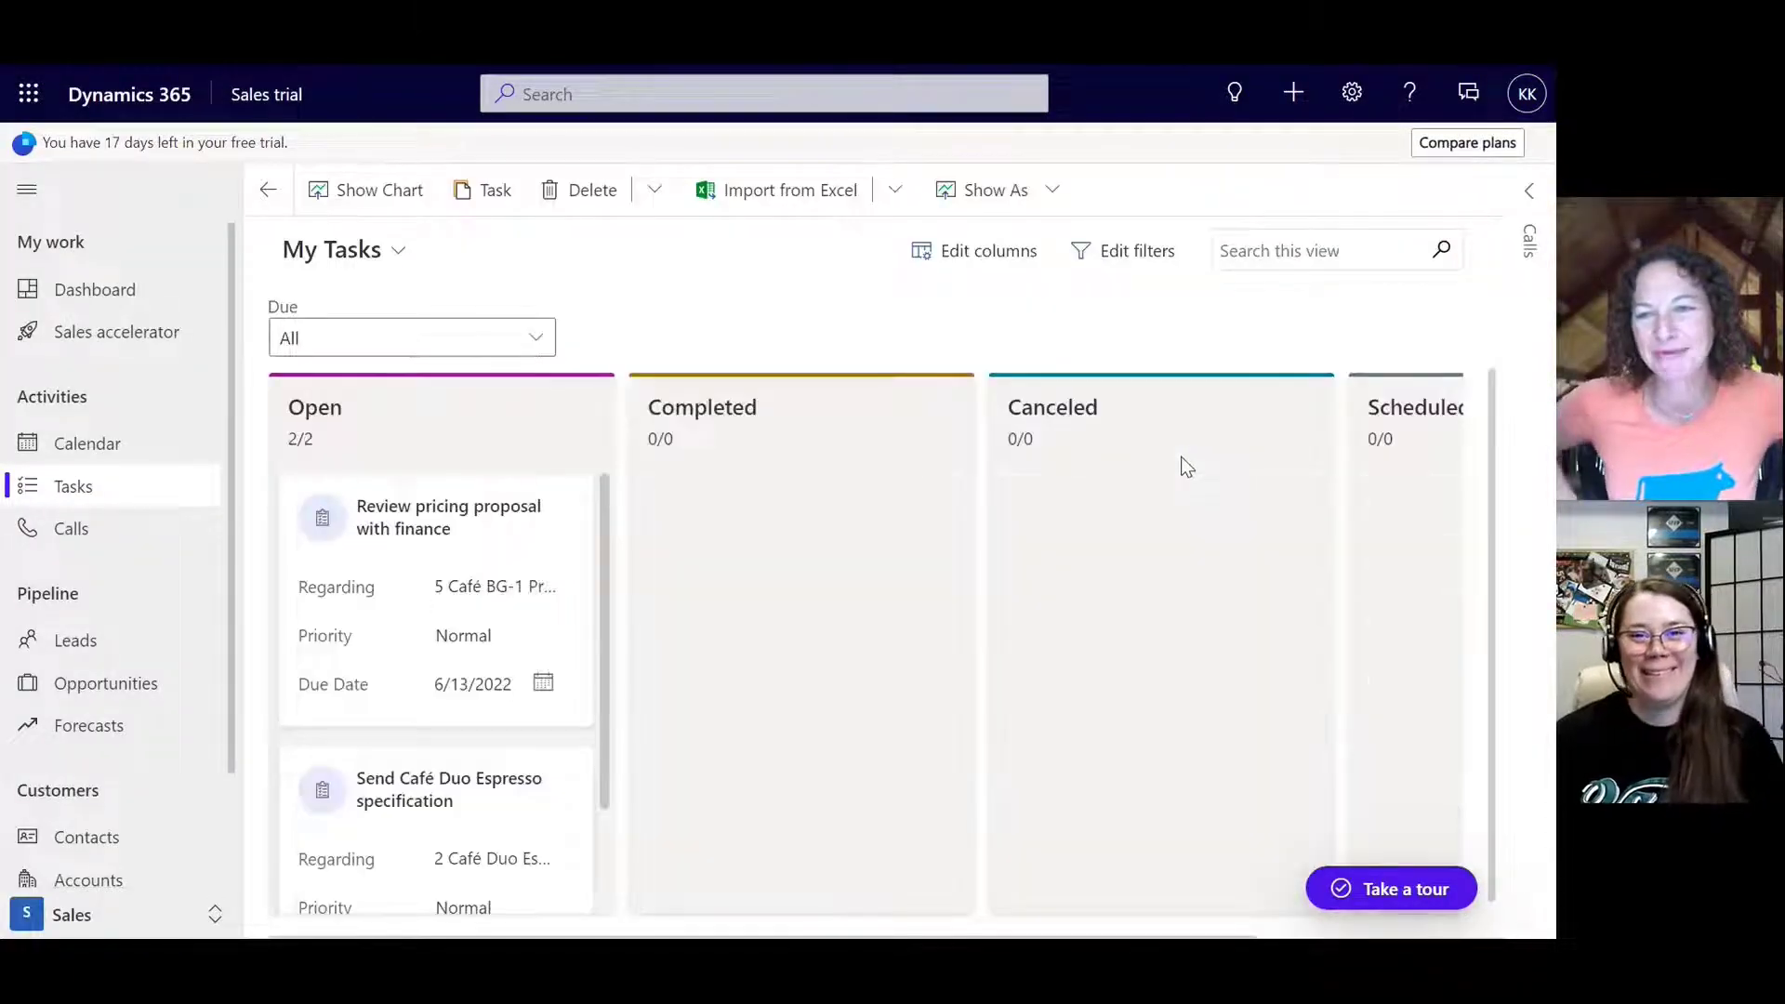
mouse_move(689, 454)
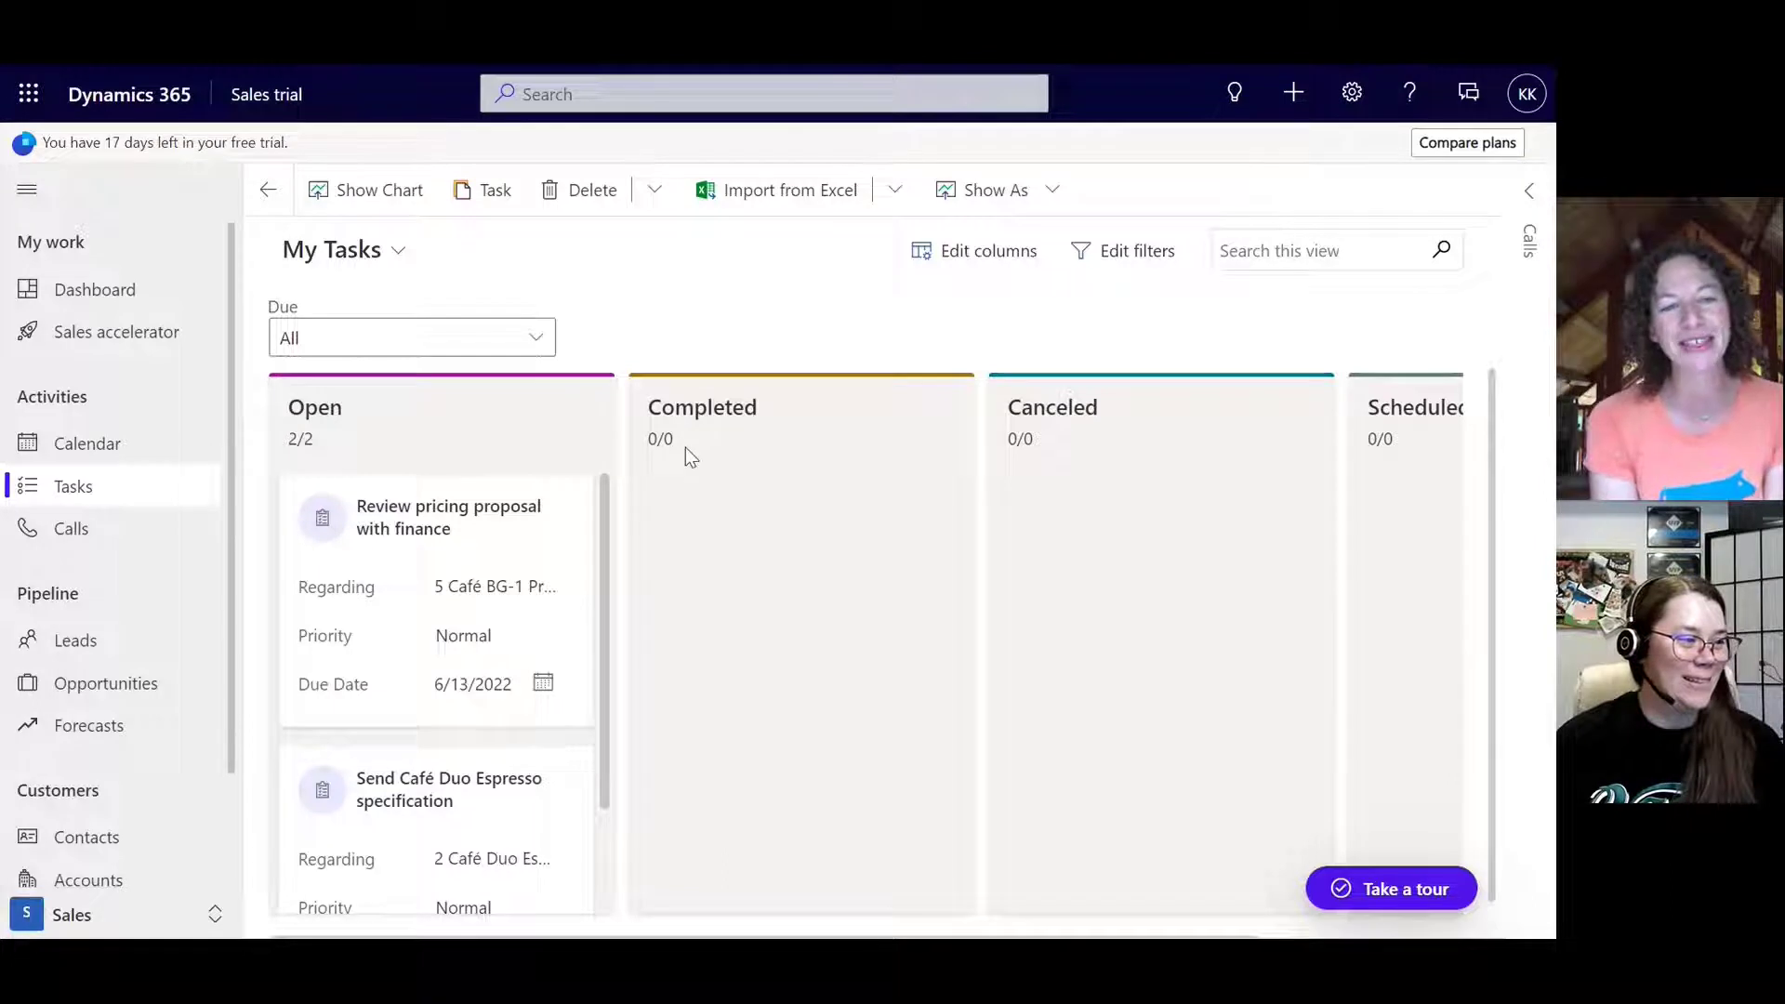
mouse_move(716, 333)
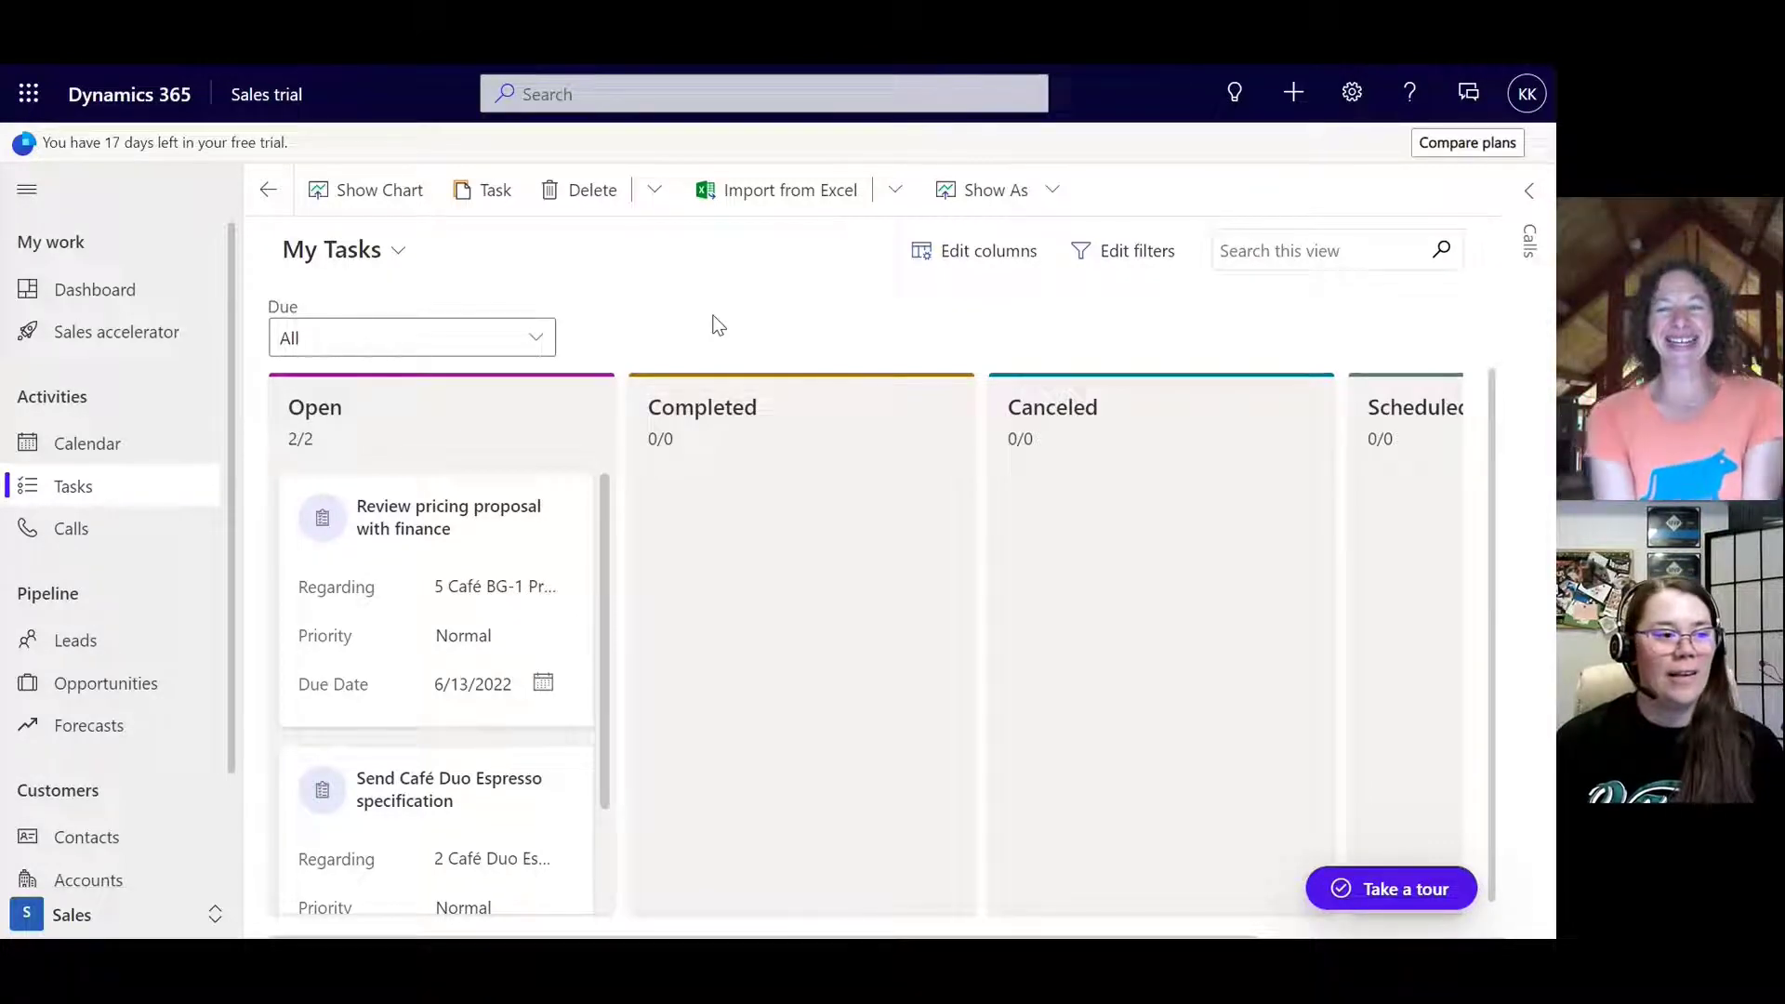
mouse_move(1016, 286)
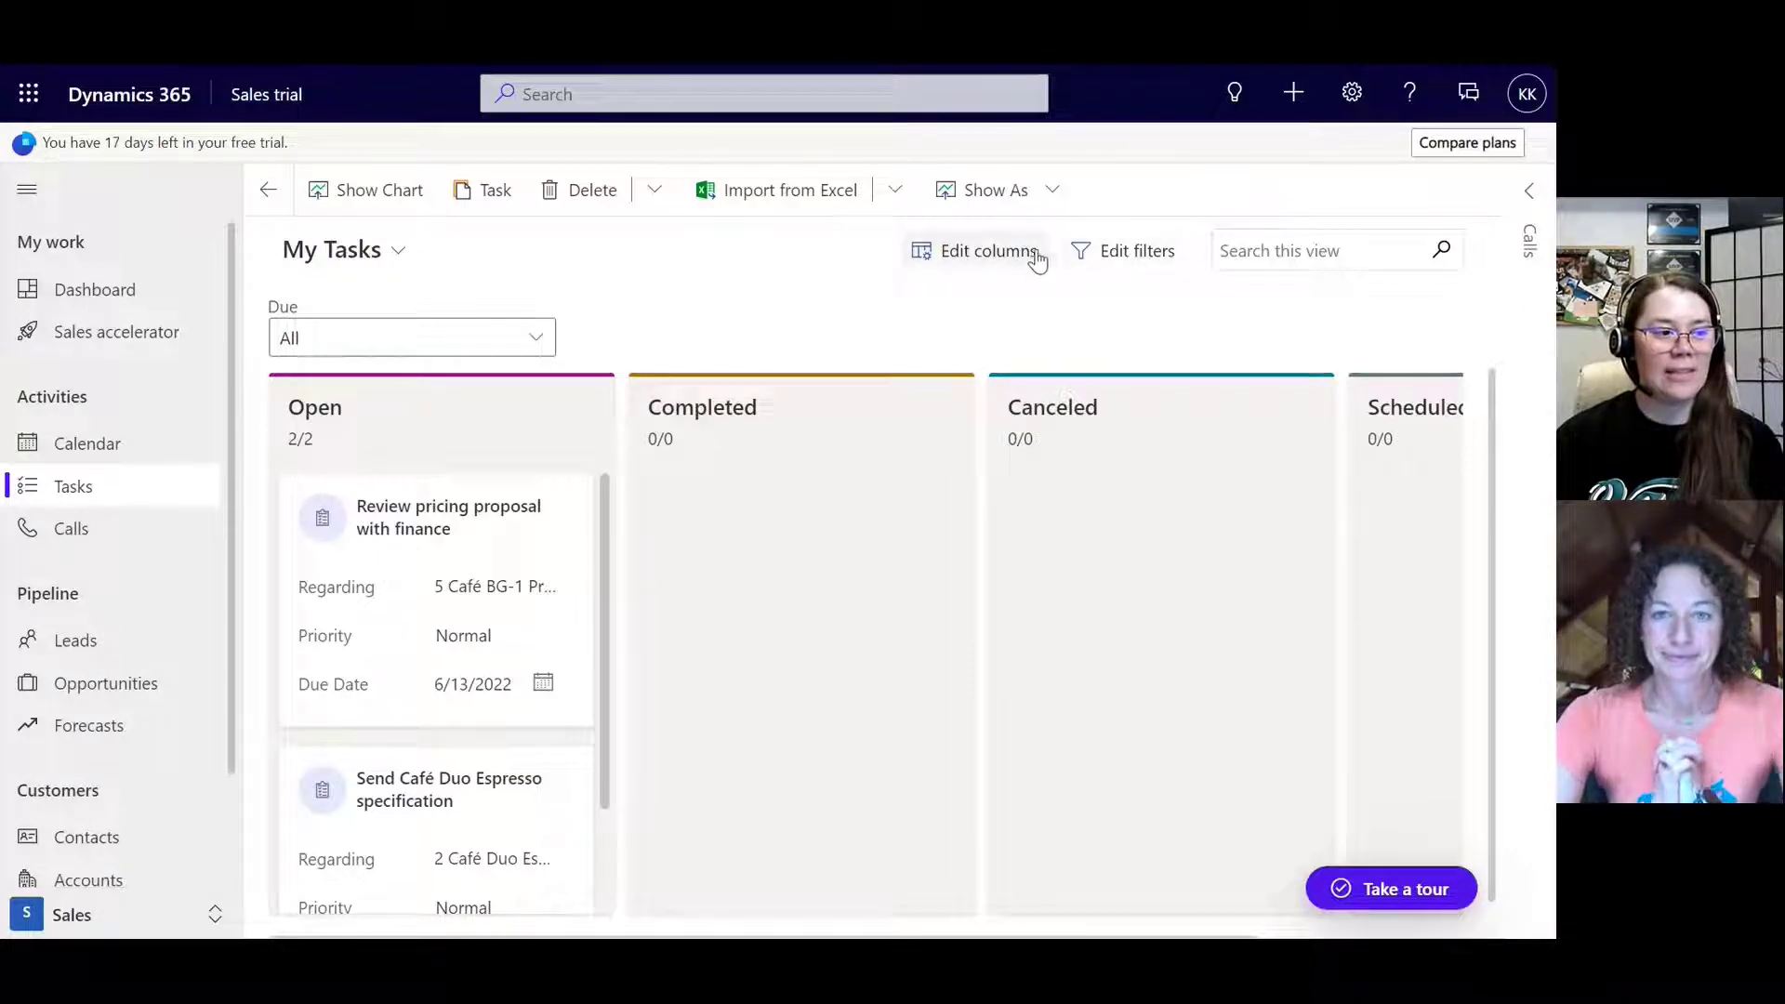
mouse_move(1220, 267)
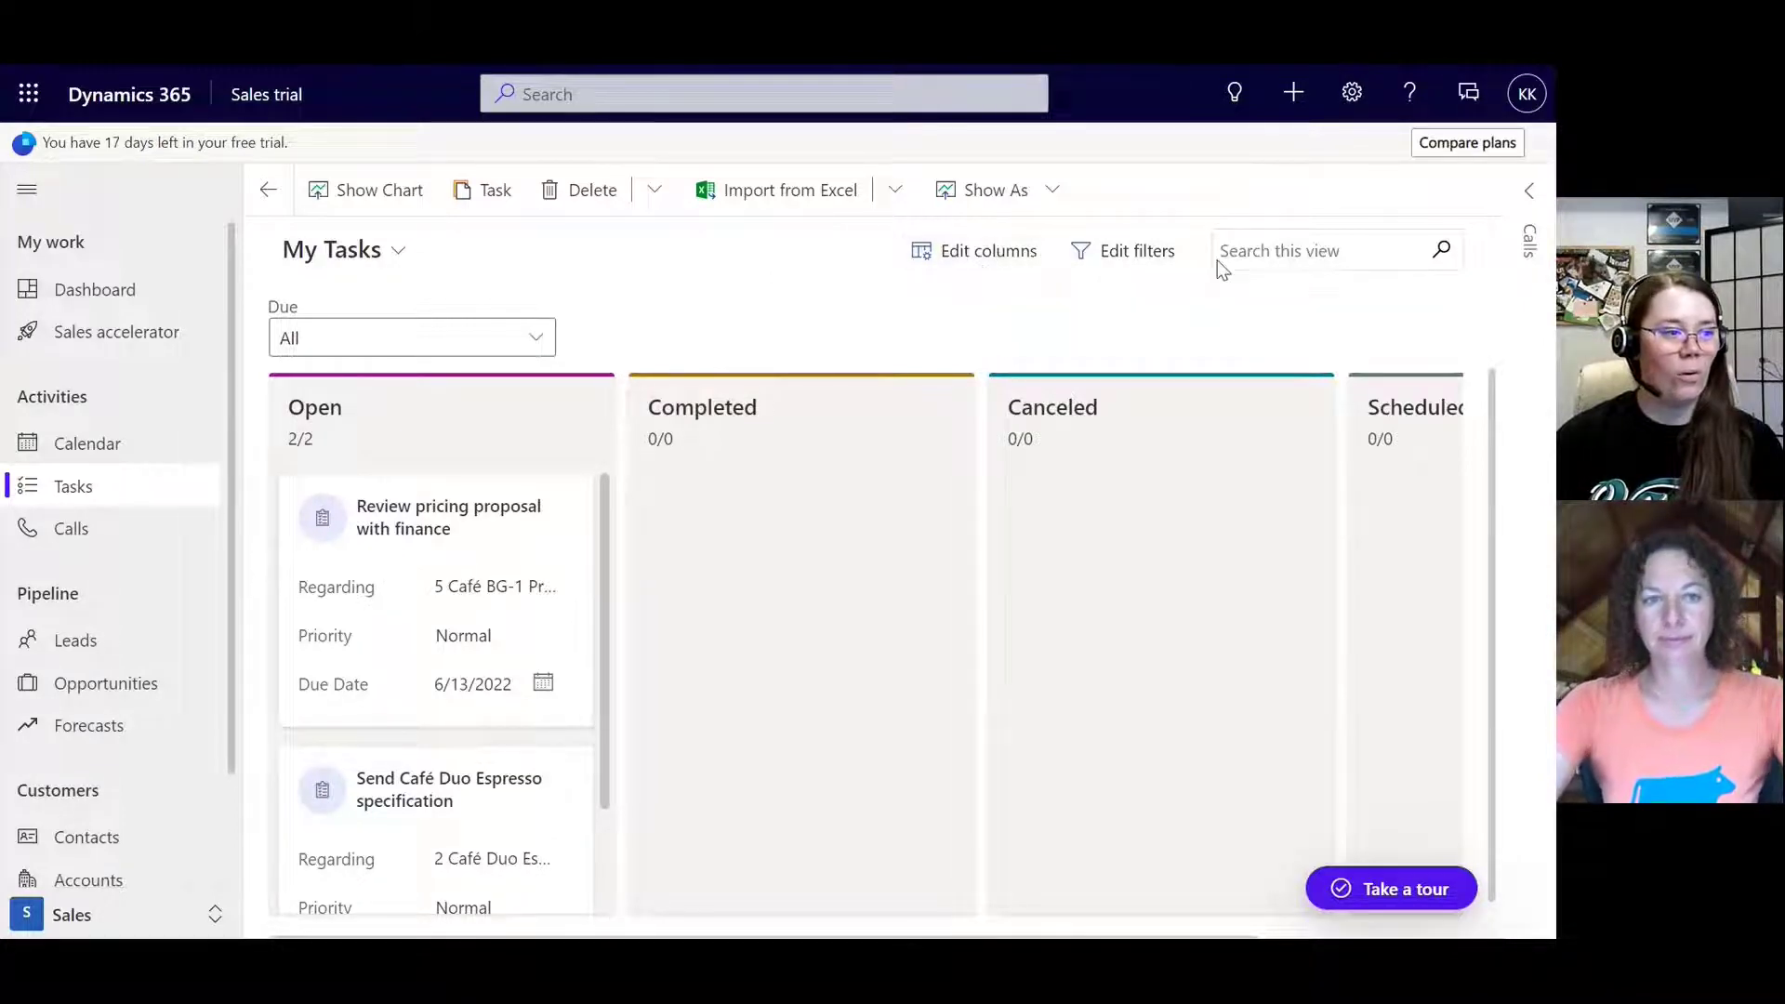
mouse_move(1203, 454)
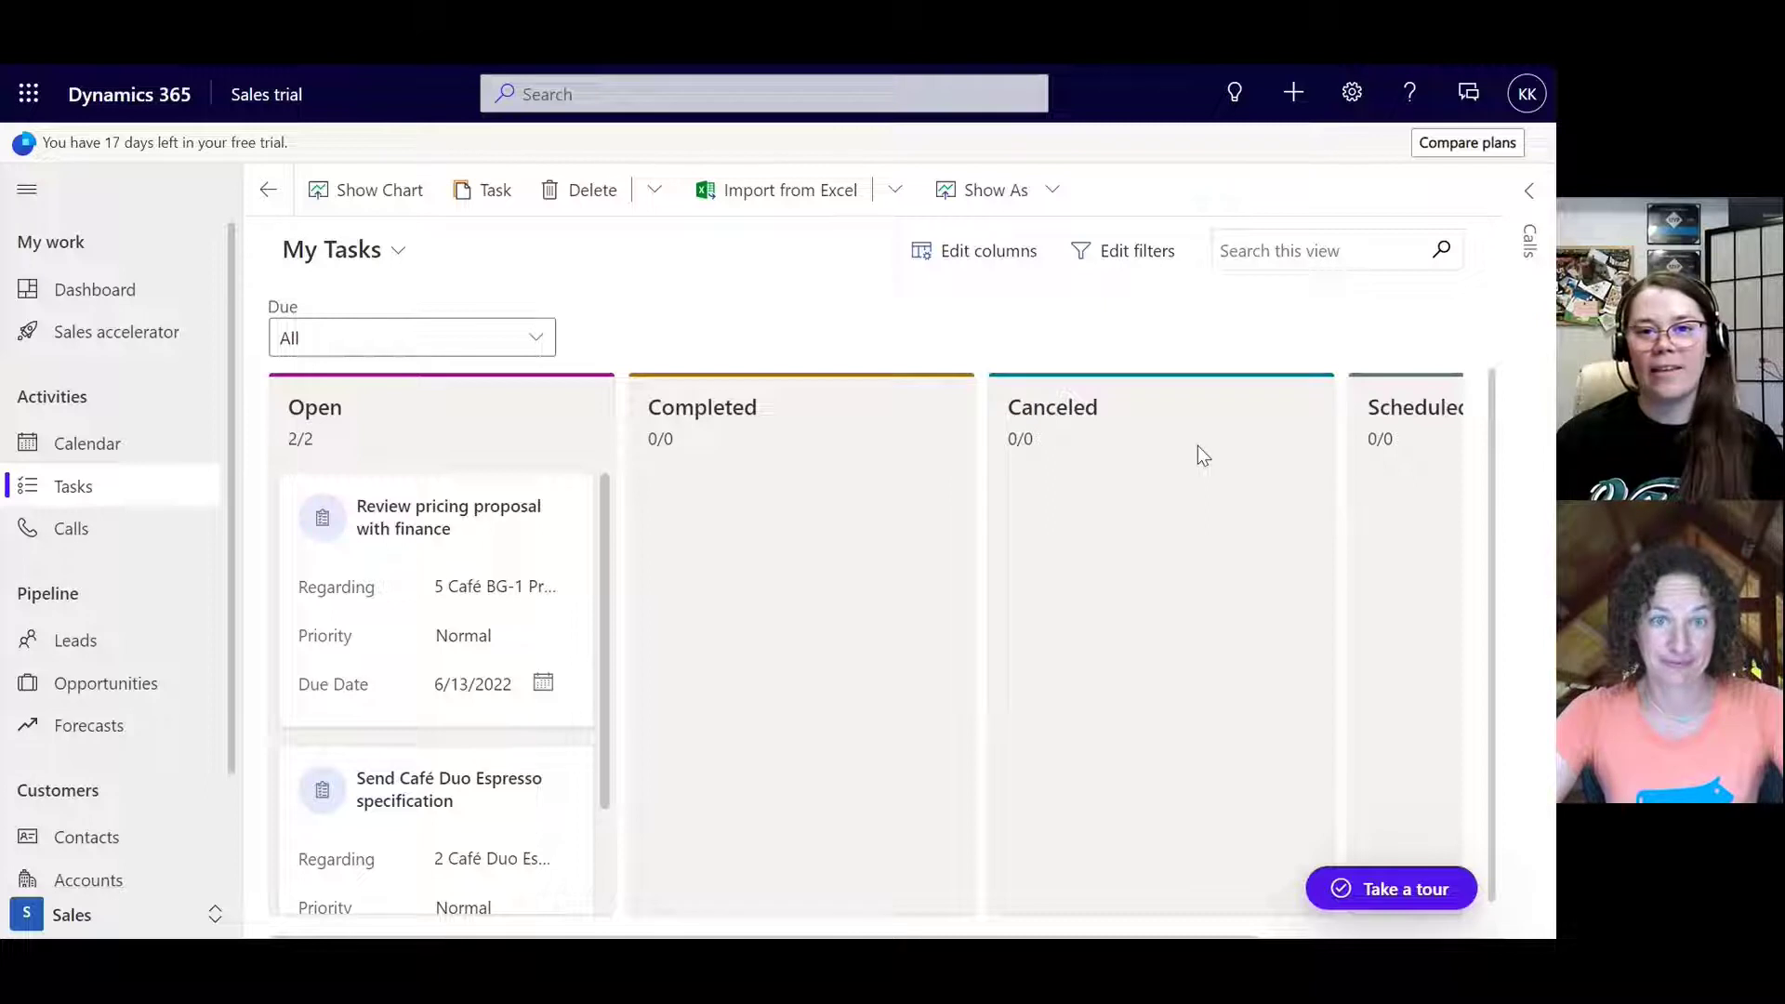
mouse_move(1138, 323)
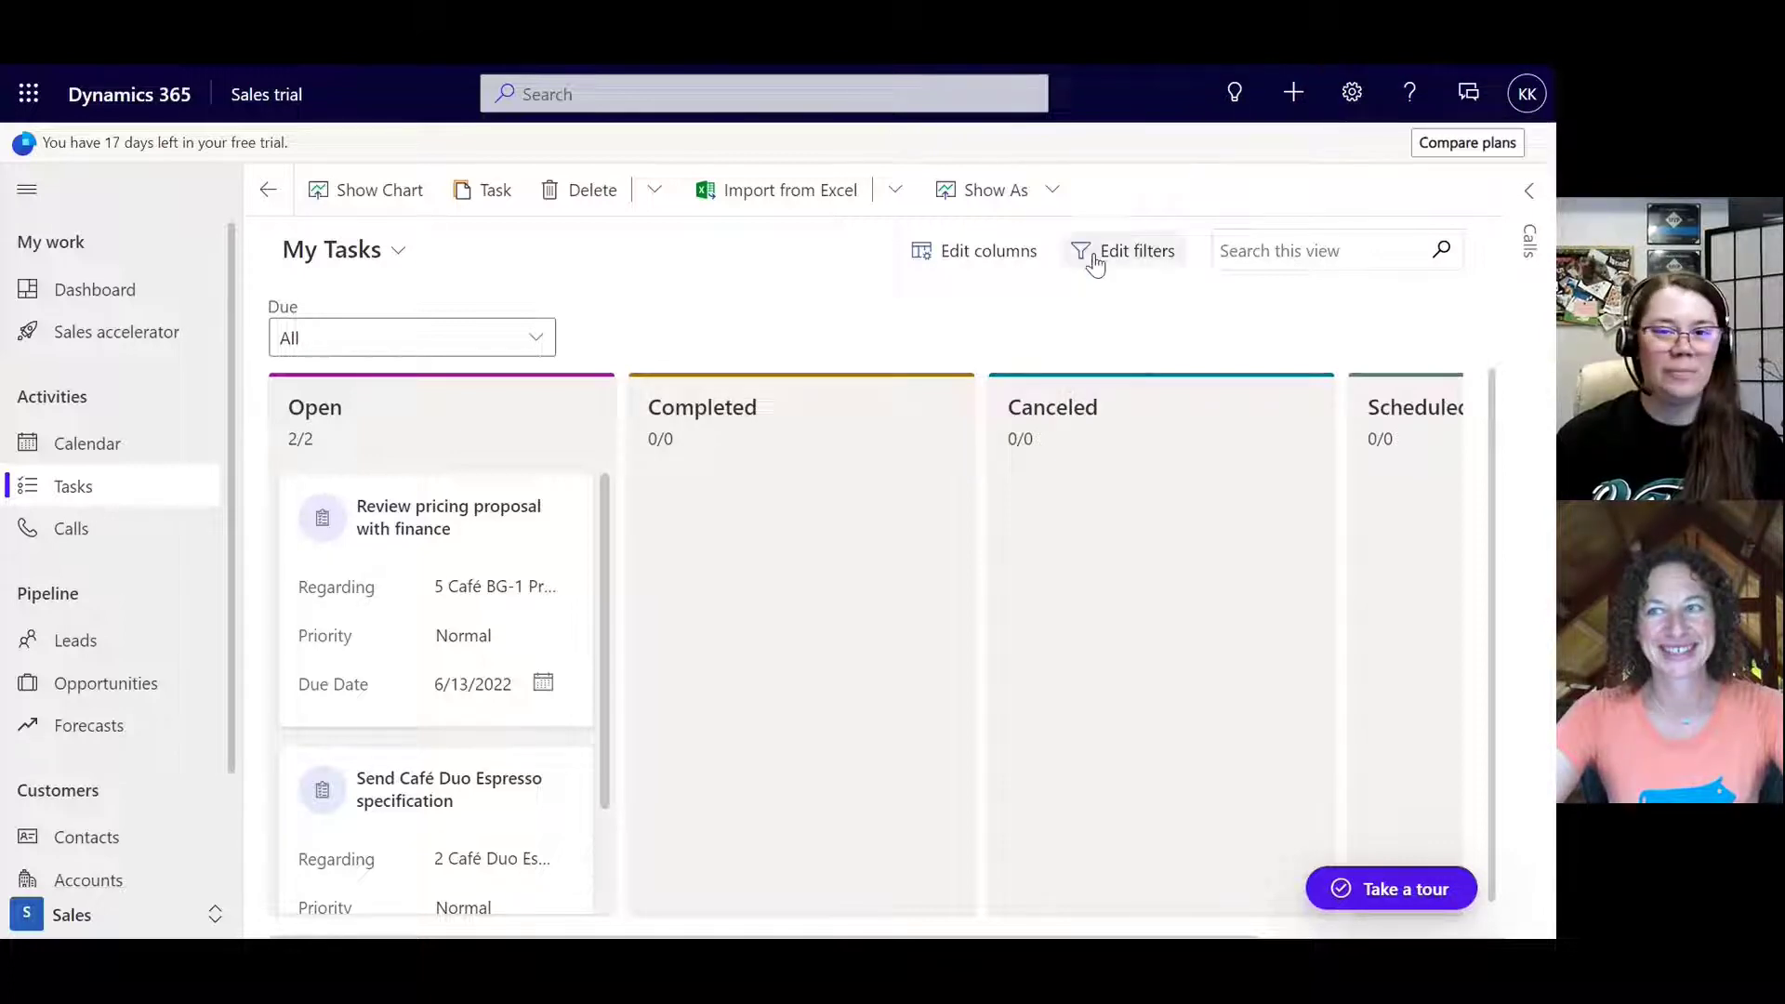
mouse_move(915, 249)
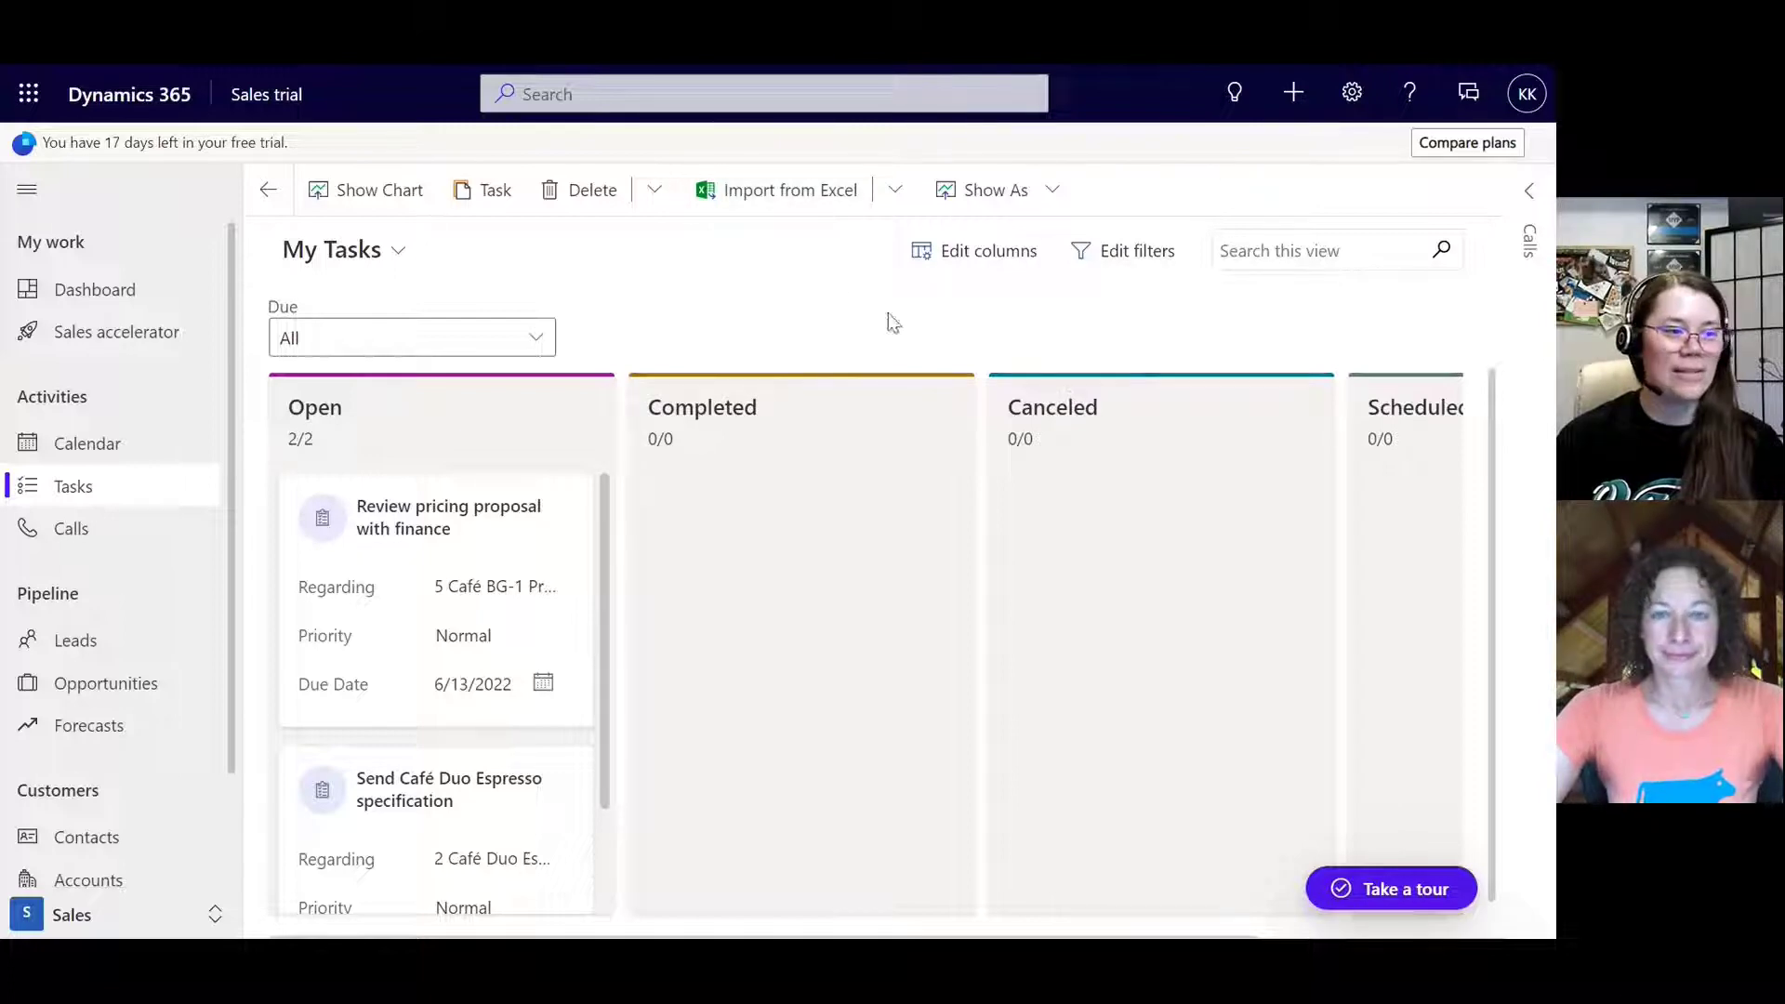
mouse_move(599, 364)
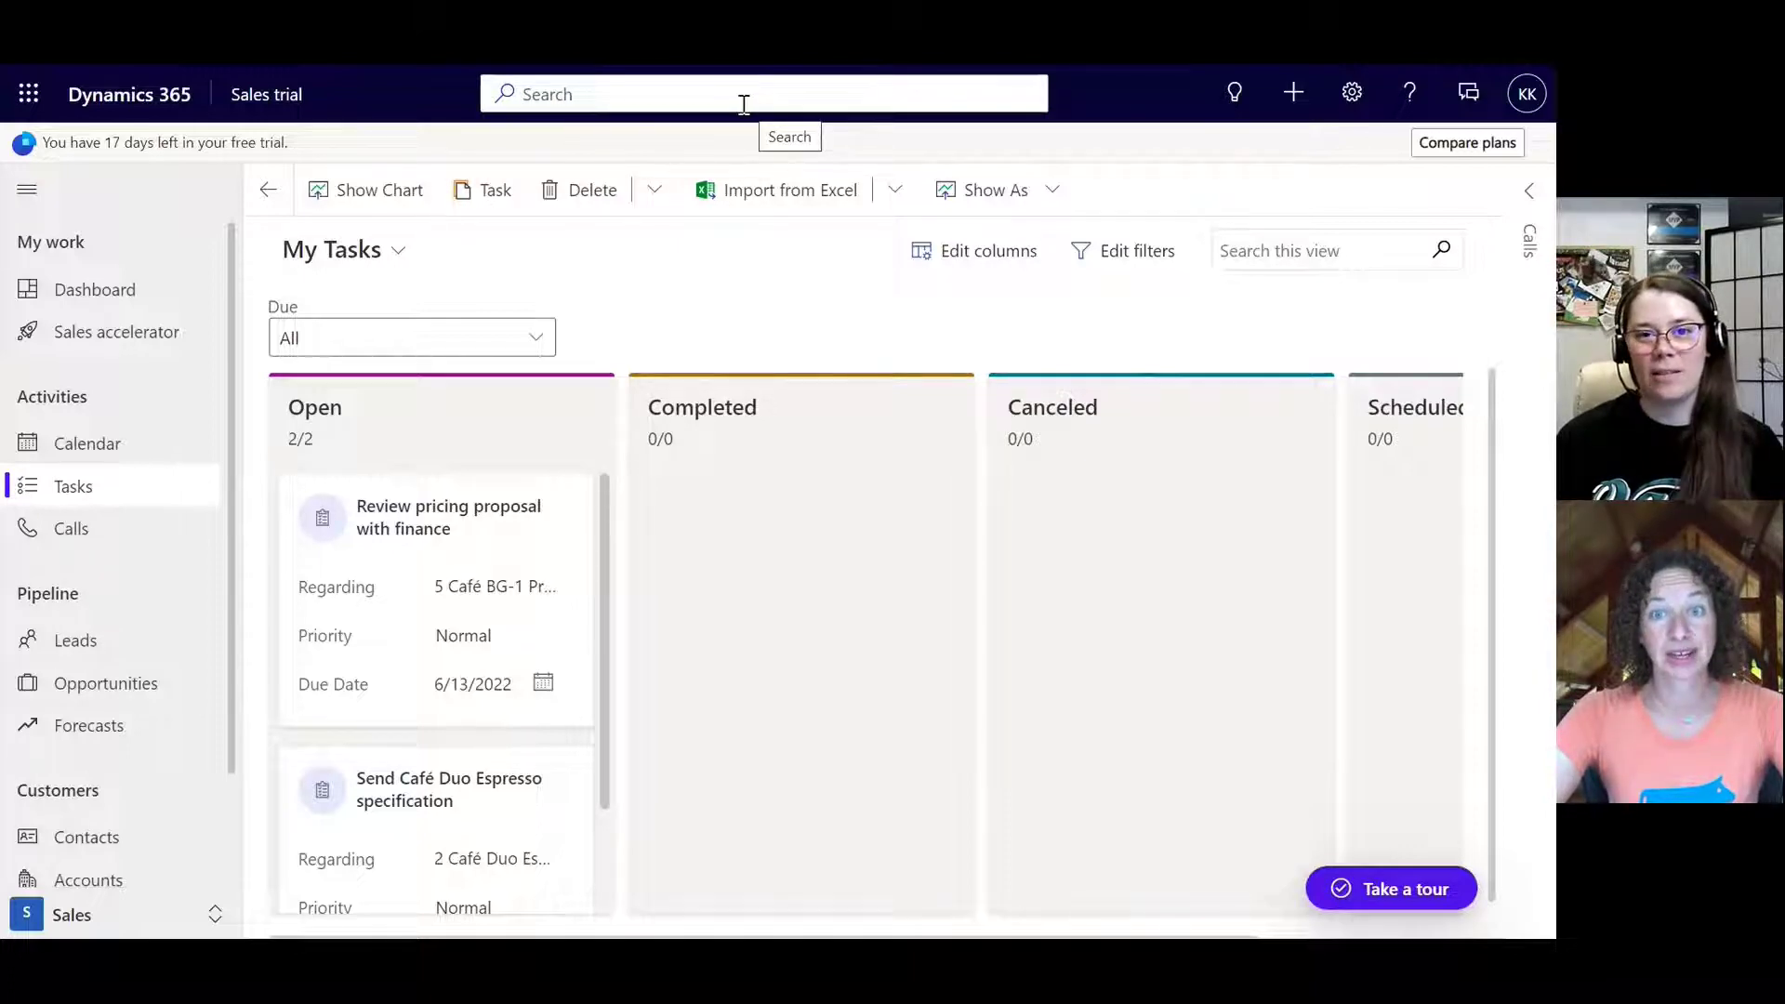
left_click(743, 93)
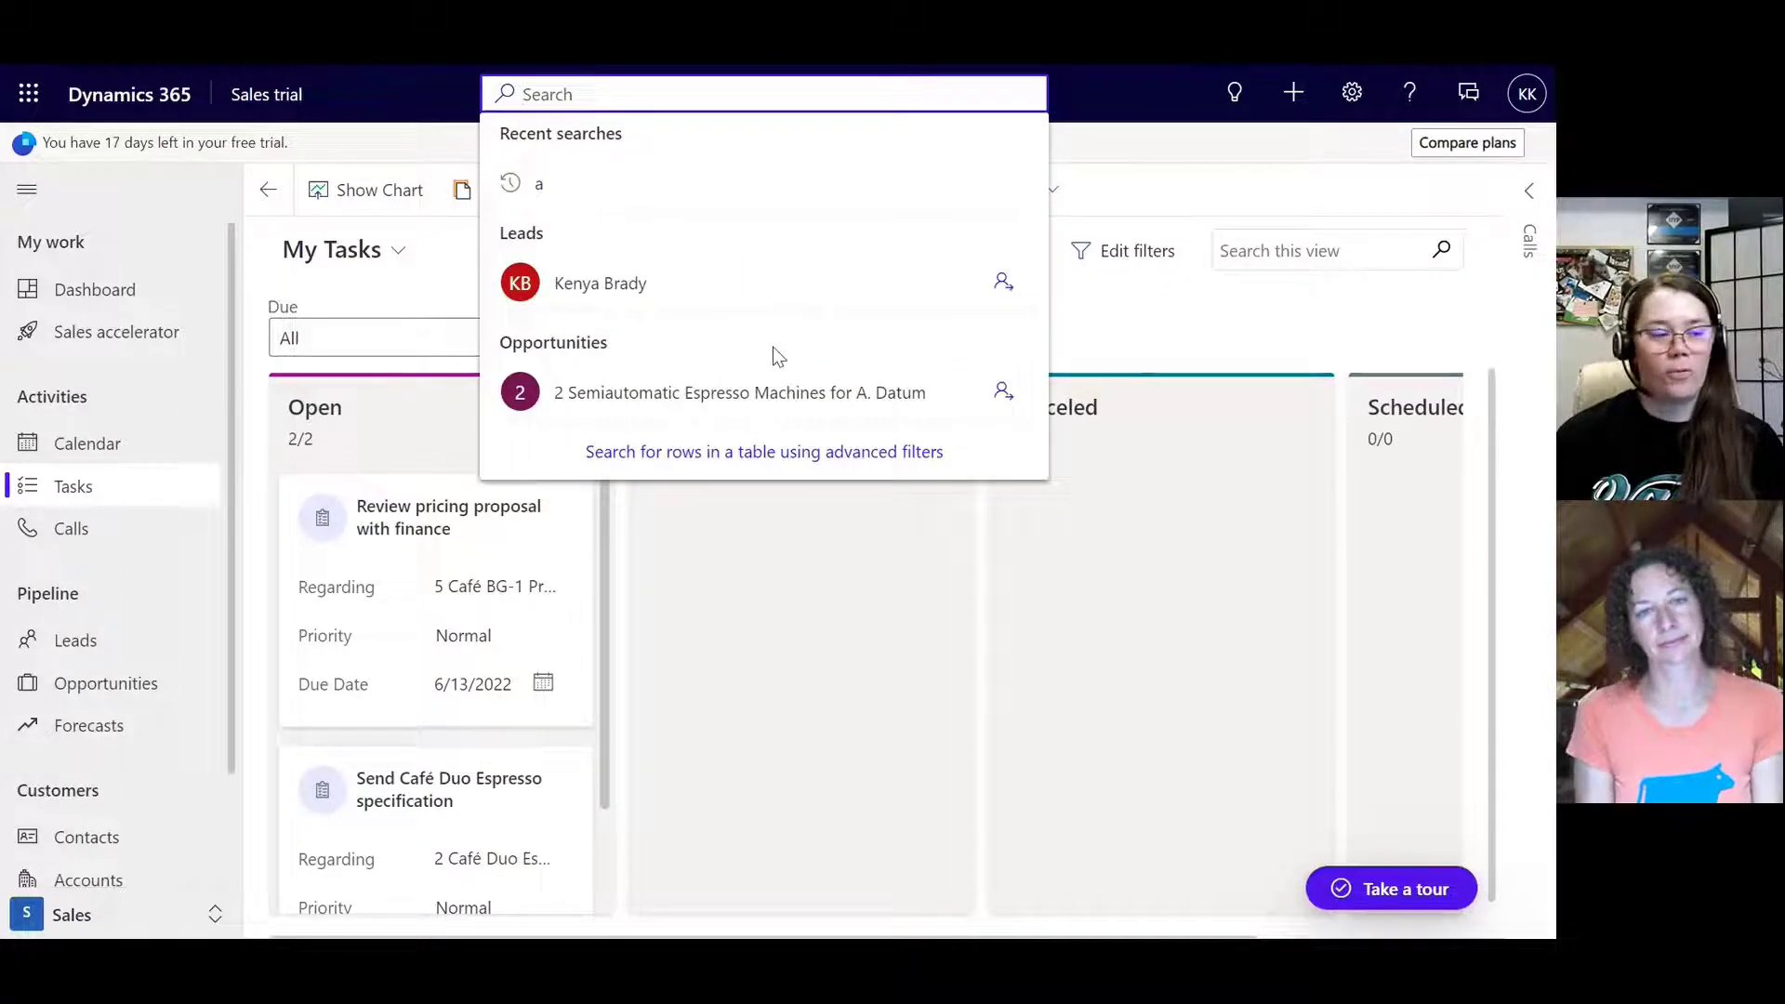
mouse_move(400, 368)
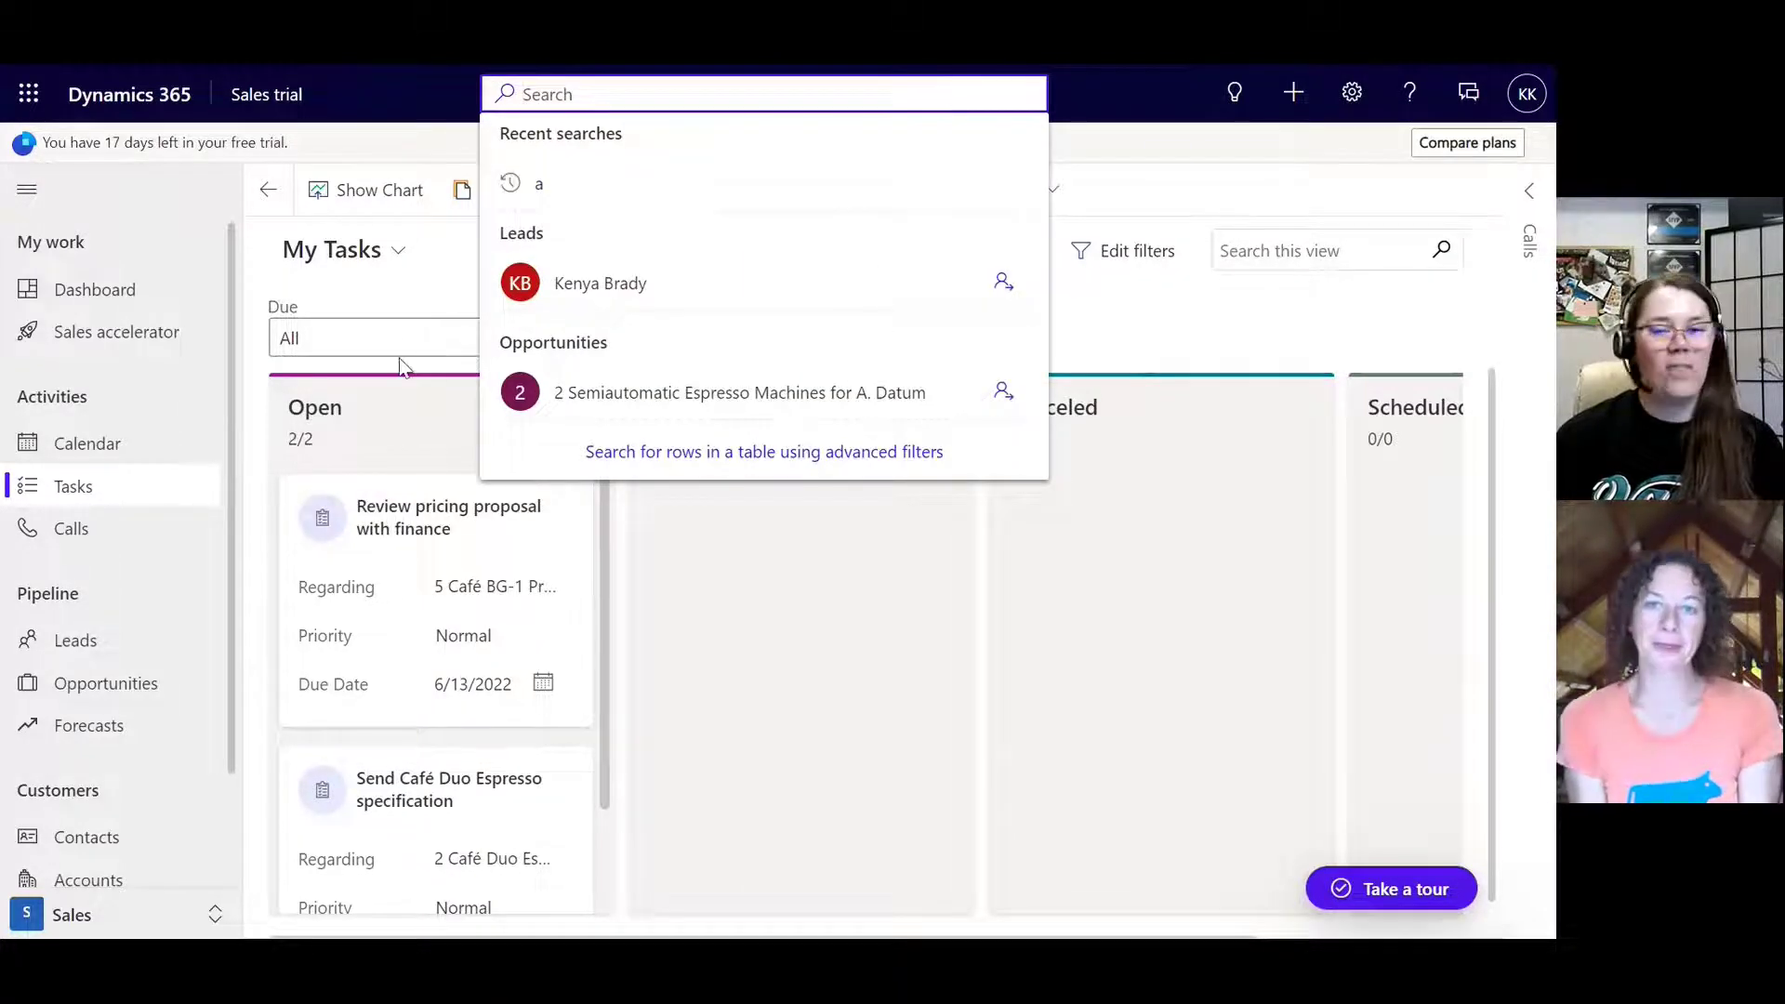
mouse_move(375, 312)
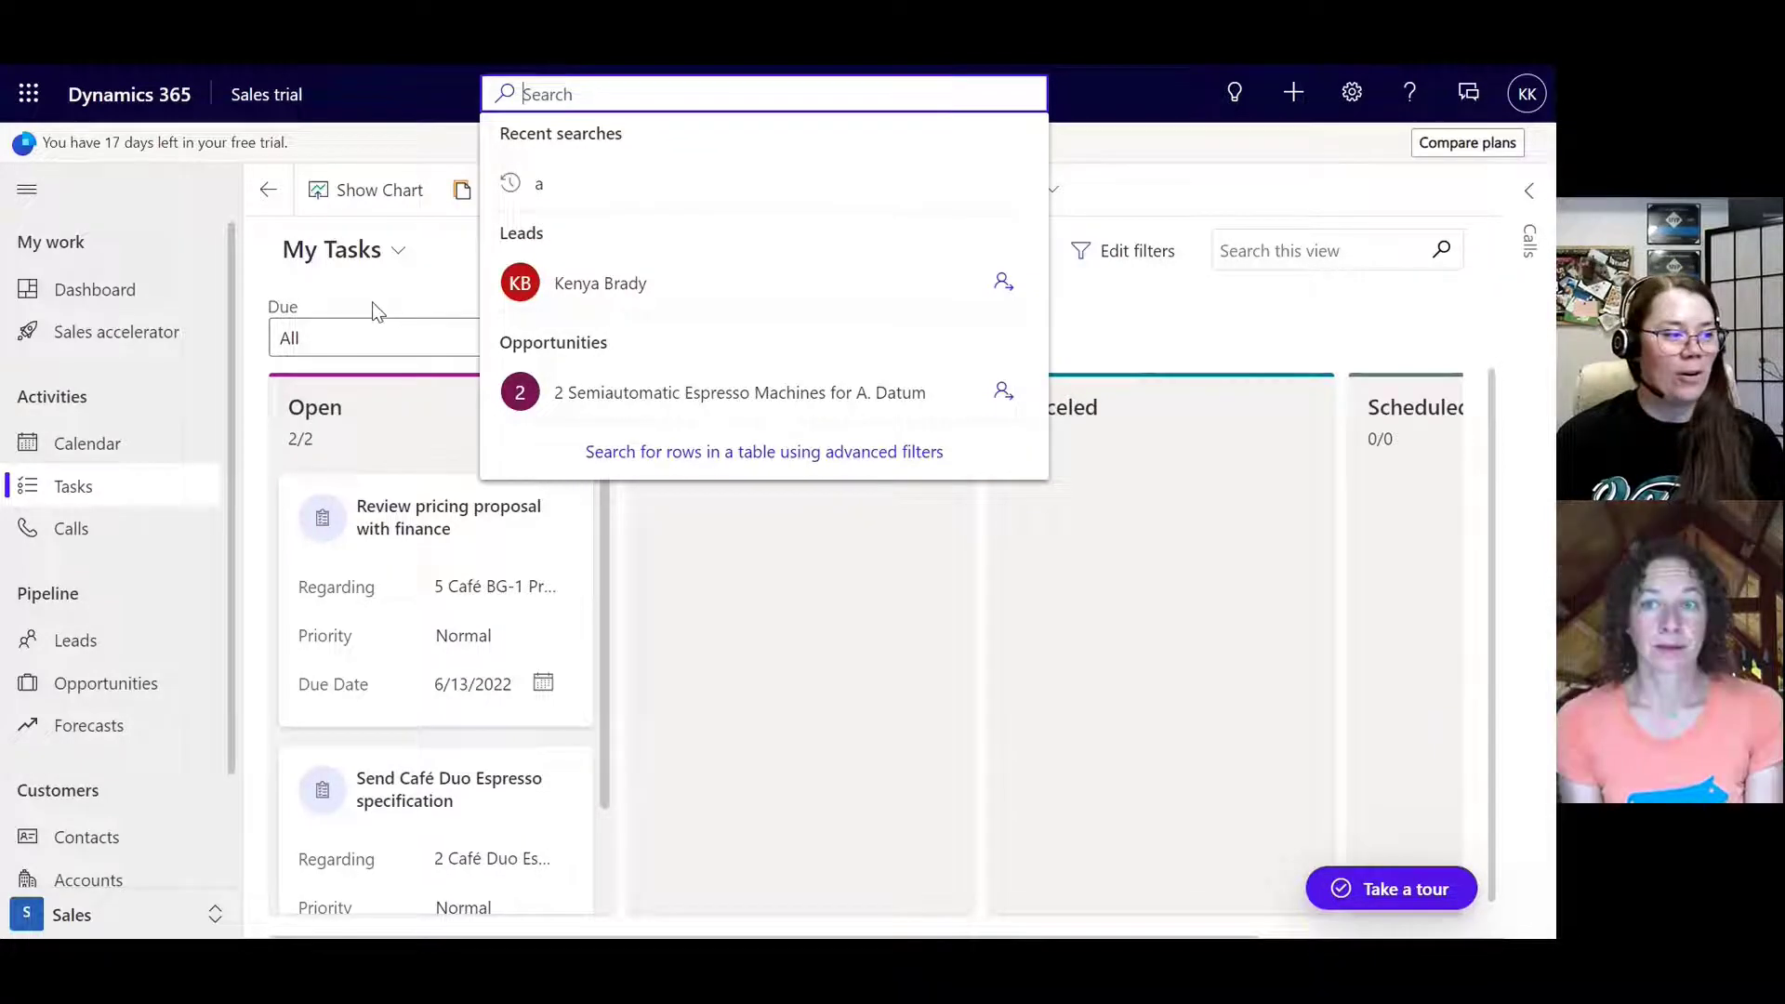
left_click(369, 307)
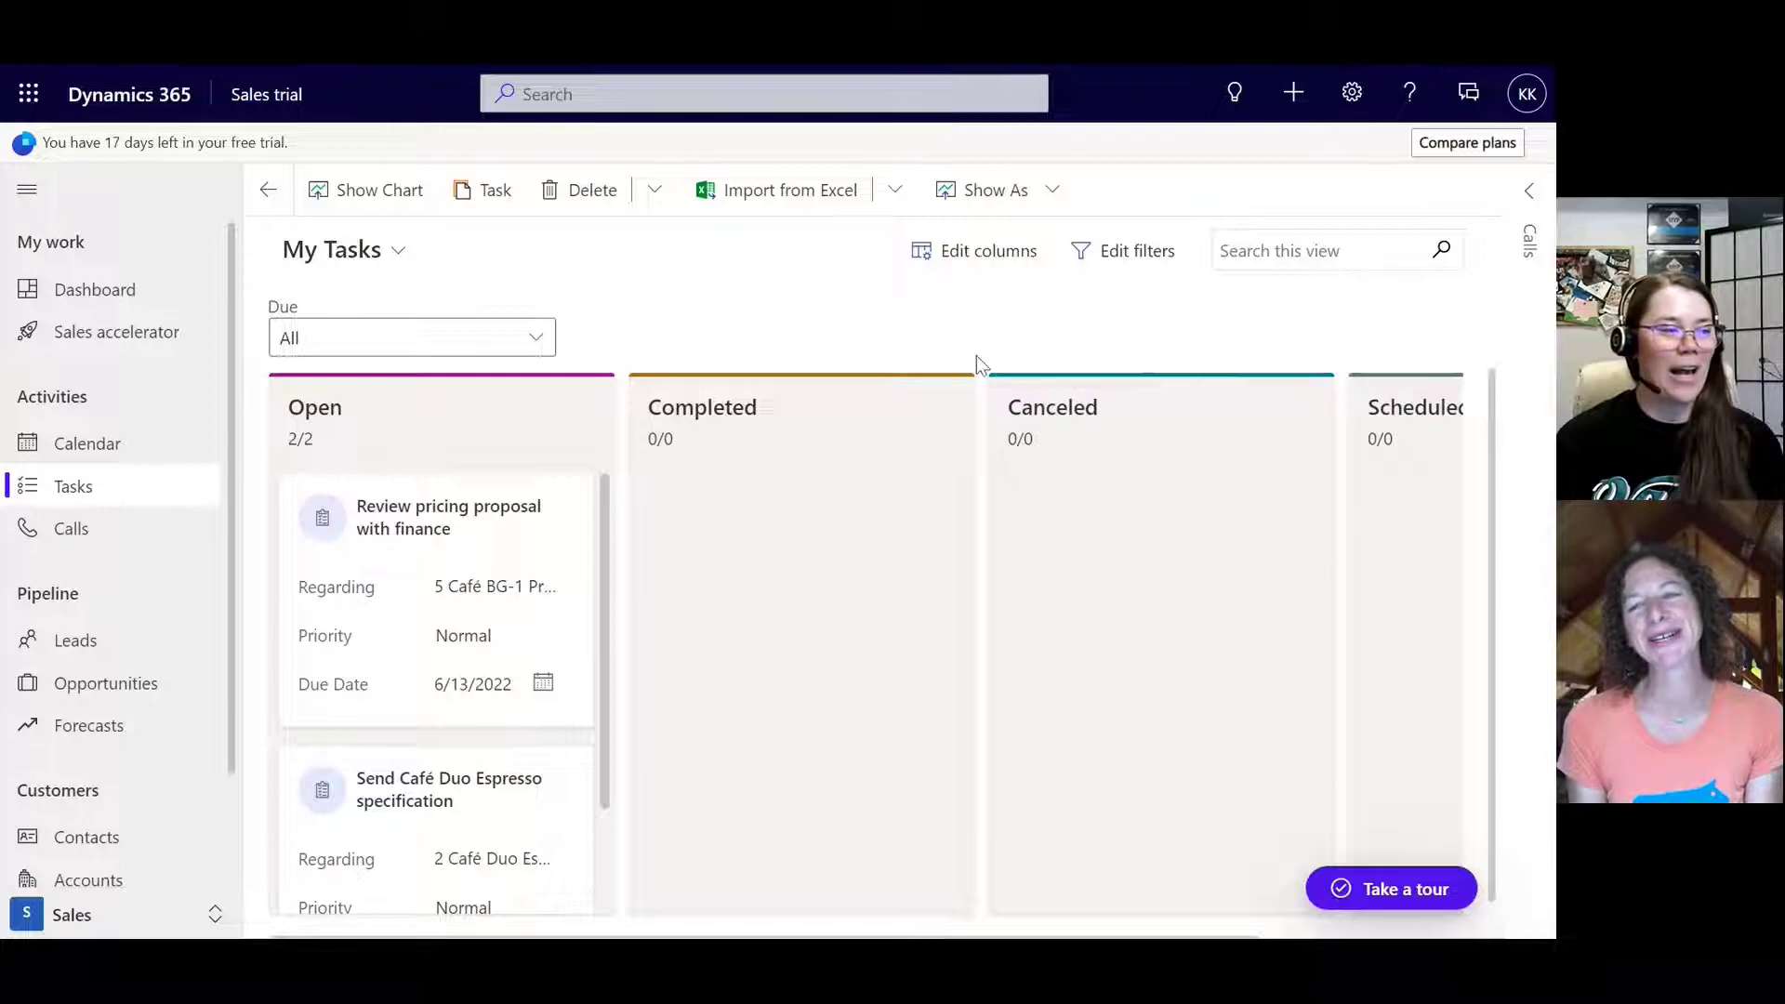
mouse_move(661, 324)
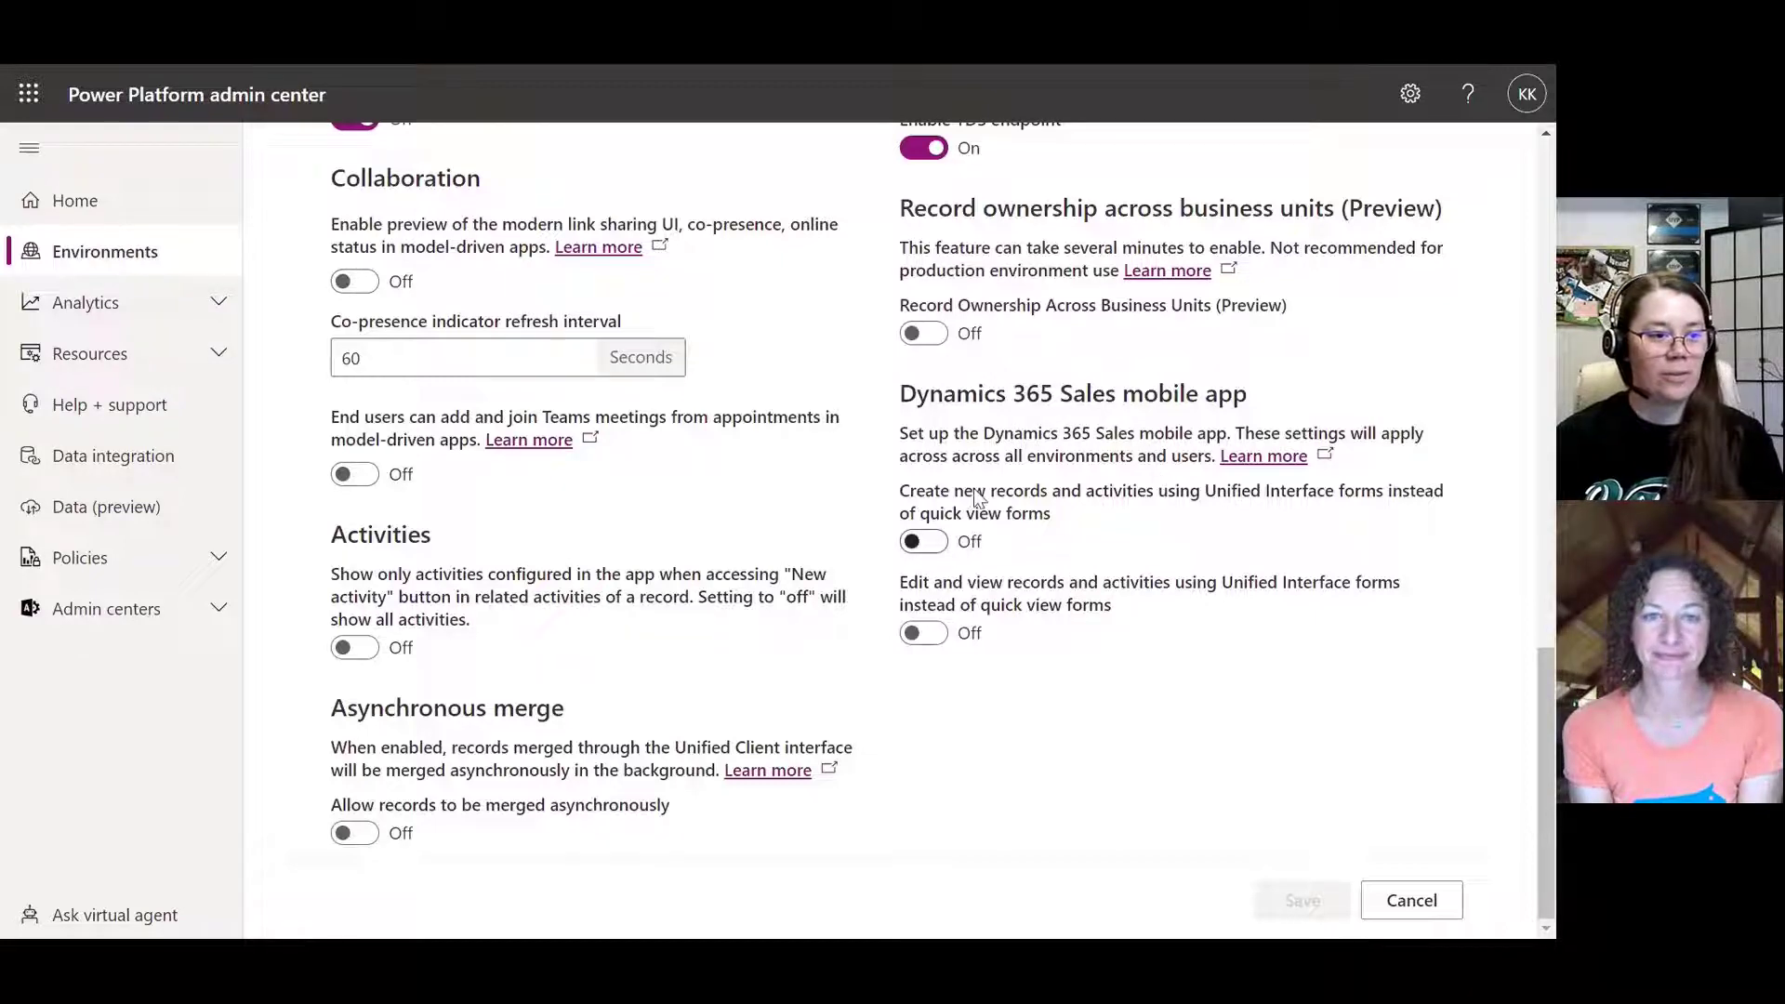
Step: Scroll up through the environment's Features page toward the Advanced find options
scroll("up", 3)
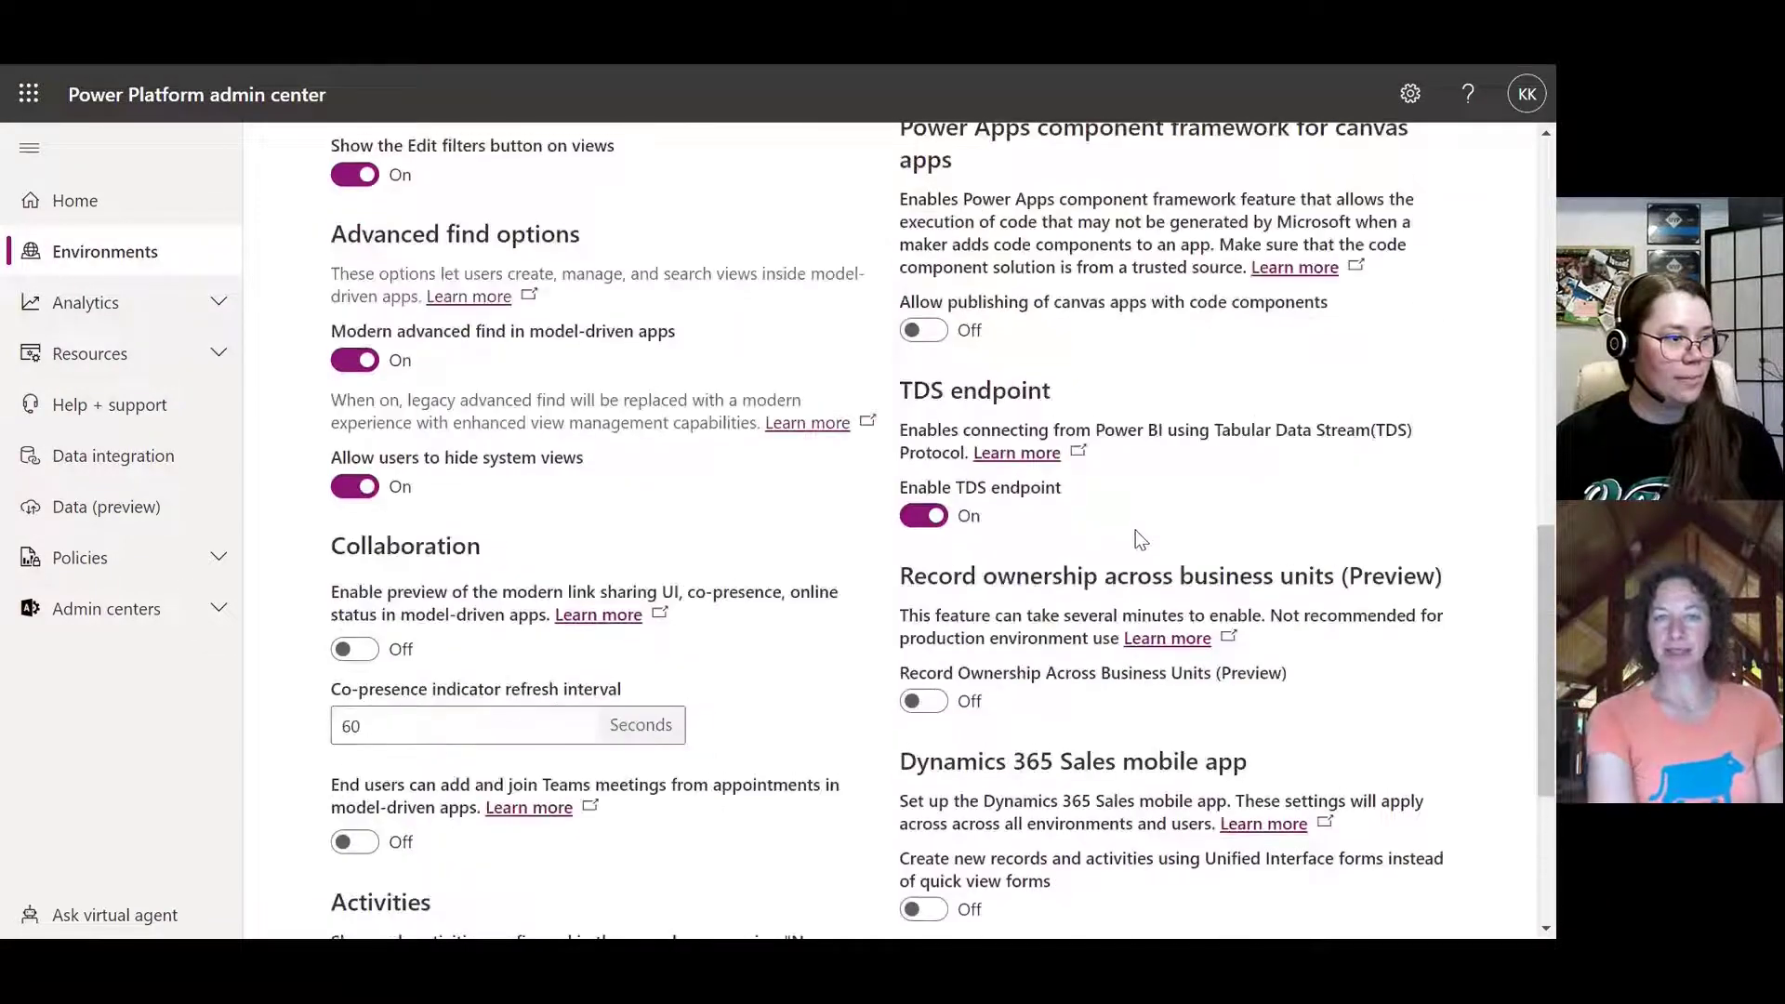
scroll("up", 3)
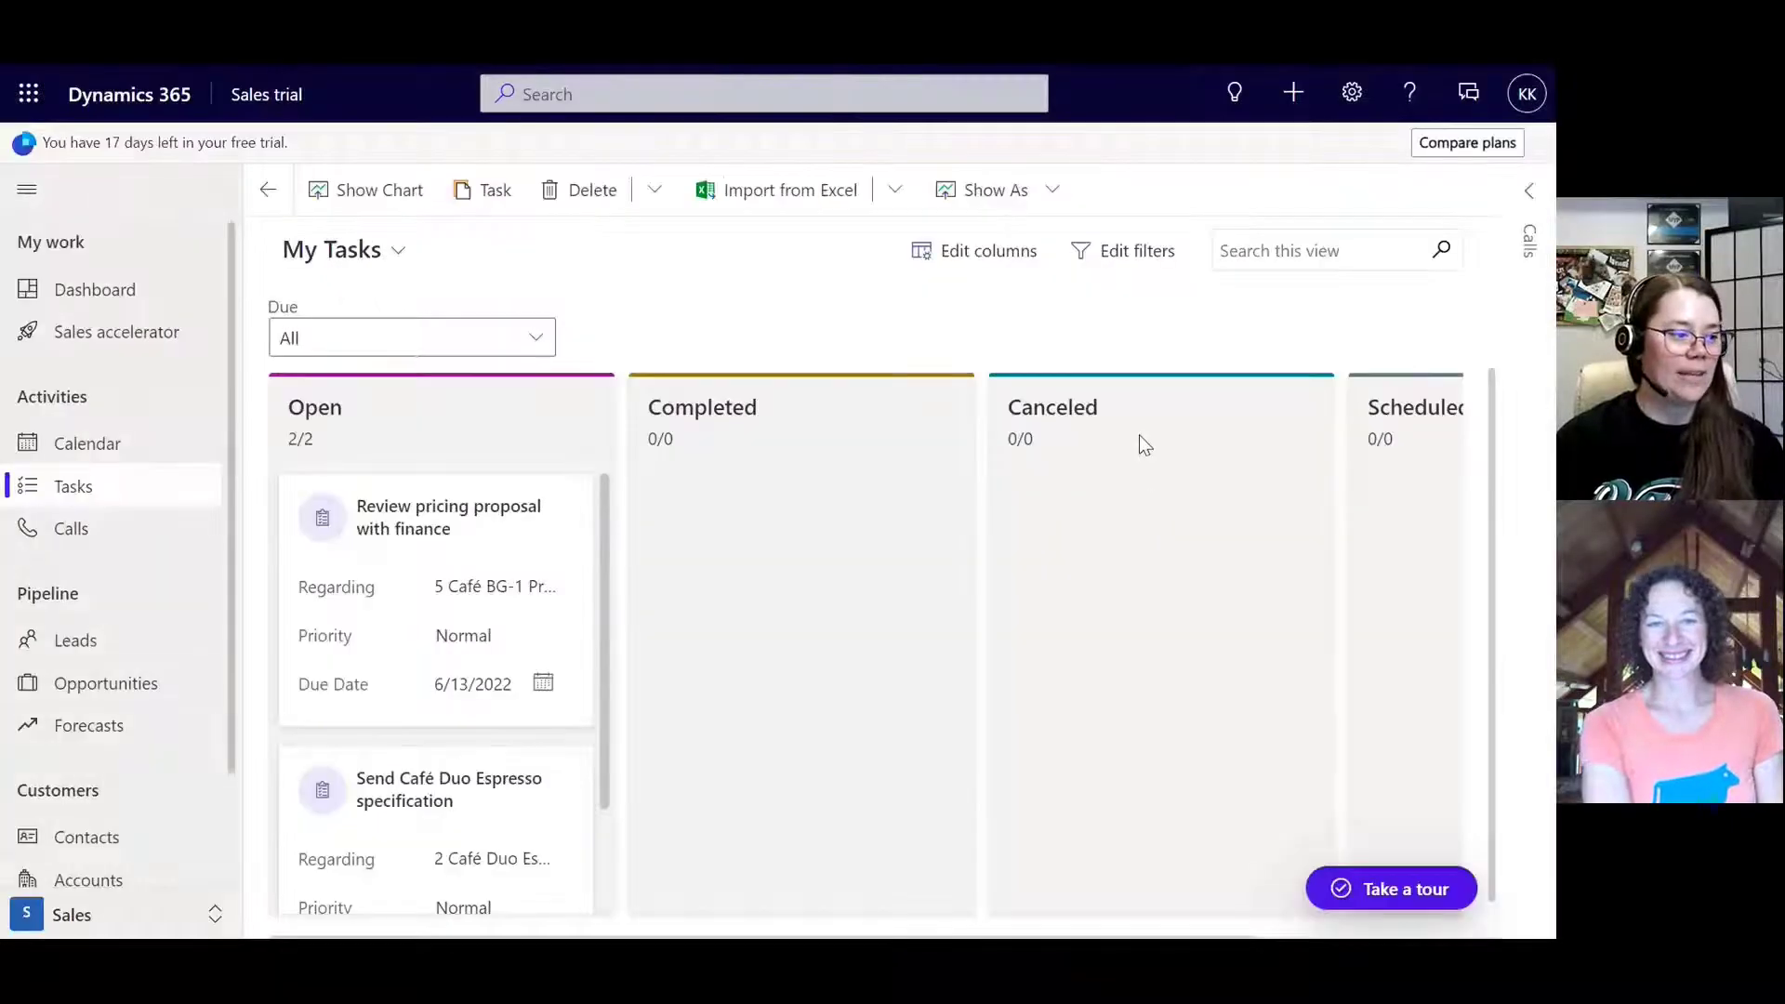
mouse_move(1376, 546)
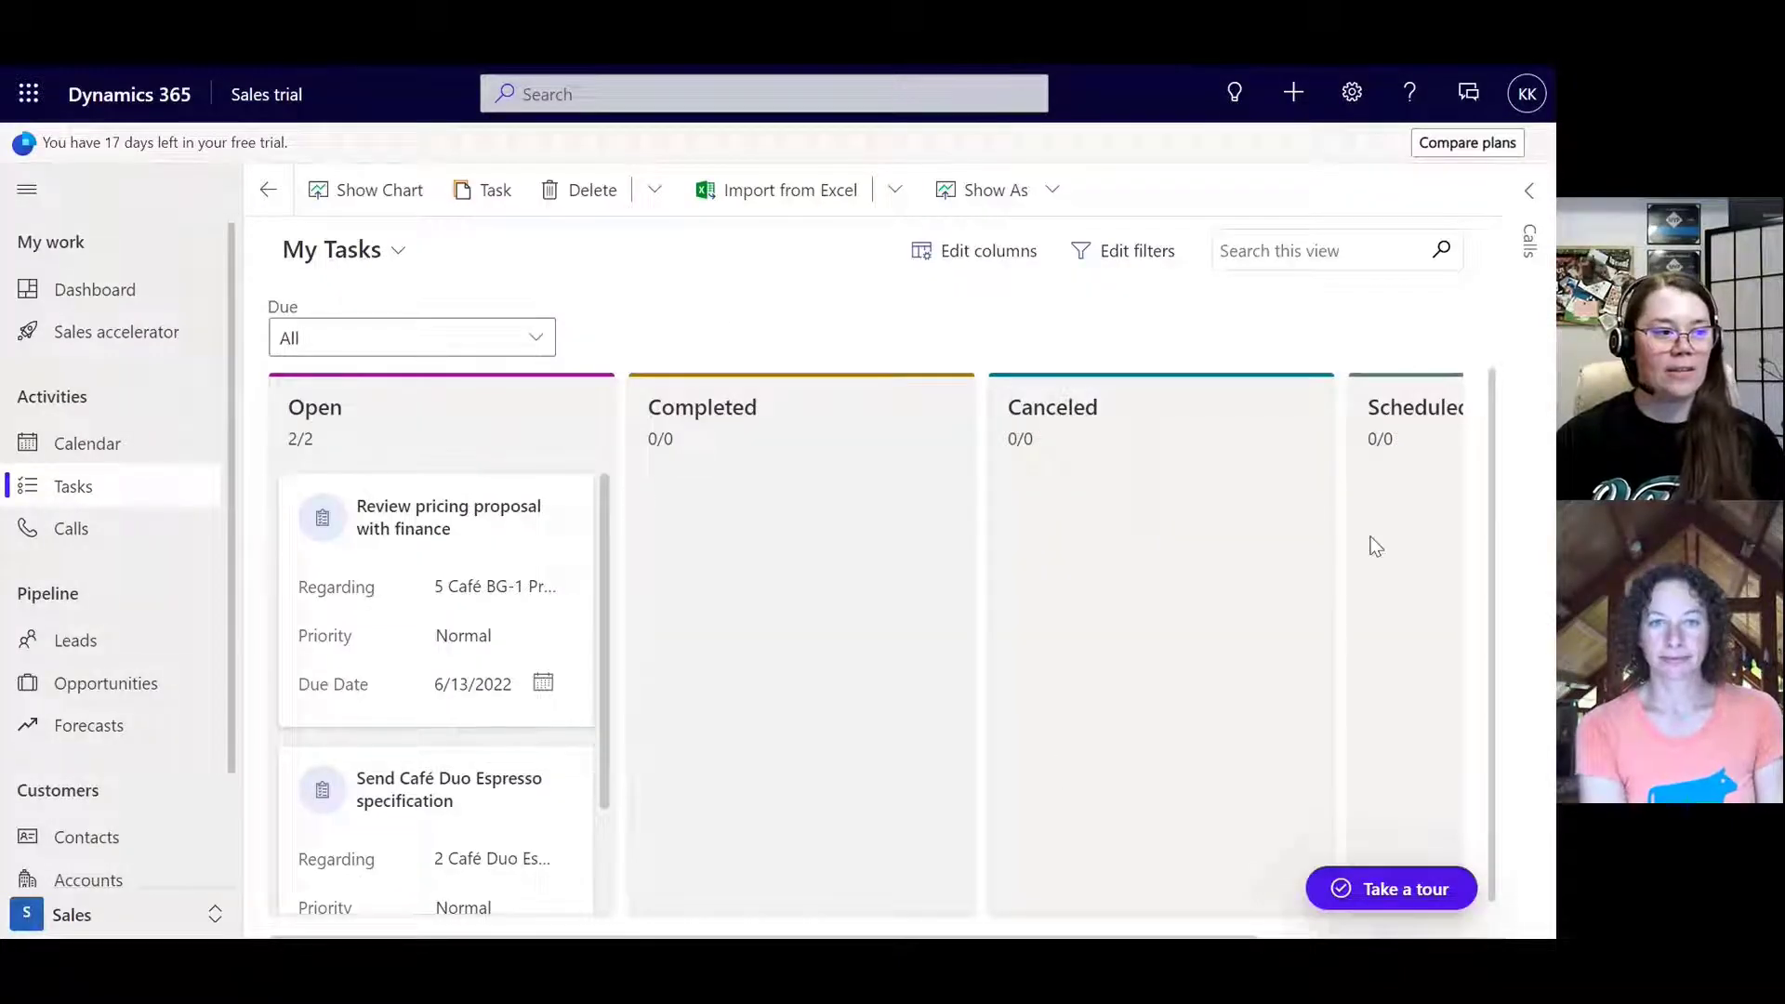
mouse_move(1255, 547)
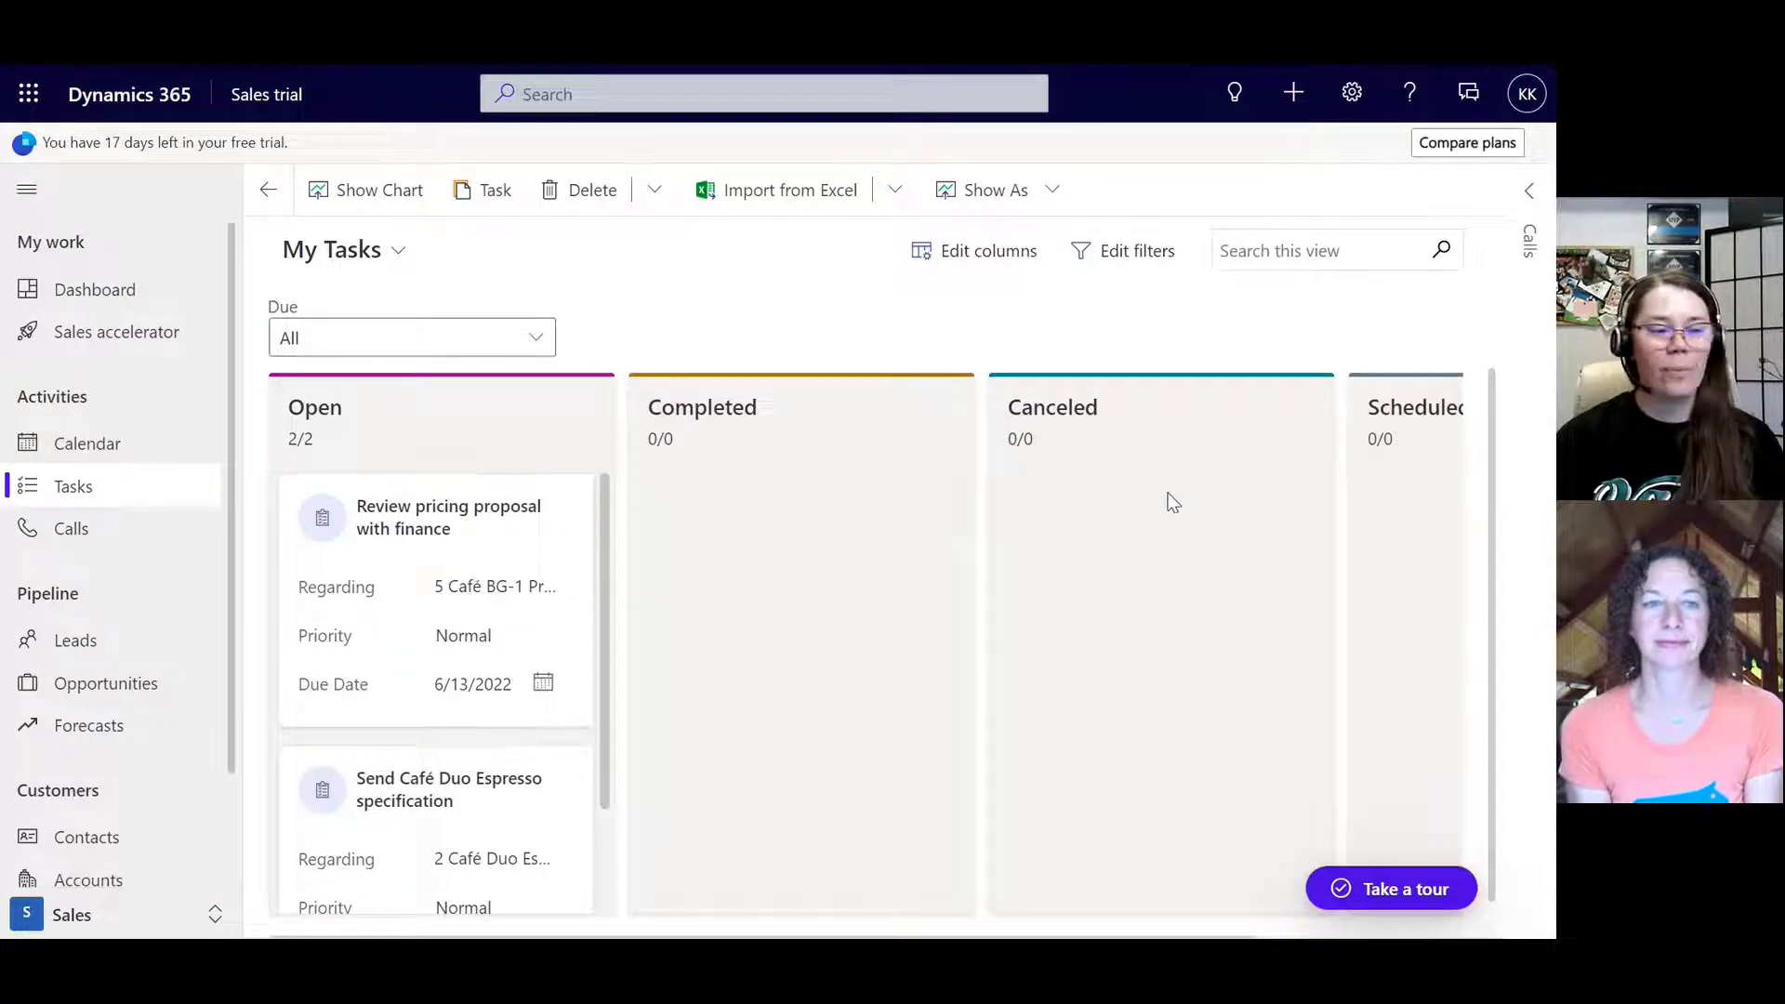
mouse_move(1180, 506)
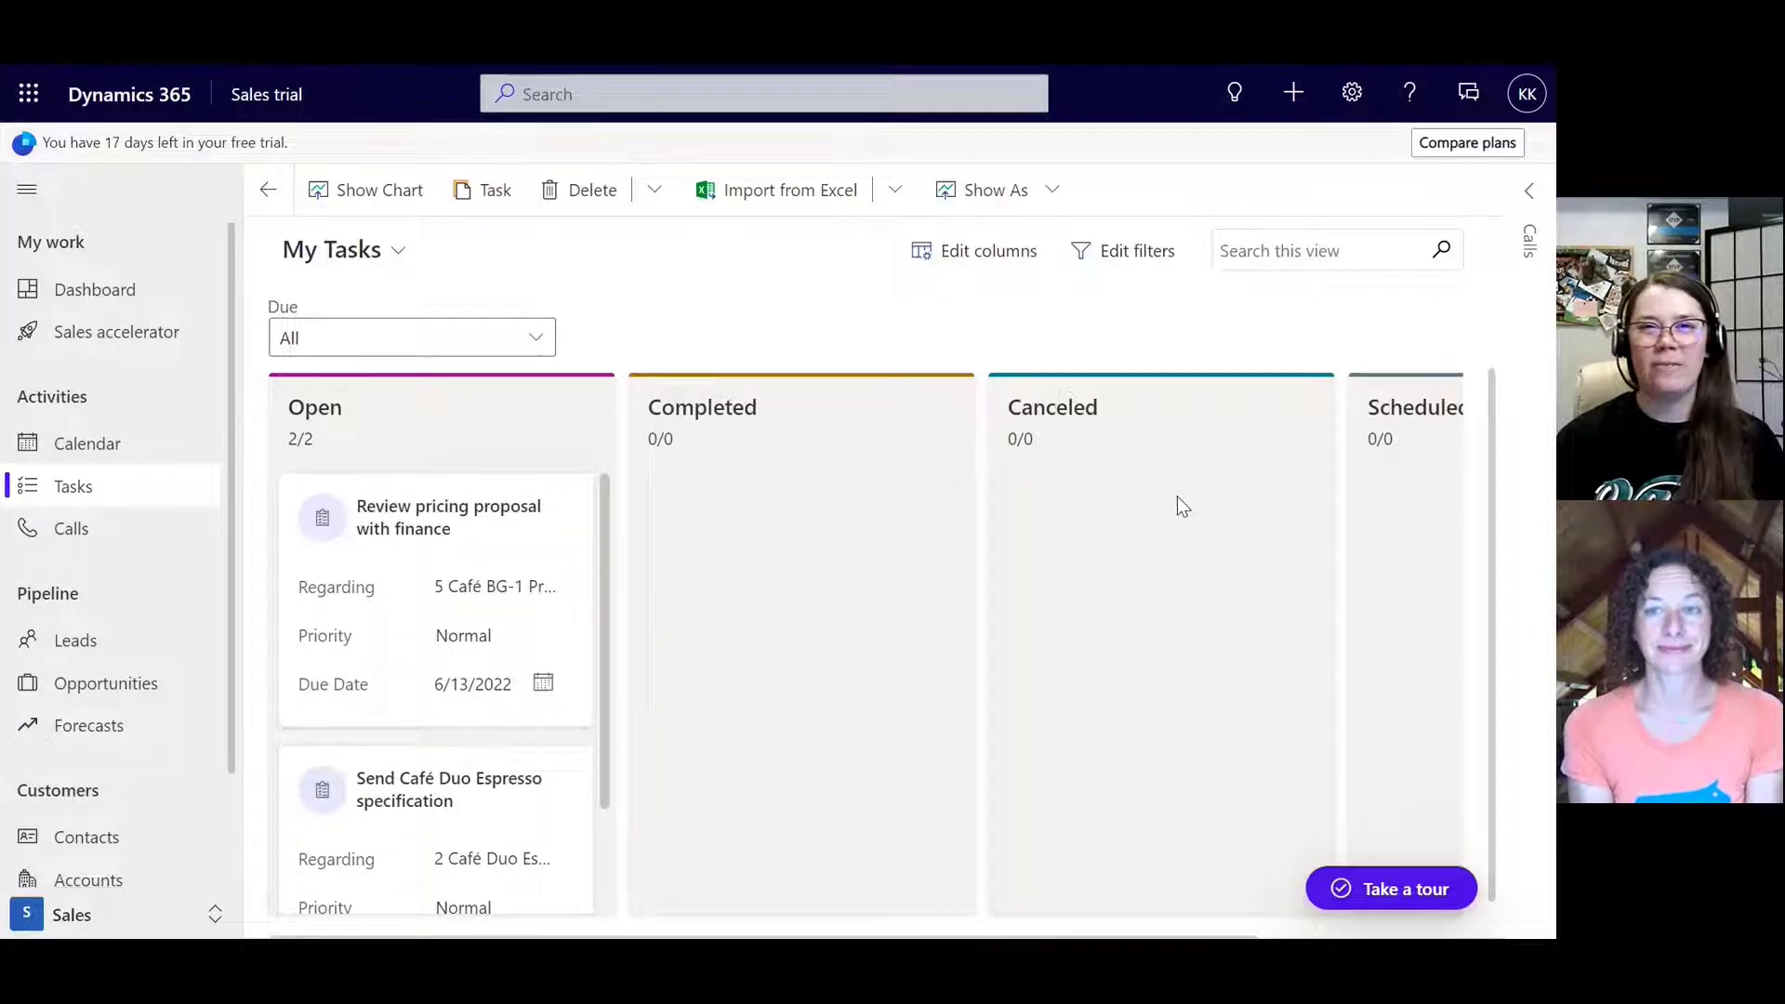
mouse_move(1075, 474)
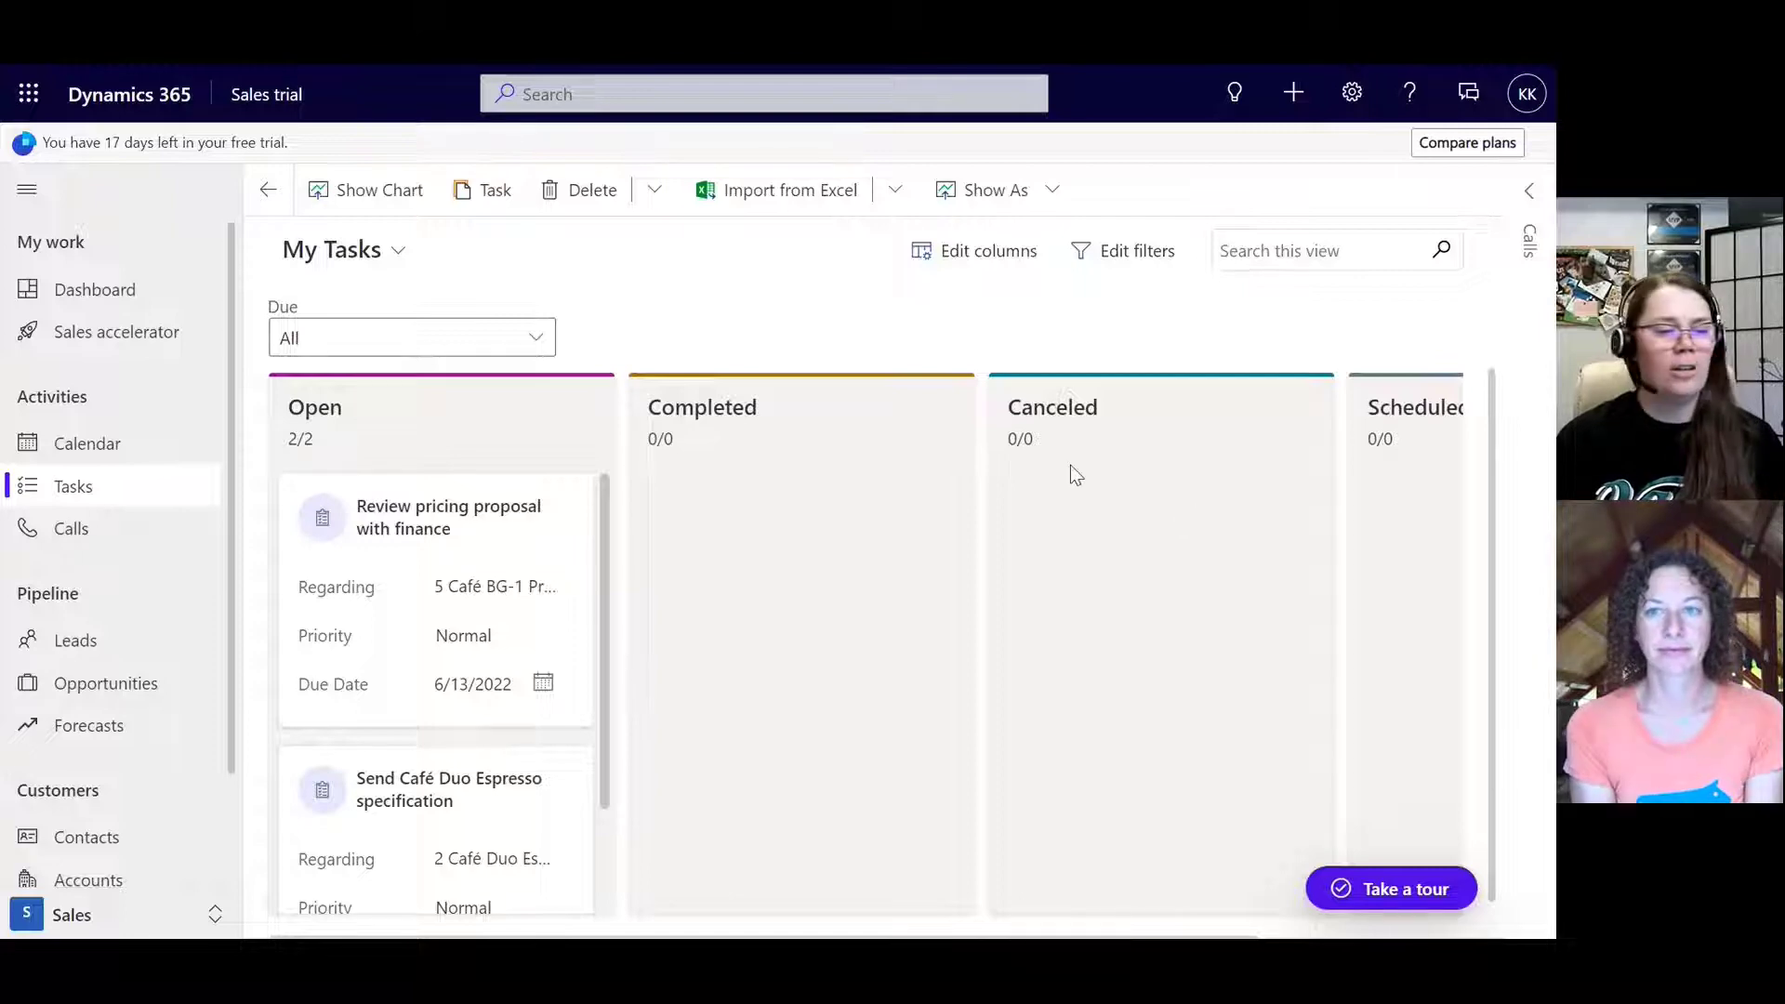
mouse_move(510, 466)
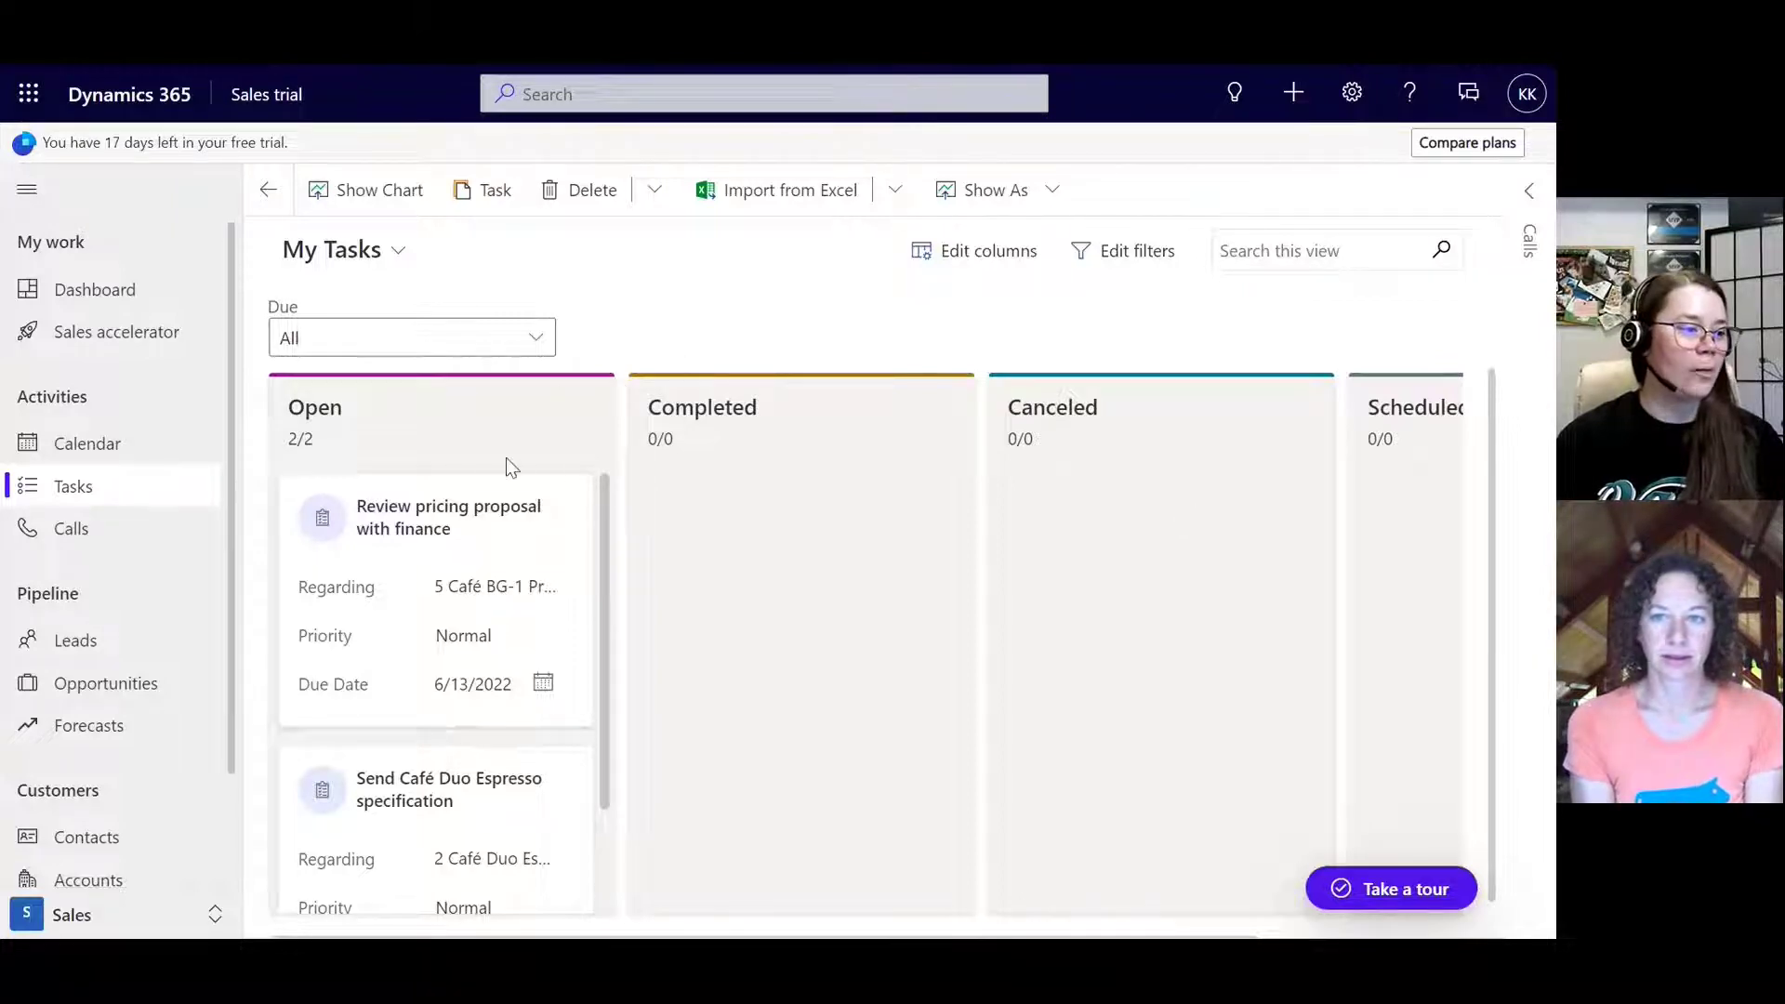
mouse_move(1049, 537)
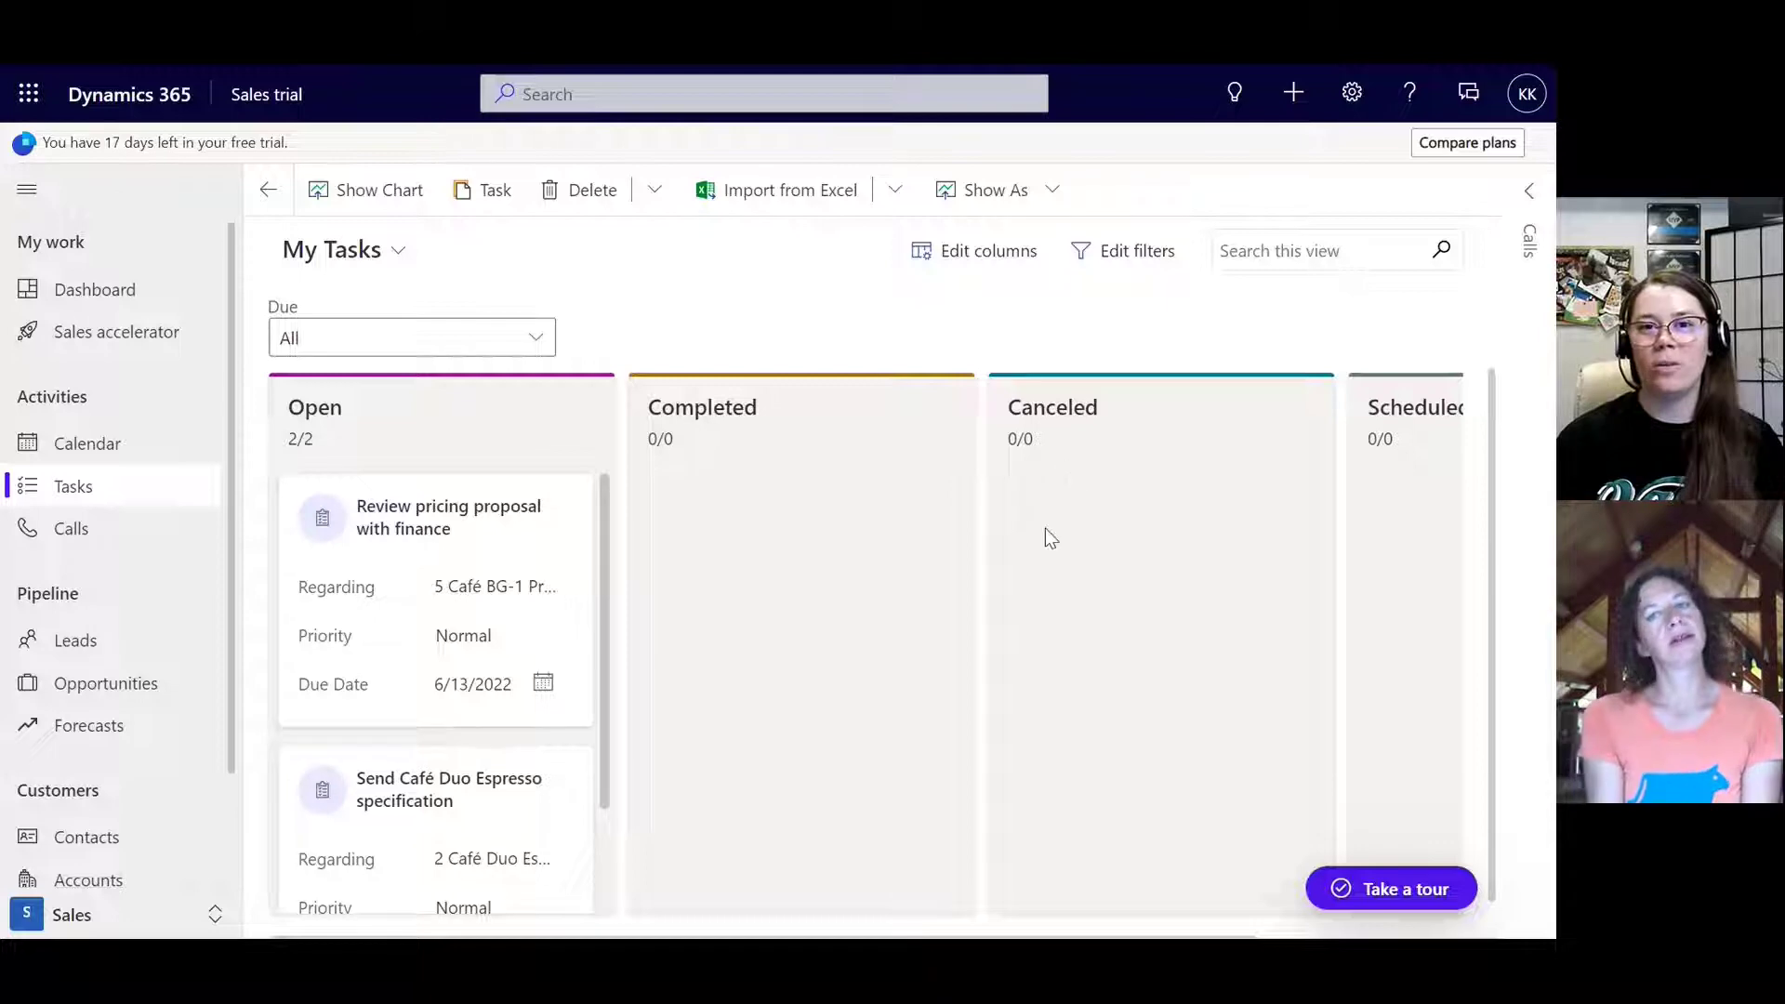
mouse_move(784, 510)
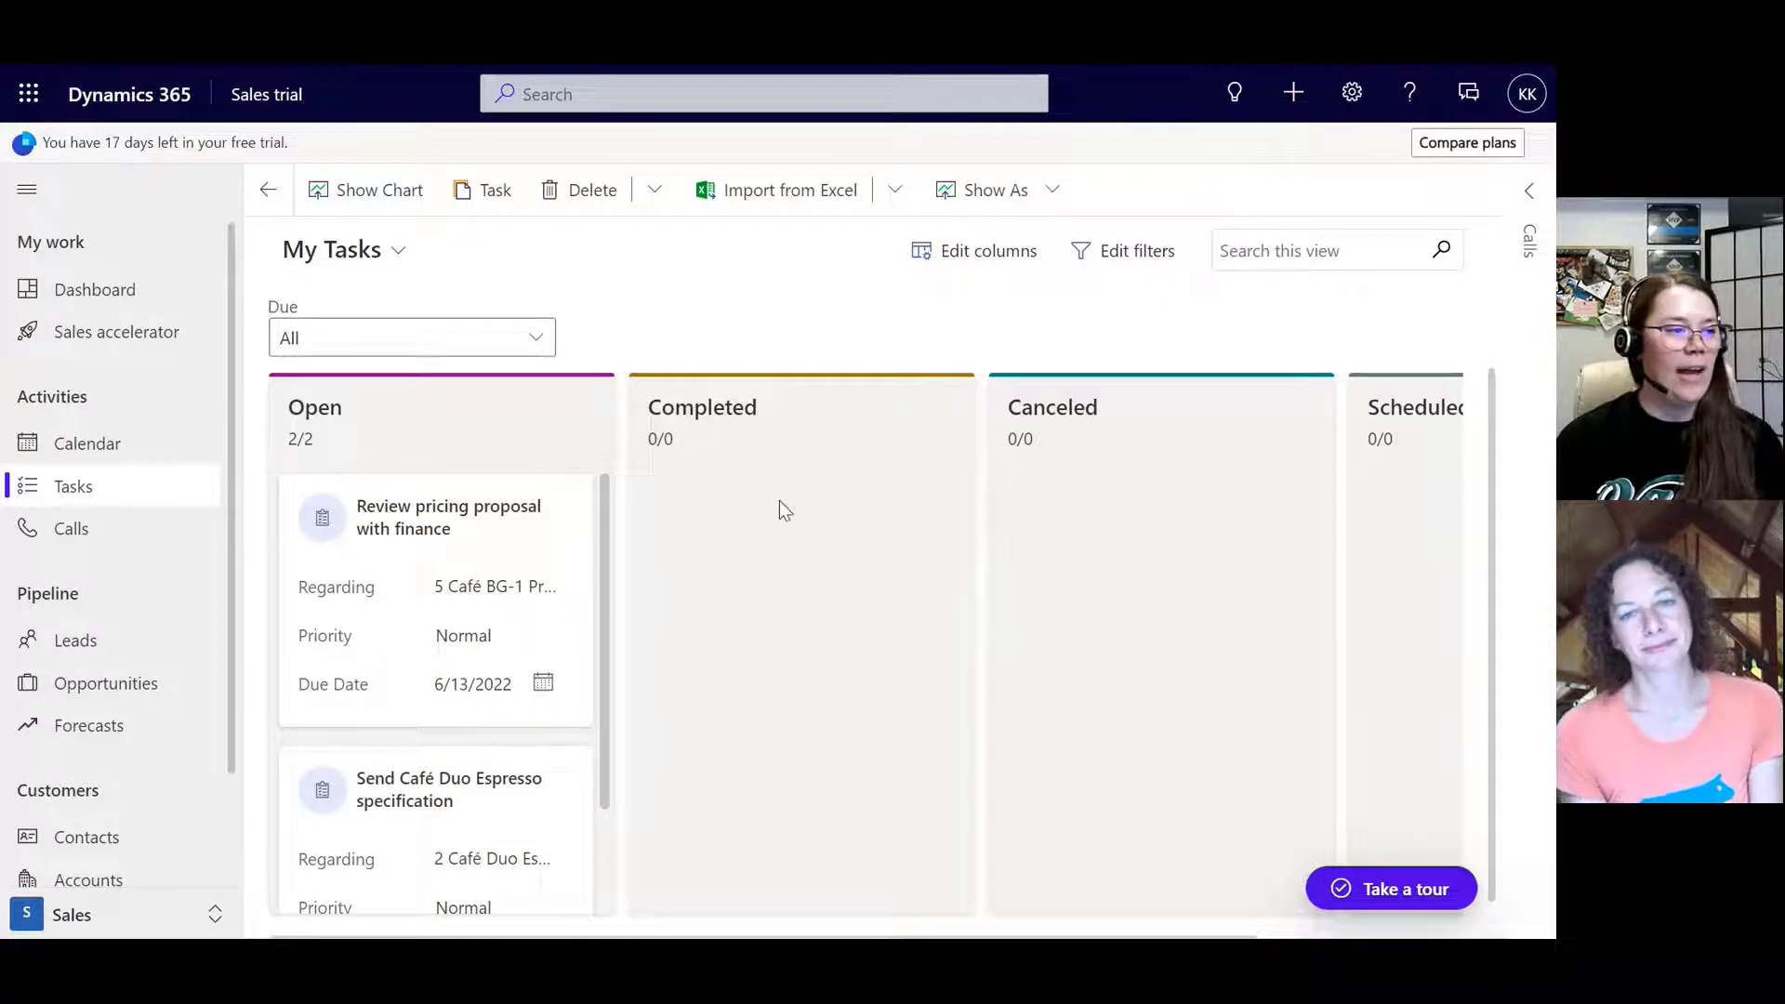
mouse_move(1350, 508)
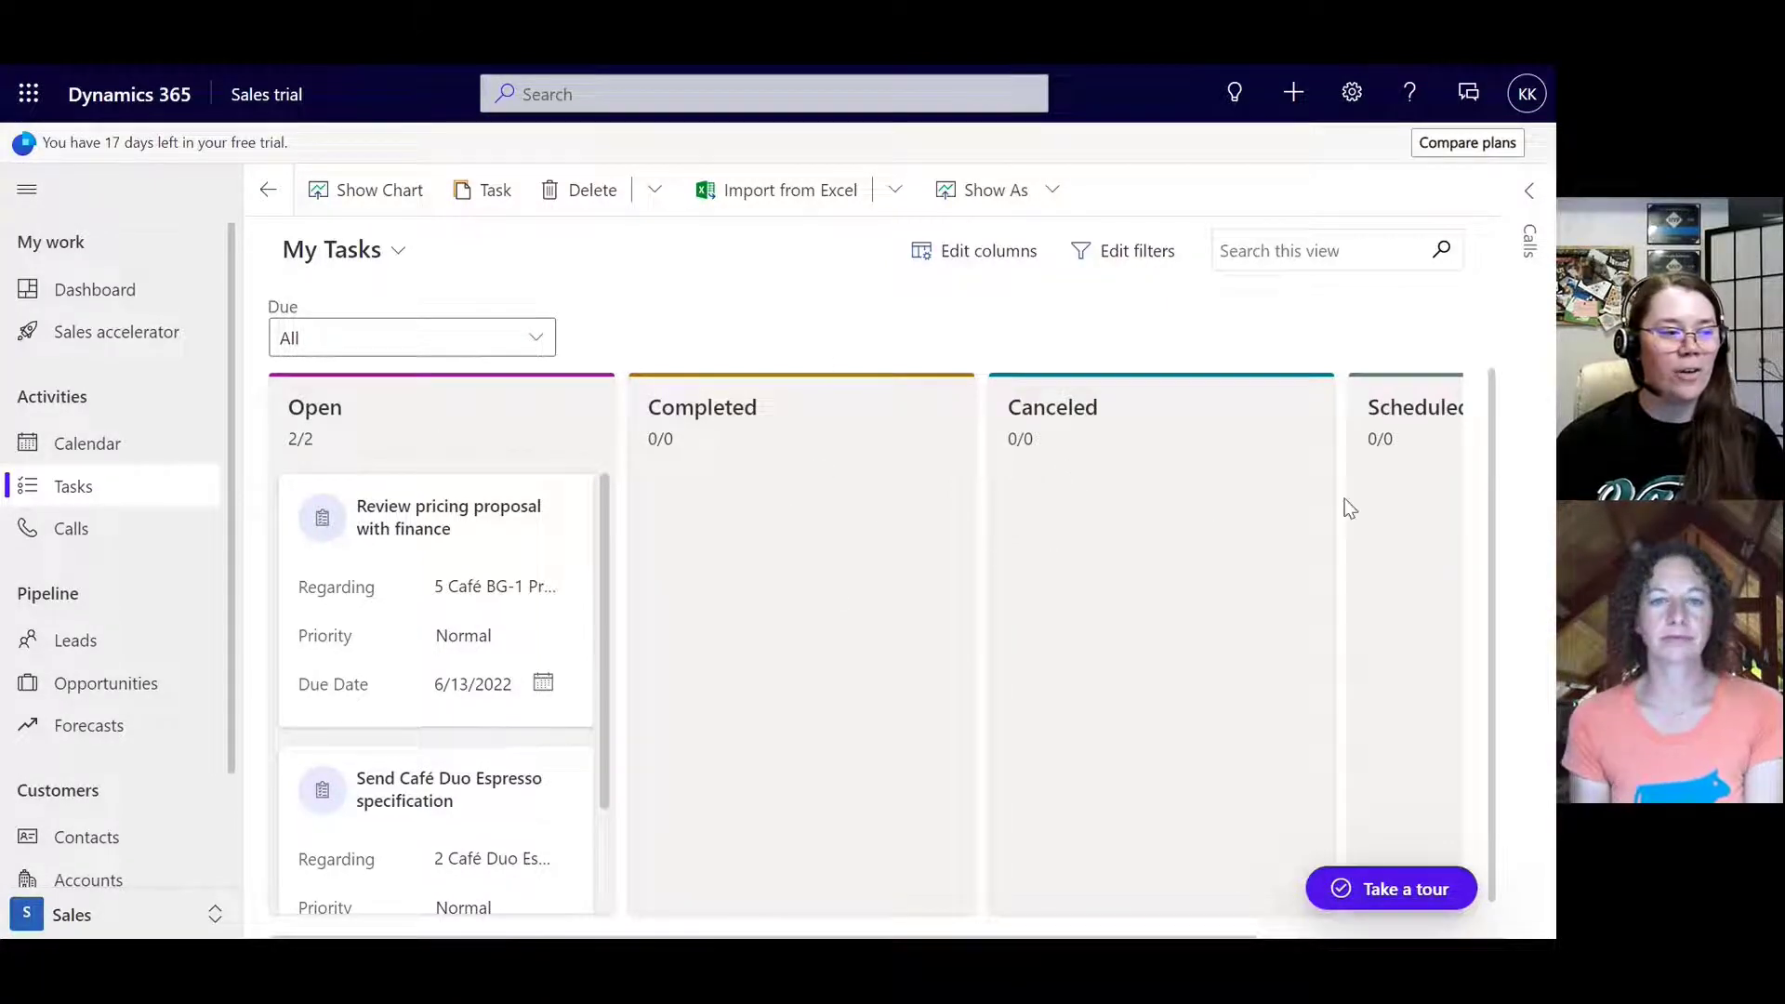
mouse_move(1078, 446)
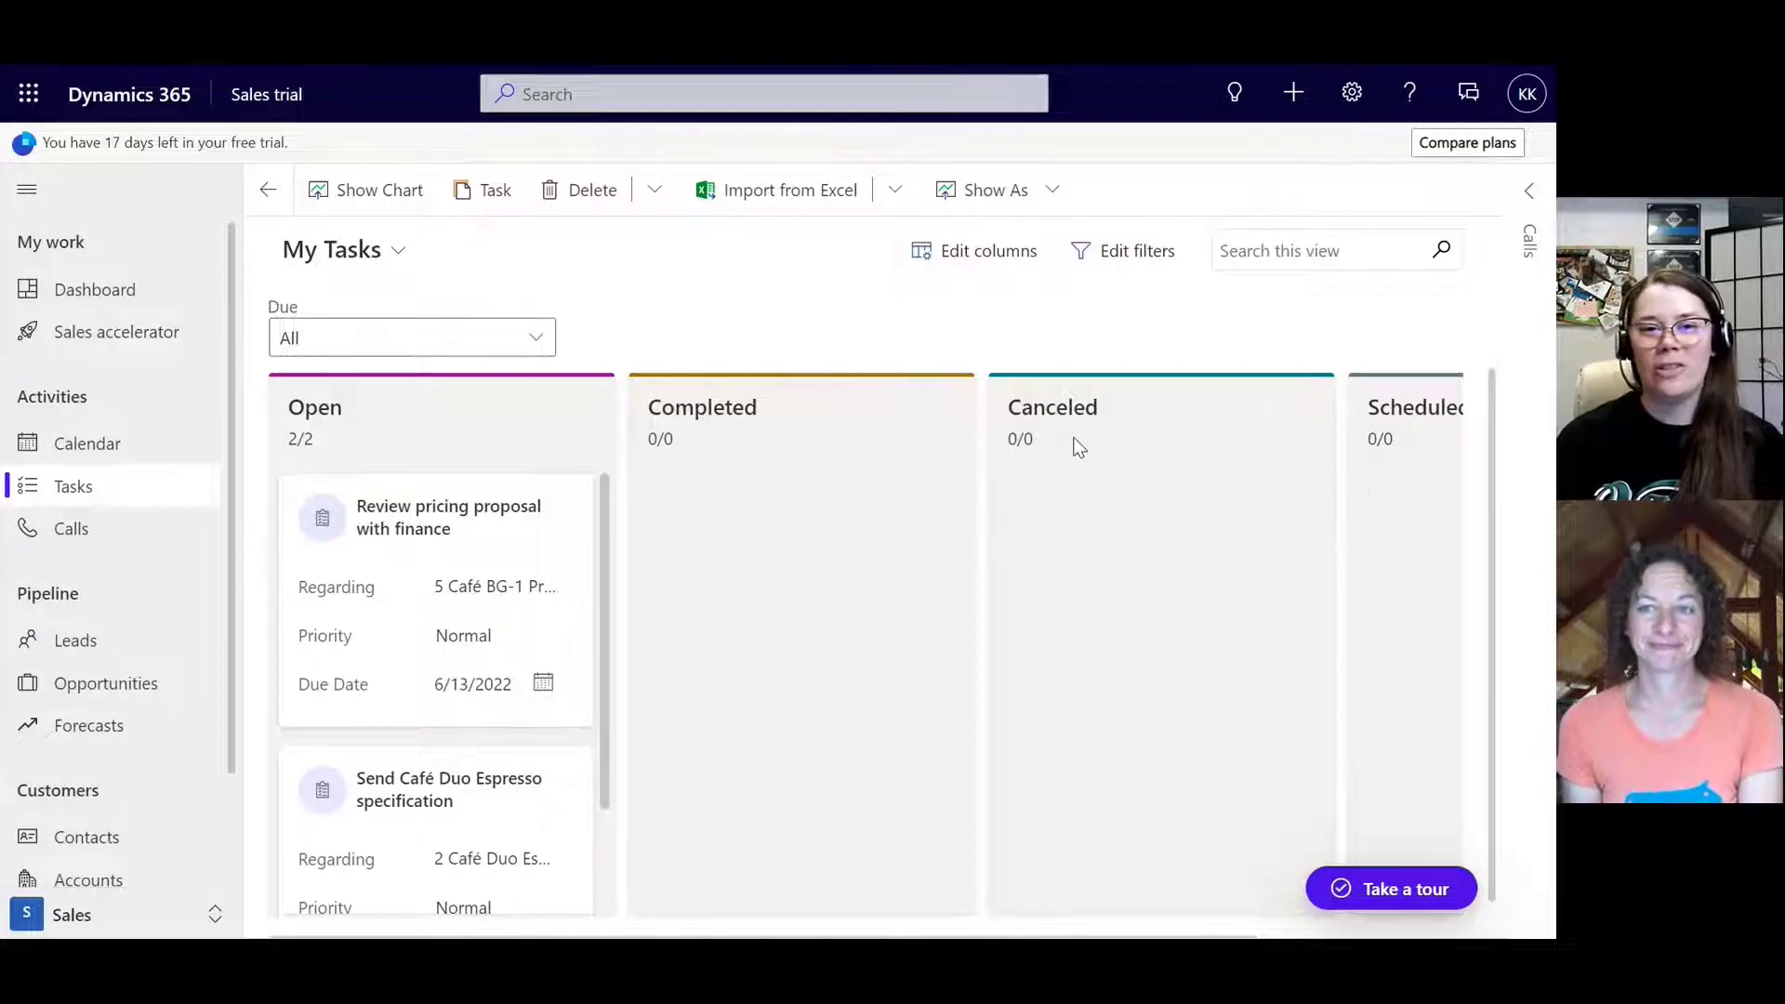
mouse_move(152, 617)
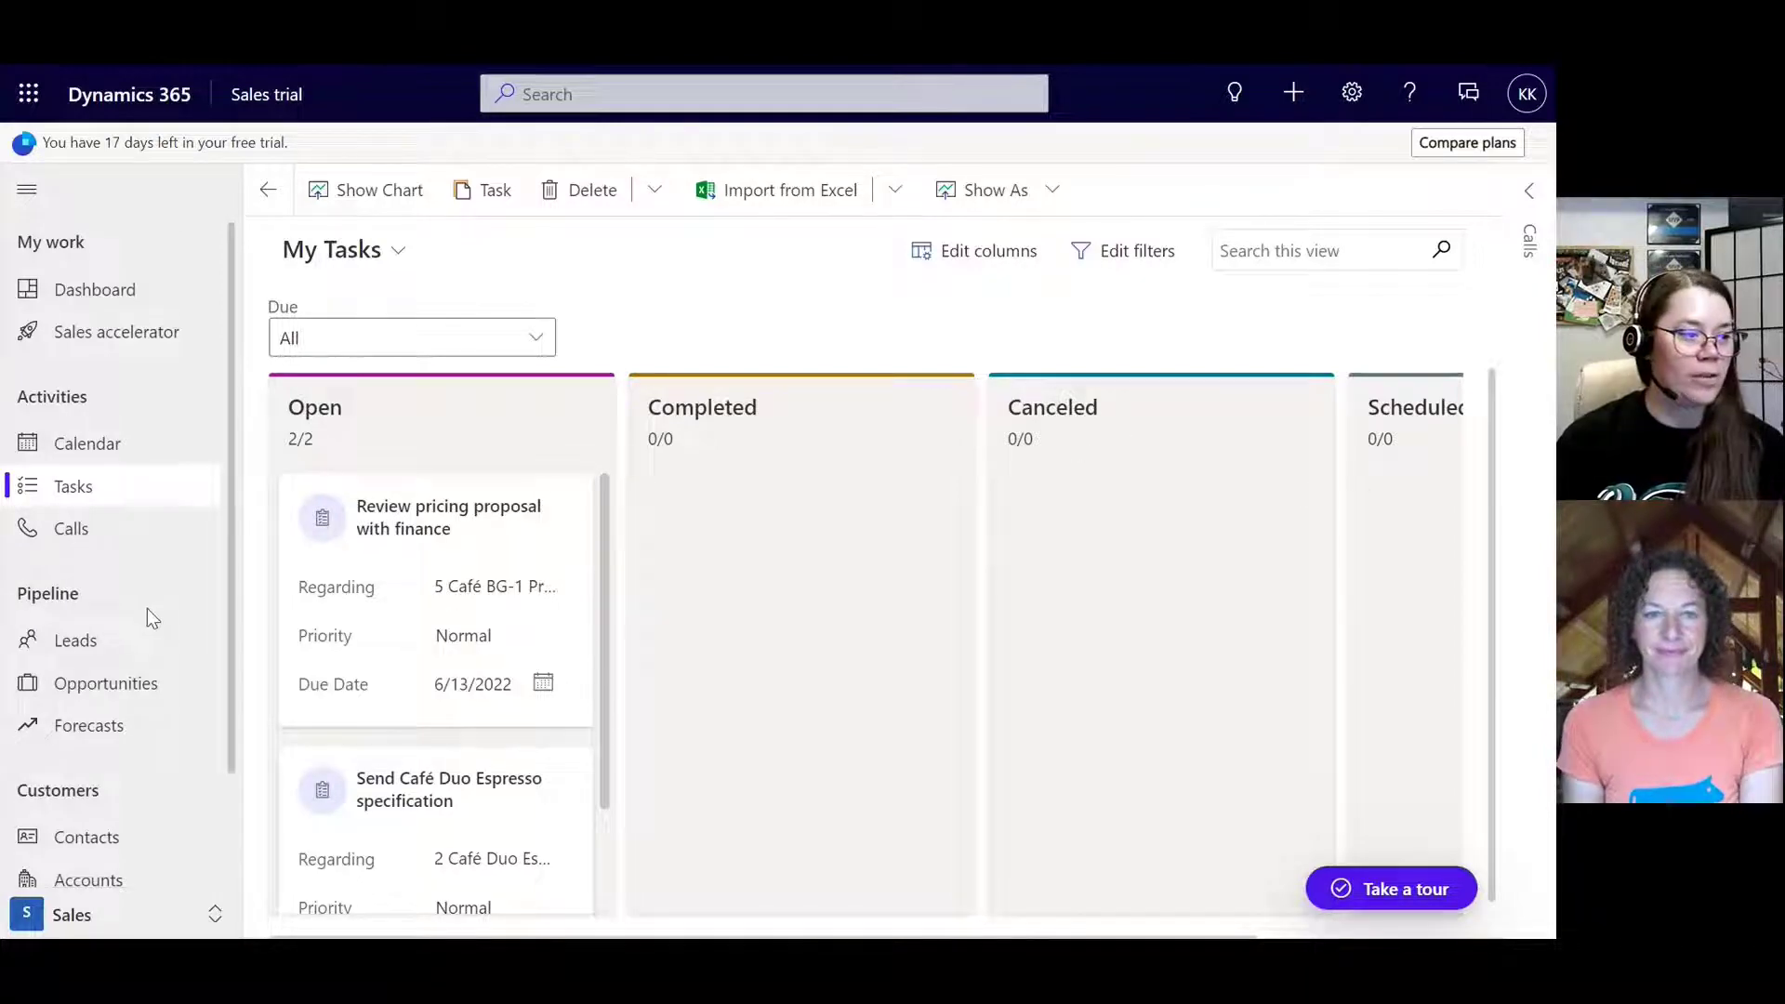